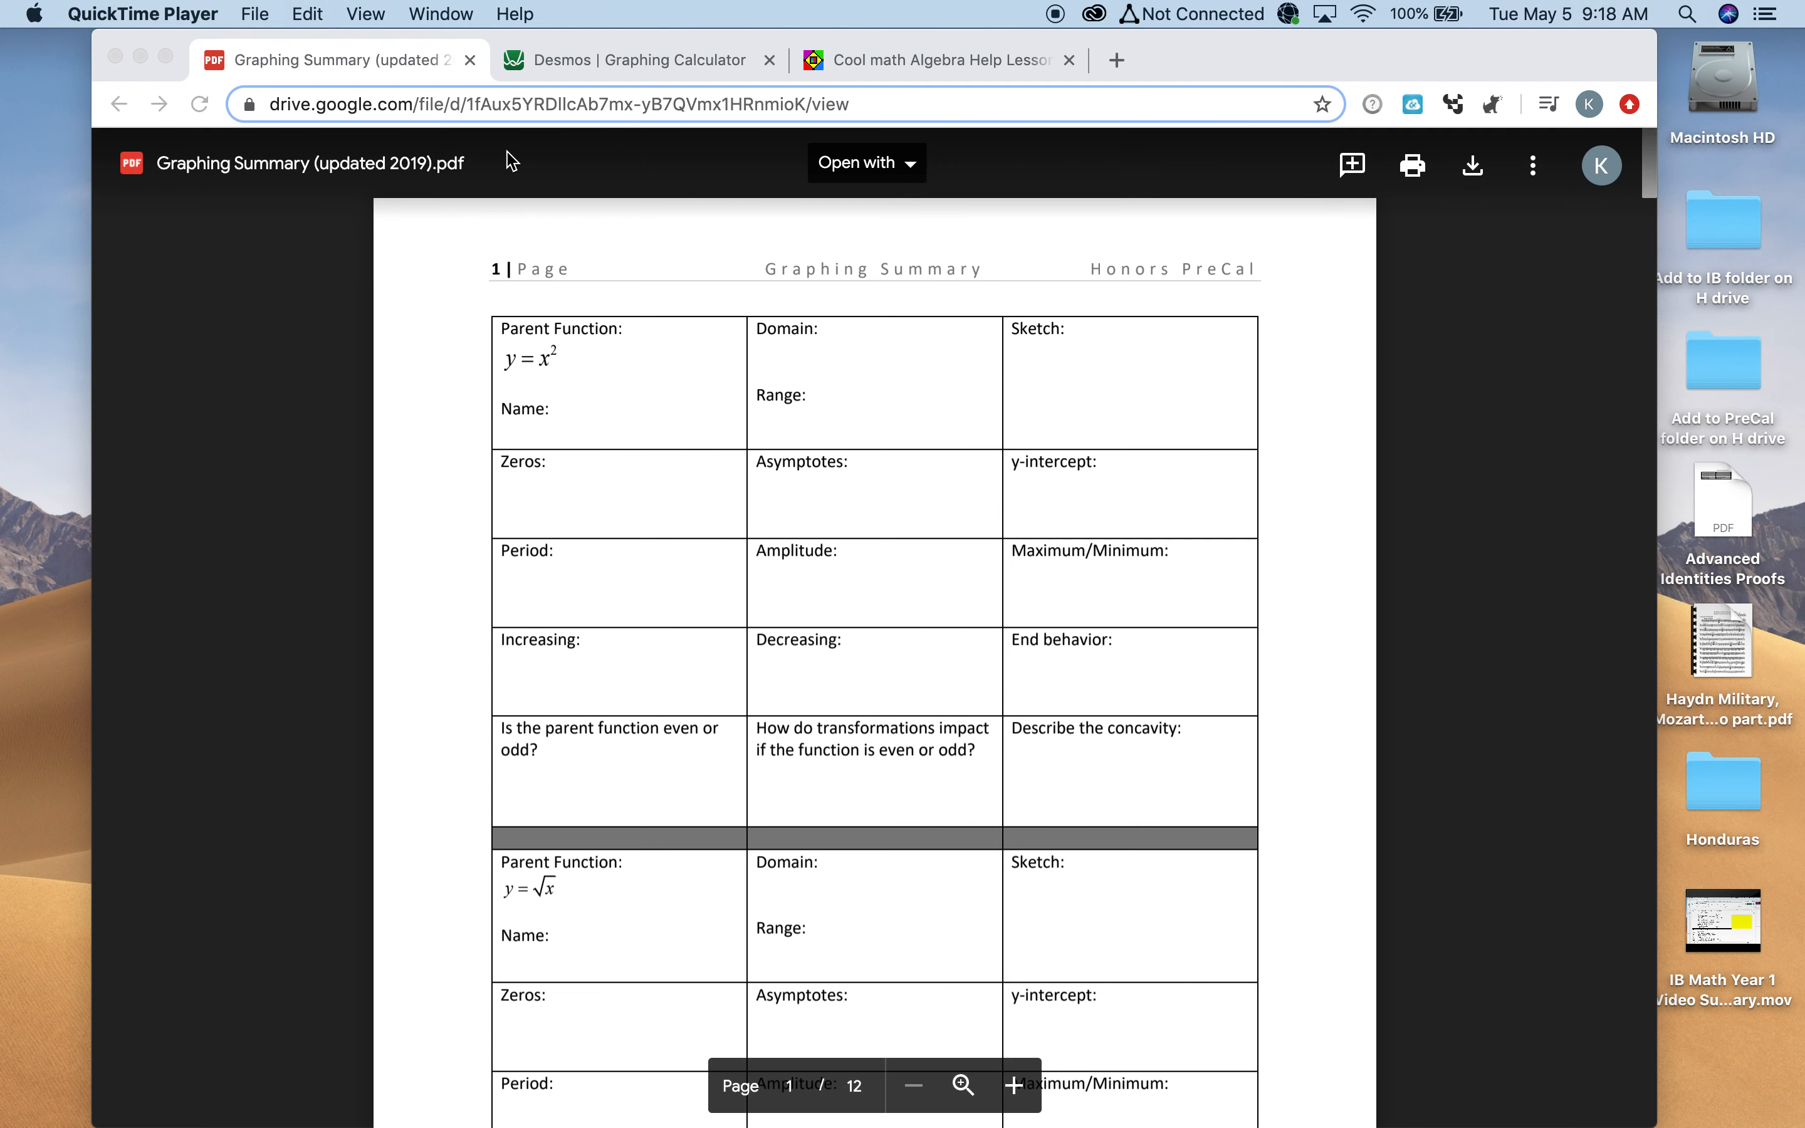
{"action": "mouse_move", "coordinate": [242, 448]}
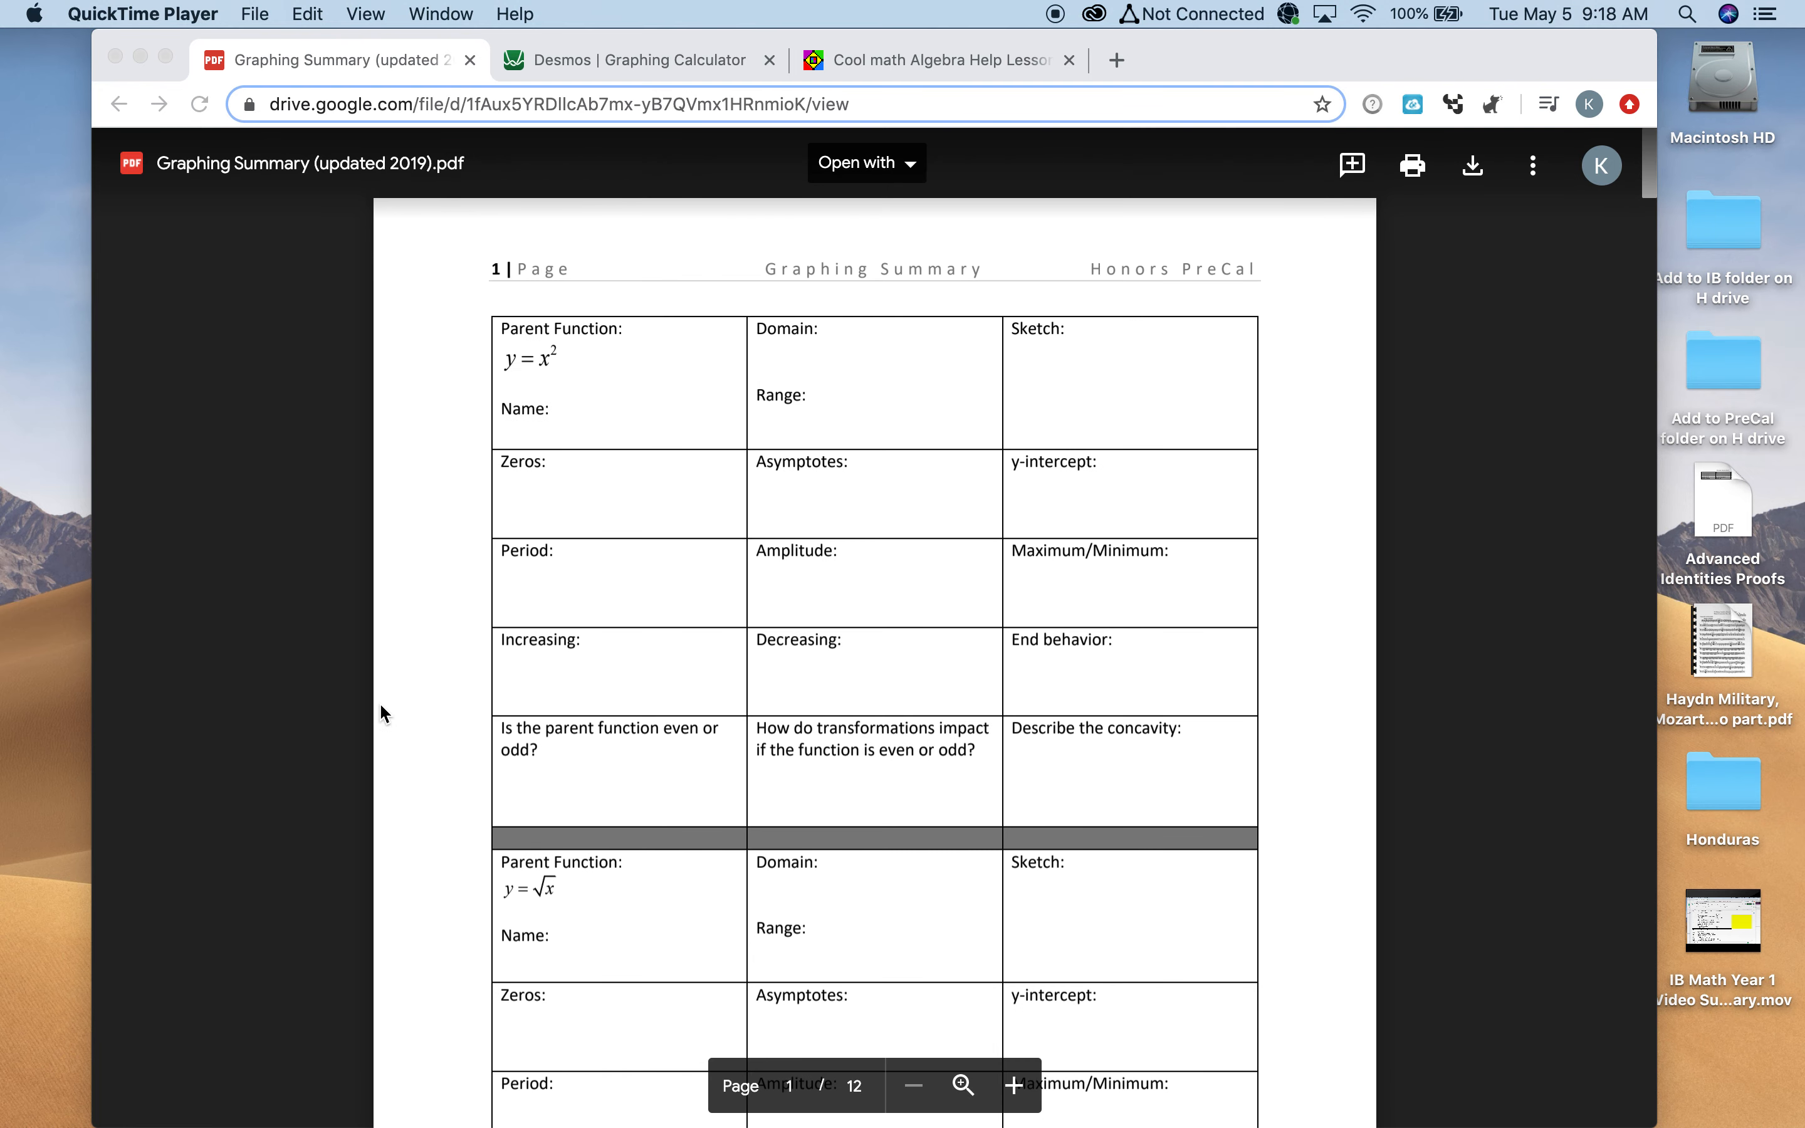
{"action": "mouse_move", "coordinate": [563, 722]}
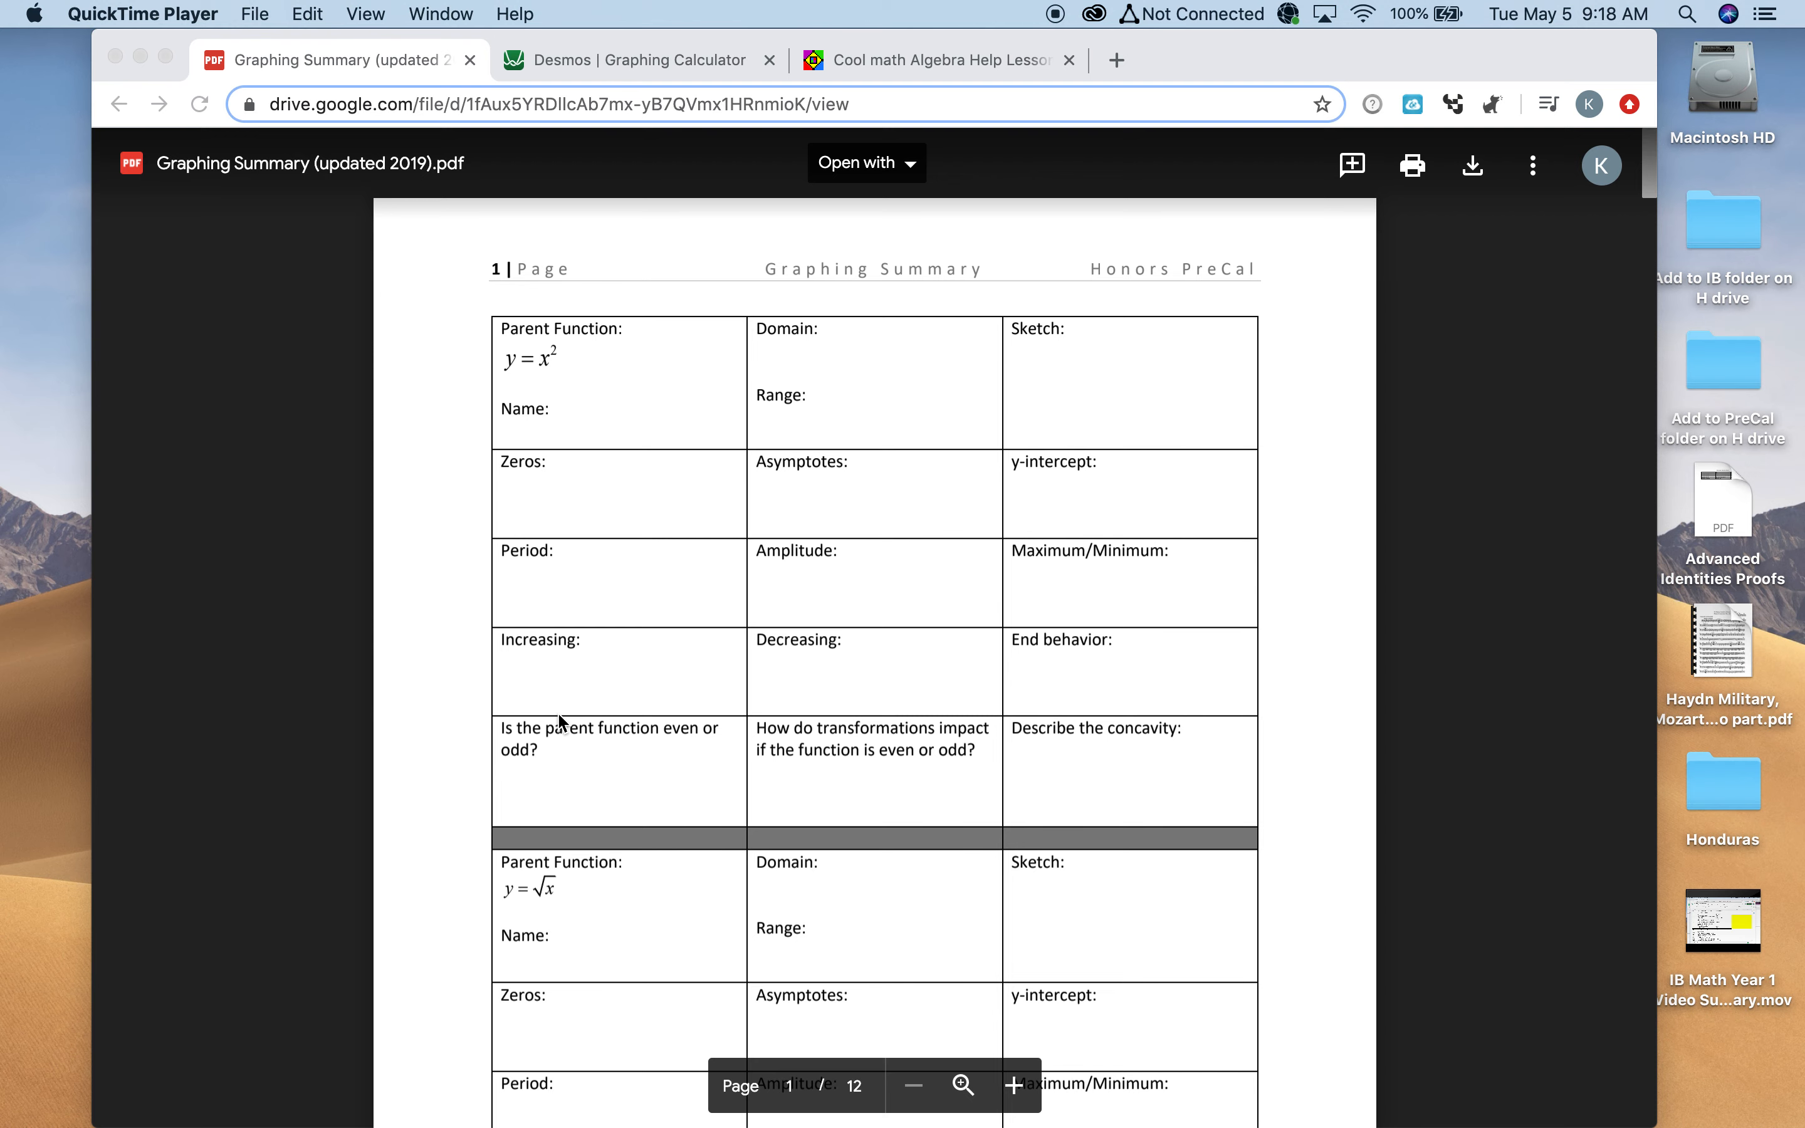
{"action": "mouse_move", "coordinate": [503, 380]}
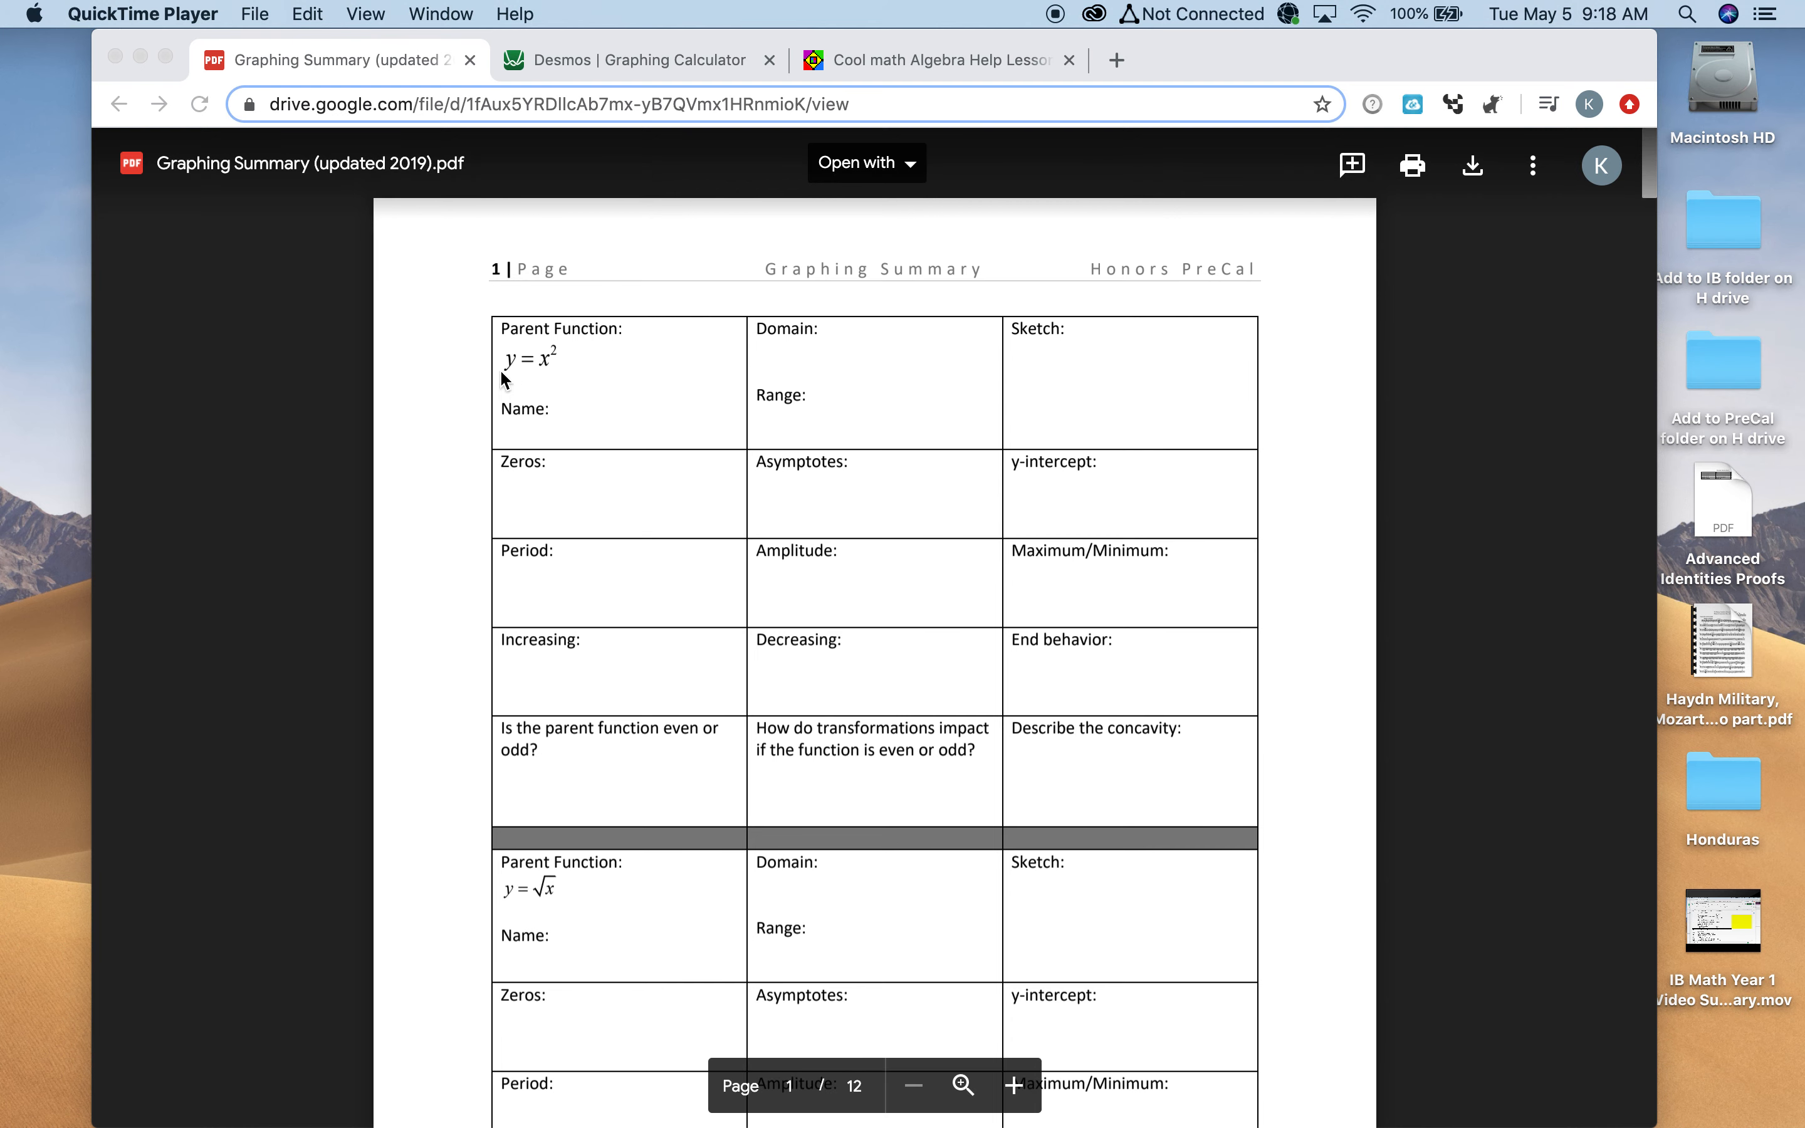
{"action": "mouse_move", "coordinate": [599, 486]}
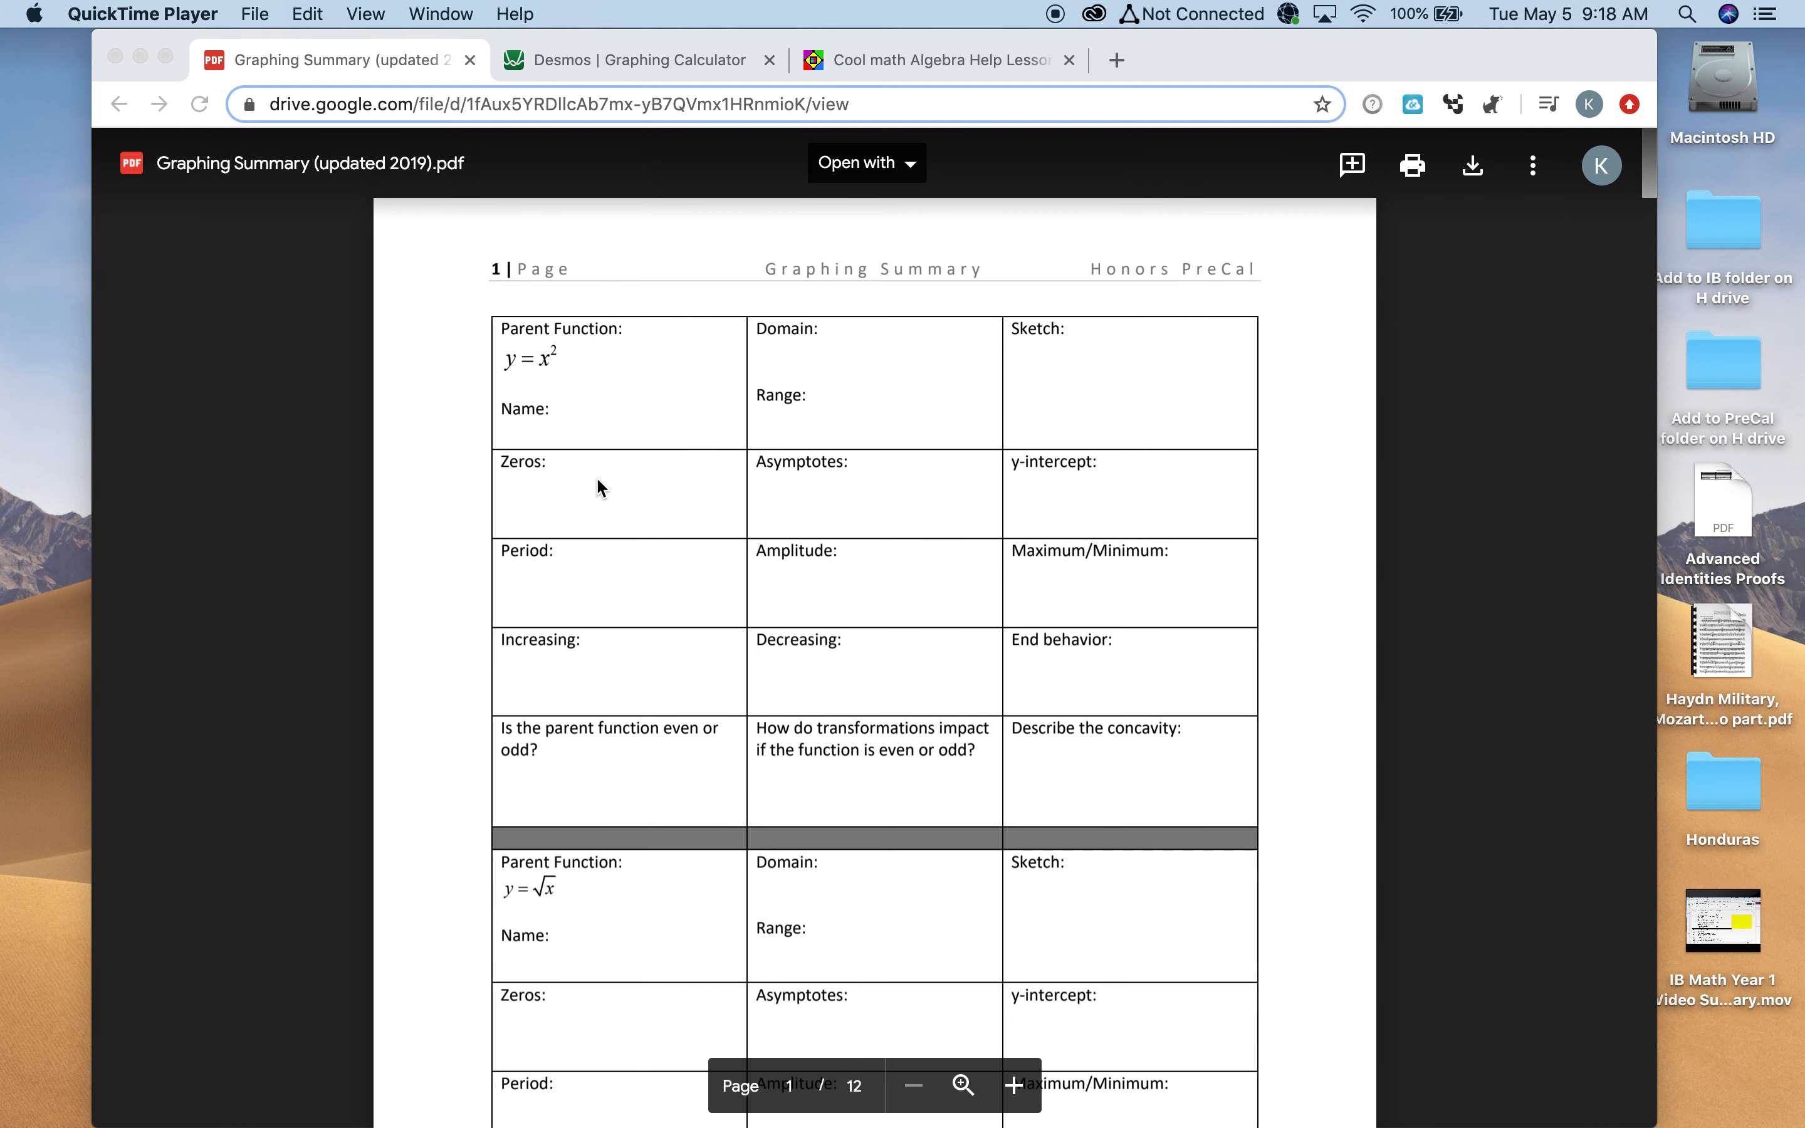
{"action": "mouse_move", "coordinate": [575, 469]}
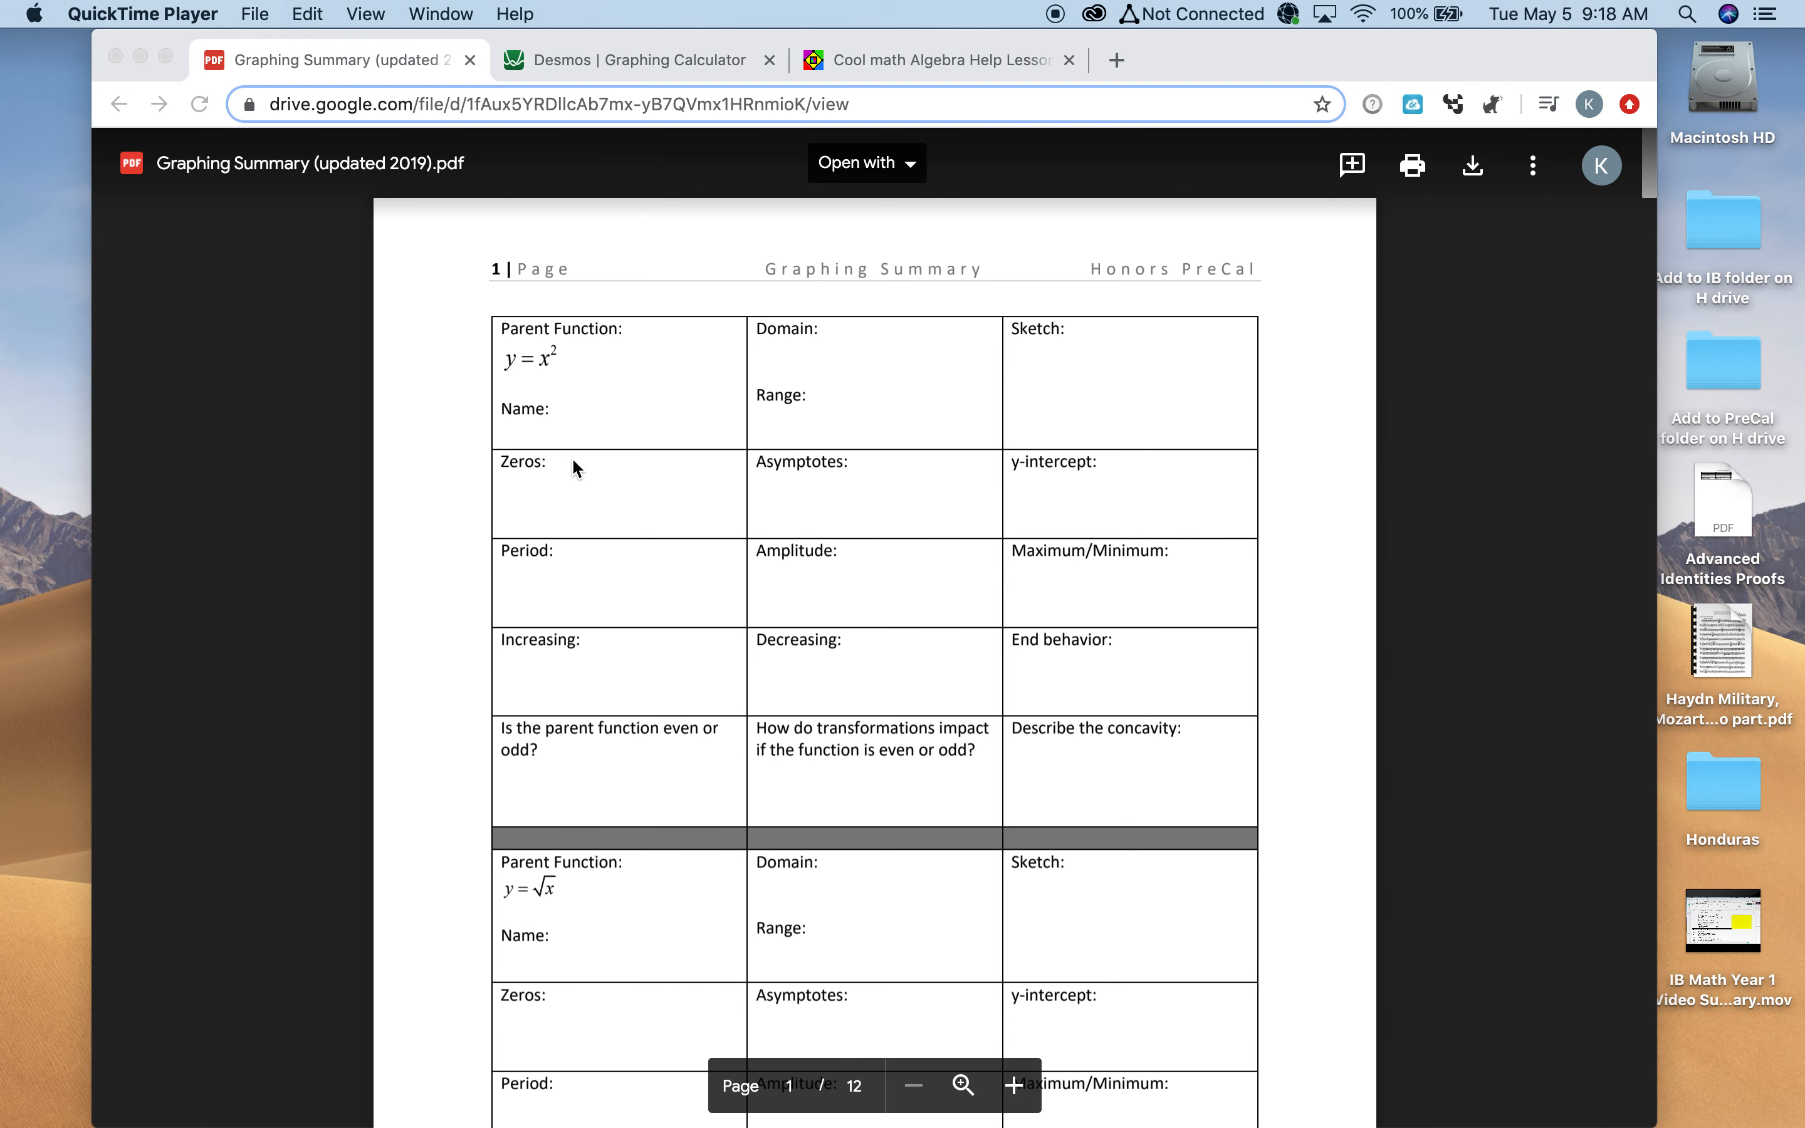
{"action": "mouse_move", "coordinate": [556, 379]}
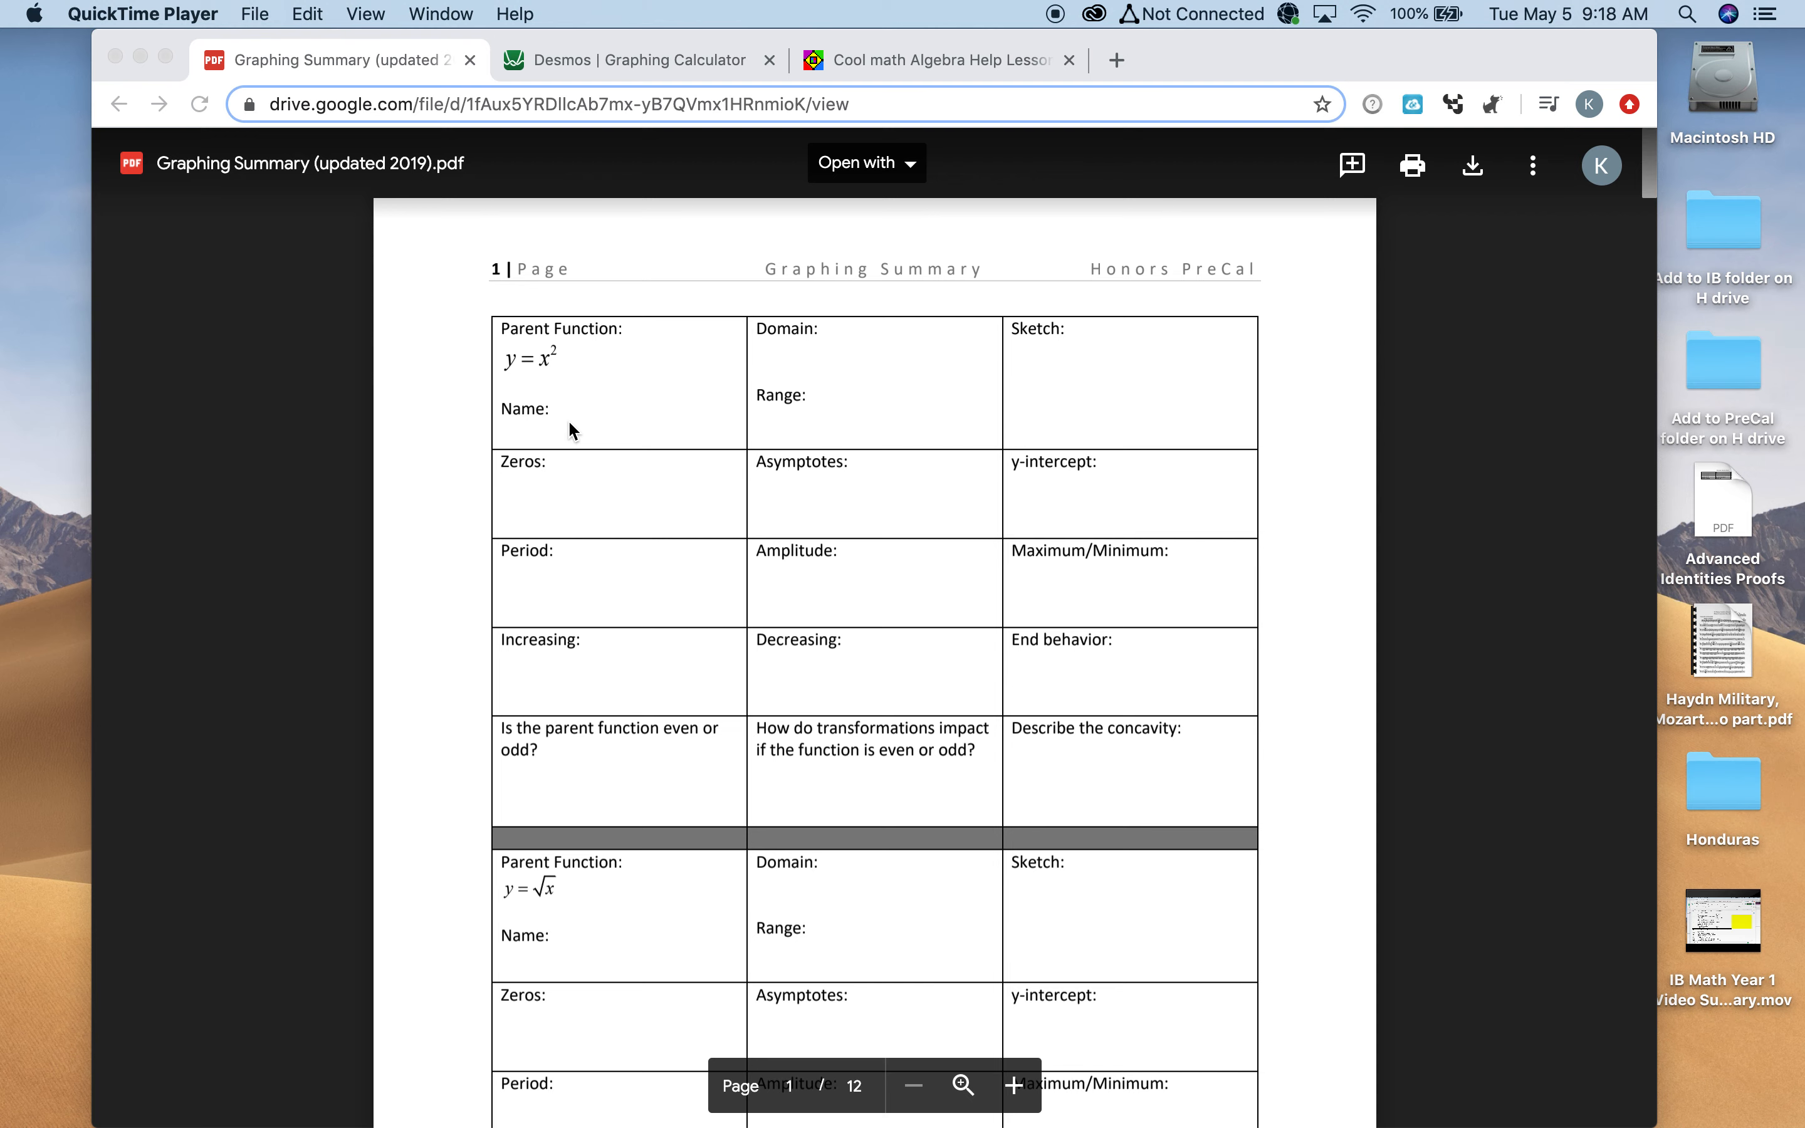
{"action": "mouse_move", "coordinate": [684, 424]}
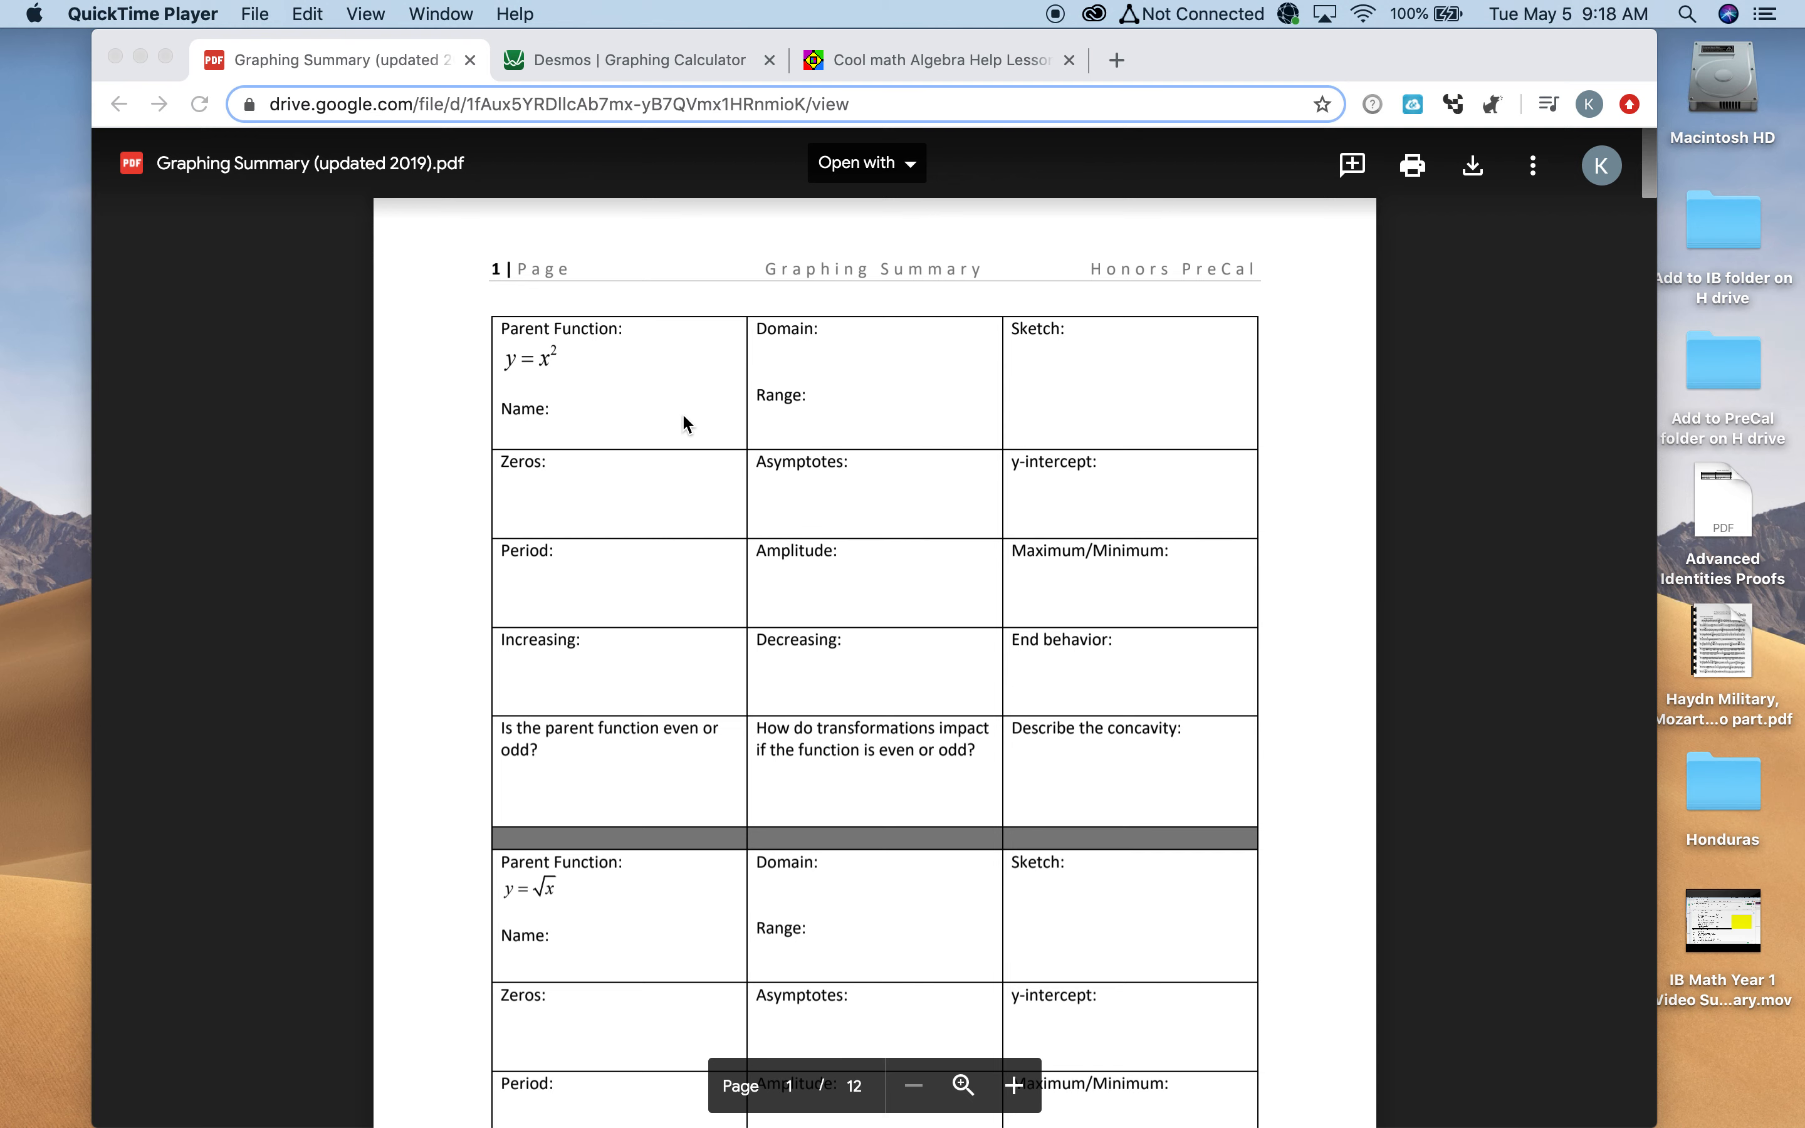
Scroll the worksheet down to page 4's blank y = eˣ and y = ln x tables
{"action": "scroll", "scroll_direction": "down", "scroll_amount": 3}
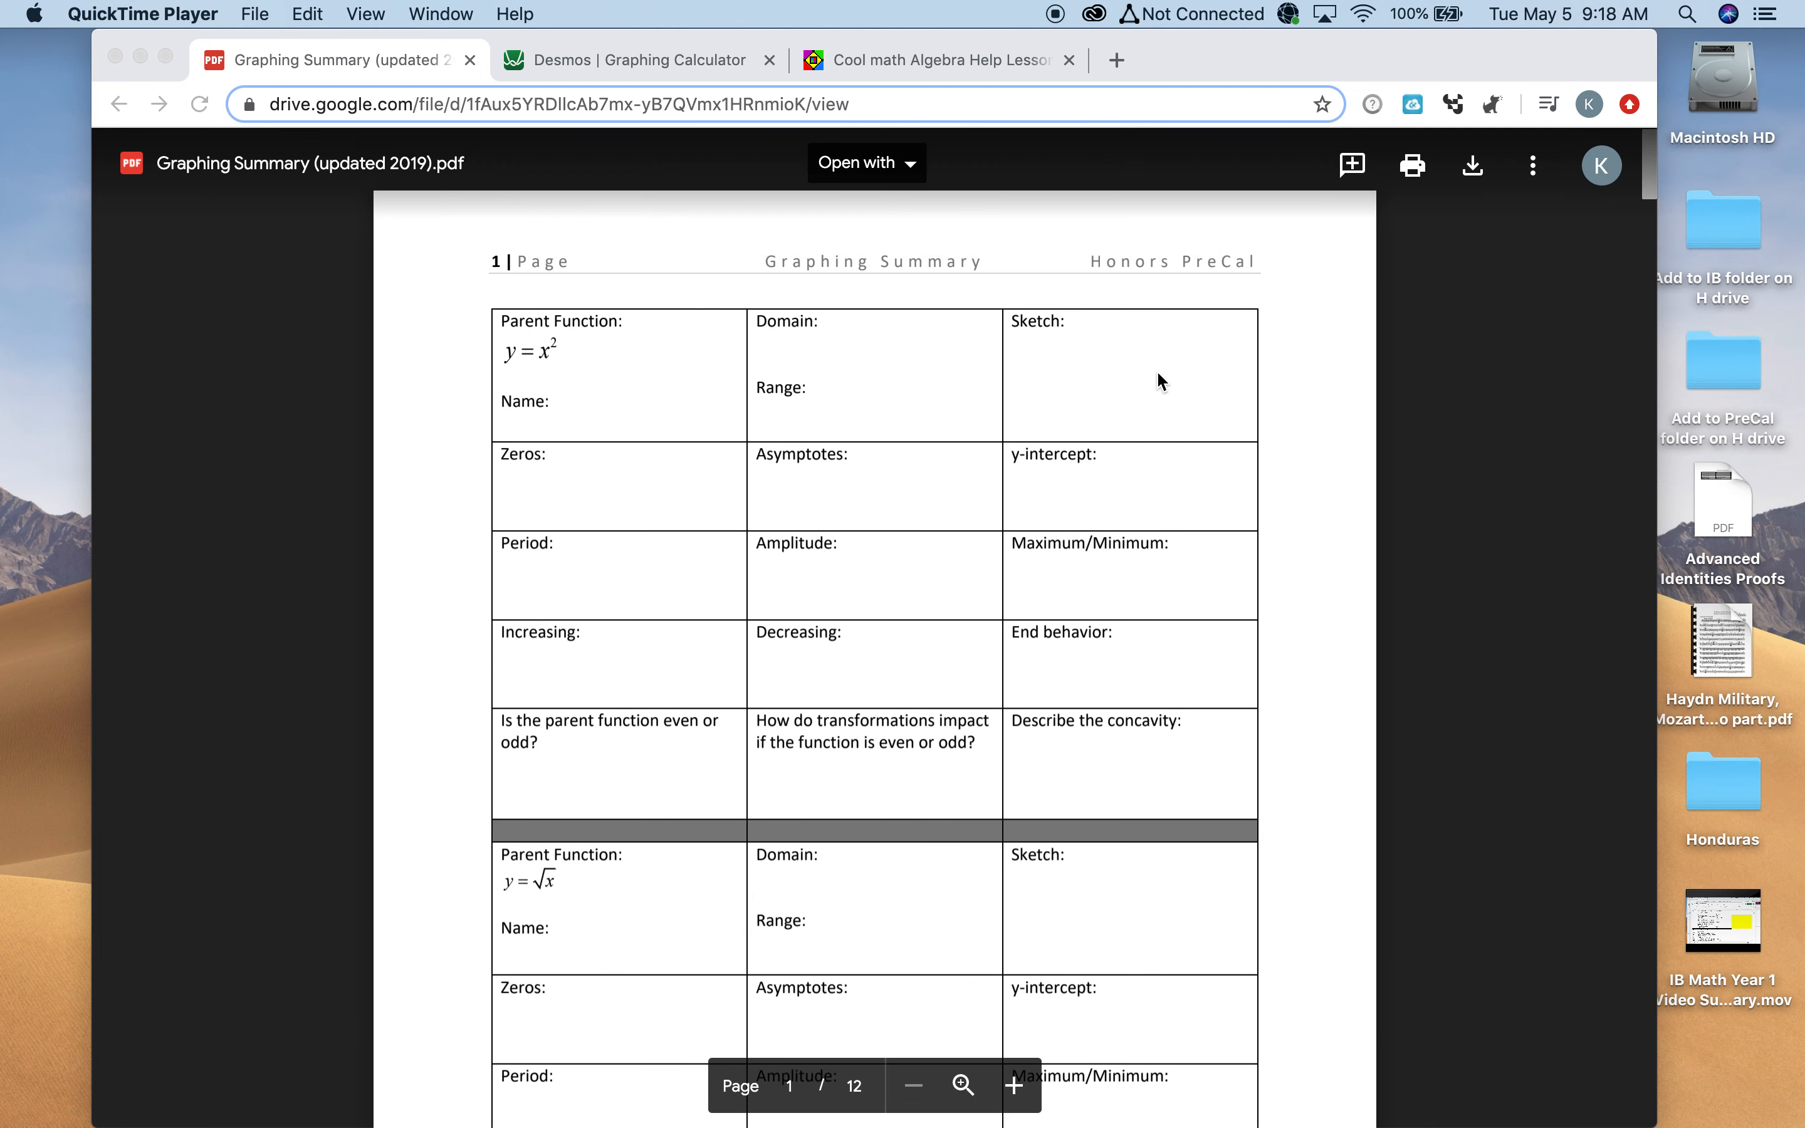
{"action": "mouse_move", "coordinate": [1148, 371]}
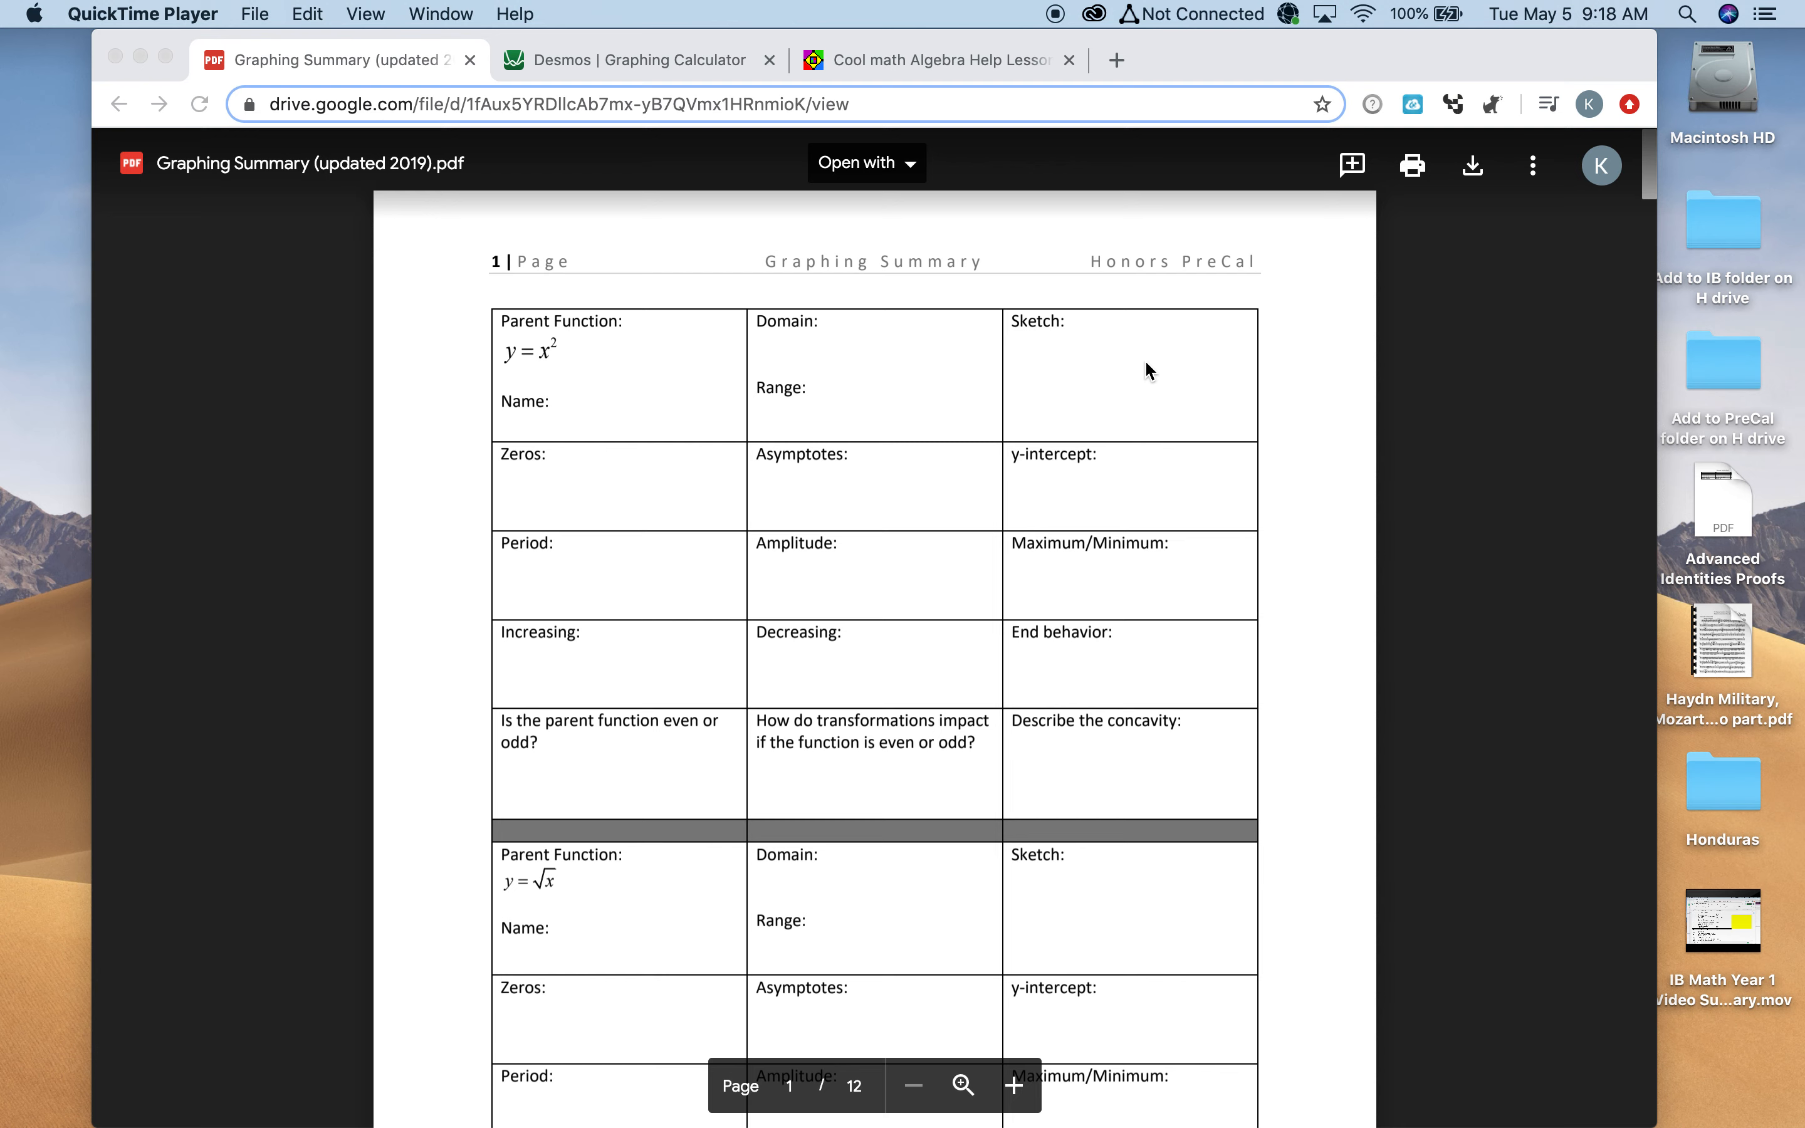
{"action": "mouse_move", "coordinate": [564, 492]}
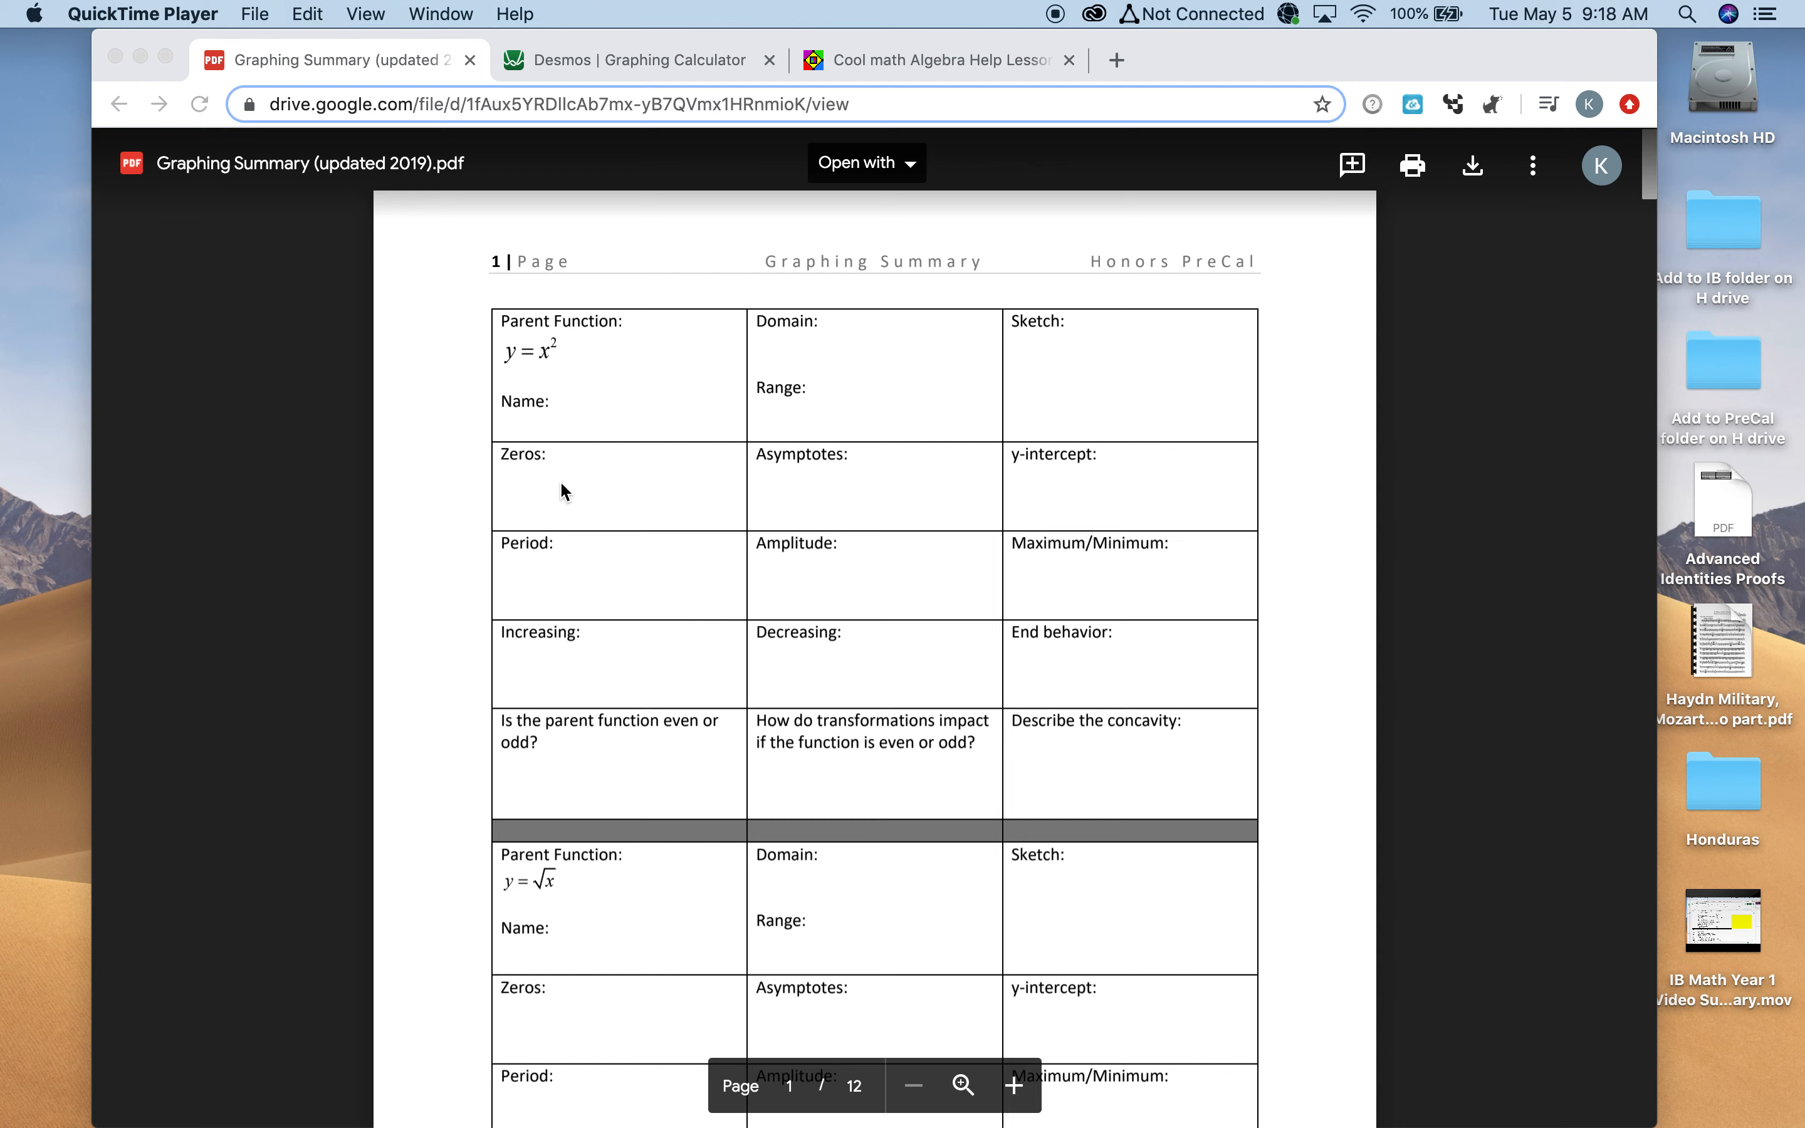
{"action": "mouse_move", "coordinate": [875, 458]}
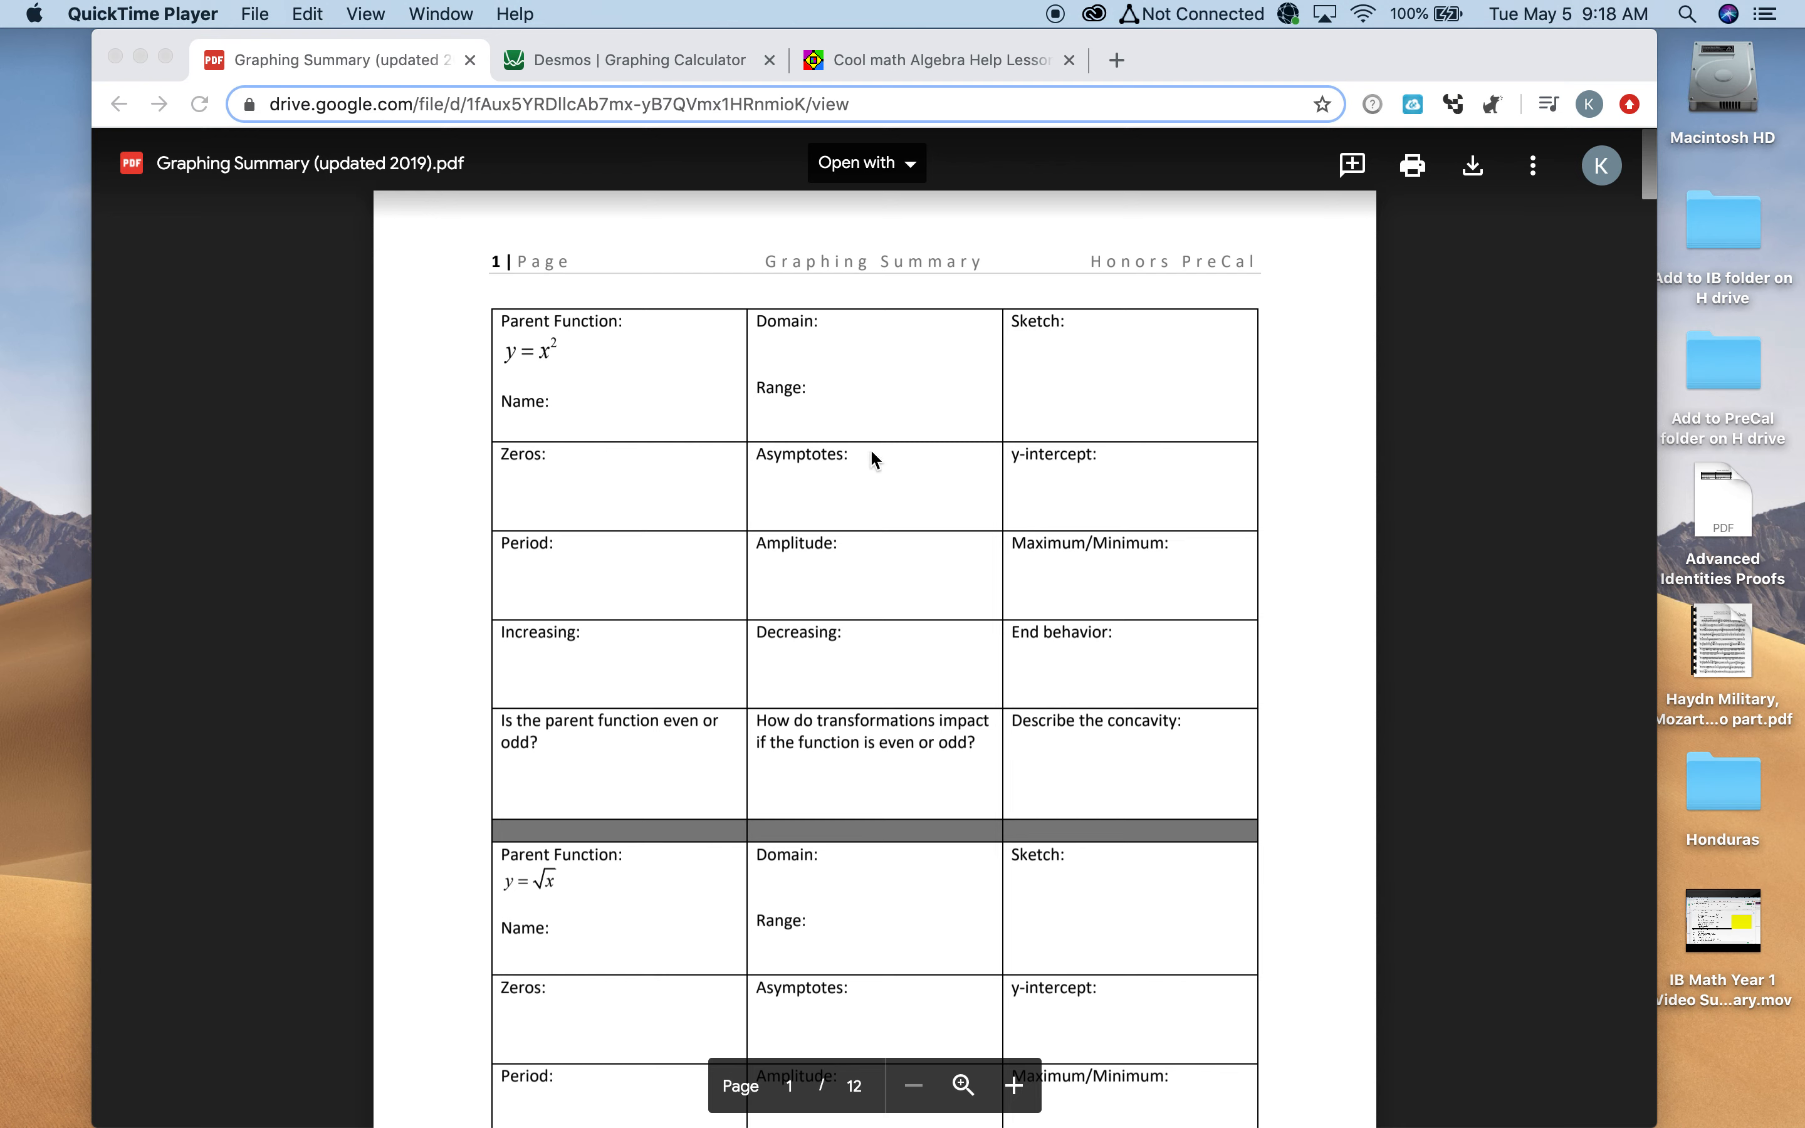
{"action": "mouse_move", "coordinate": [881, 499]}
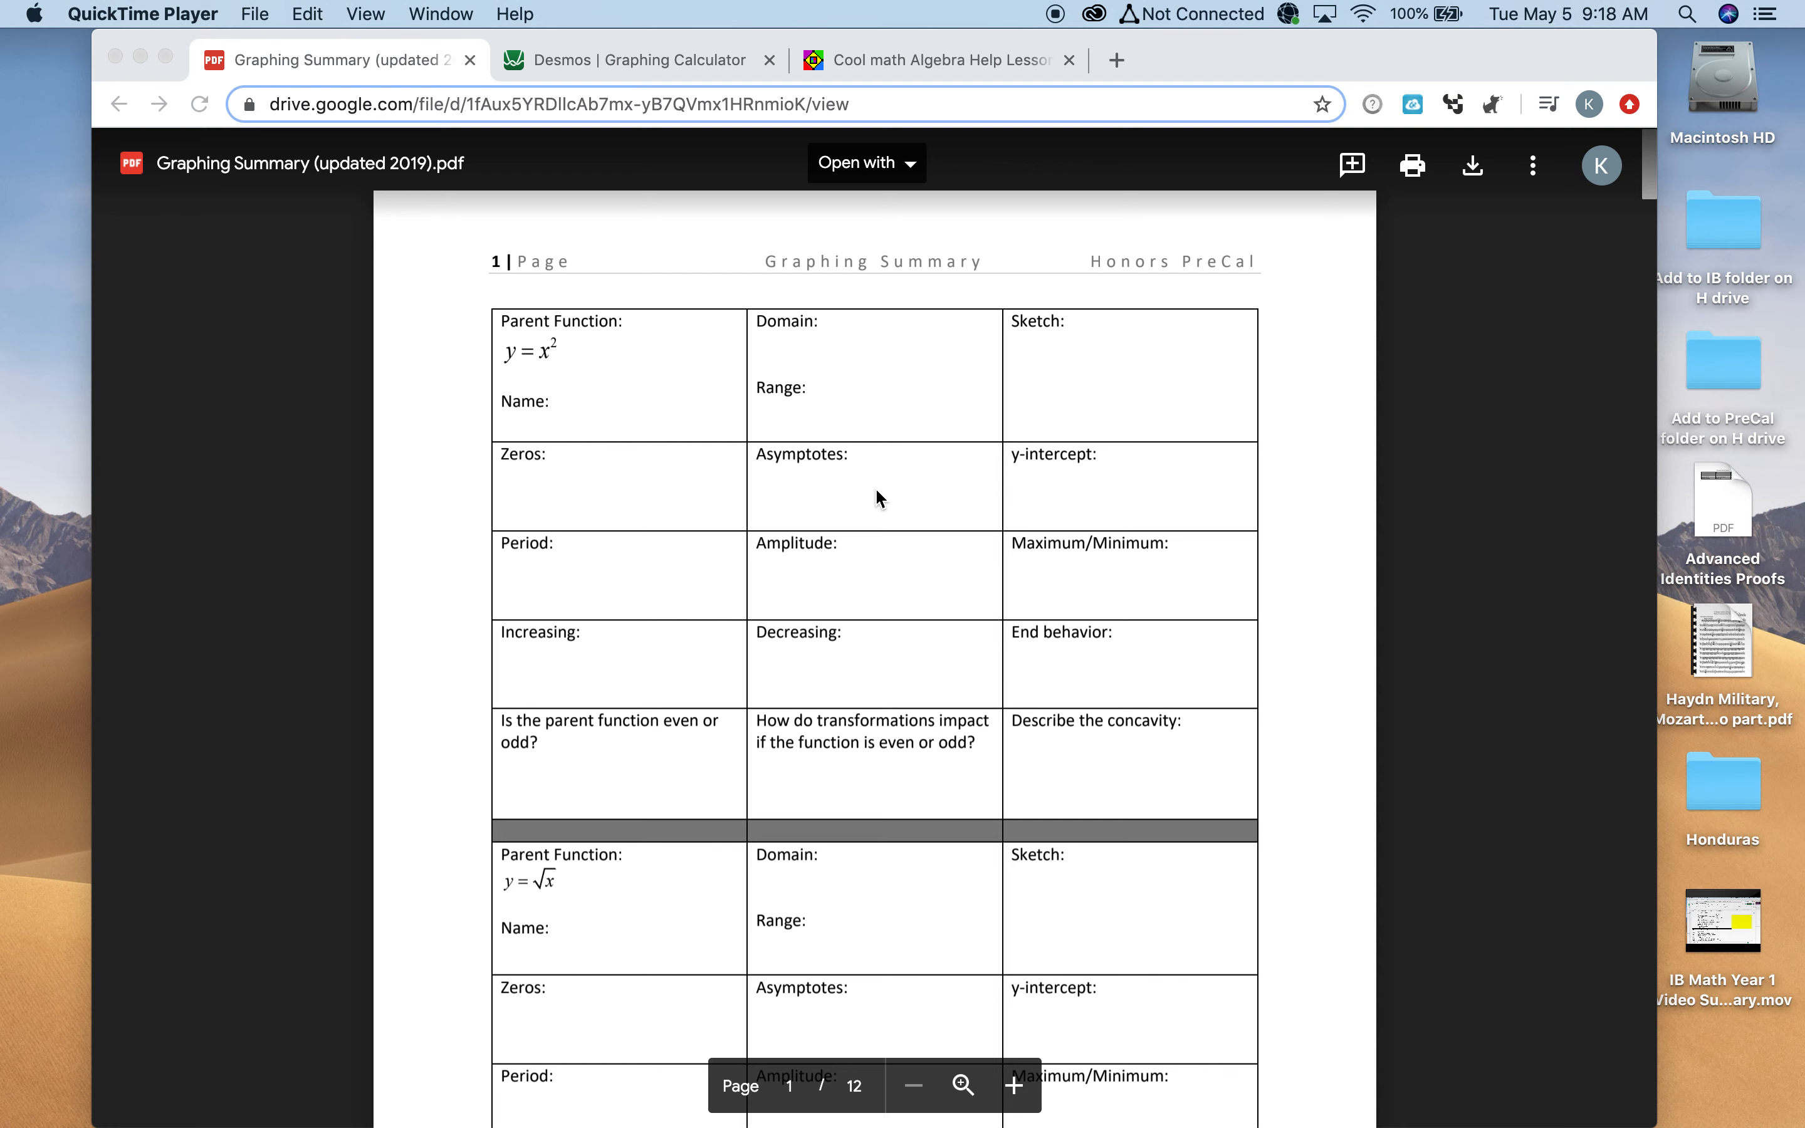
{"action": "mouse_move", "coordinate": [873, 500]}
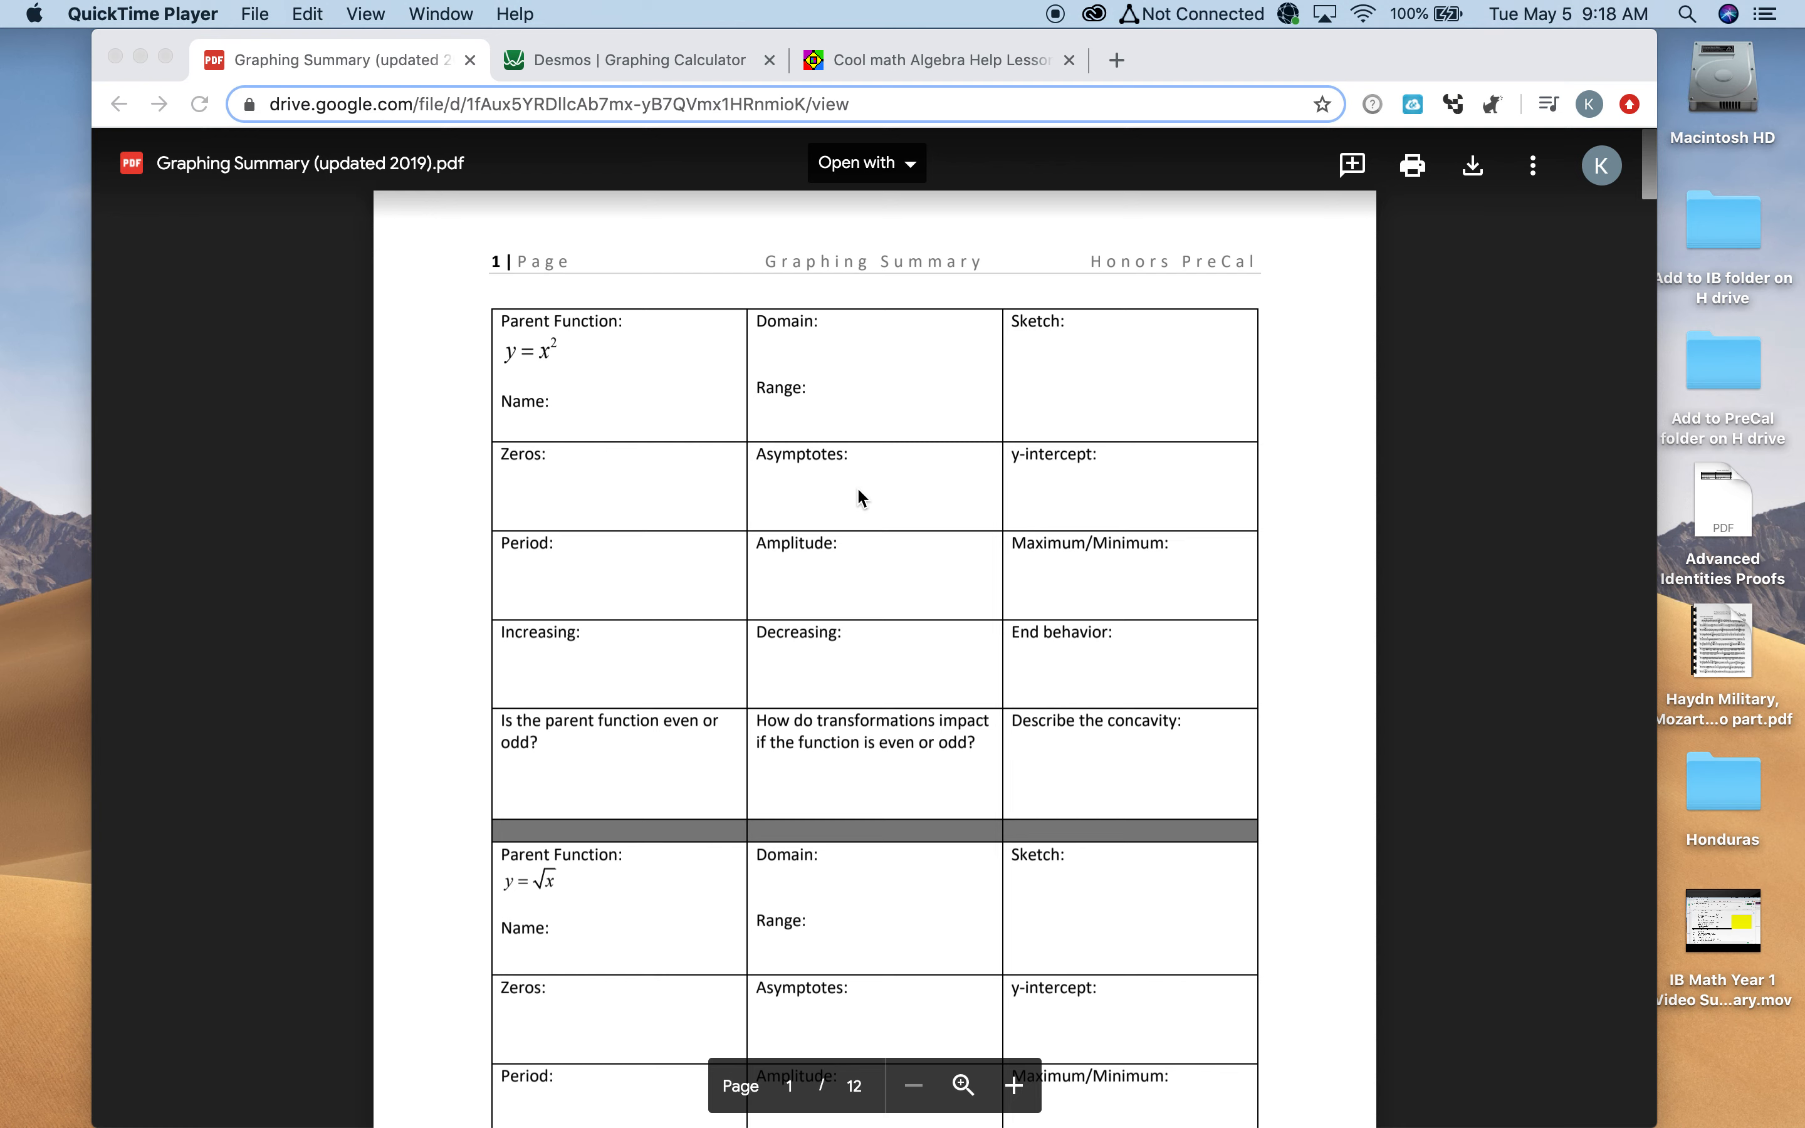
{"action": "mouse_move", "coordinate": [1103, 498]}
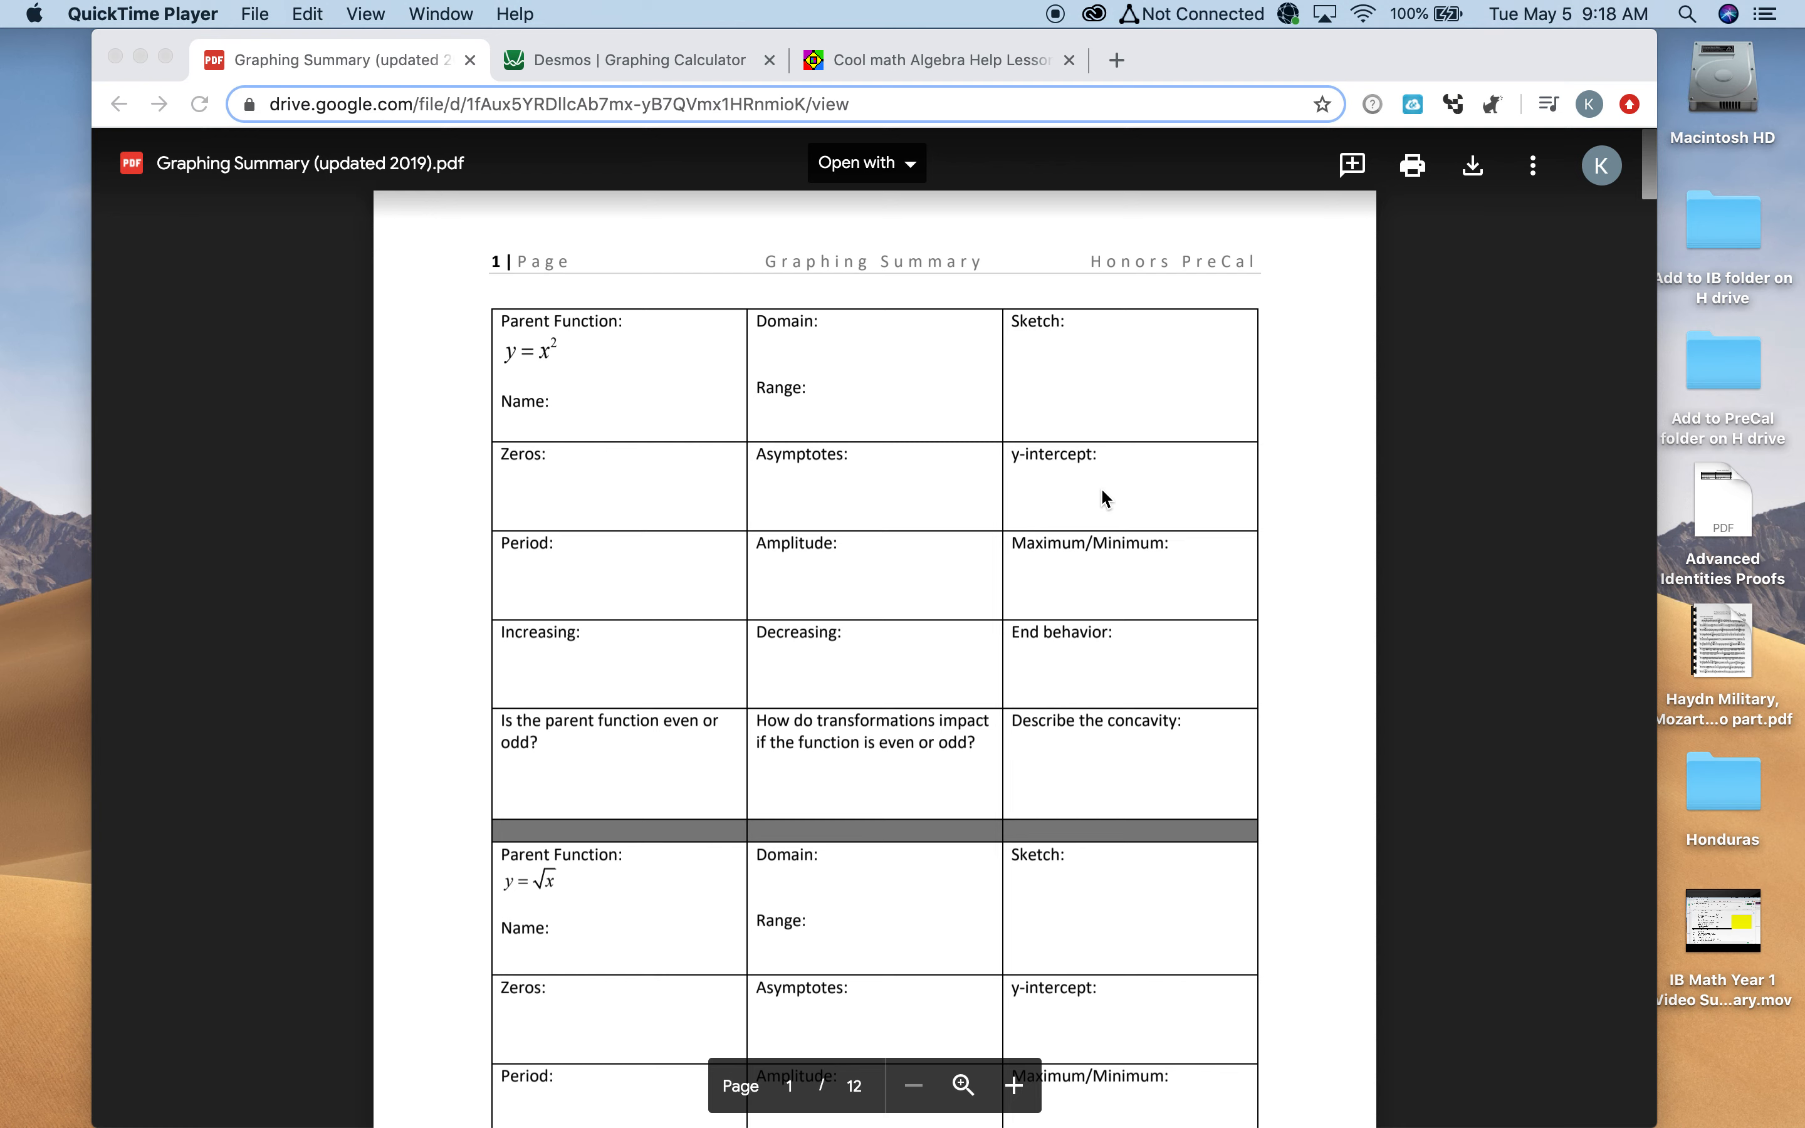
{"action": "mouse_move", "coordinate": [500, 569]}
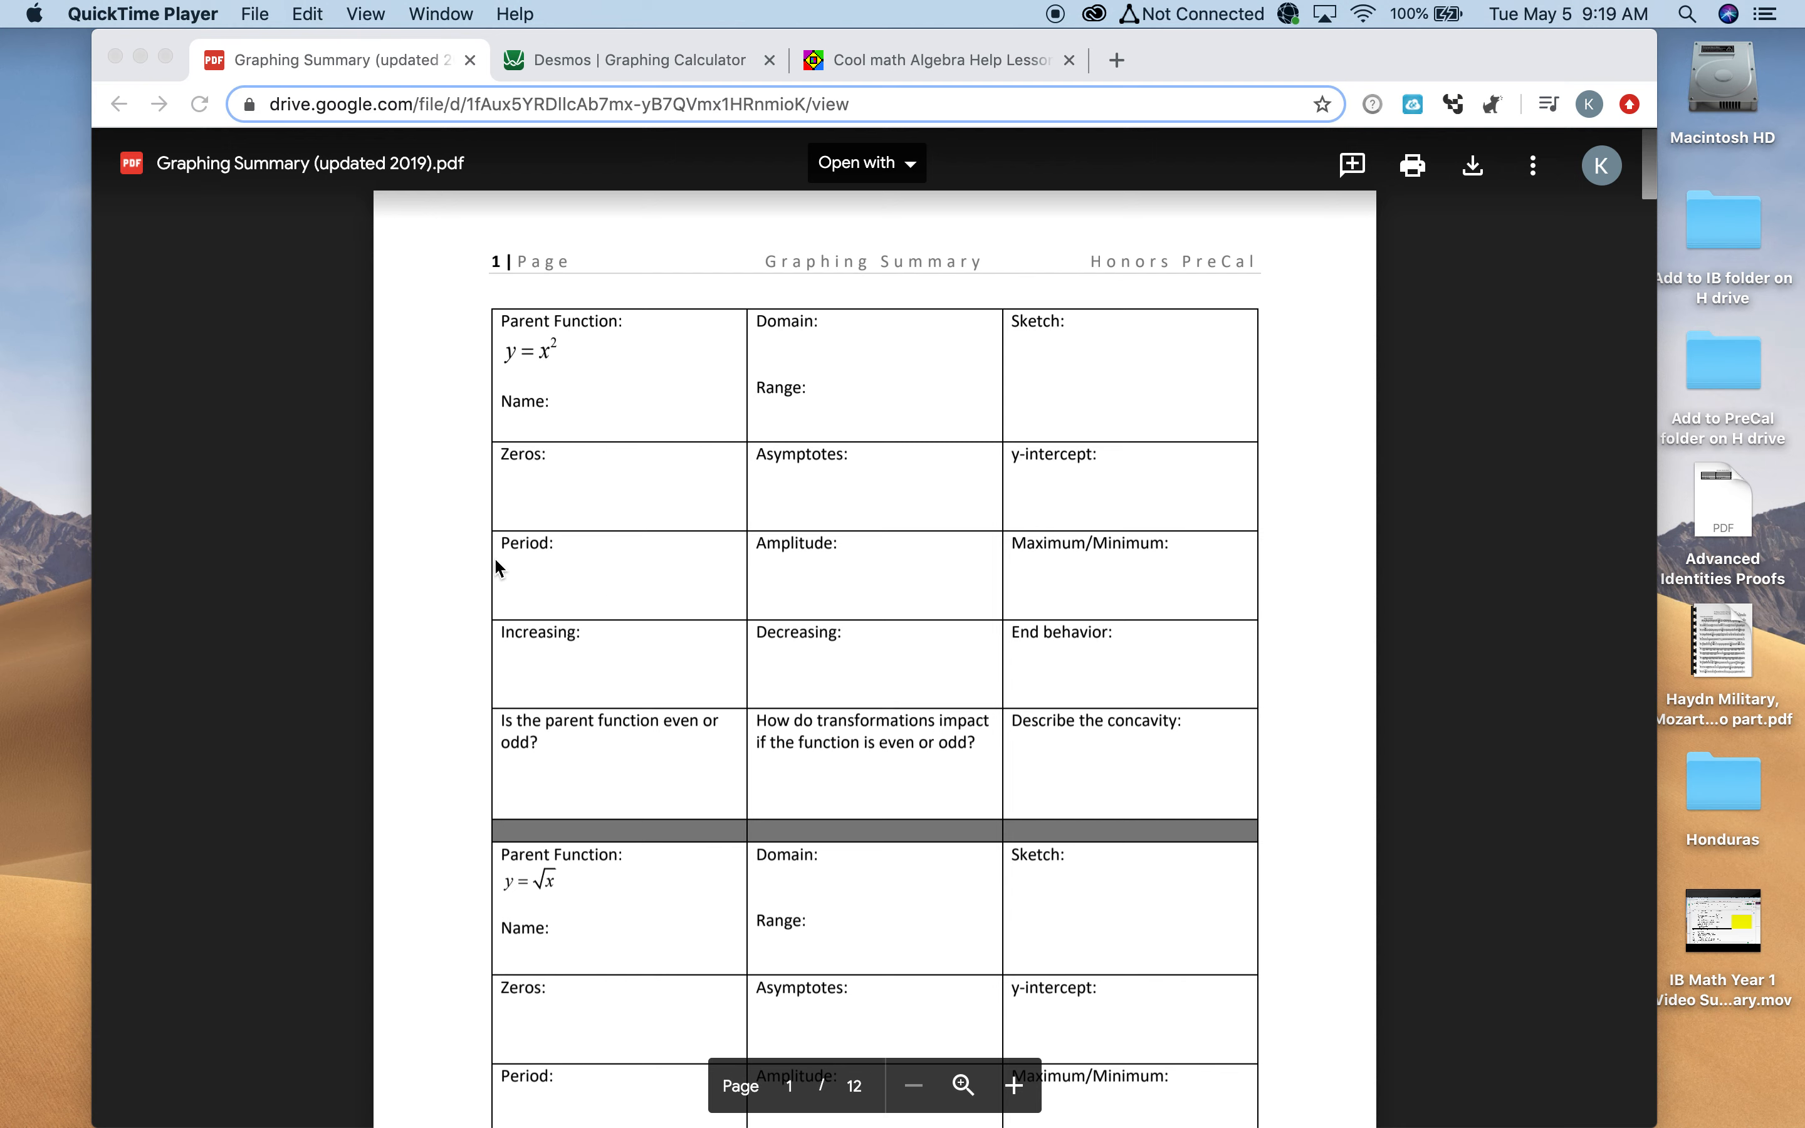
{"action": "mouse_move", "coordinate": [529, 550]}
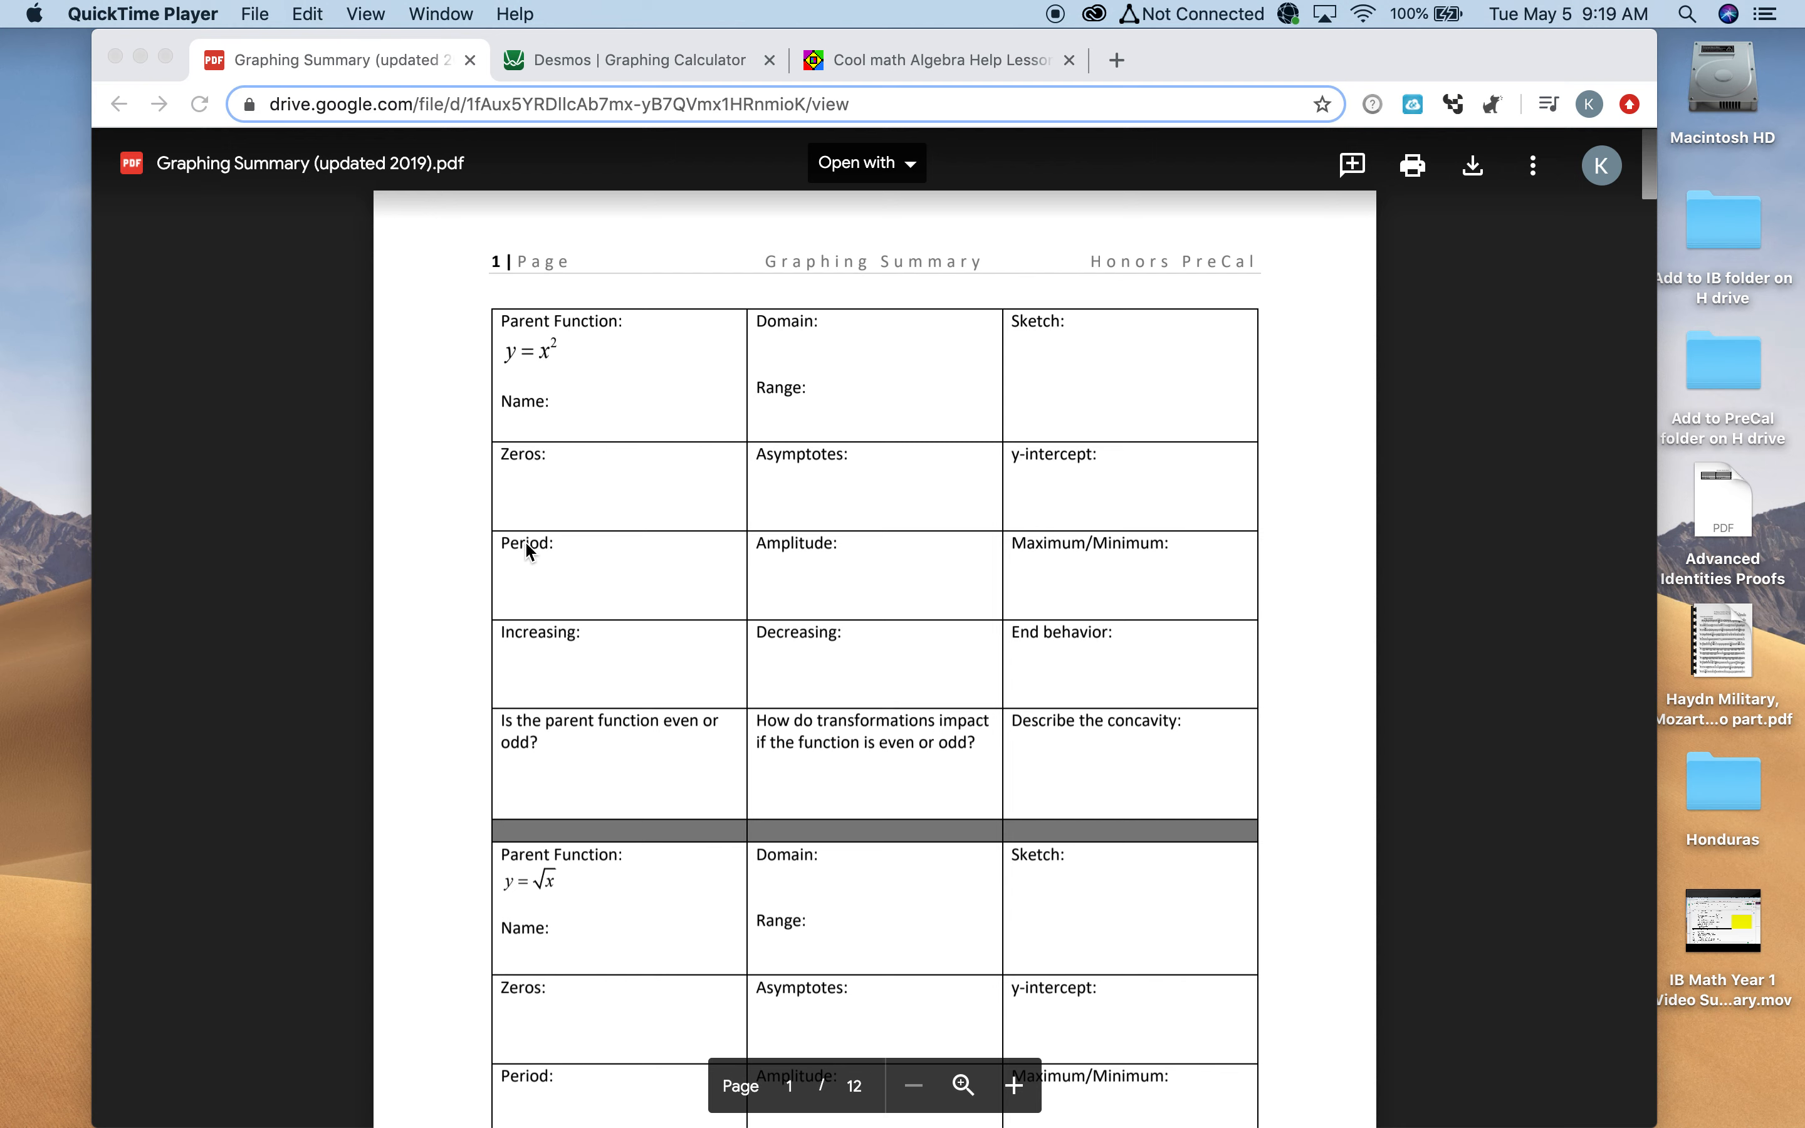
{"action": "mouse_move", "coordinate": [561, 527]}
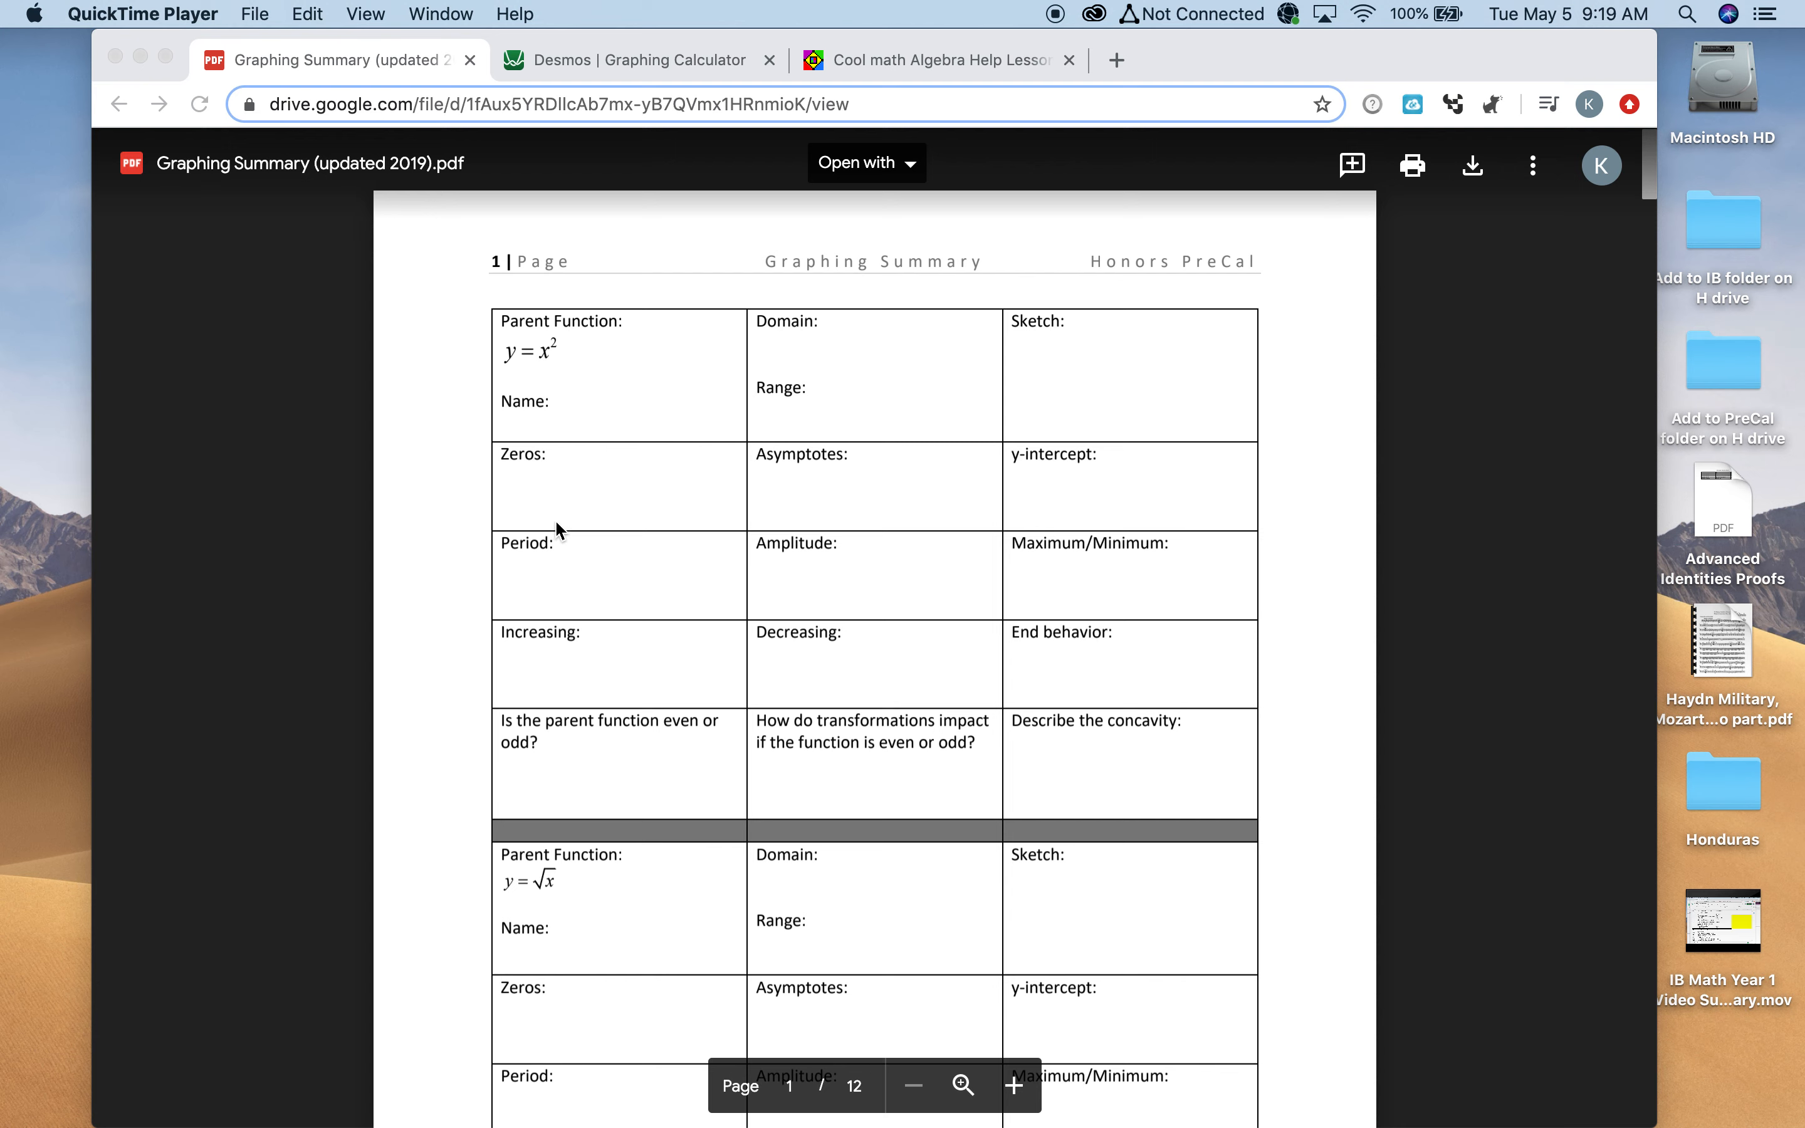
{"action": "mouse_move", "coordinate": [556, 572]}
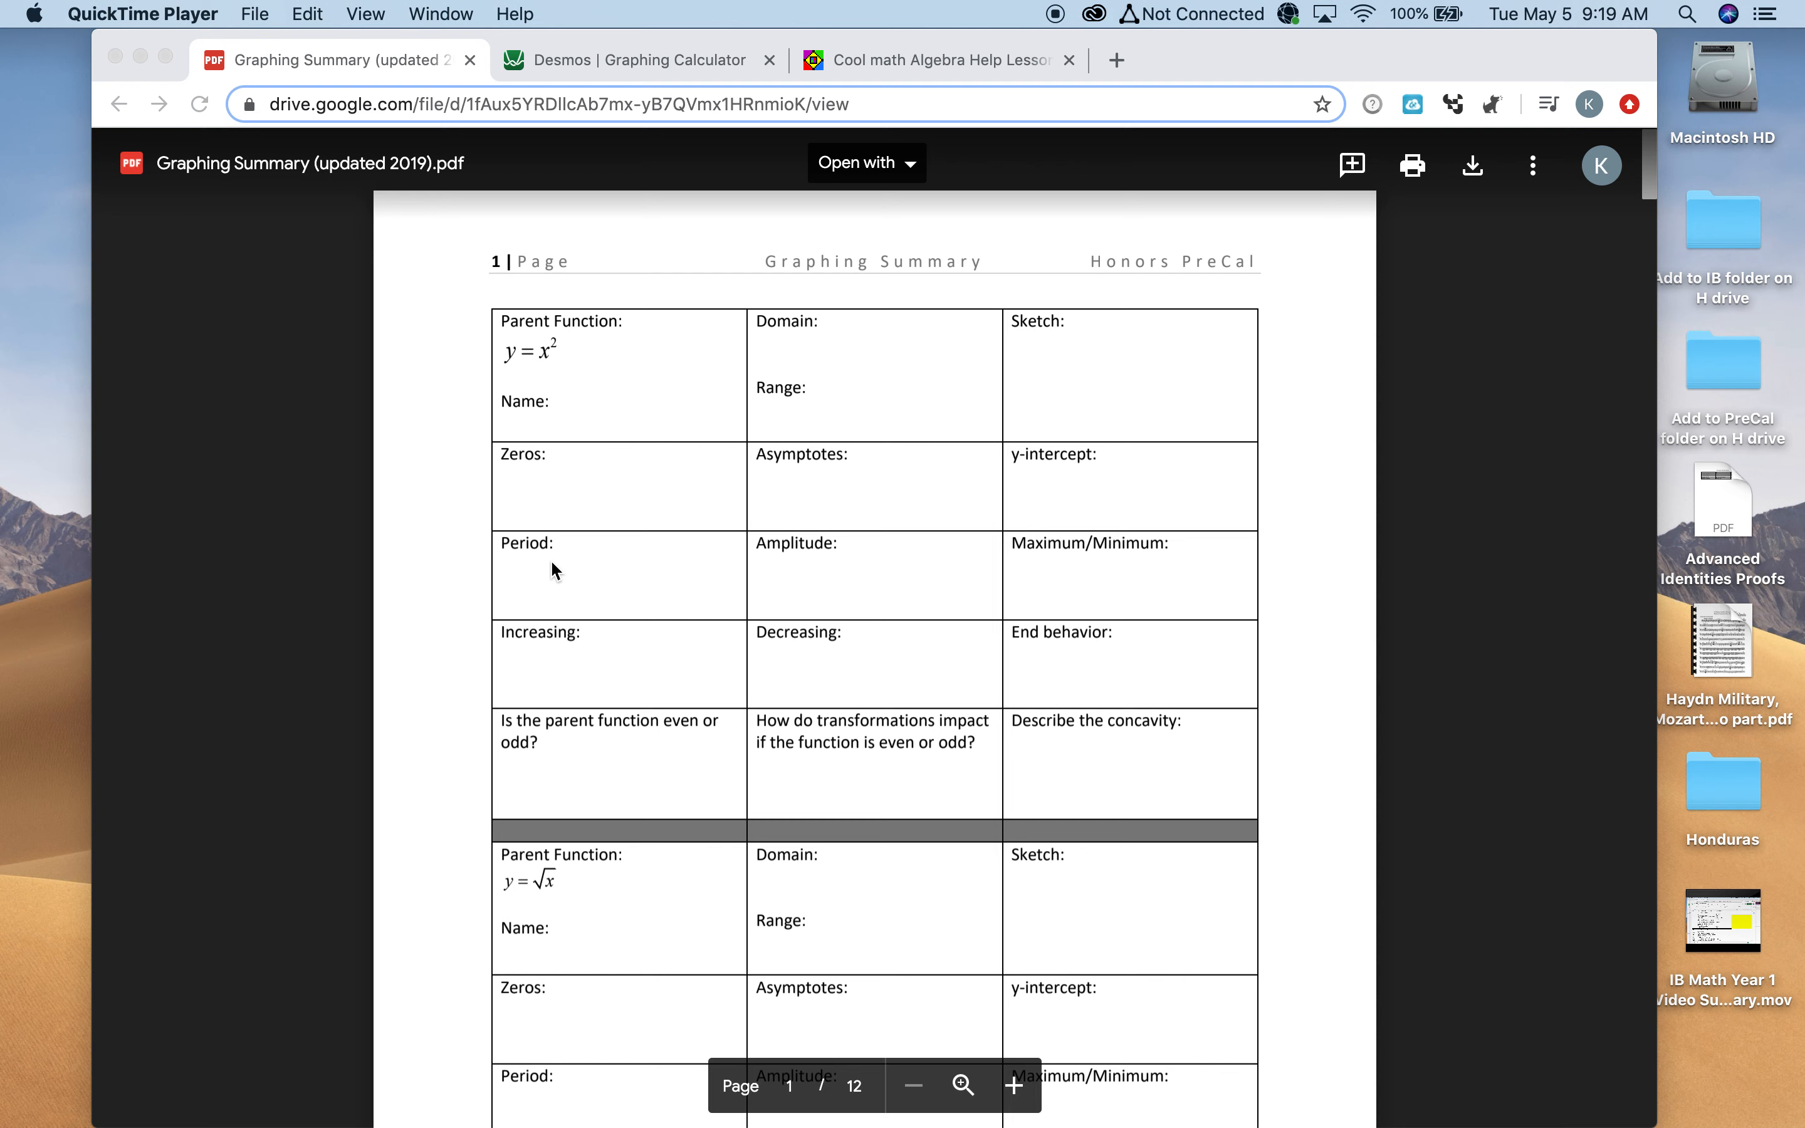
{"action": "mouse_move", "coordinate": [561, 329]}
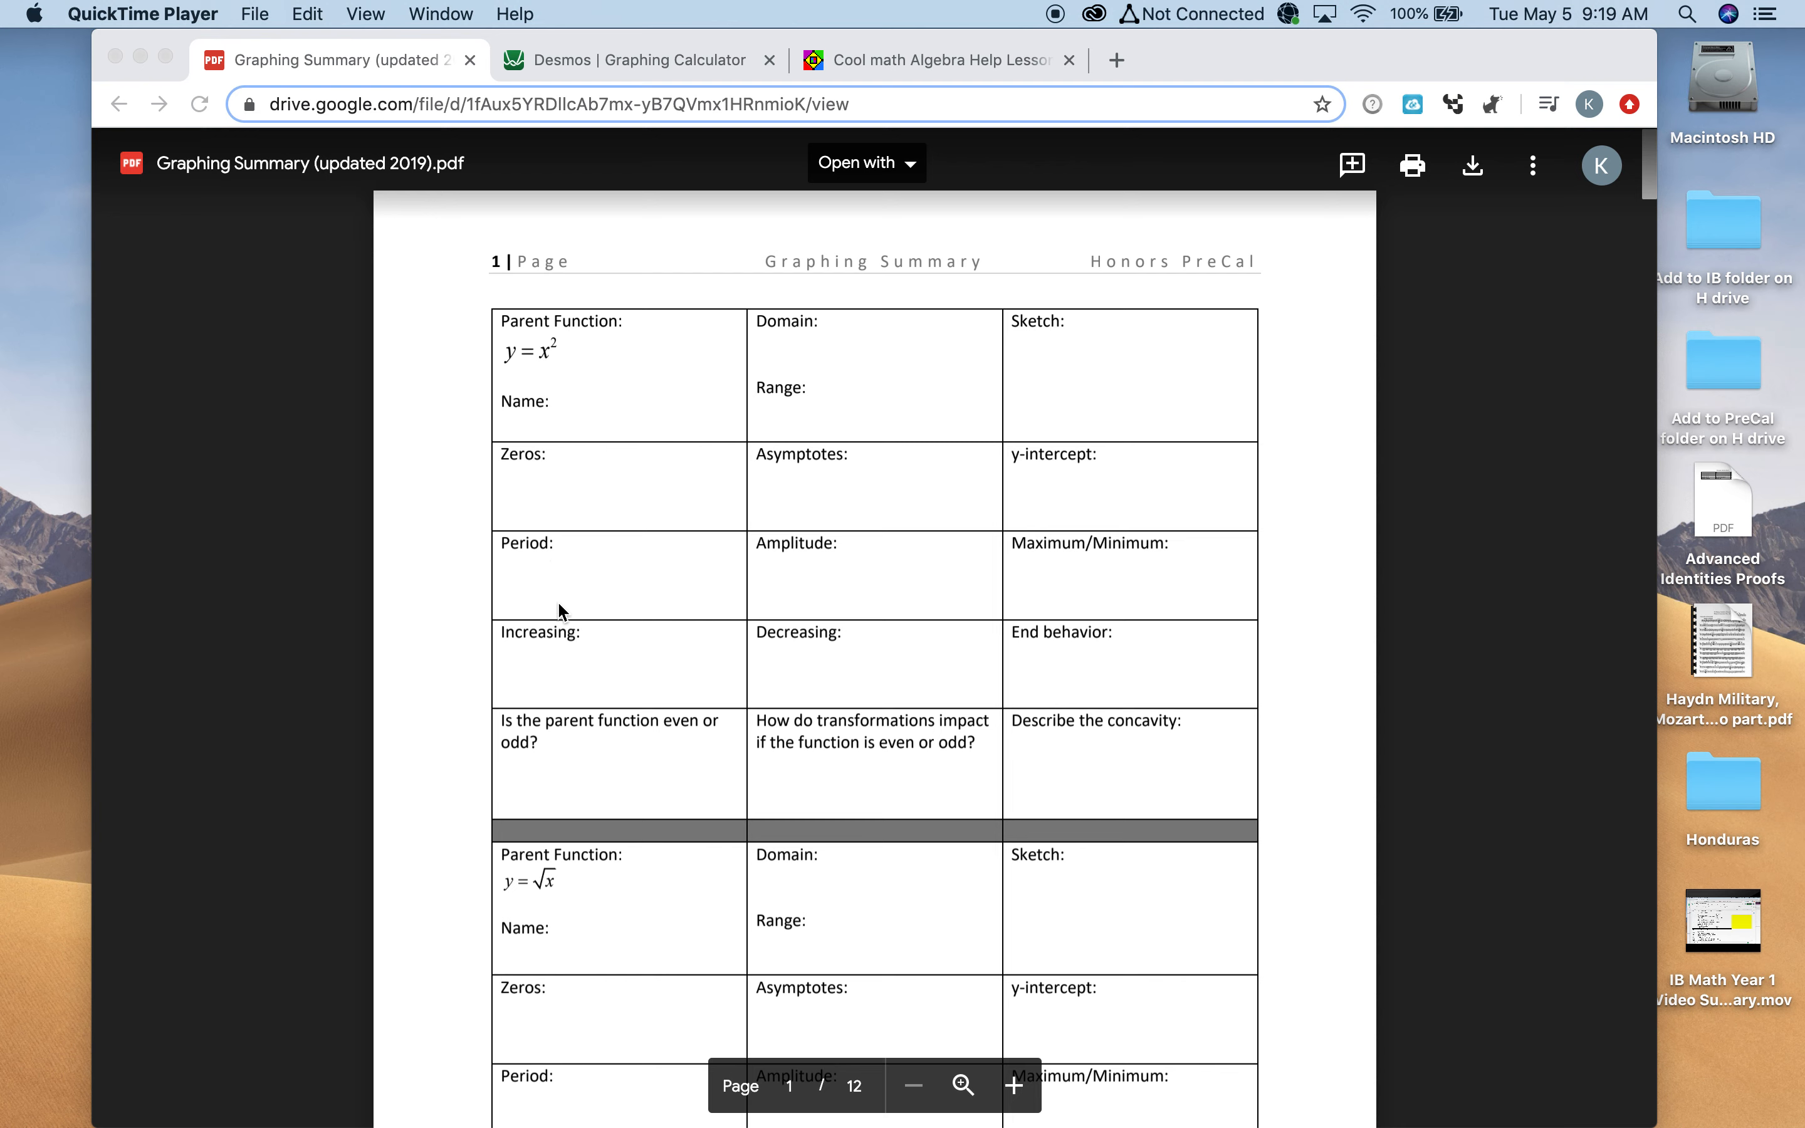
{"action": "mouse_move", "coordinate": [840, 564]}
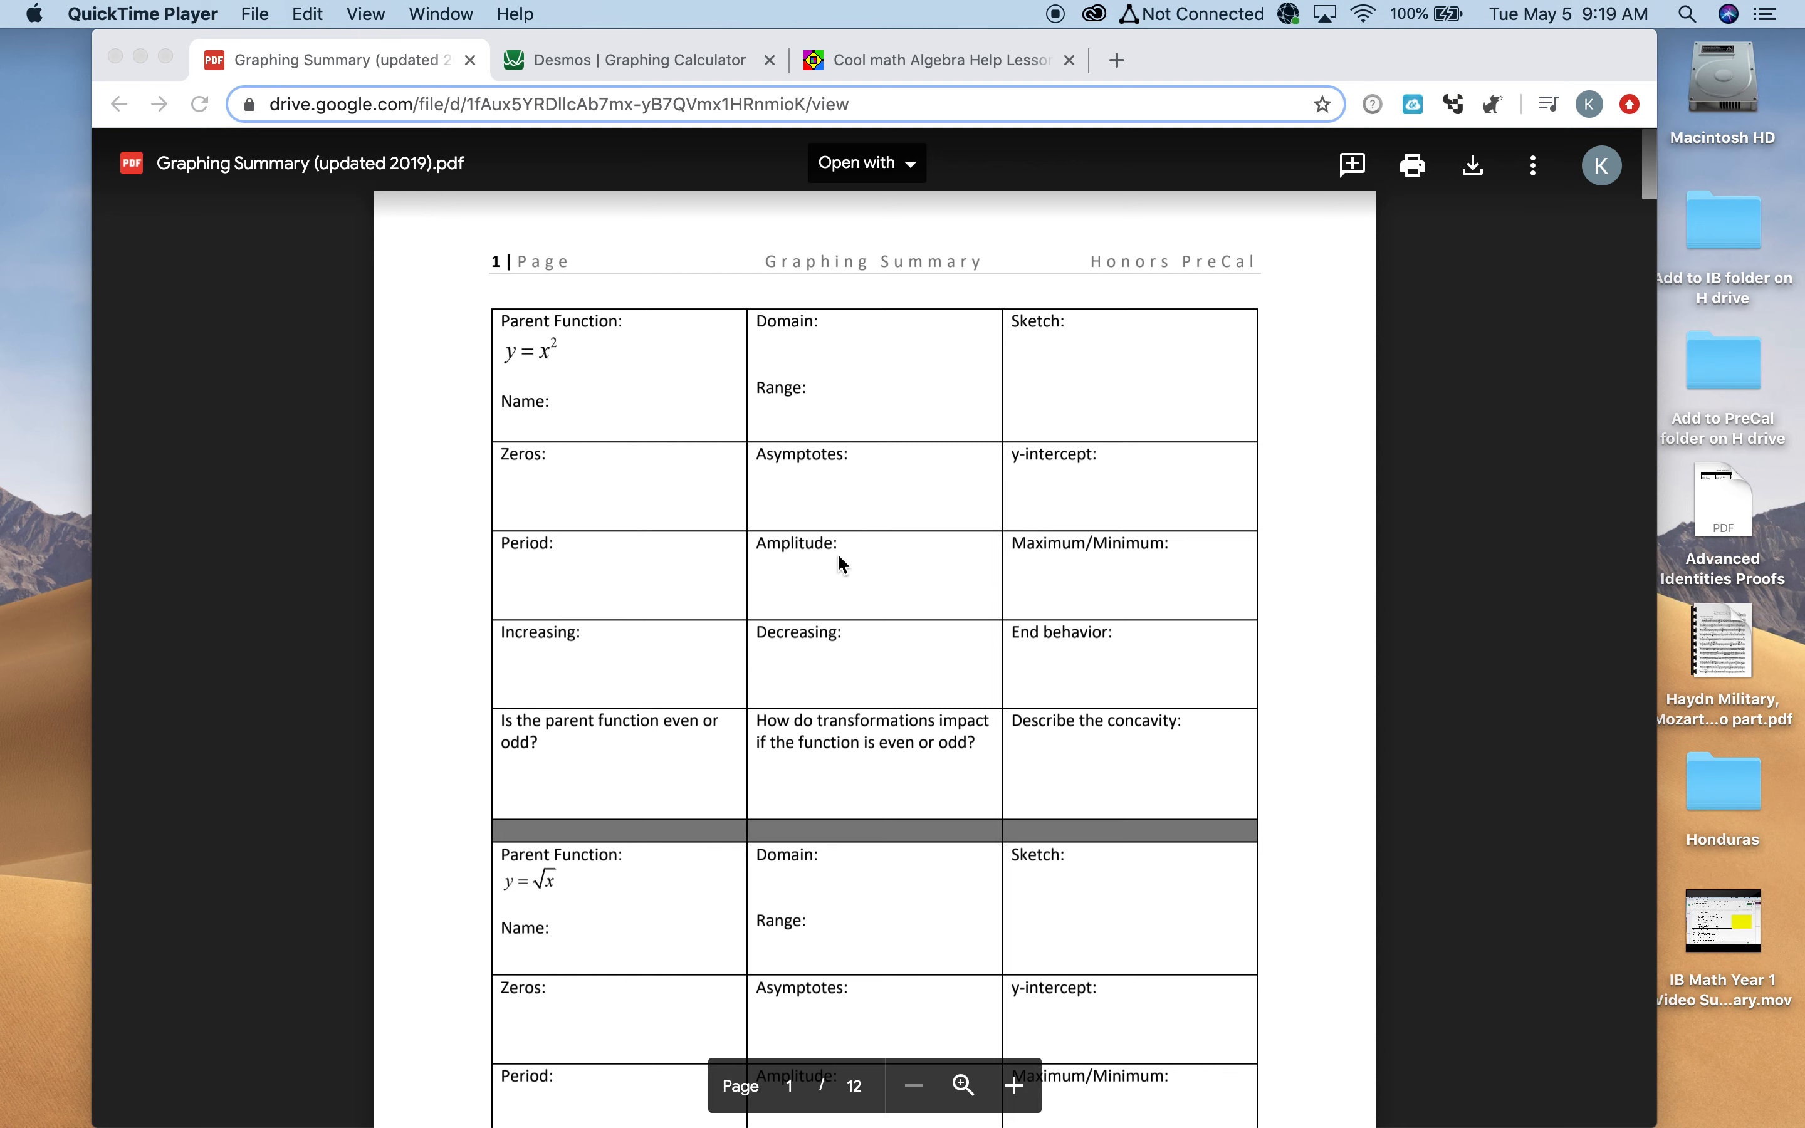
{"action": "mouse_move", "coordinate": [1134, 573]}
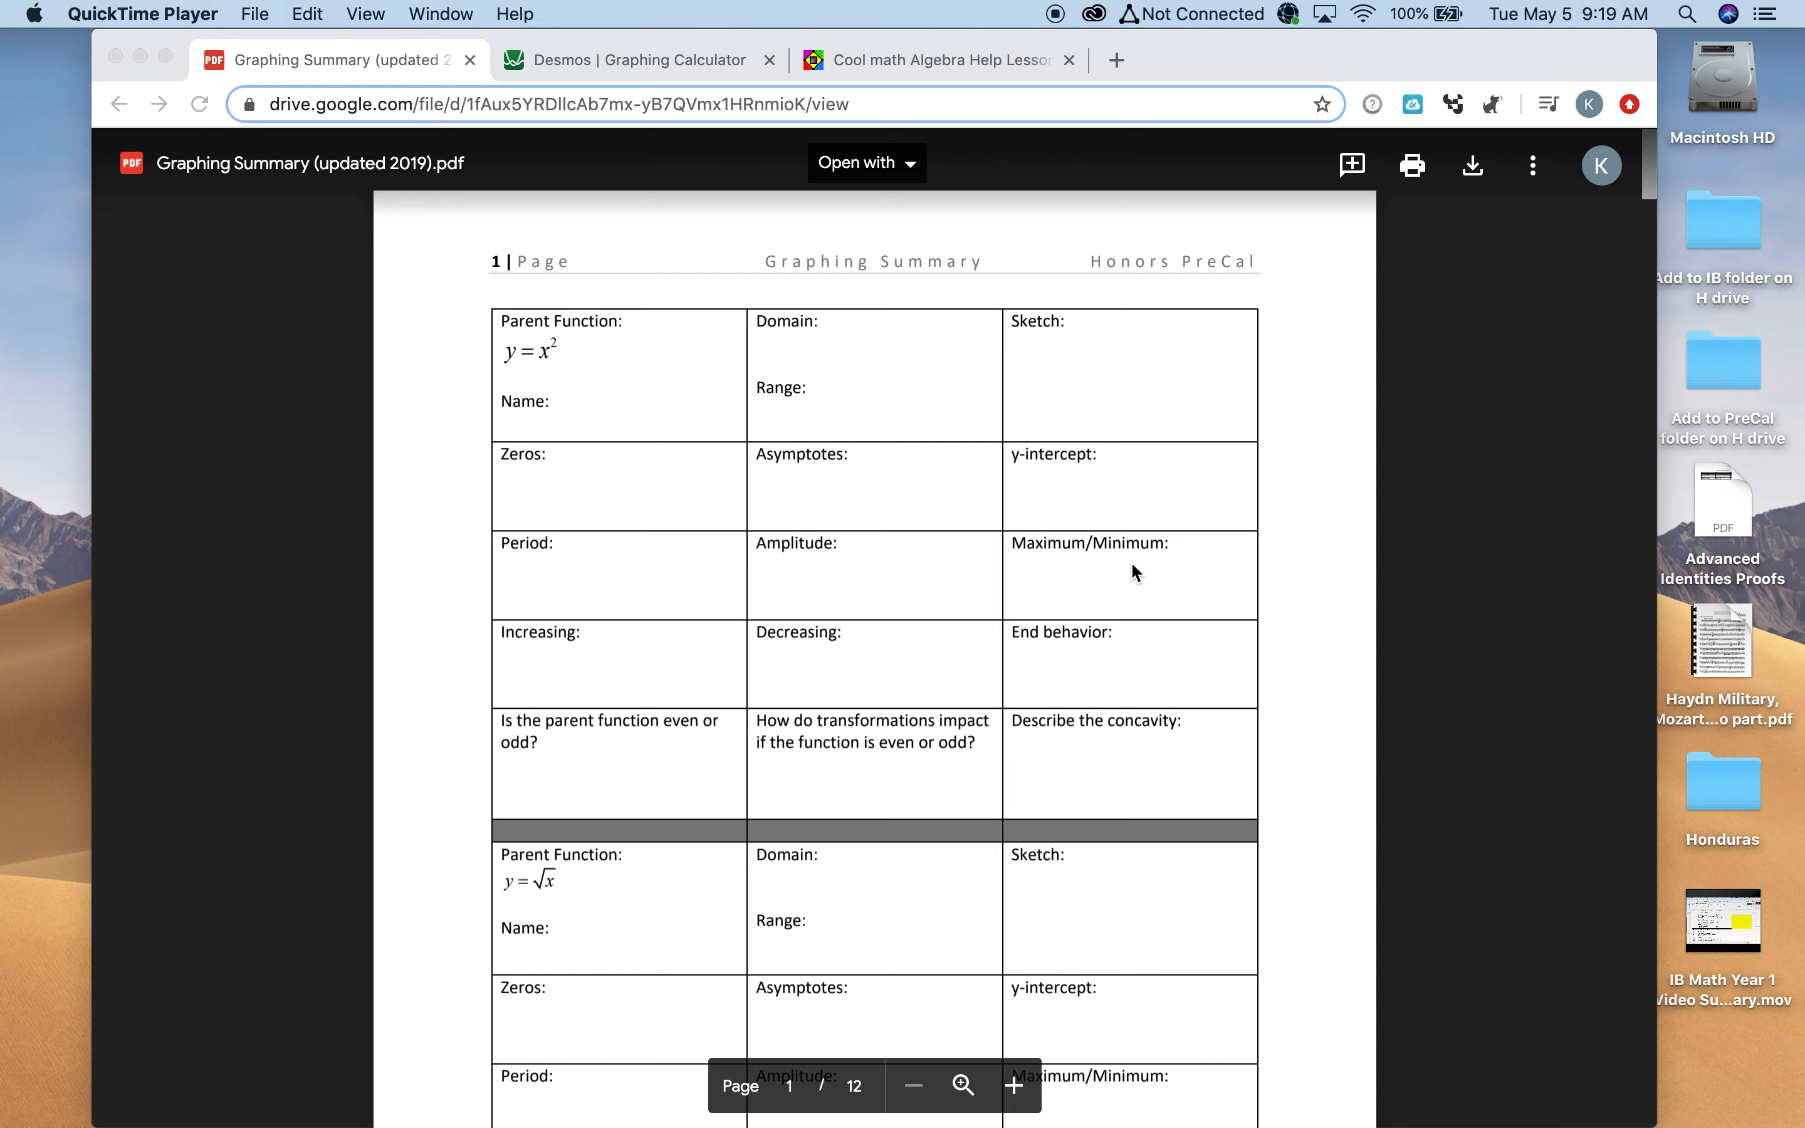
{"action": "mouse_move", "coordinate": [624, 688]}
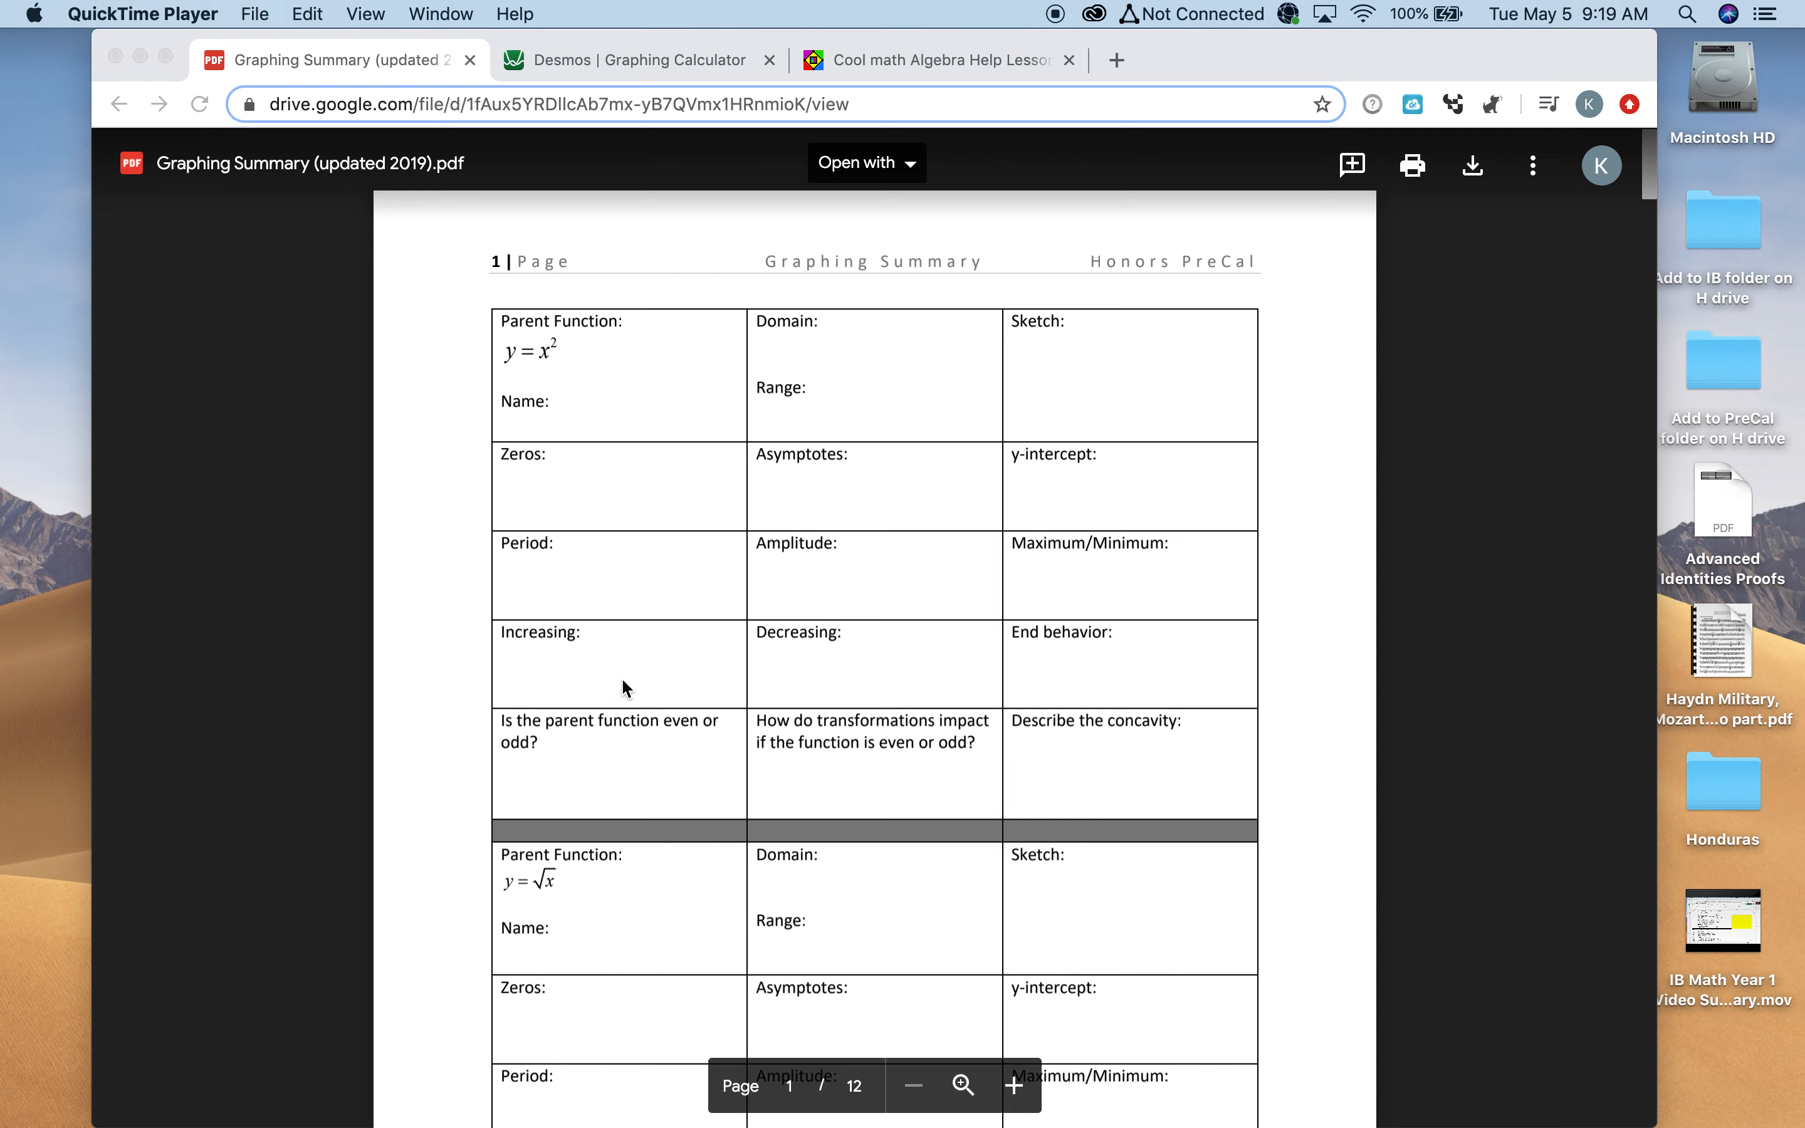
{"action": "mouse_move", "coordinate": [625, 655]}
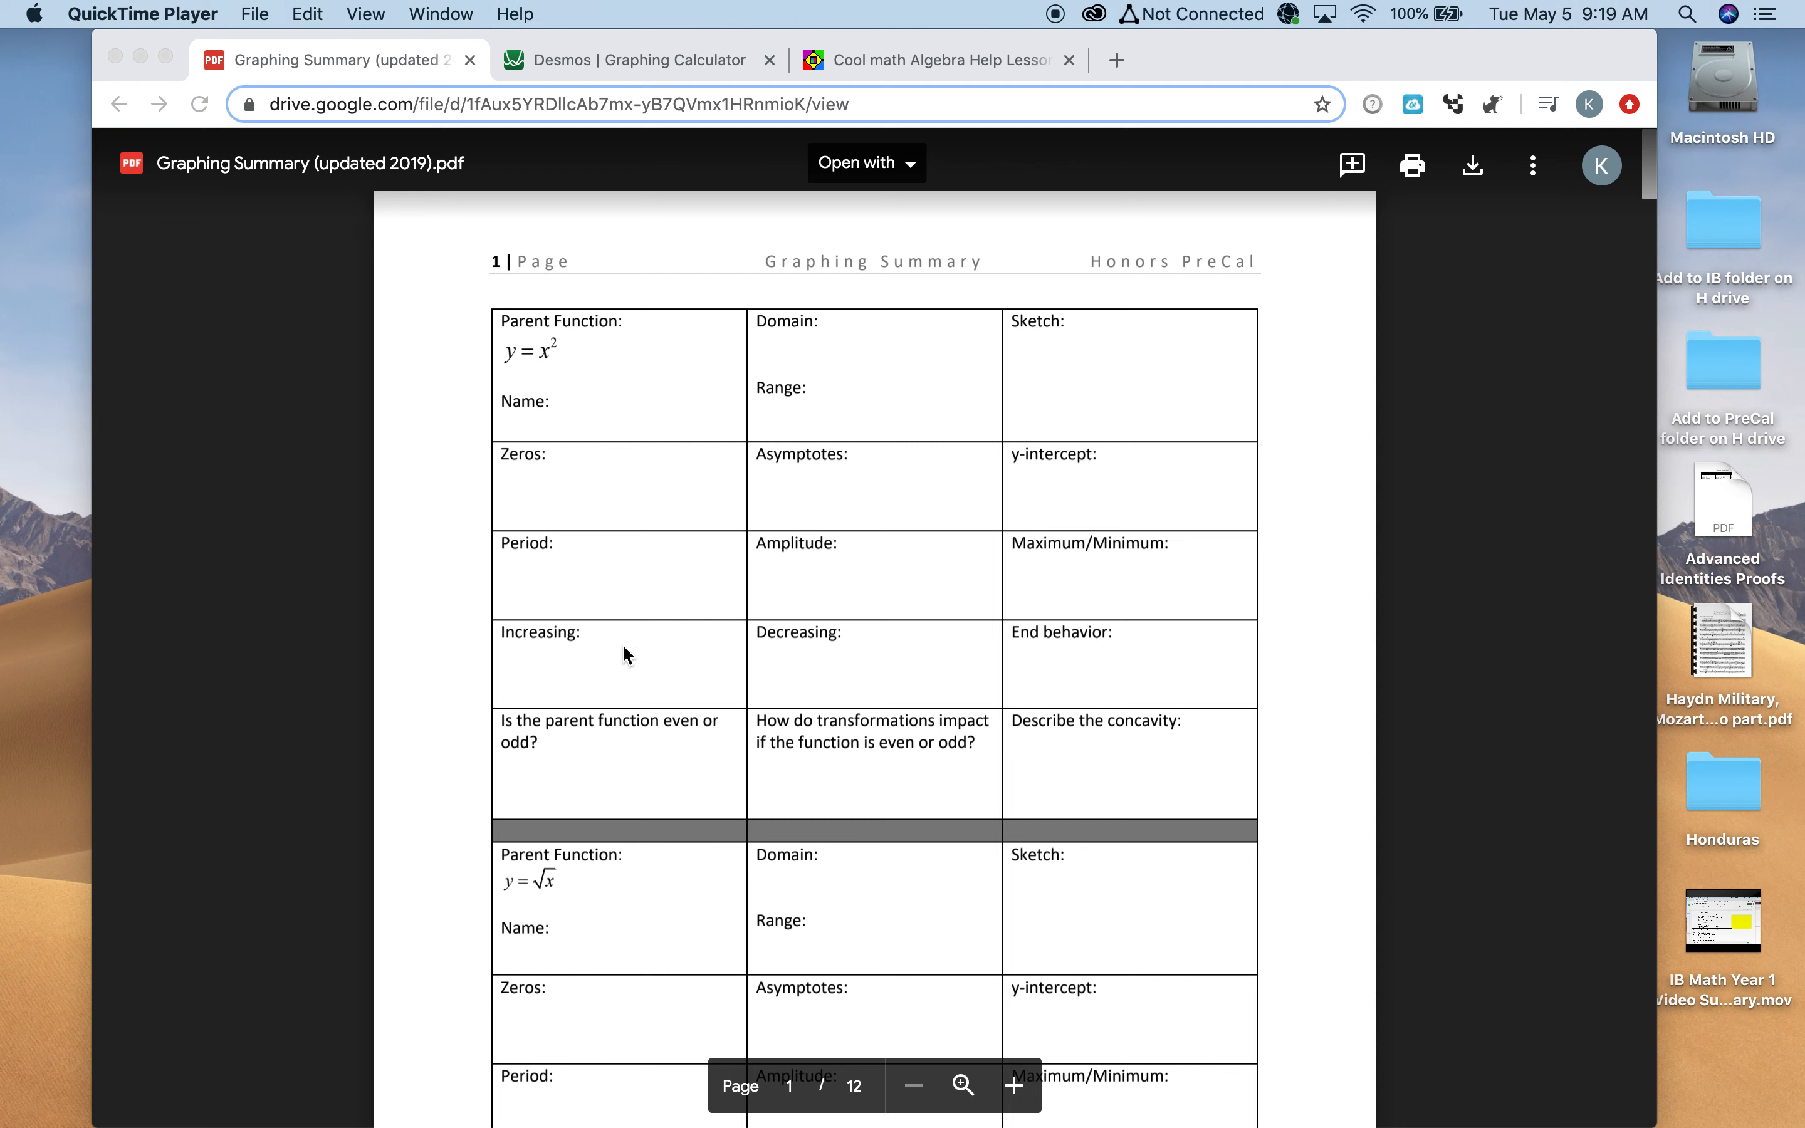
{"action": "mouse_move", "coordinate": [1140, 677]}
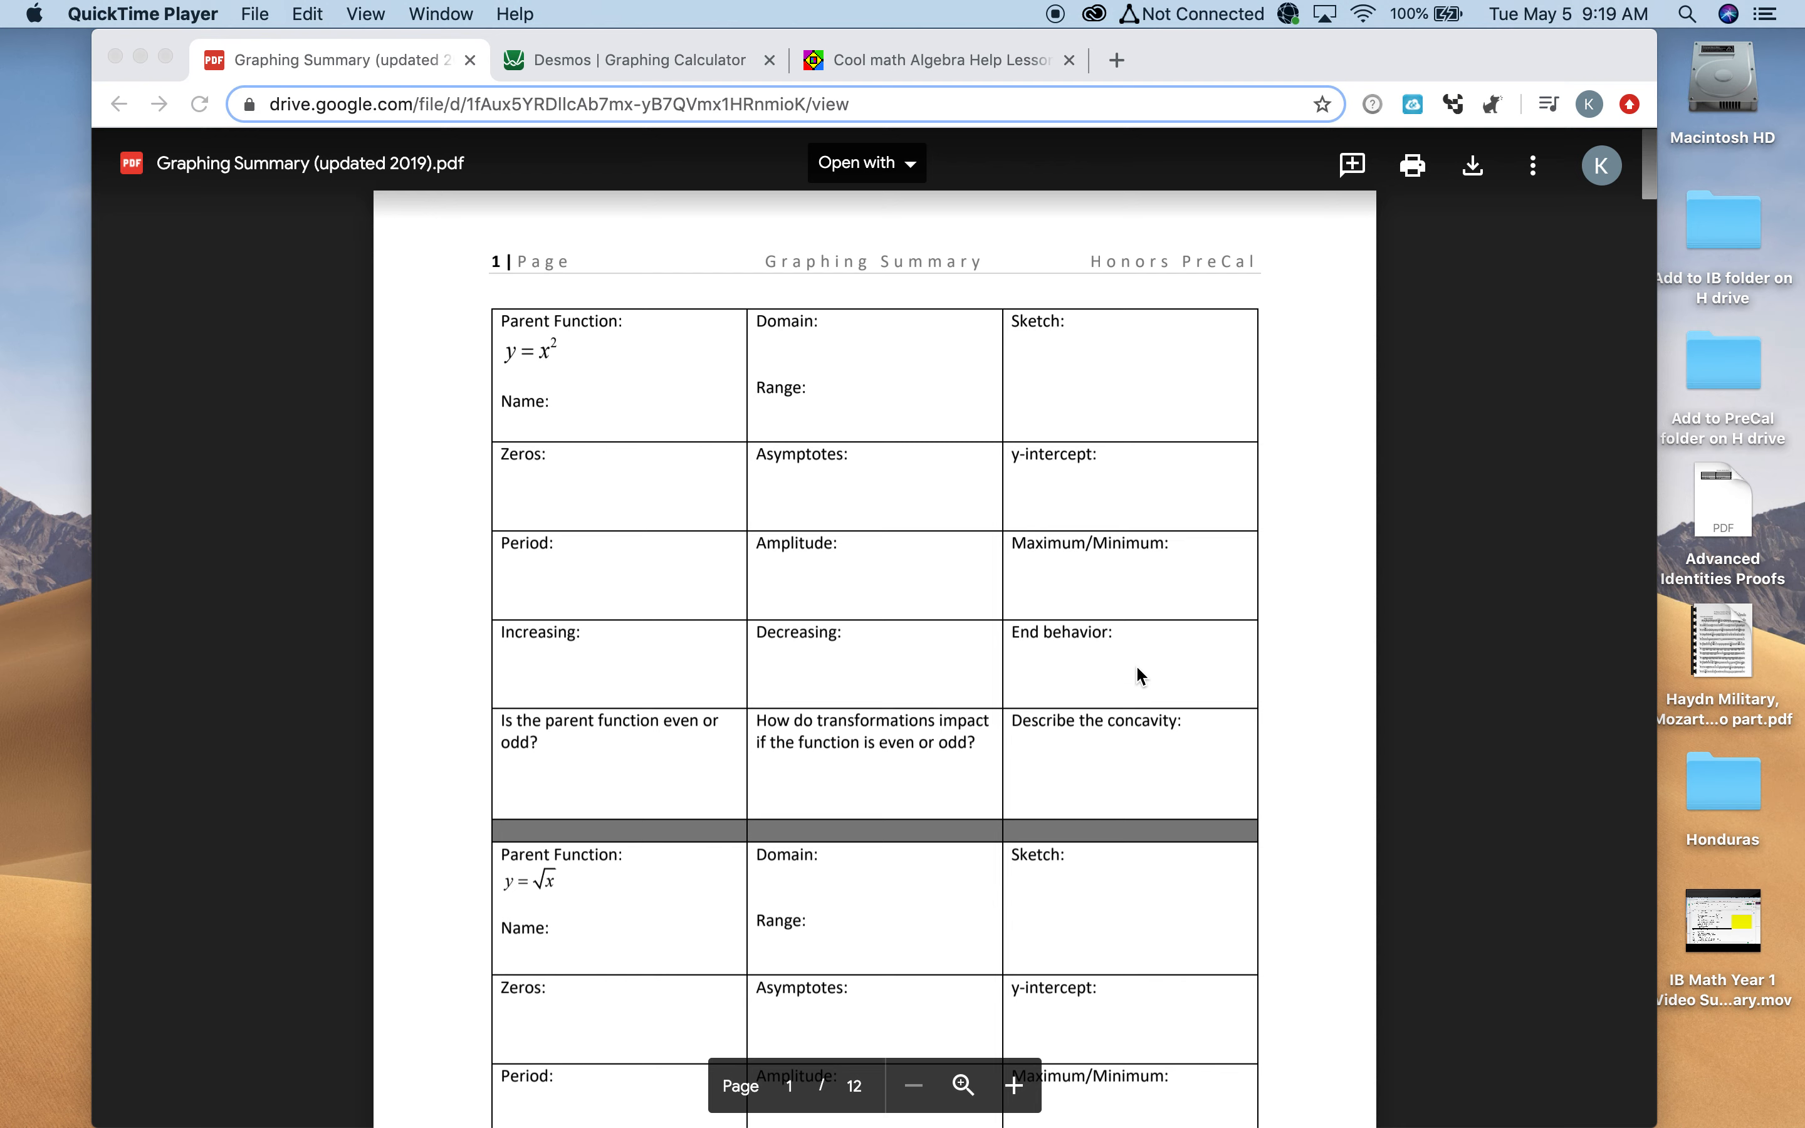
{"action": "mouse_move", "coordinate": [671, 725]}
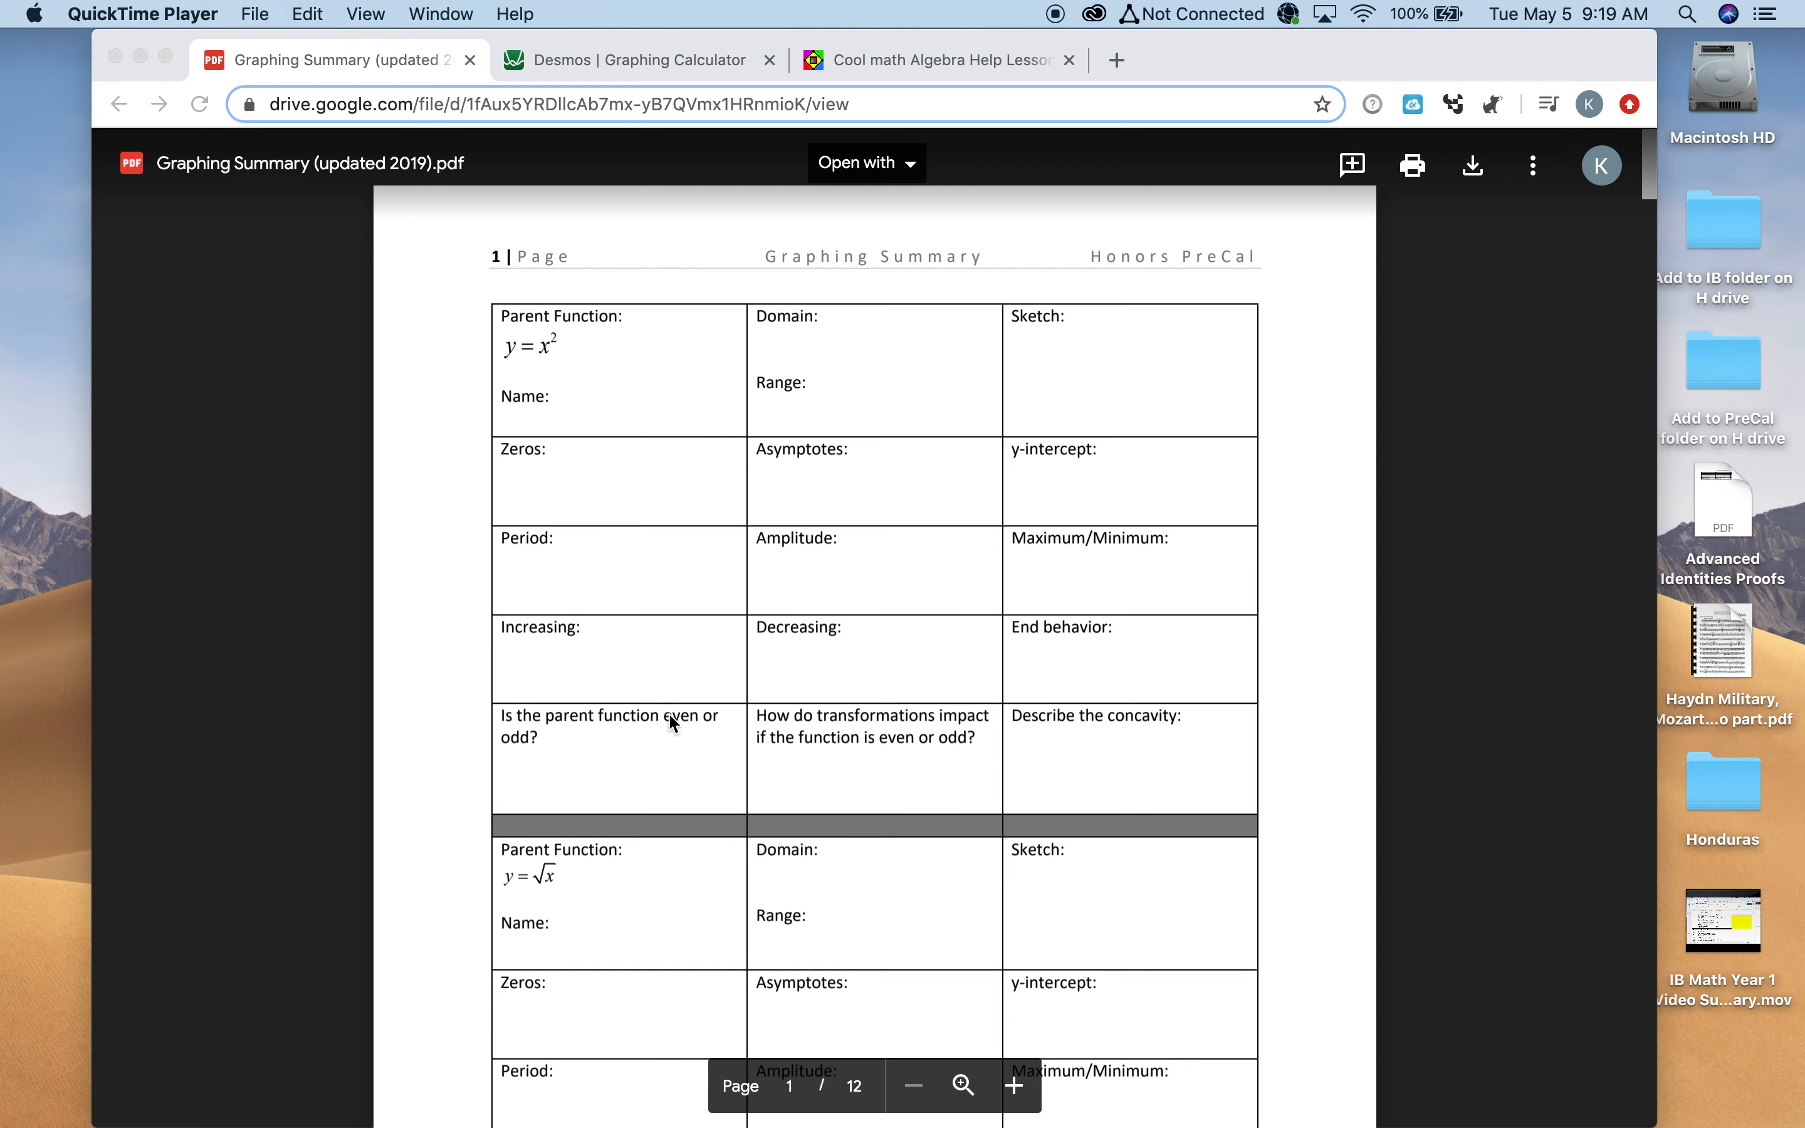
{"action": "scroll", "scroll_direction": "down", "scroll_amount": 3}
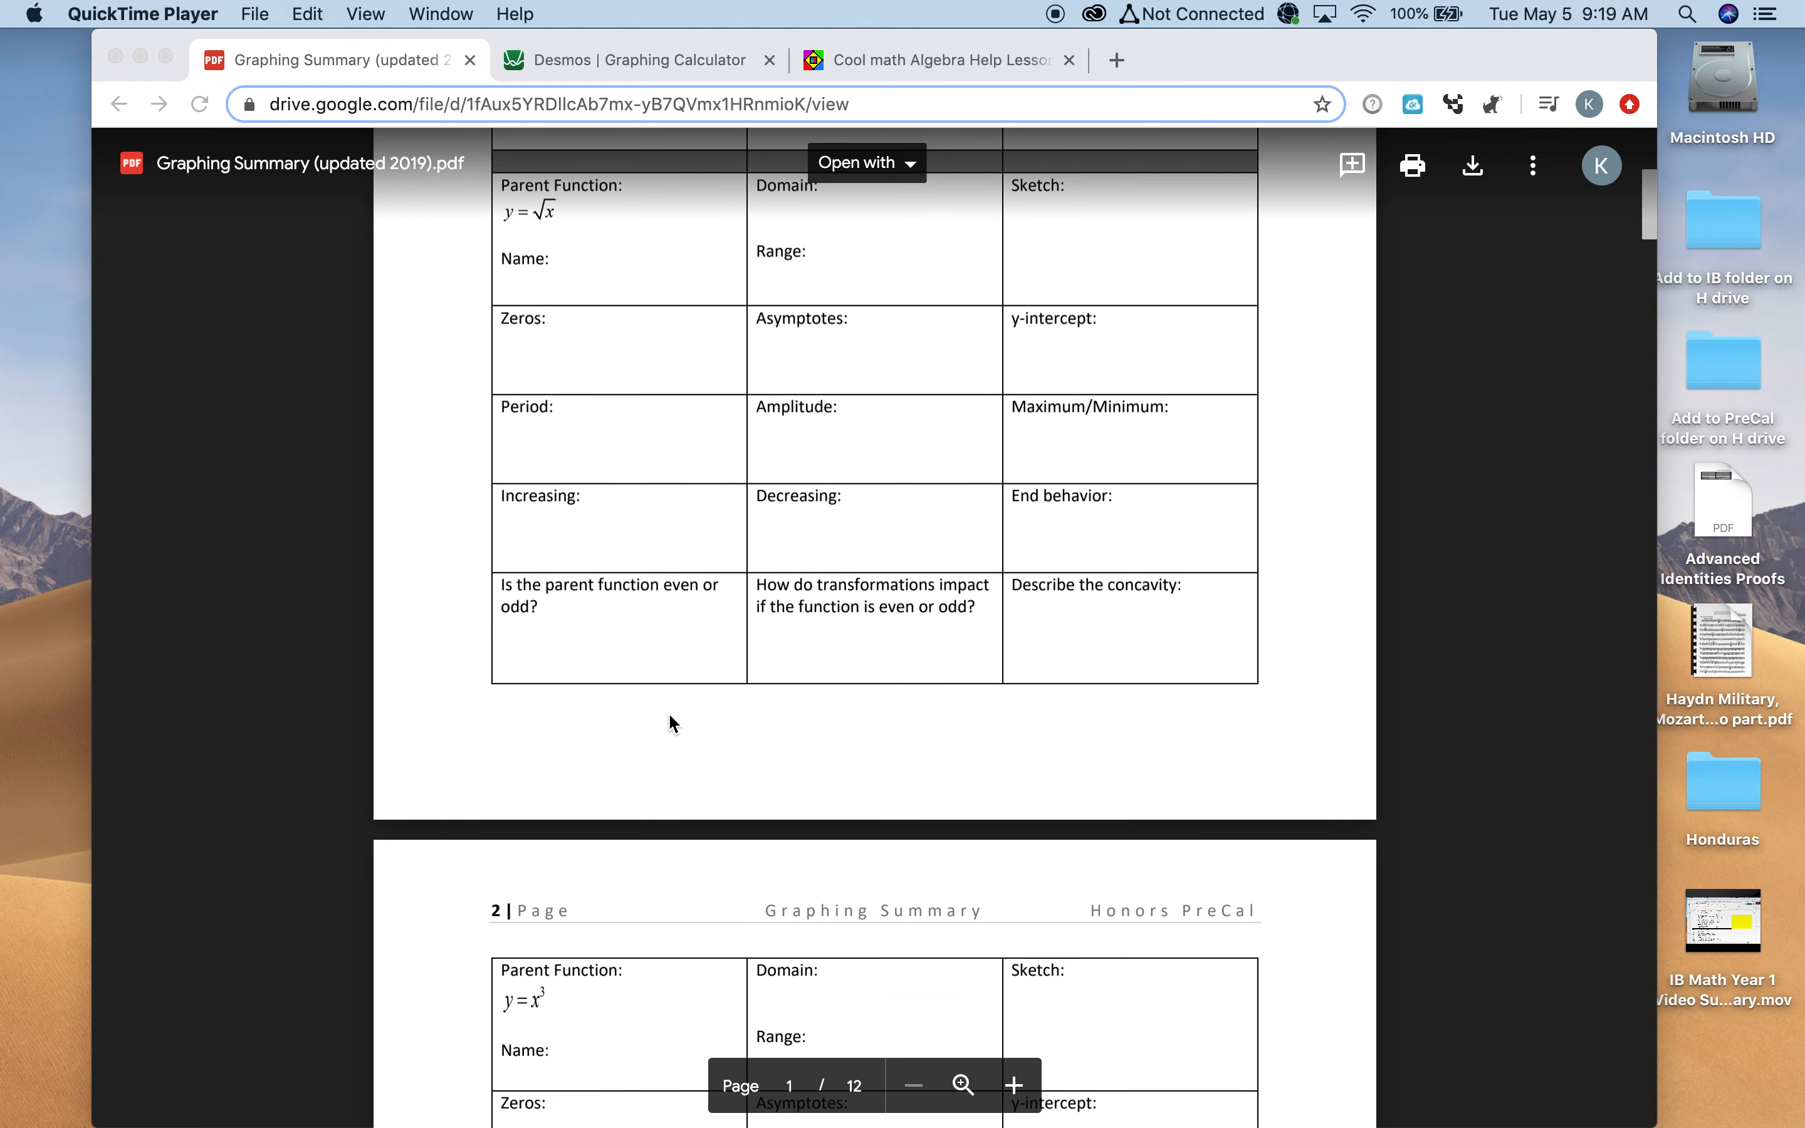
{"action": "scroll", "scroll_direction": "down", "scroll_amount": 3}
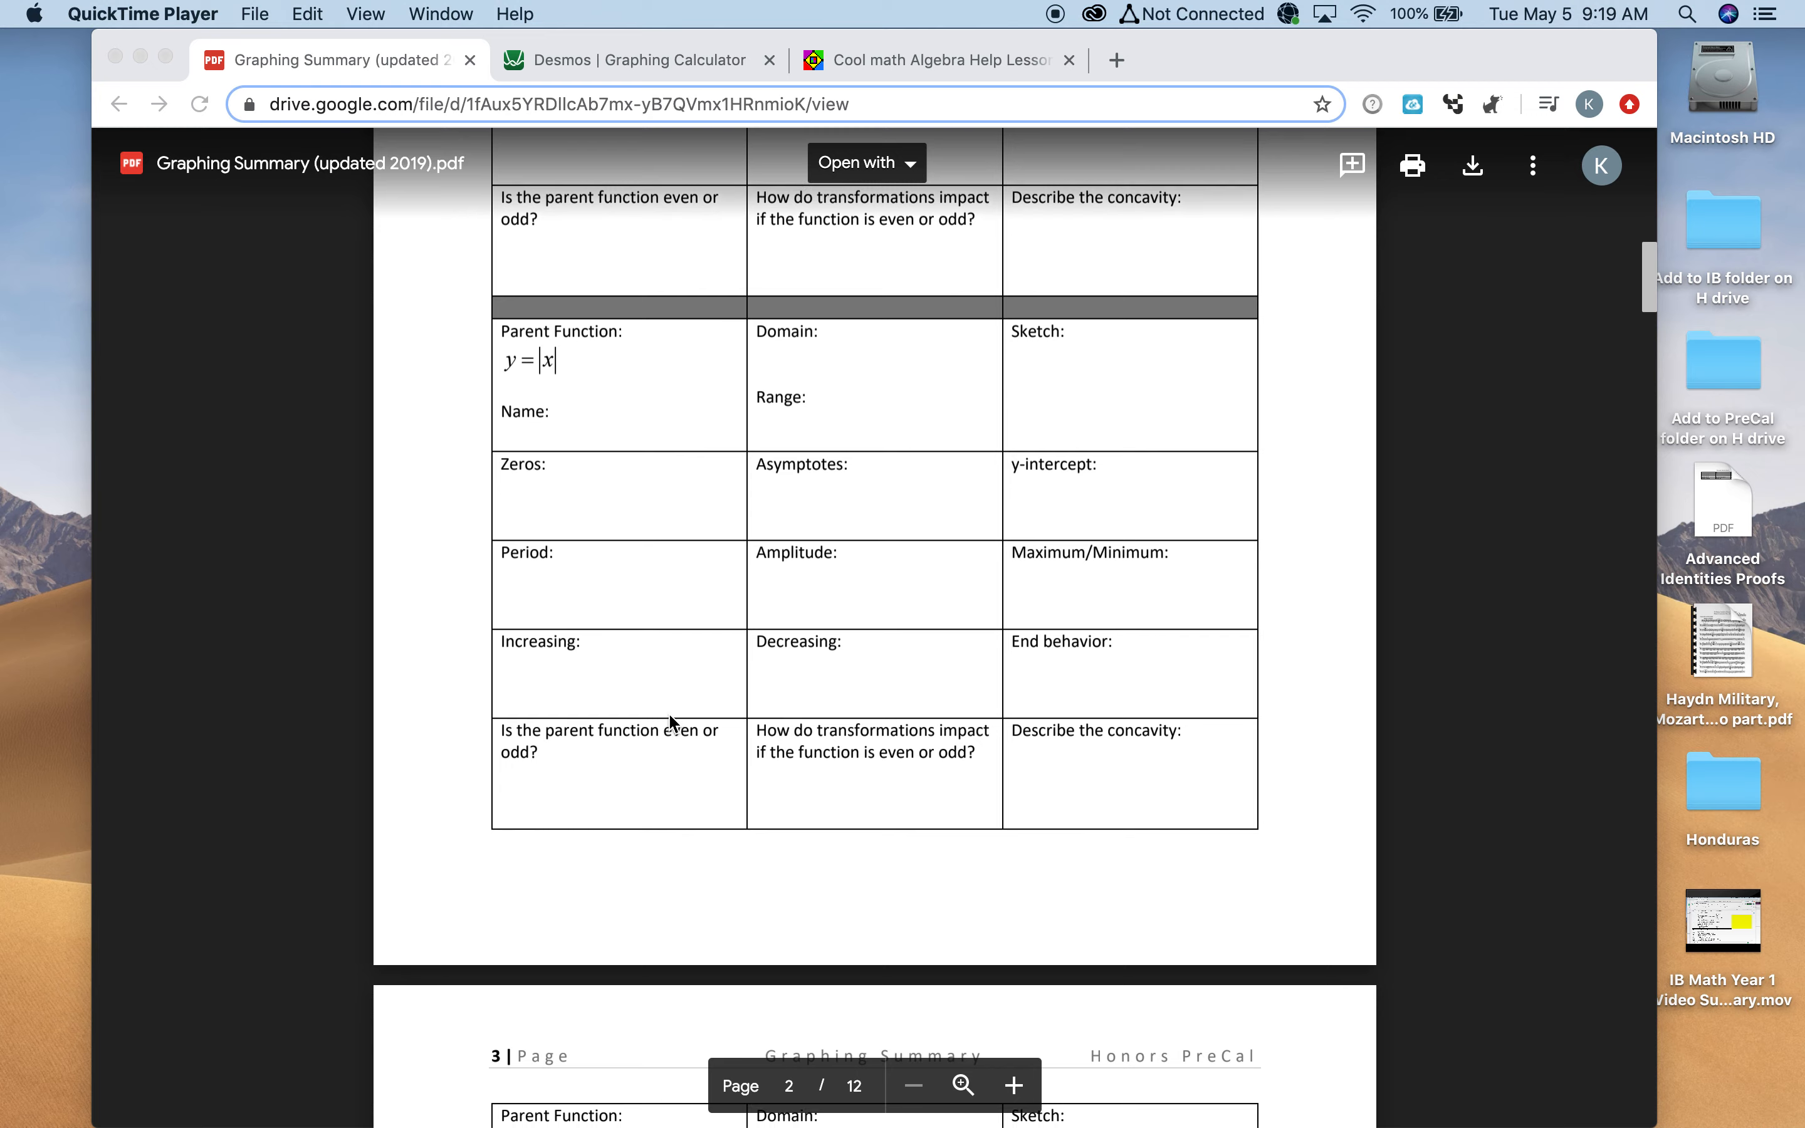
{"action": "scroll", "scroll_direction": "down", "scroll_amount": 3}
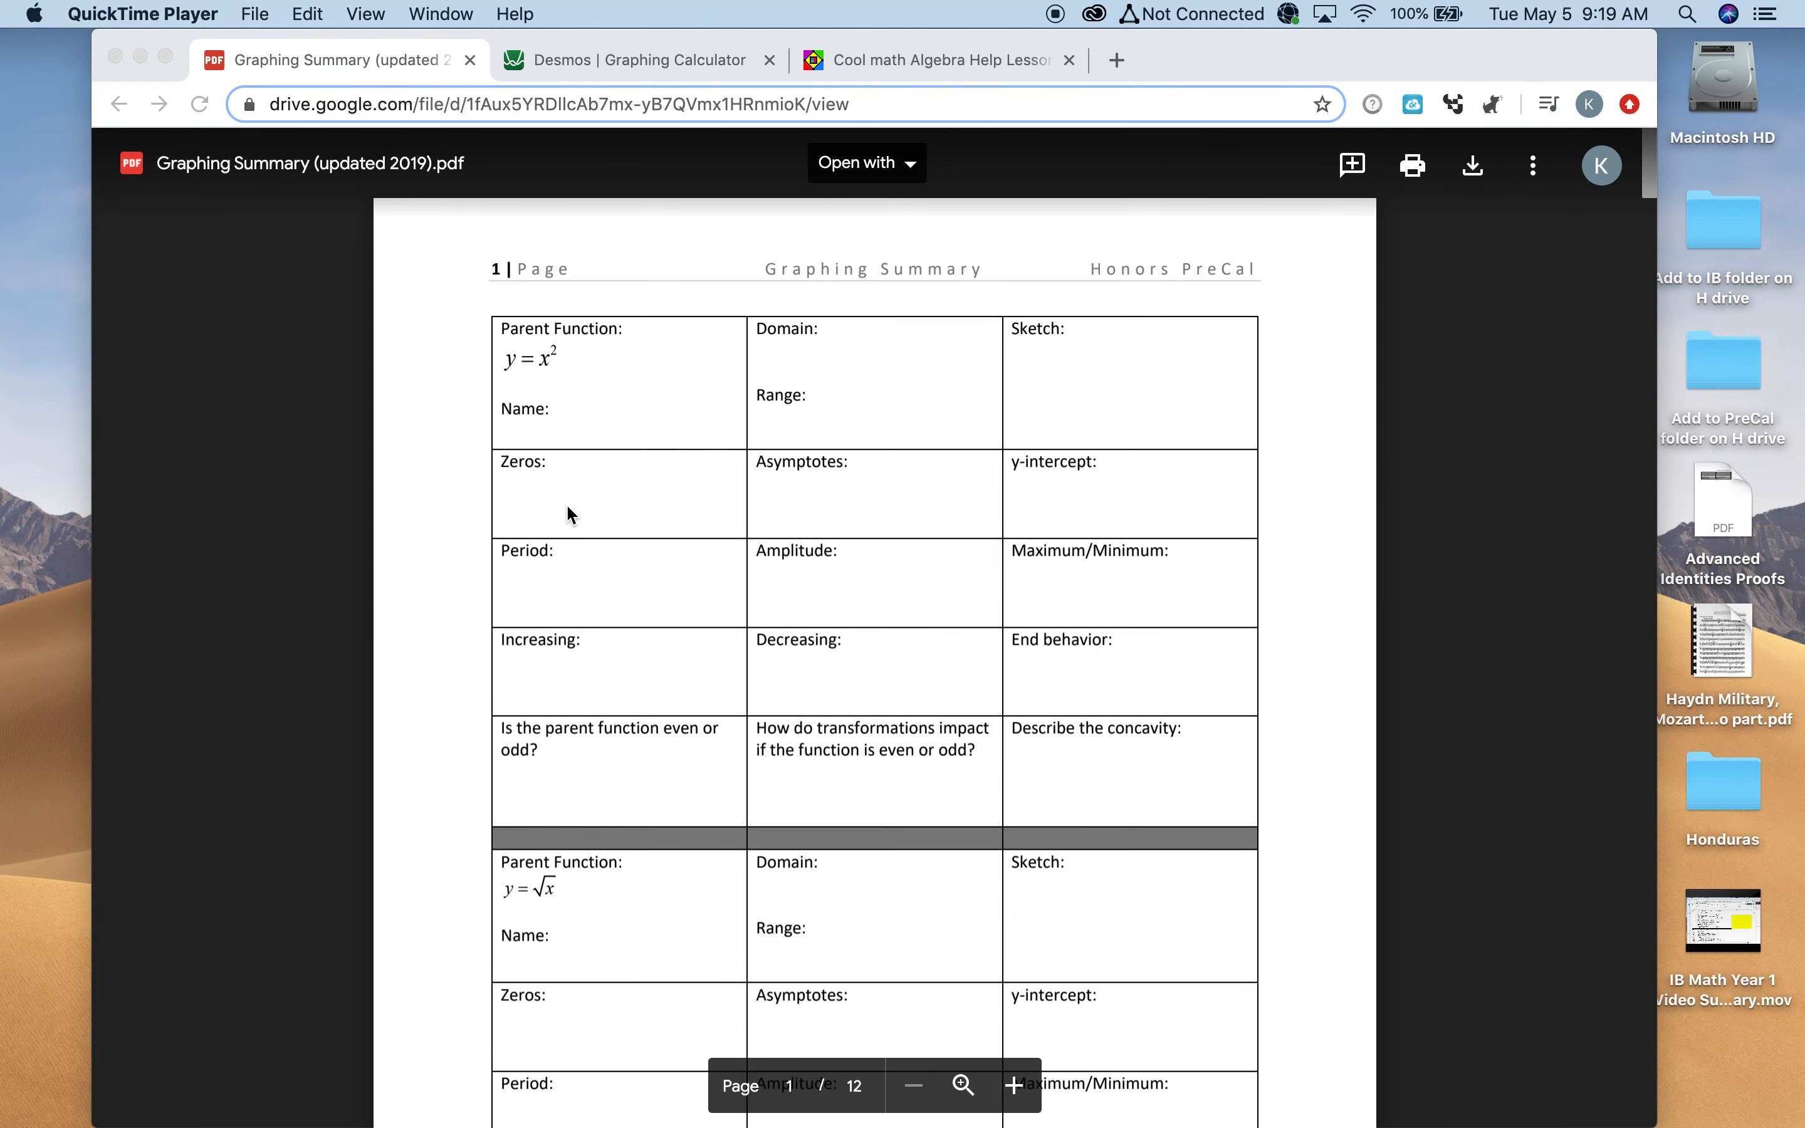
{"action": "scroll", "scroll_direction": "down", "scroll_amount": 3}
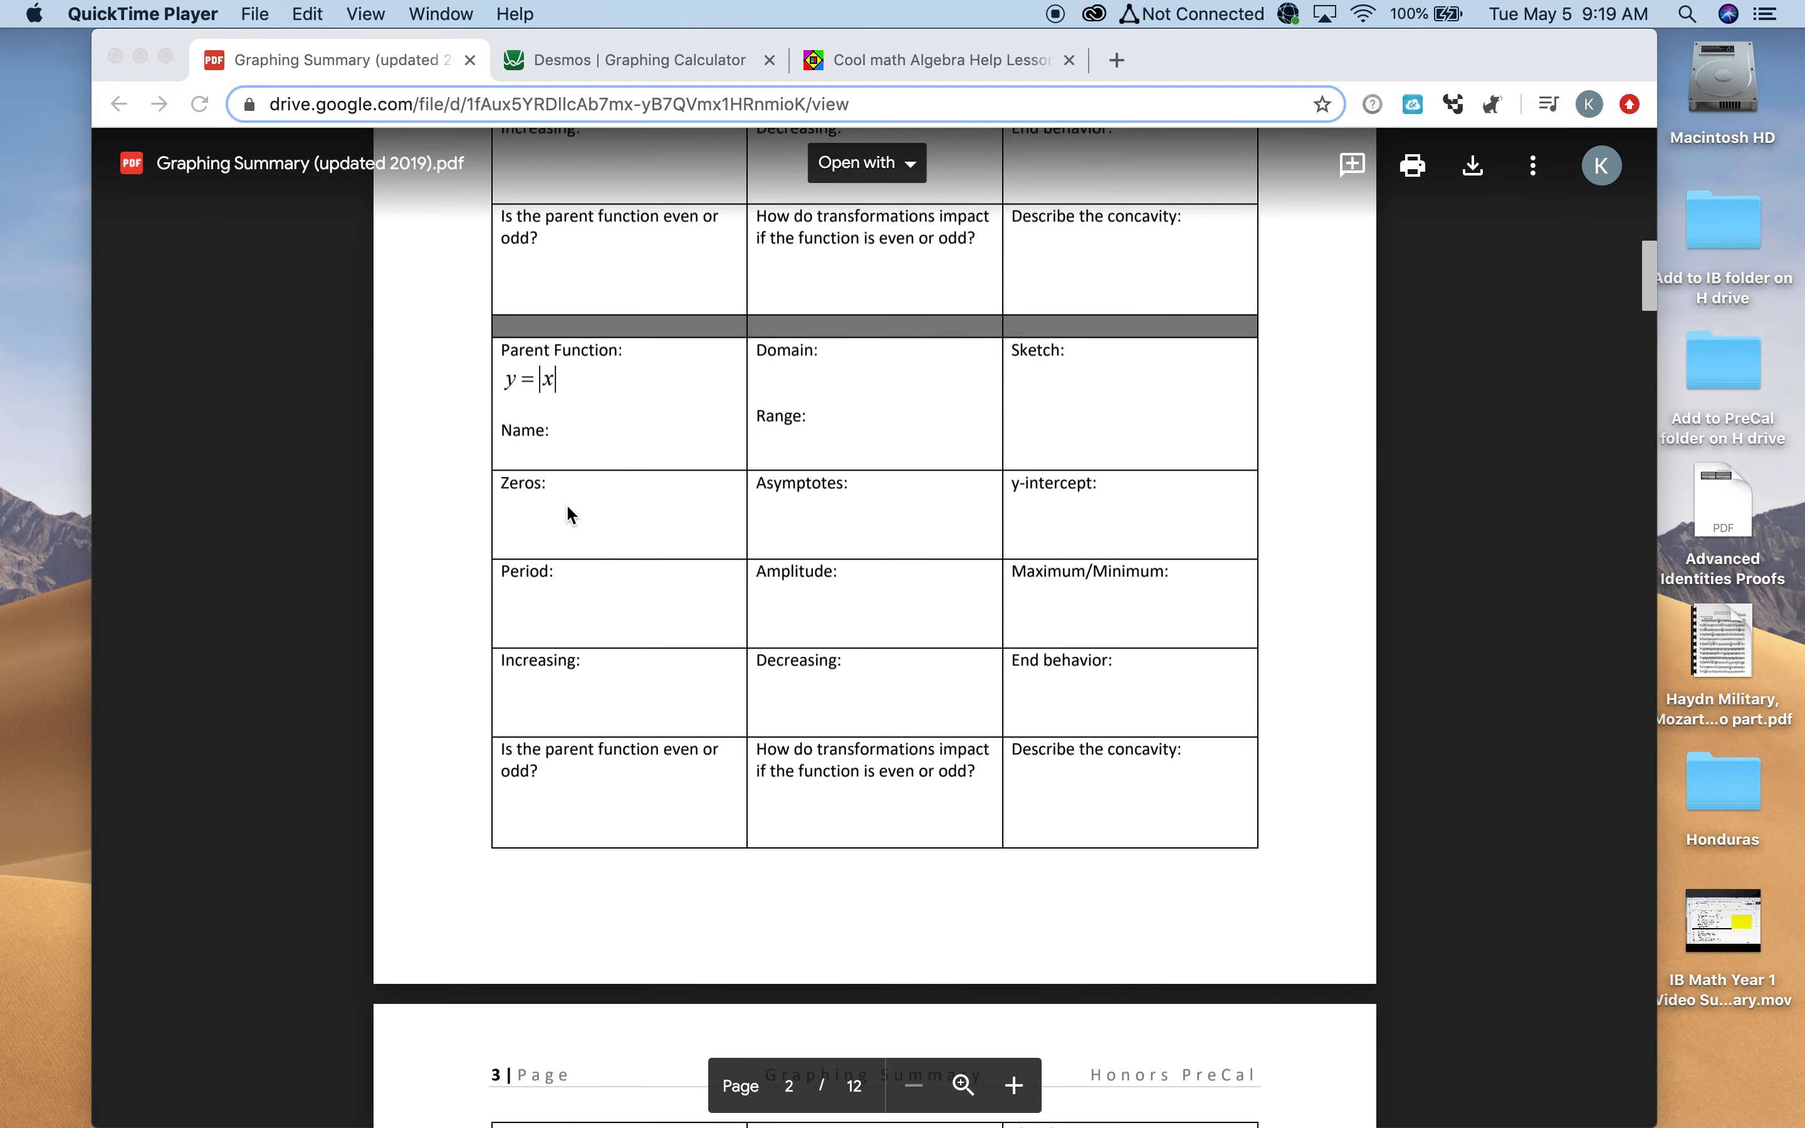
{"action": "scroll", "scroll_direction": "down", "scroll_amount": 3}
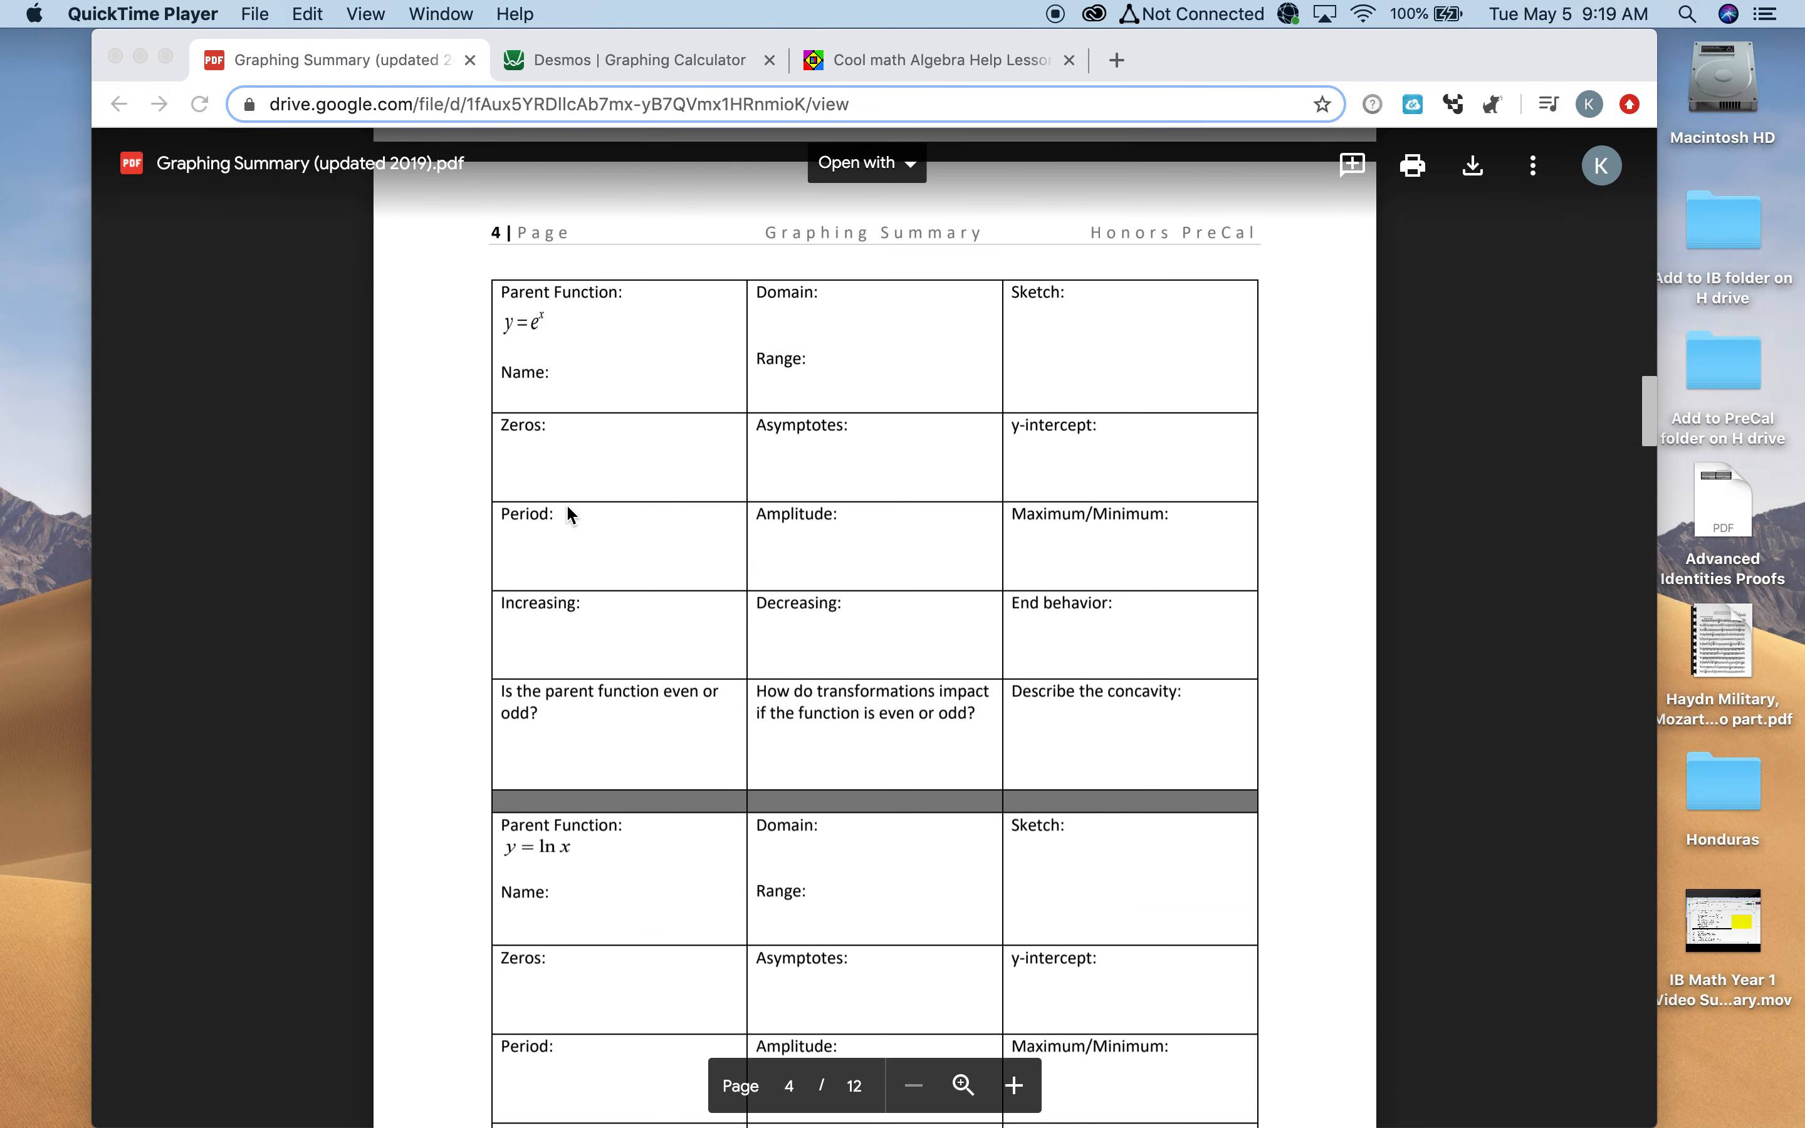
{"action": "mouse_move", "coordinate": [512, 308]}
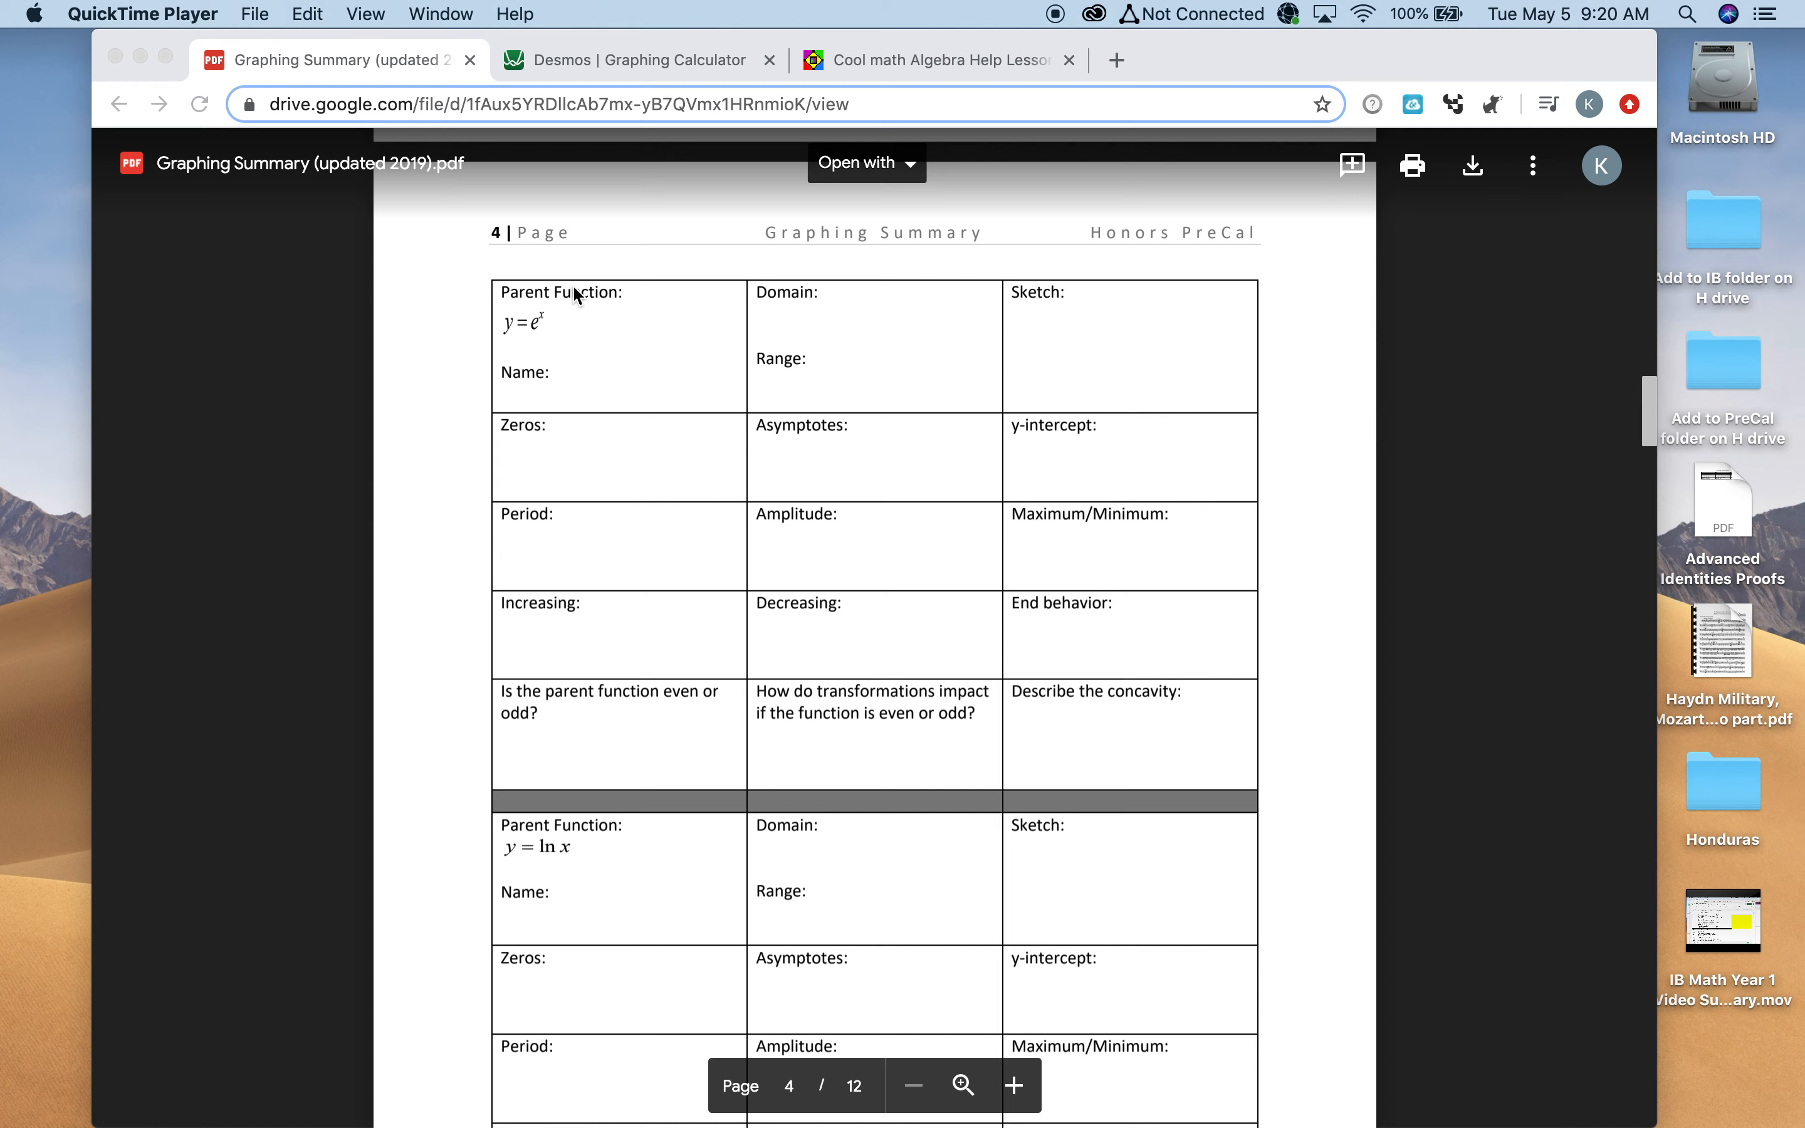
{"action": "mouse_move", "coordinate": [266, 809]}
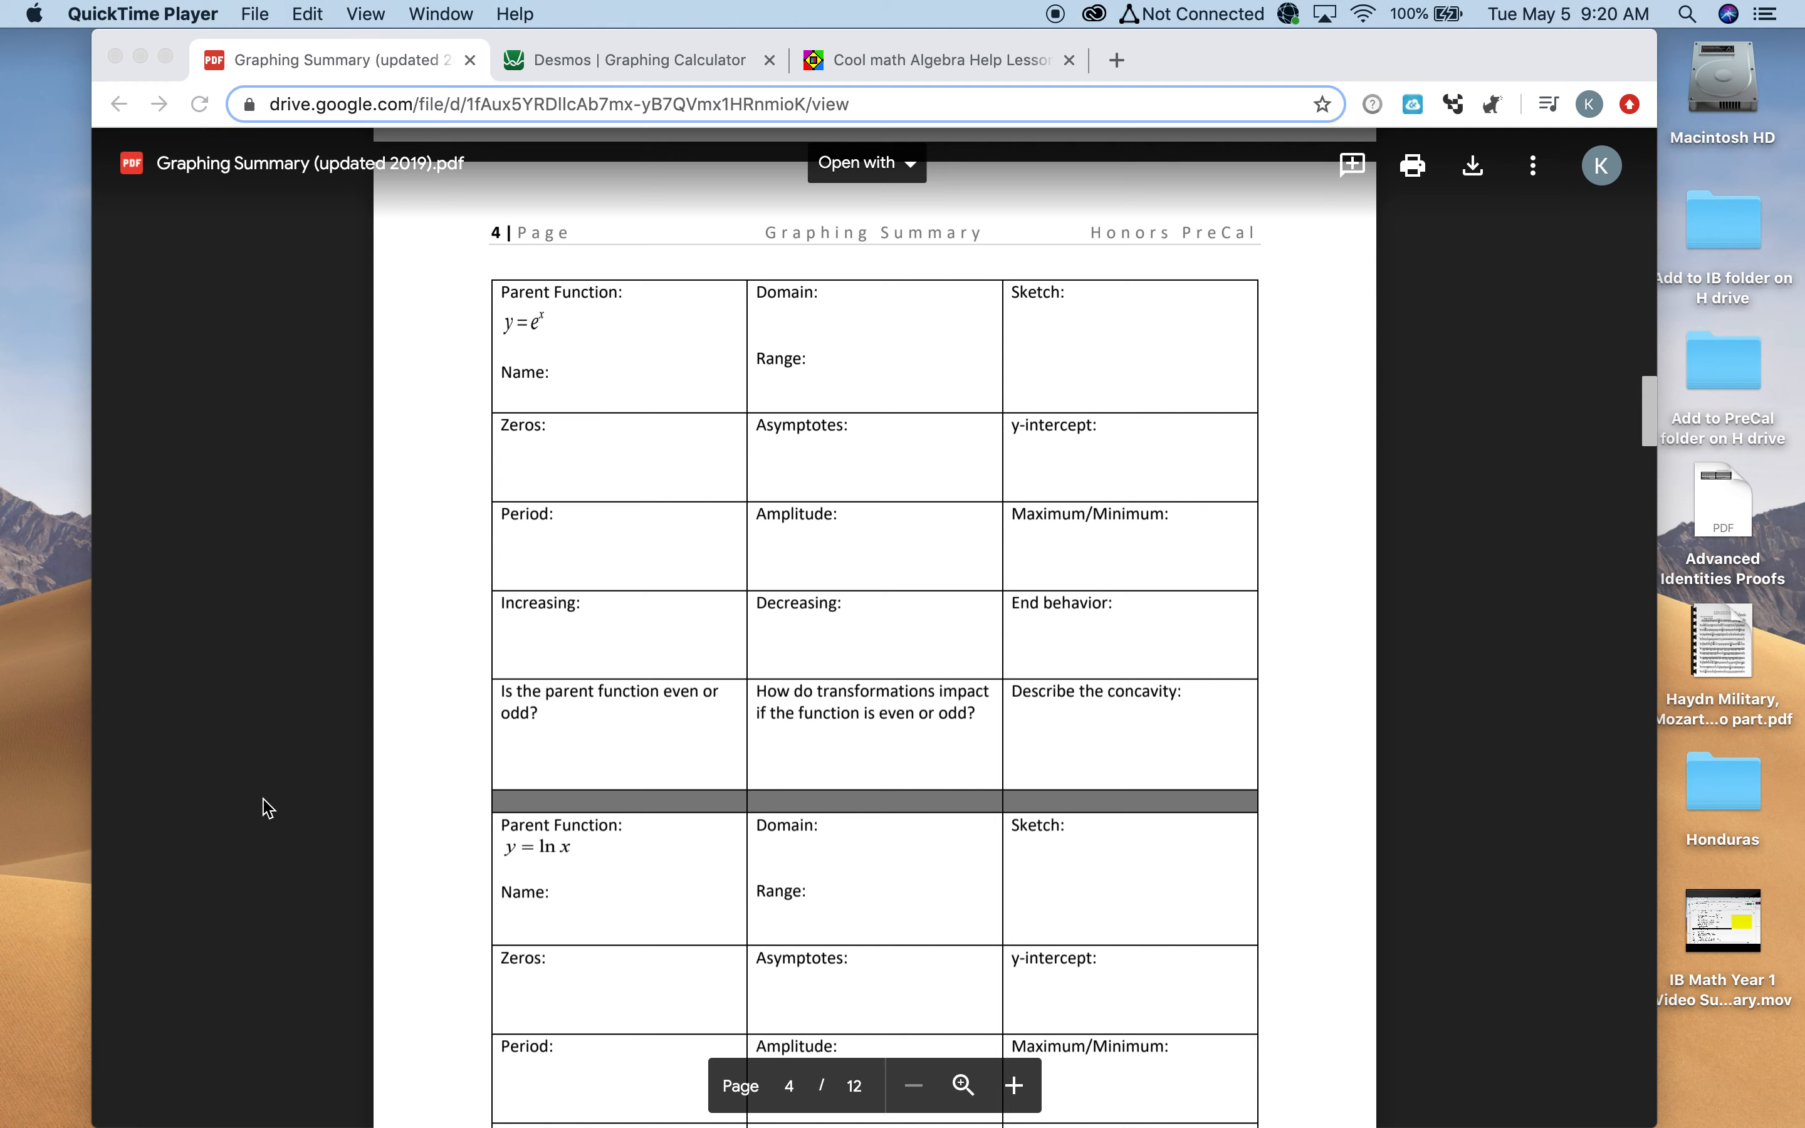
{"action": "mouse_move", "coordinate": [341, 791]}
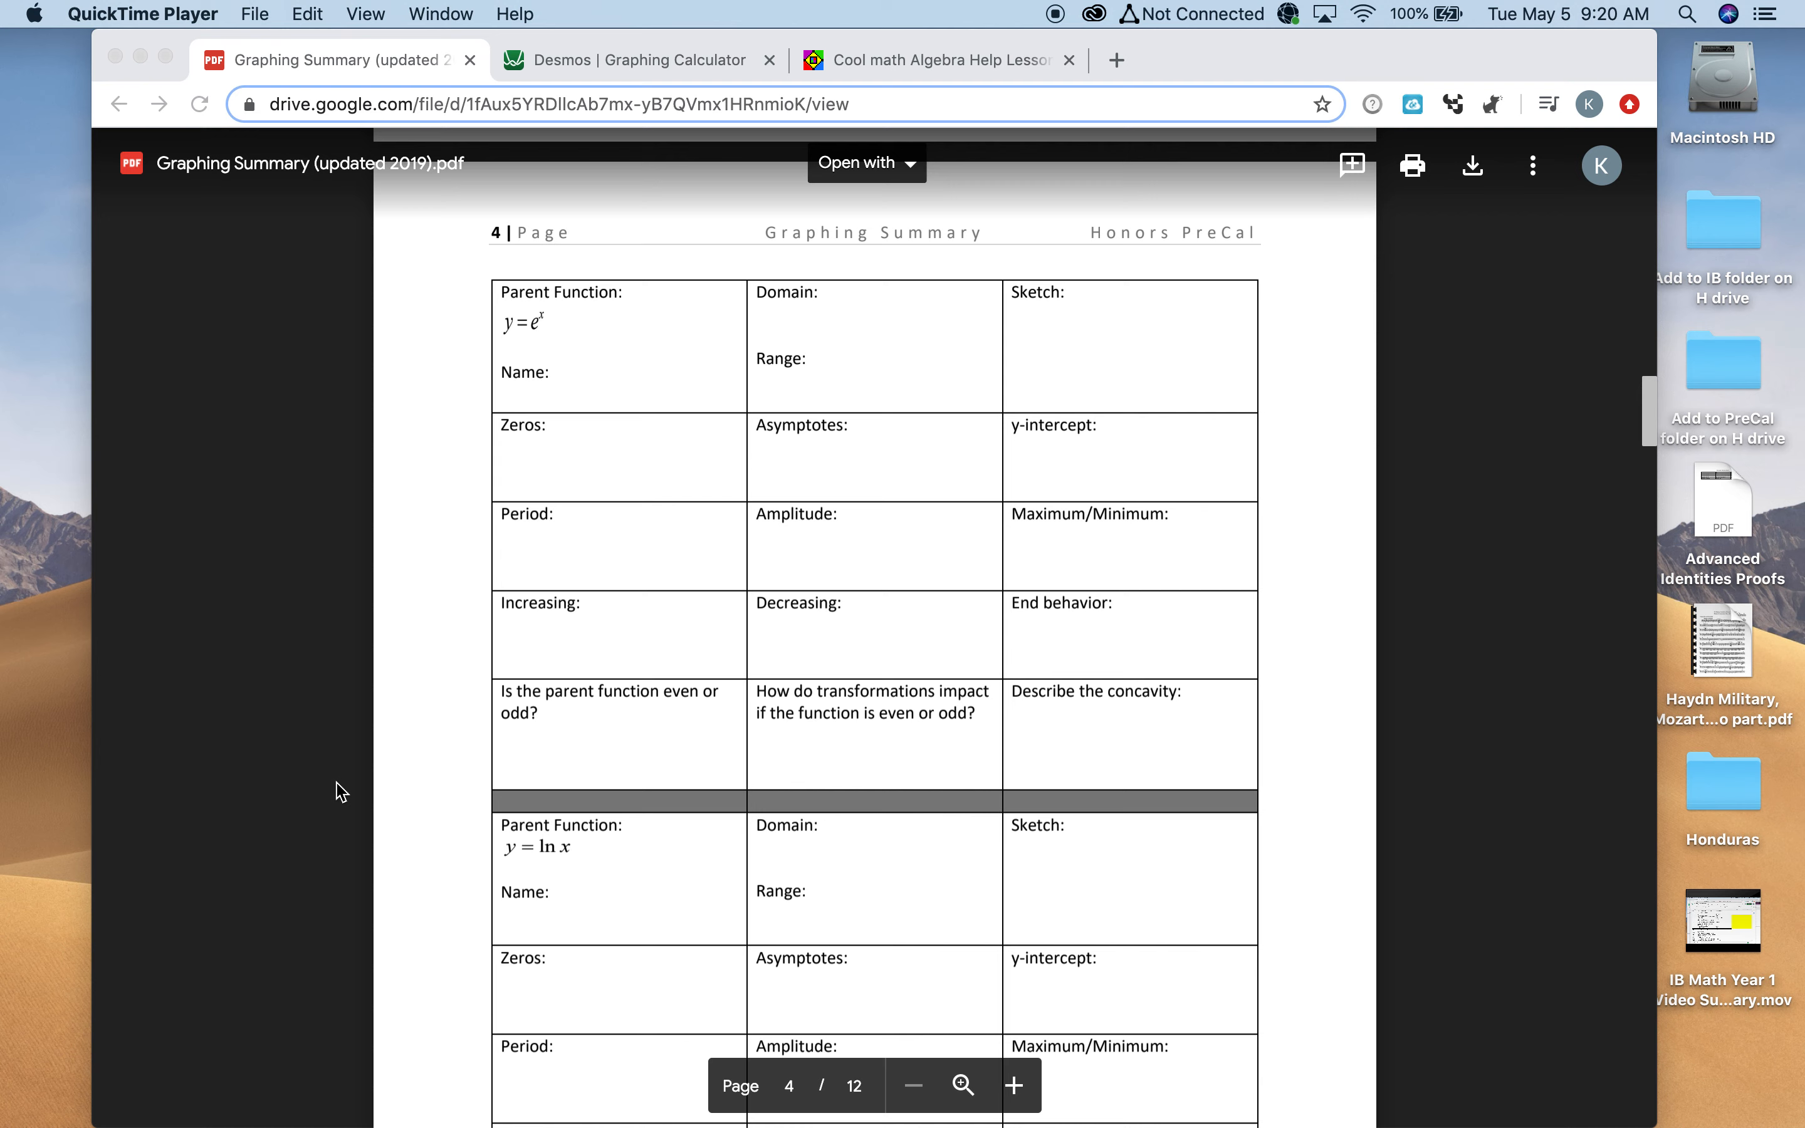
{"action": "mouse_move", "coordinate": [599, 828]}
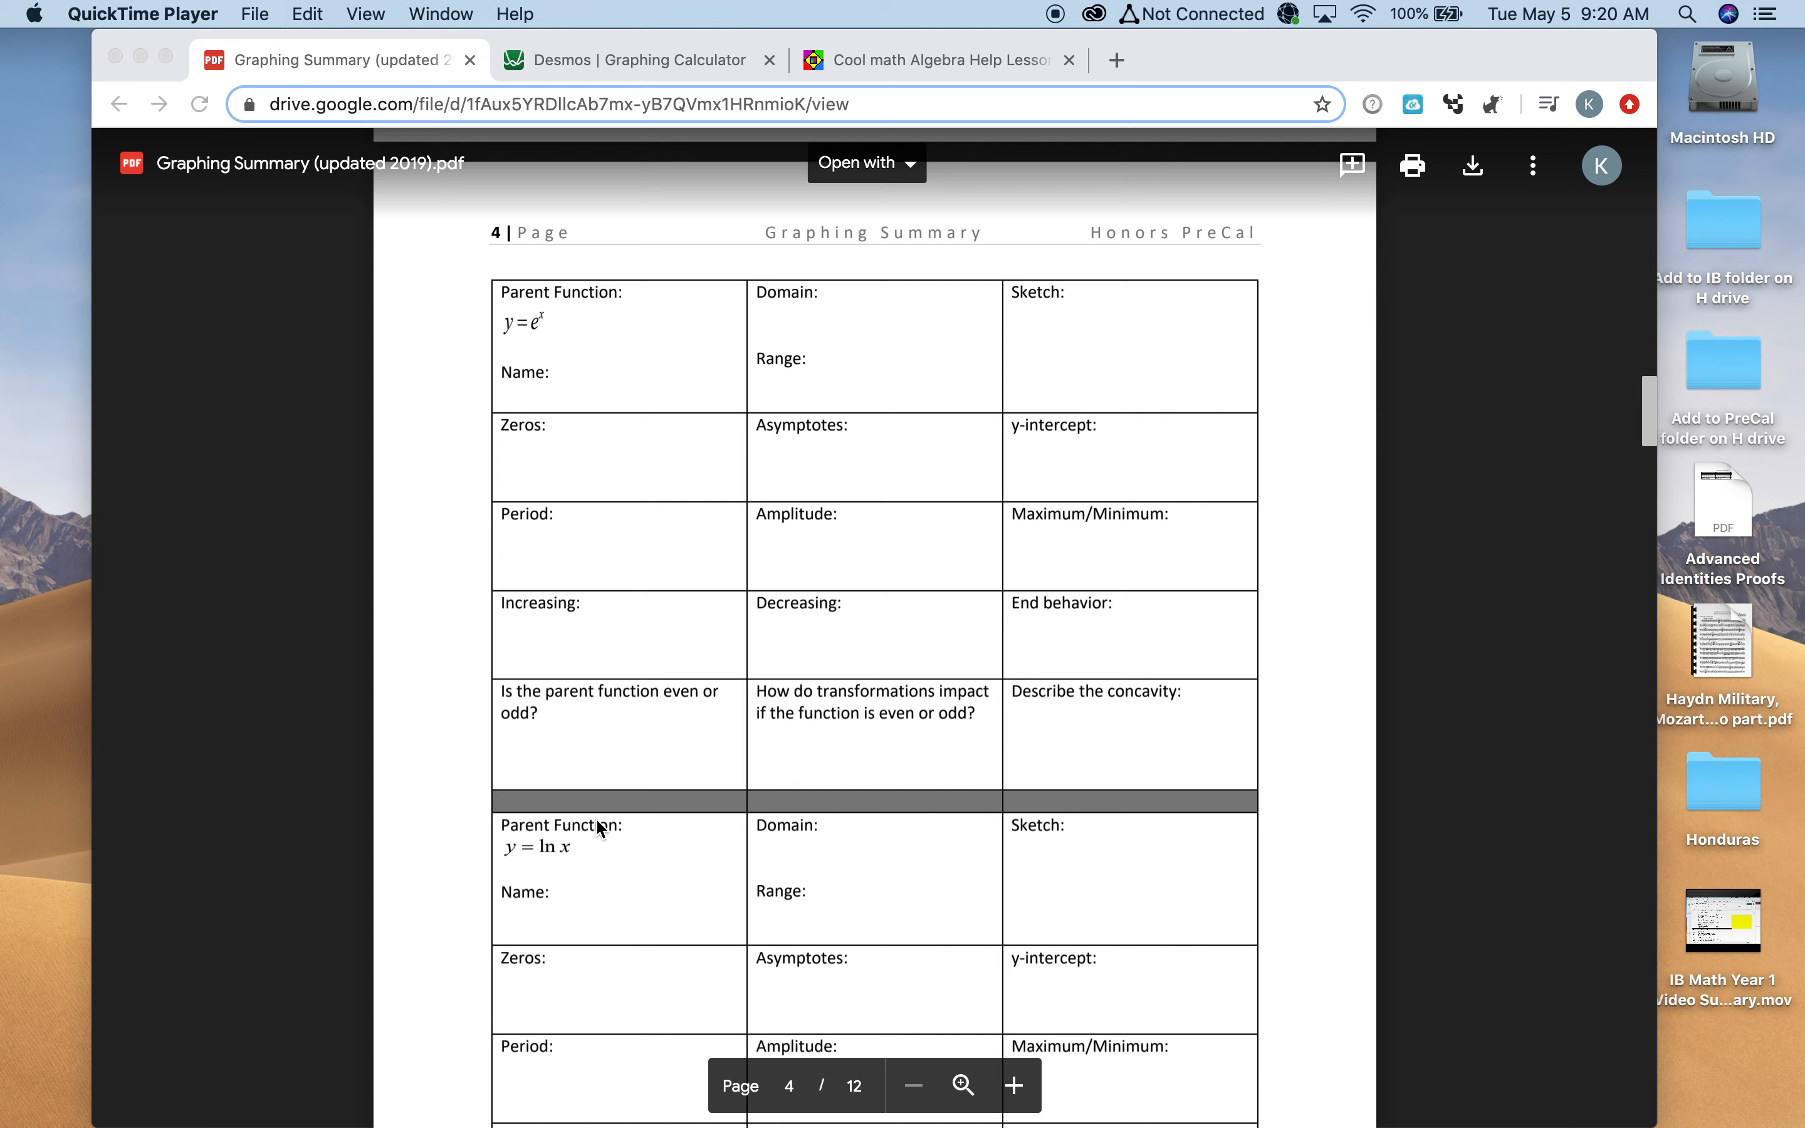
{"action": "mouse_move", "coordinate": [590, 871]}
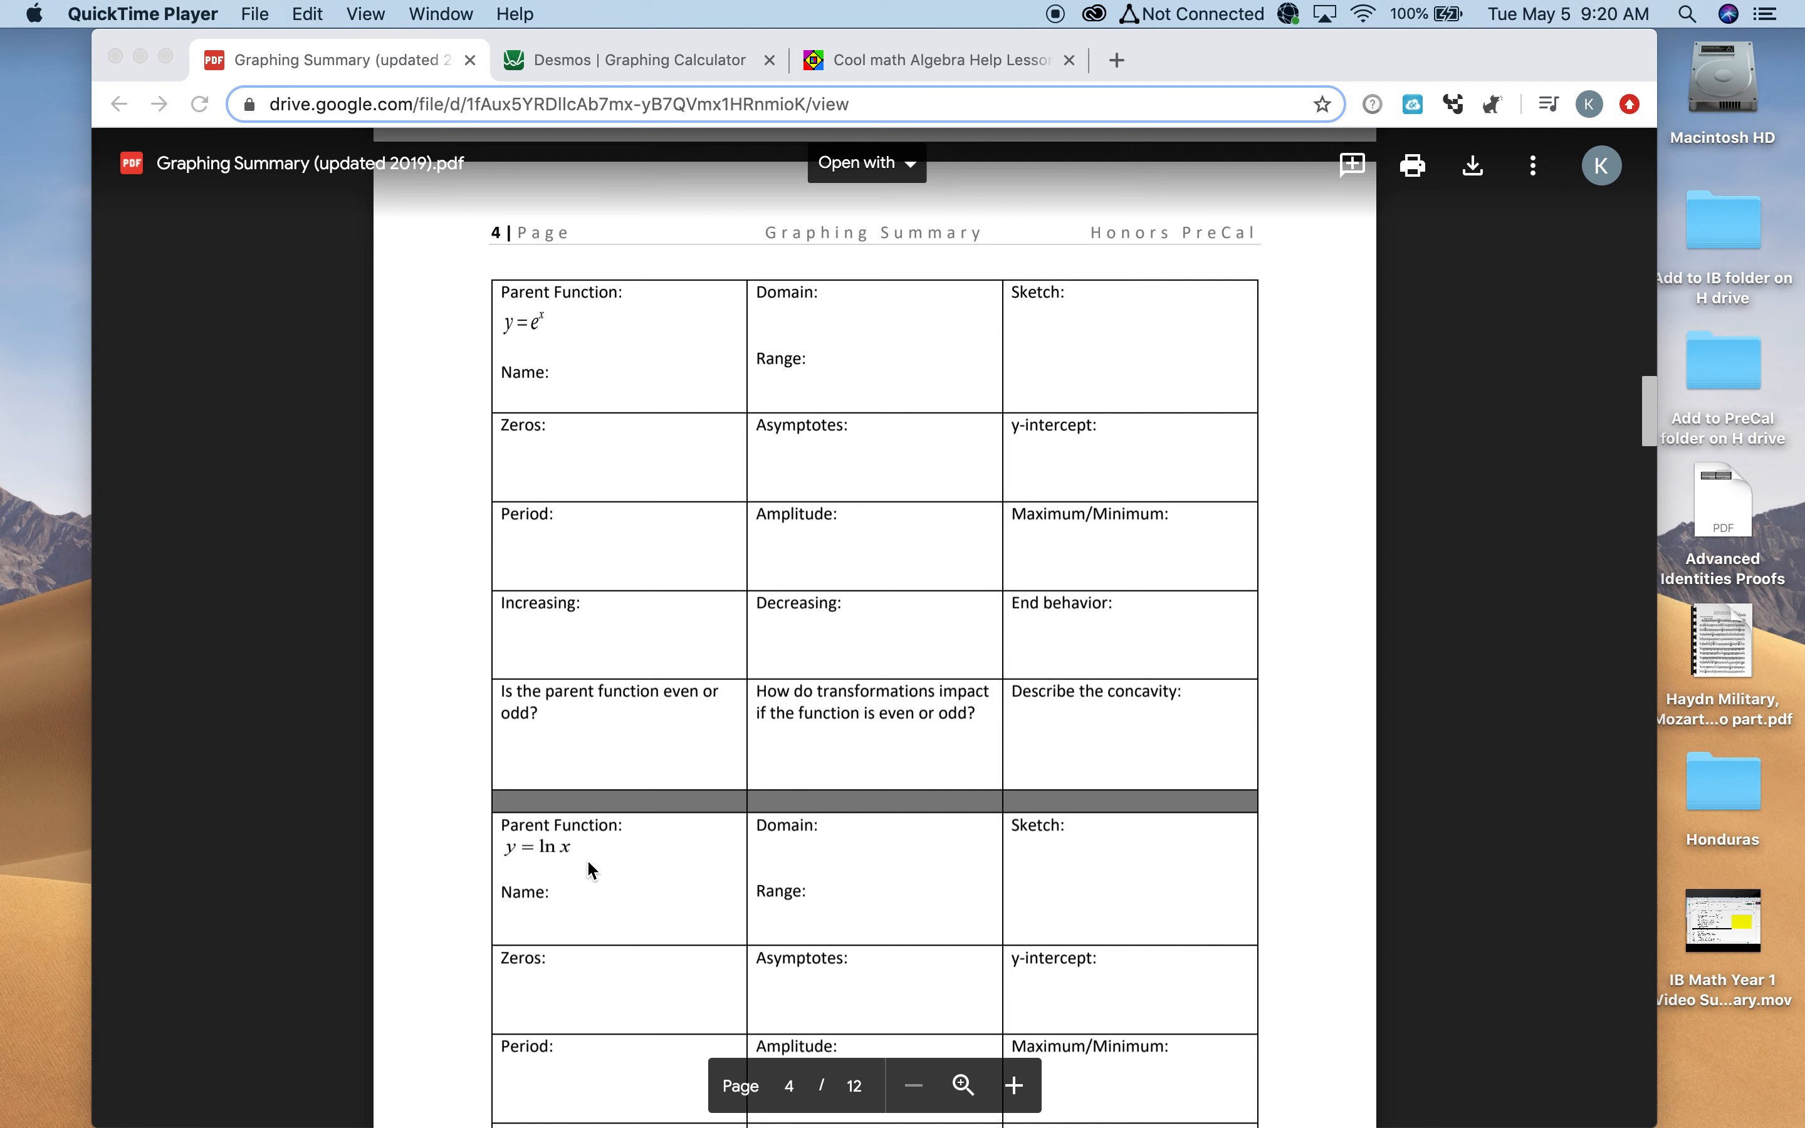
{"action": "mouse_move", "coordinate": [614, 74]}
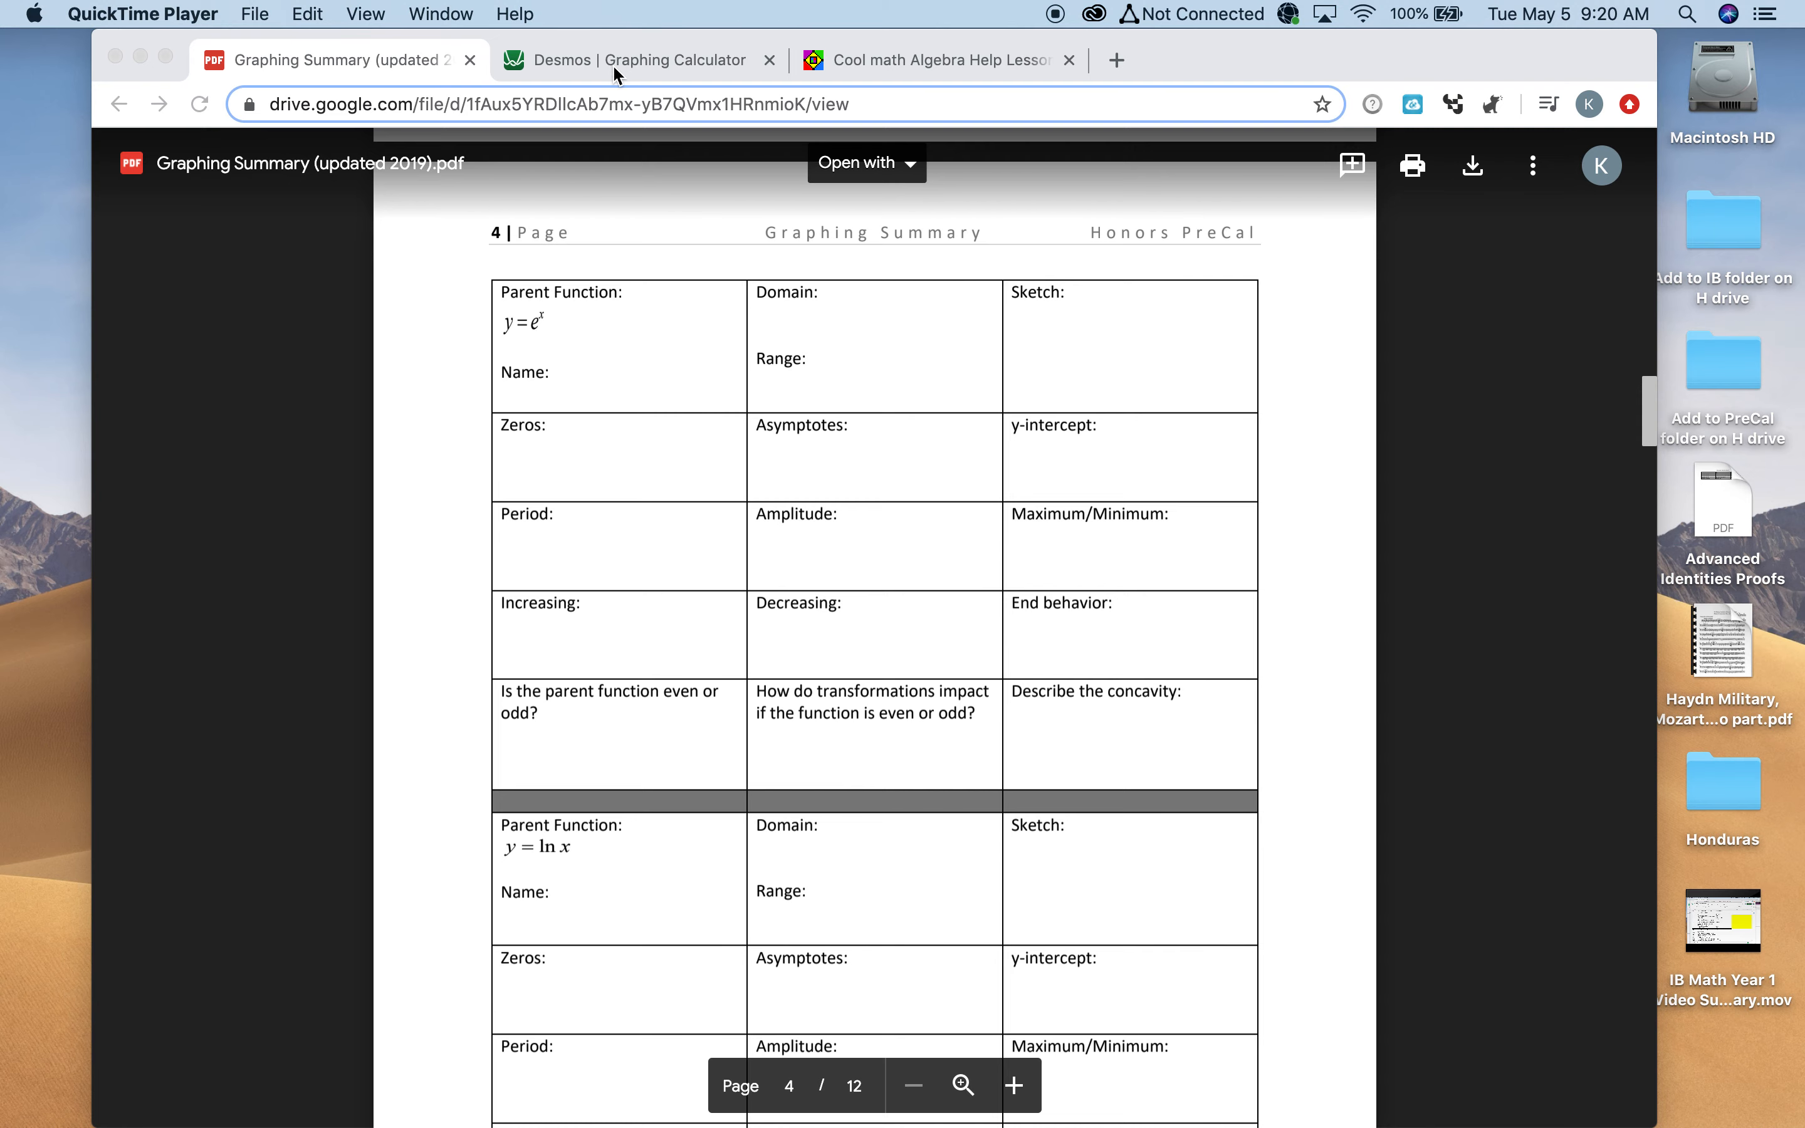
In Desmos, enter y = log x and y = ln x as two new expressions, both through (1, 0)
{"action": "left_click", "coordinate": [628, 60]}
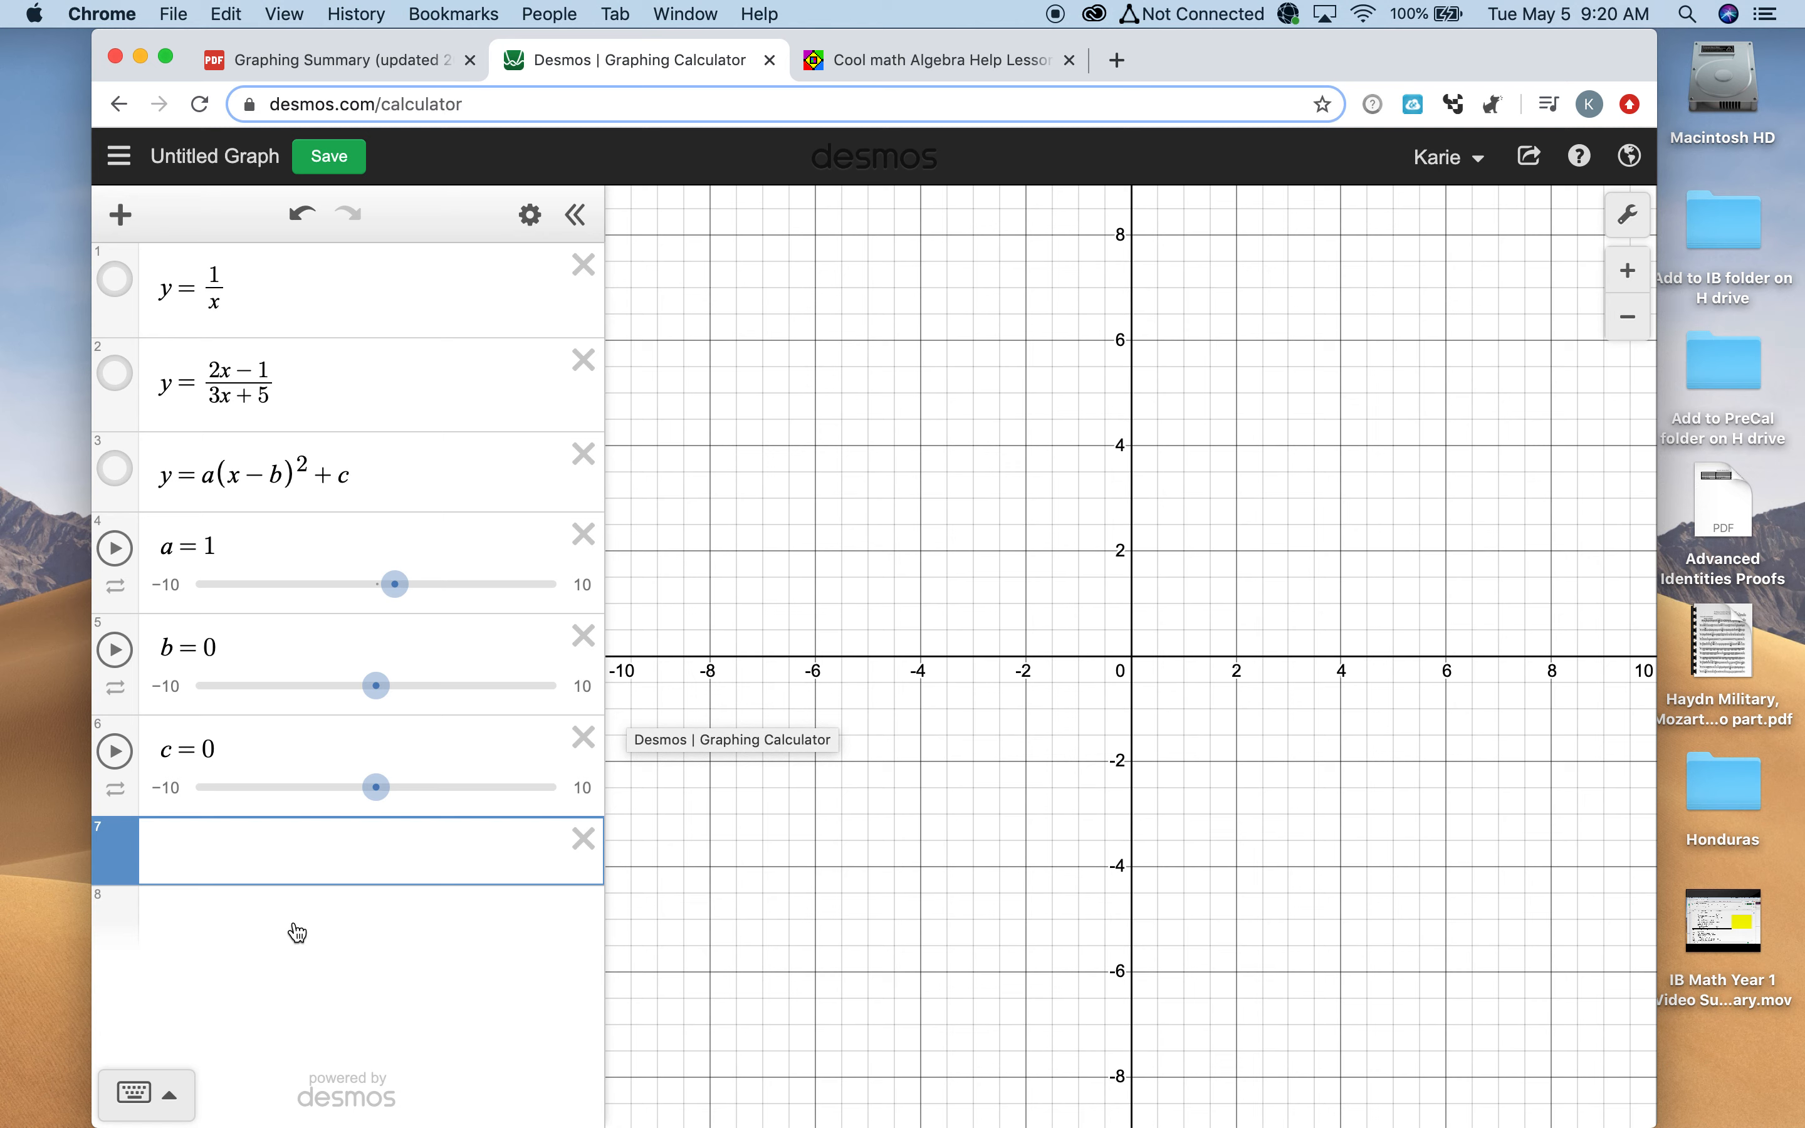
{"action": "type", "text": "y-"}
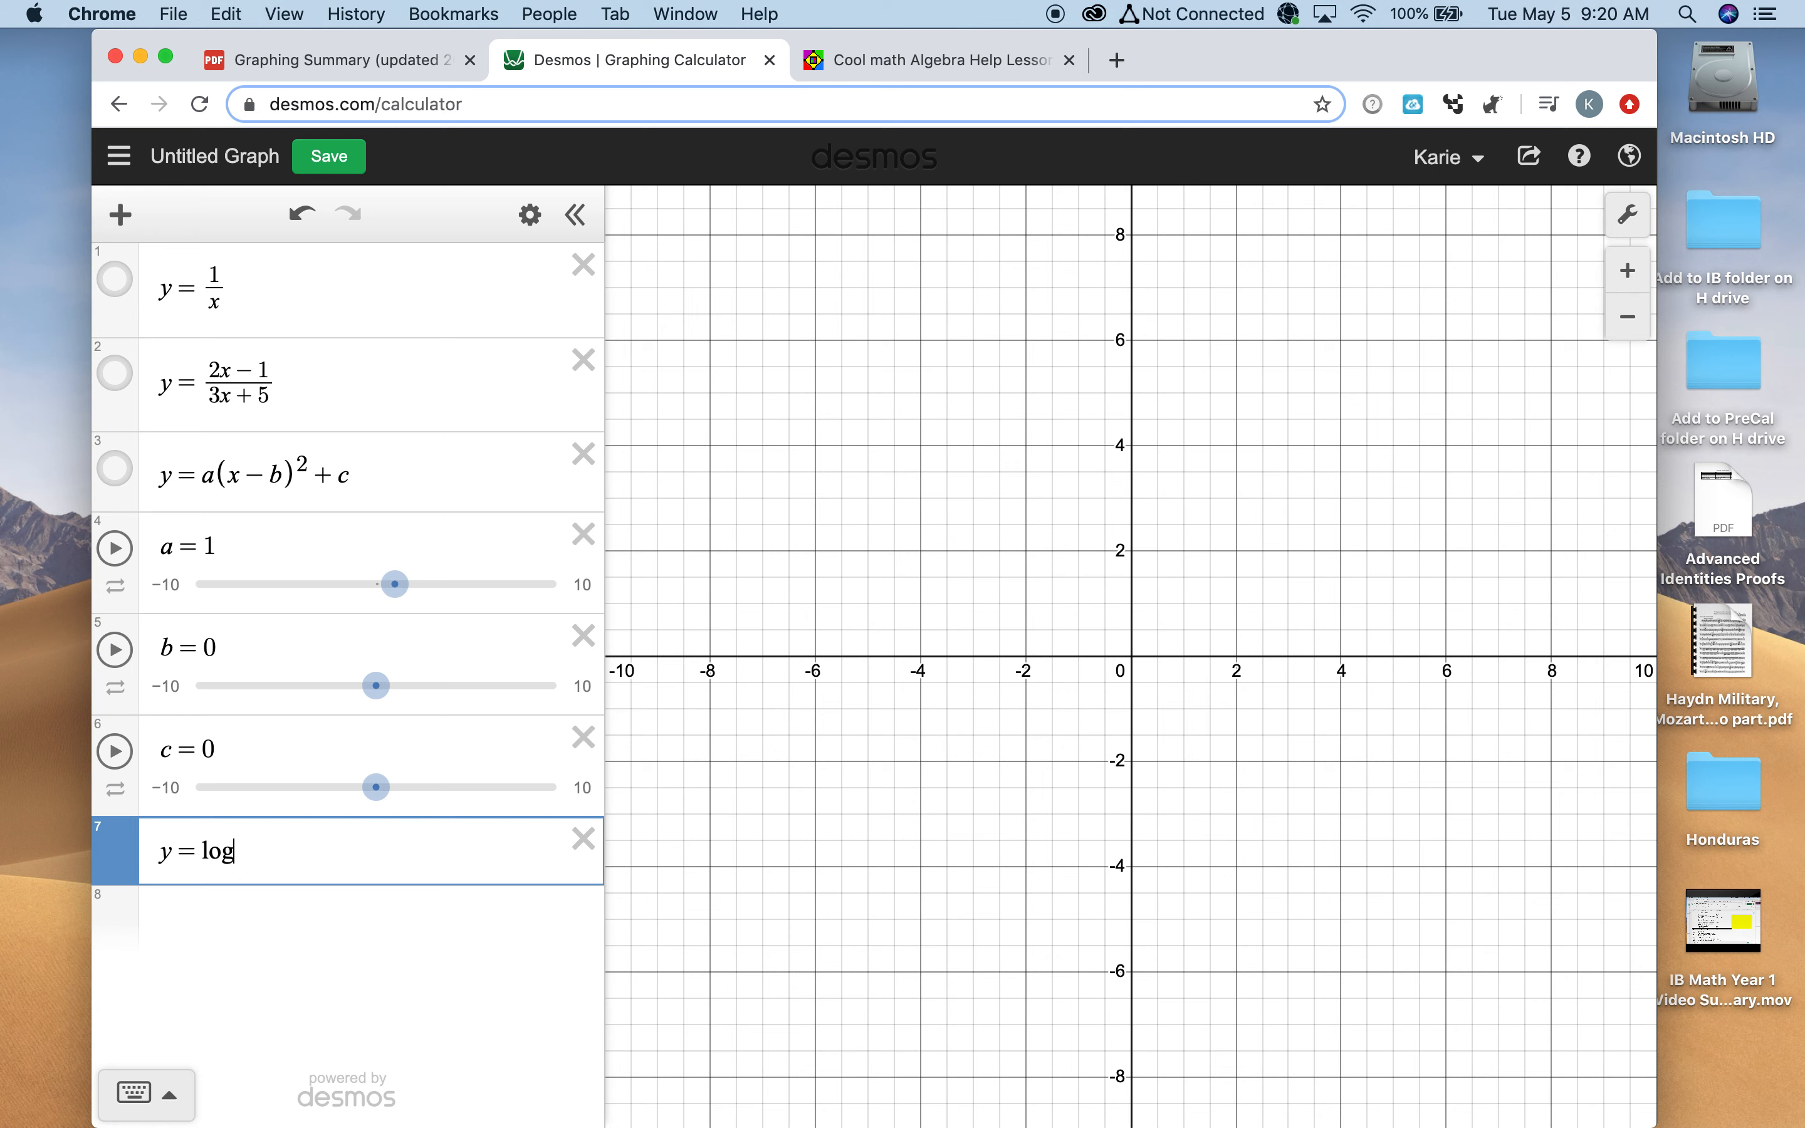
{"action": "type", "text": "x"}
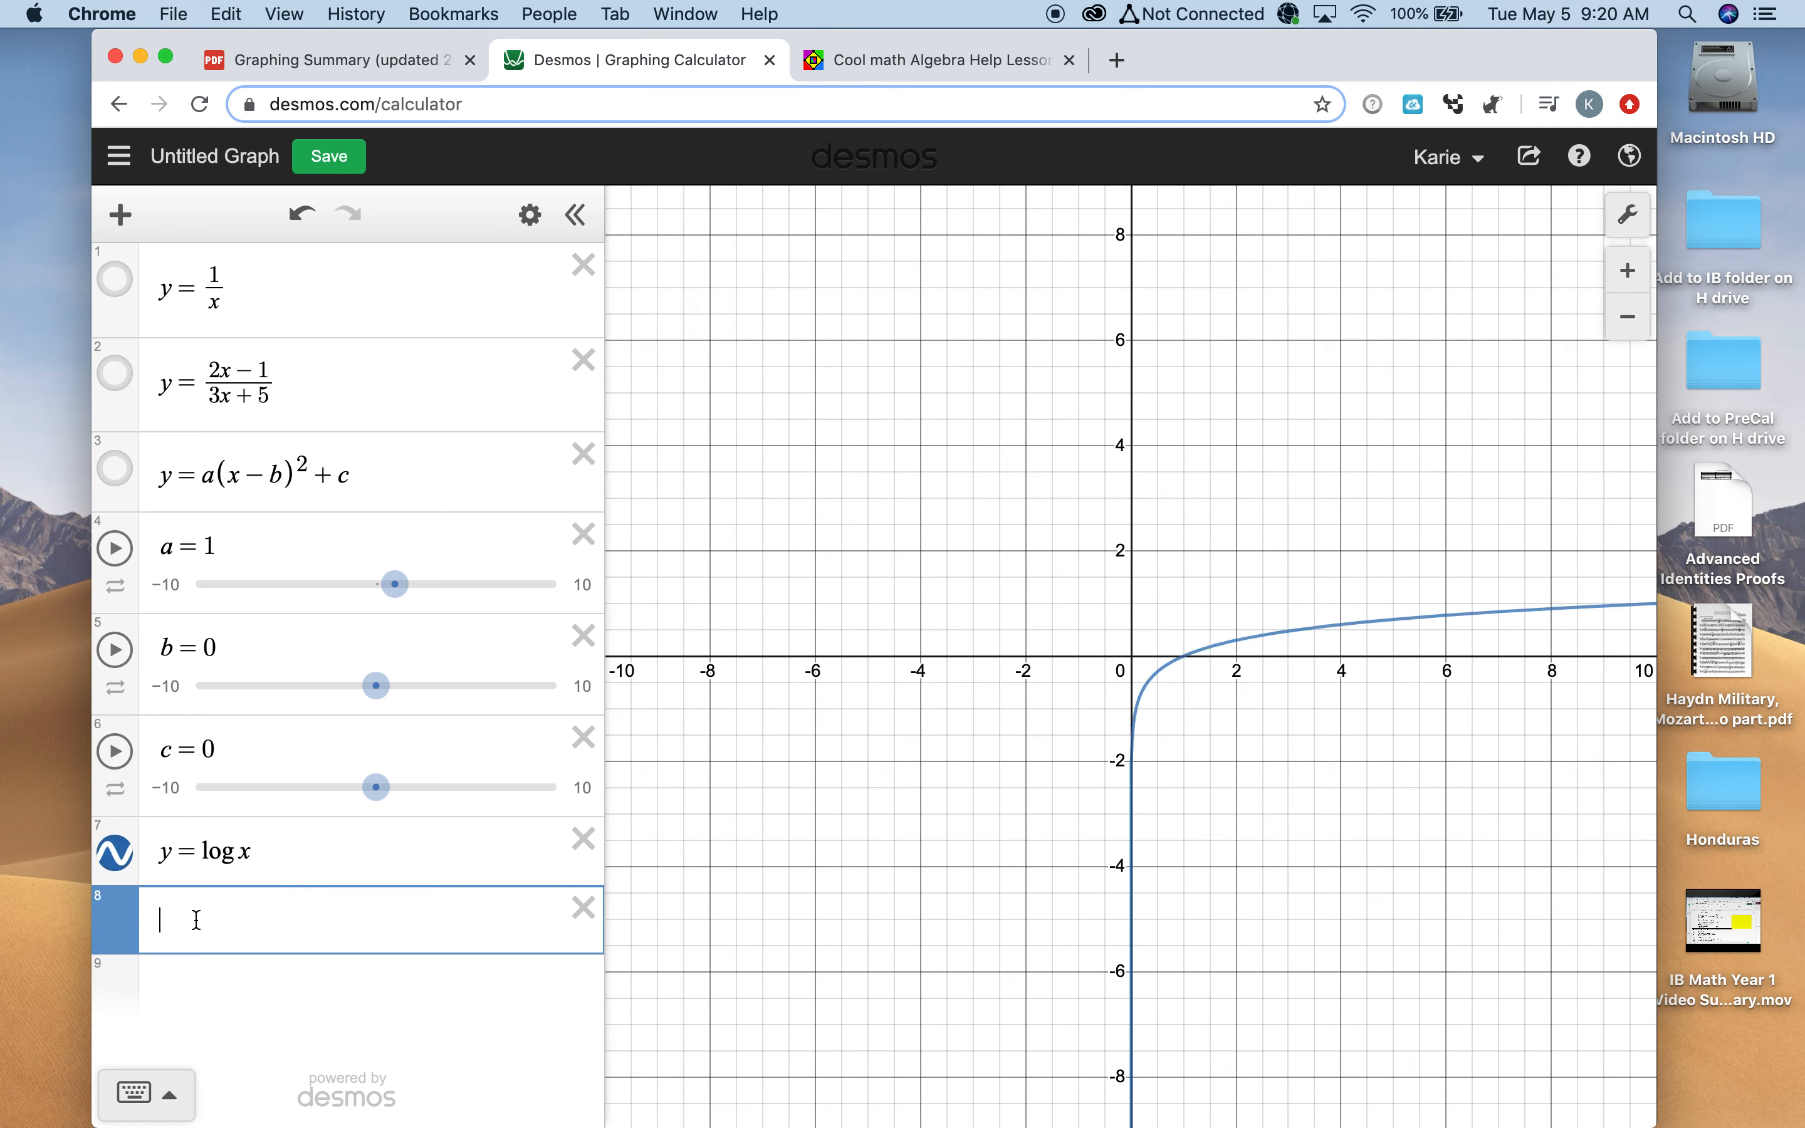
{"action": "type", "text": "y=ln"}
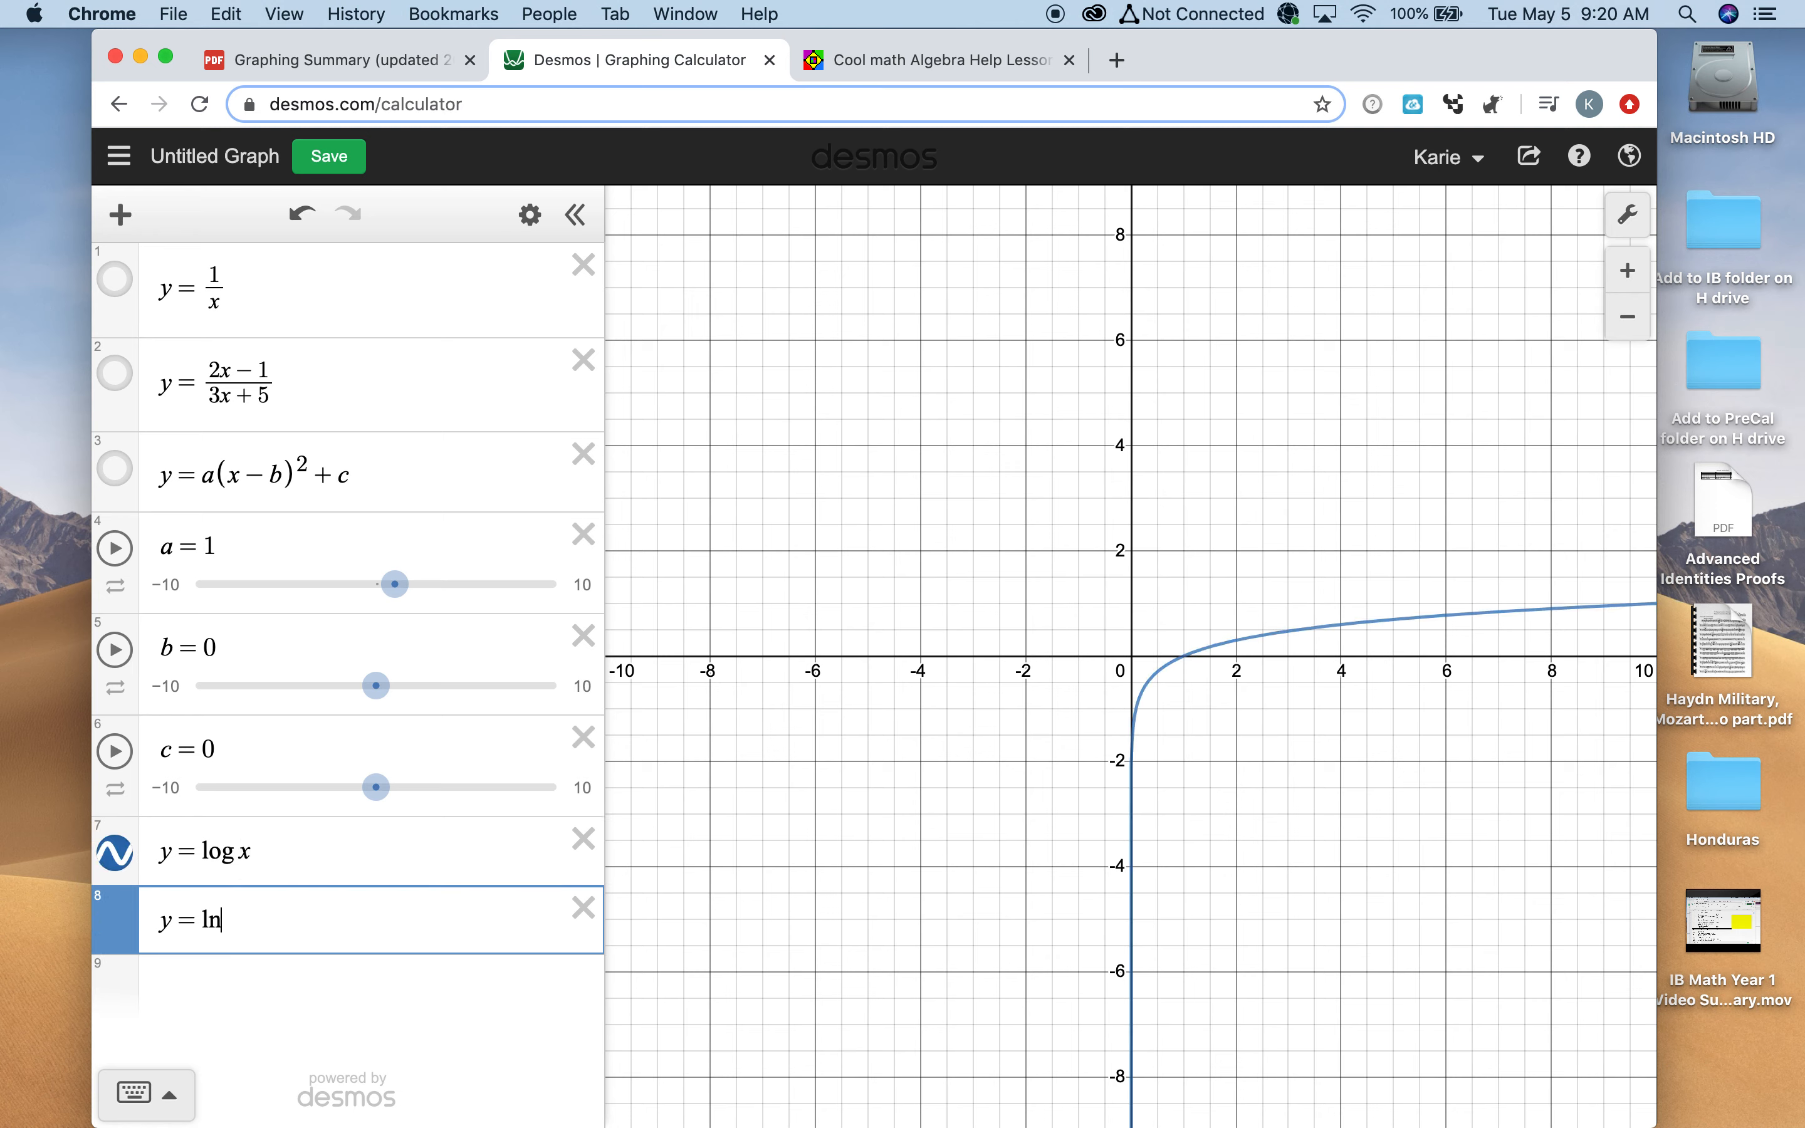
{"action": "type", "text": "x"}
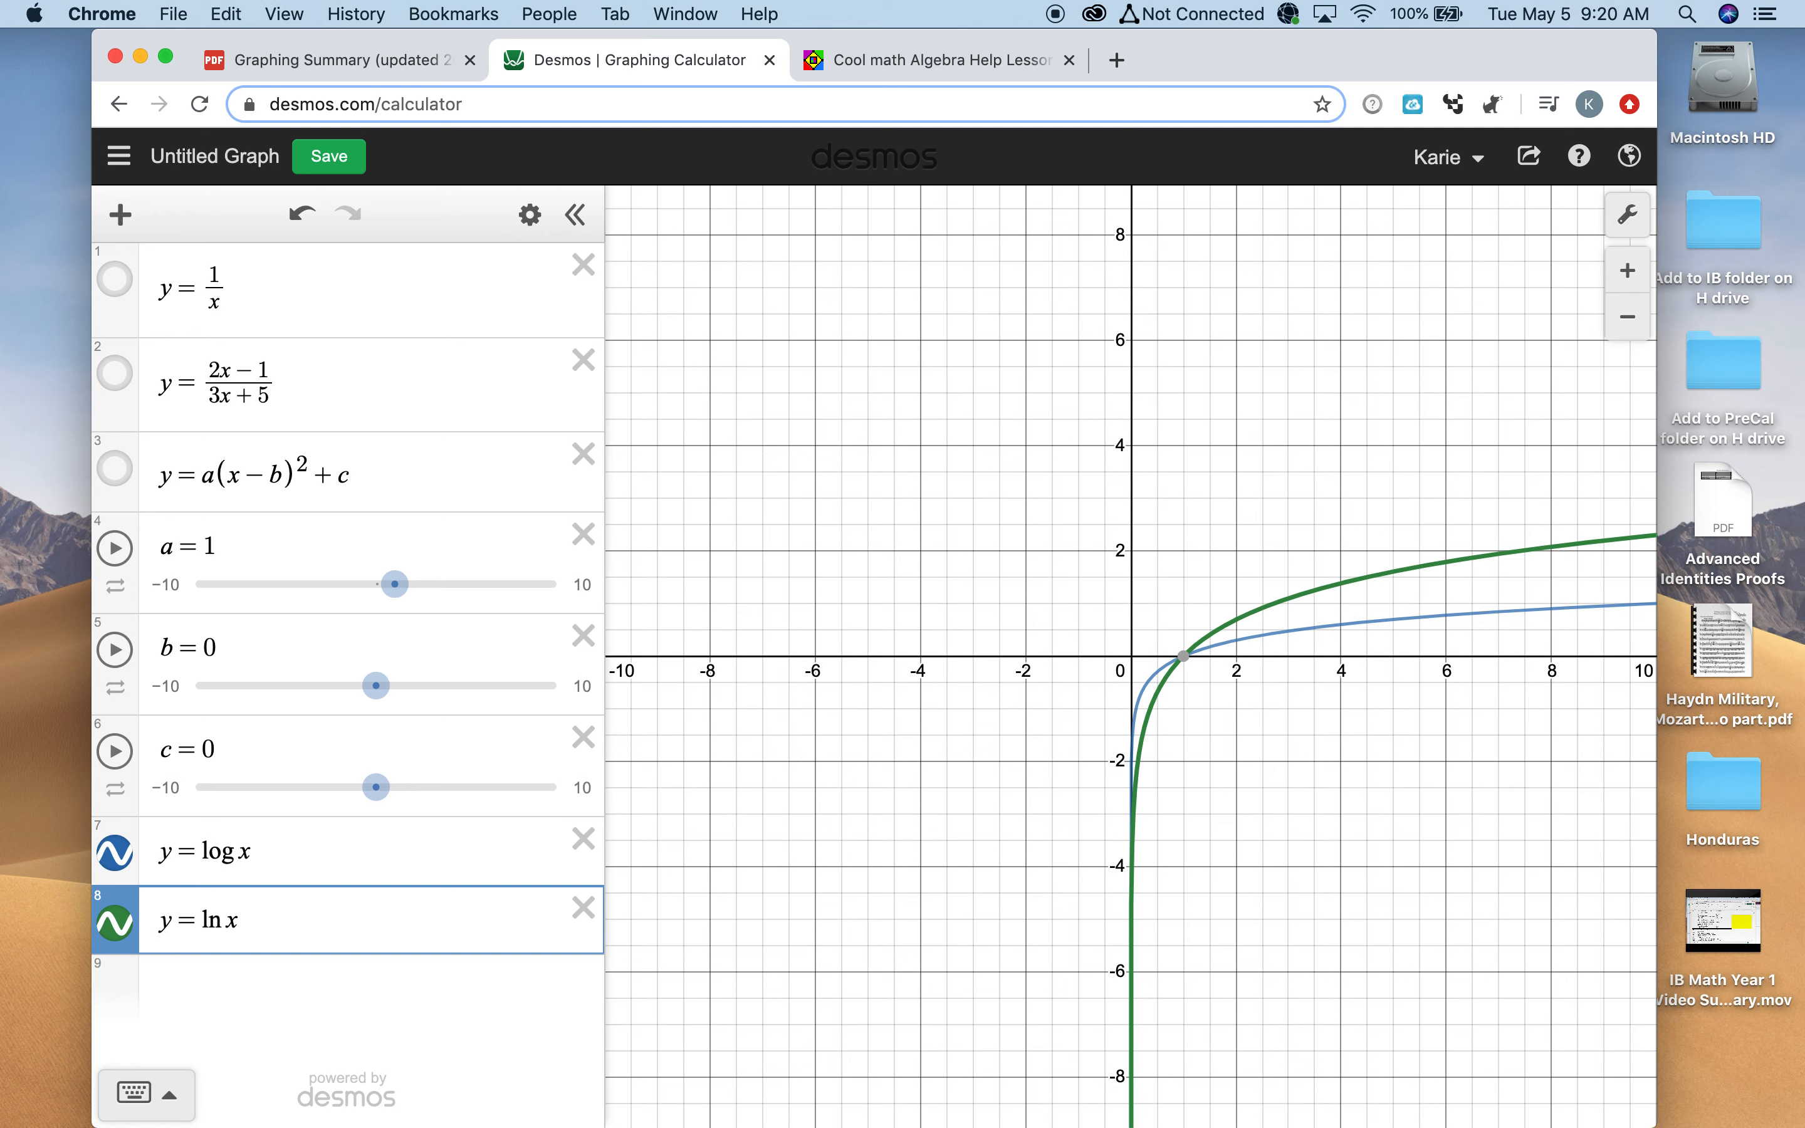
{"action": "mouse_move", "coordinate": [1193, 672]}
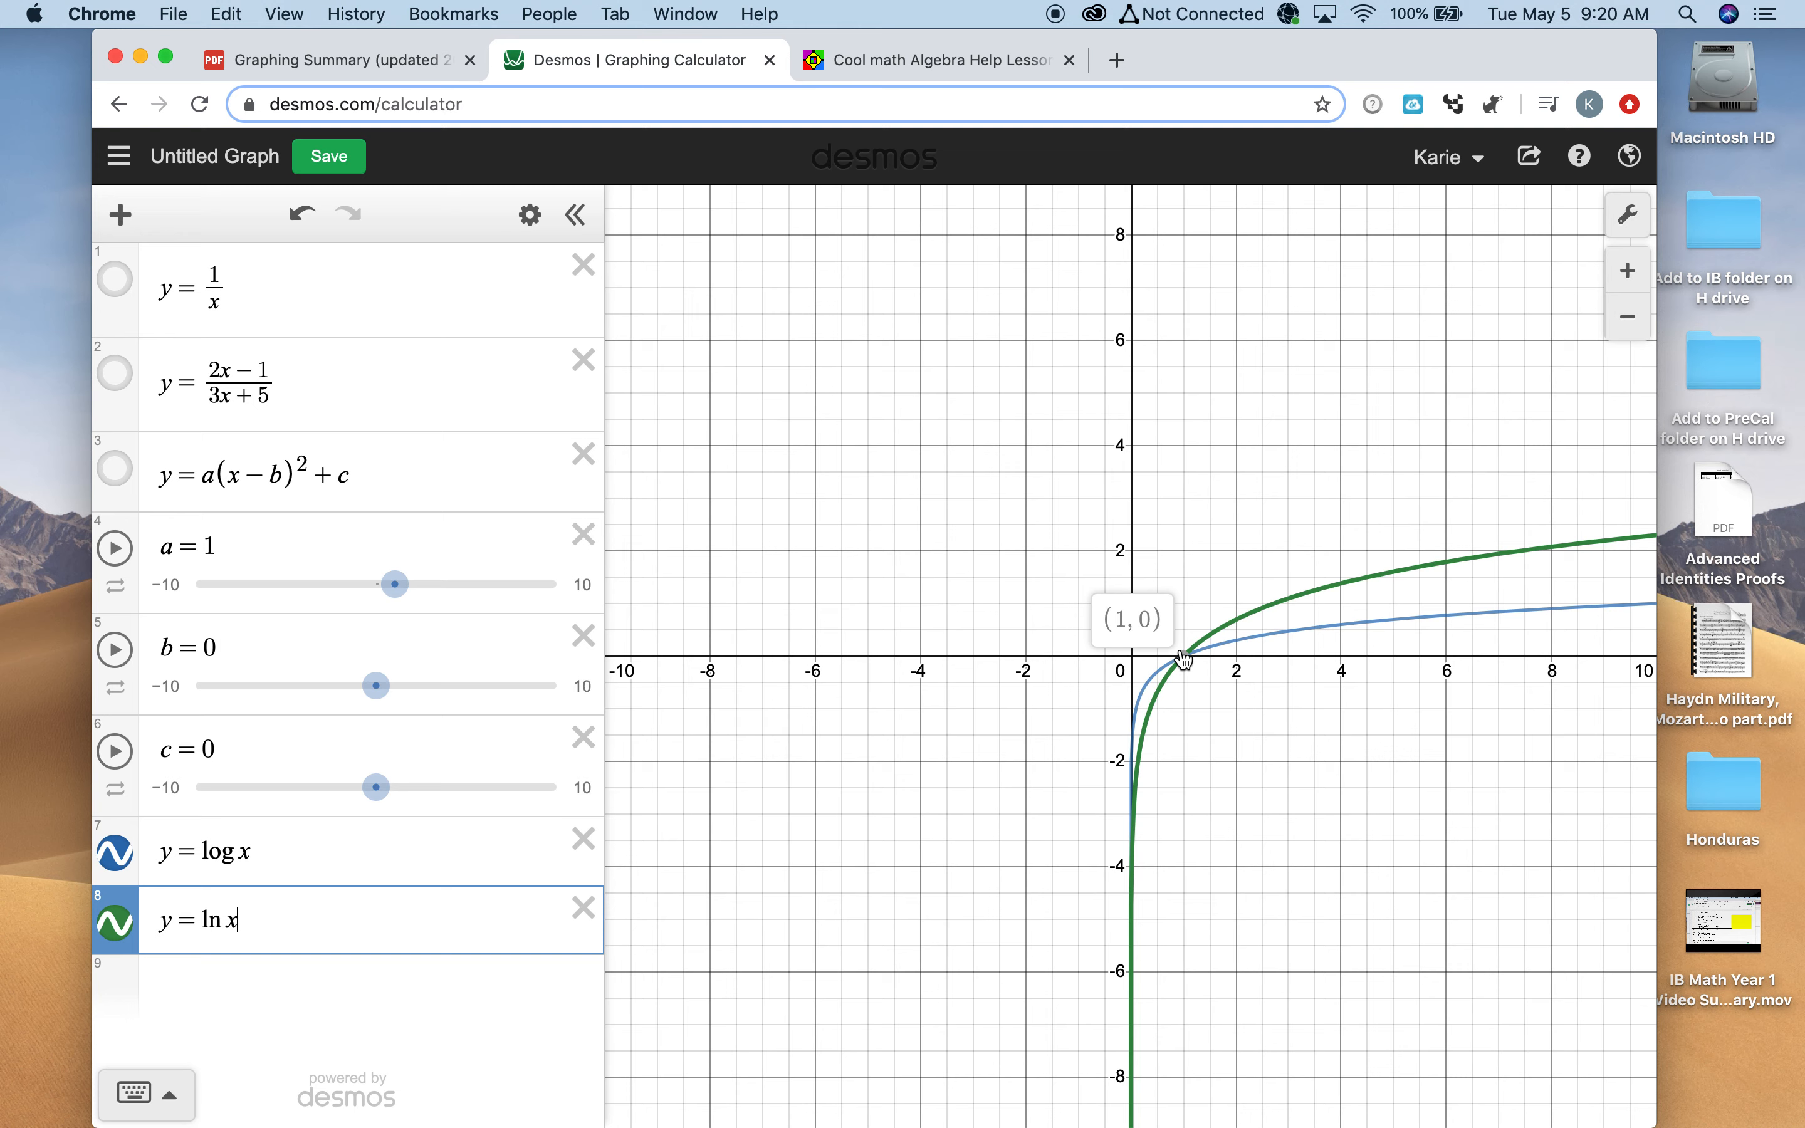
{"action": "mouse_move", "coordinate": [1189, 668]}
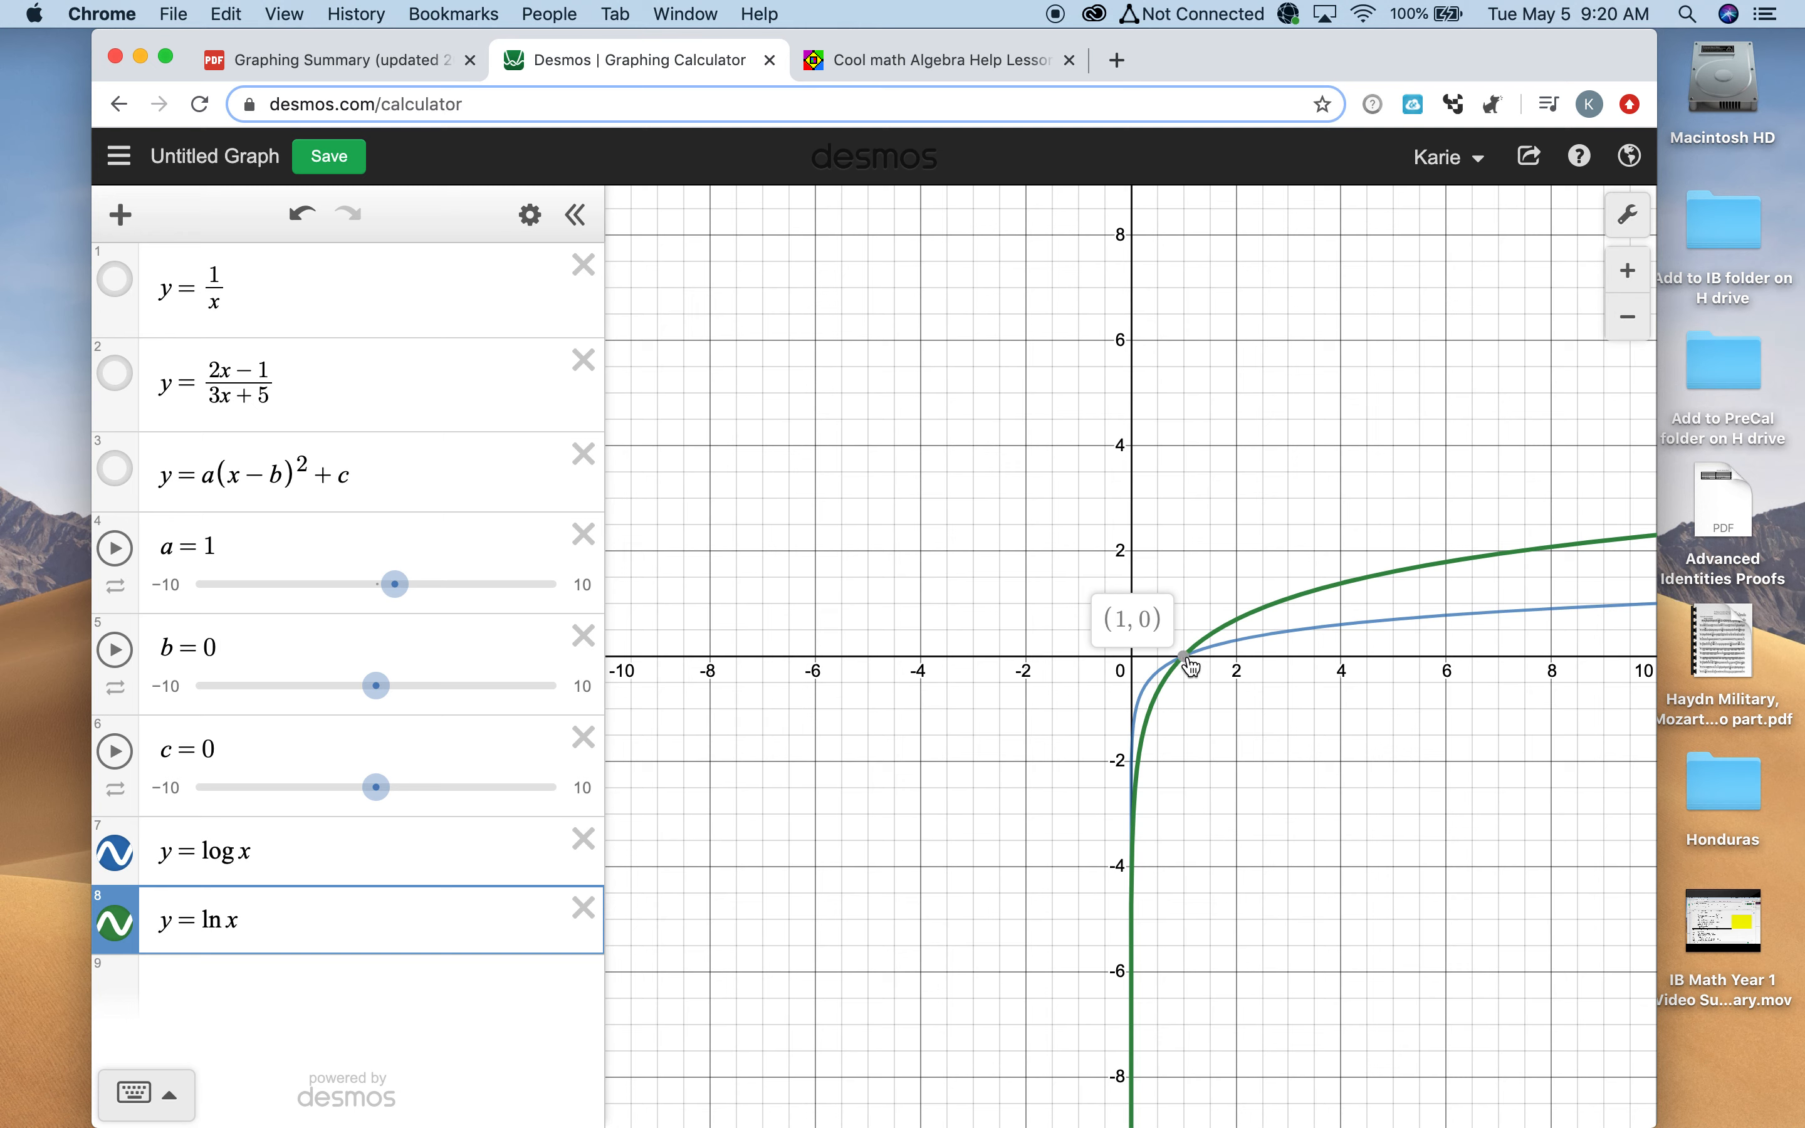
{"action": "mouse_move", "coordinate": [1520, 476]}
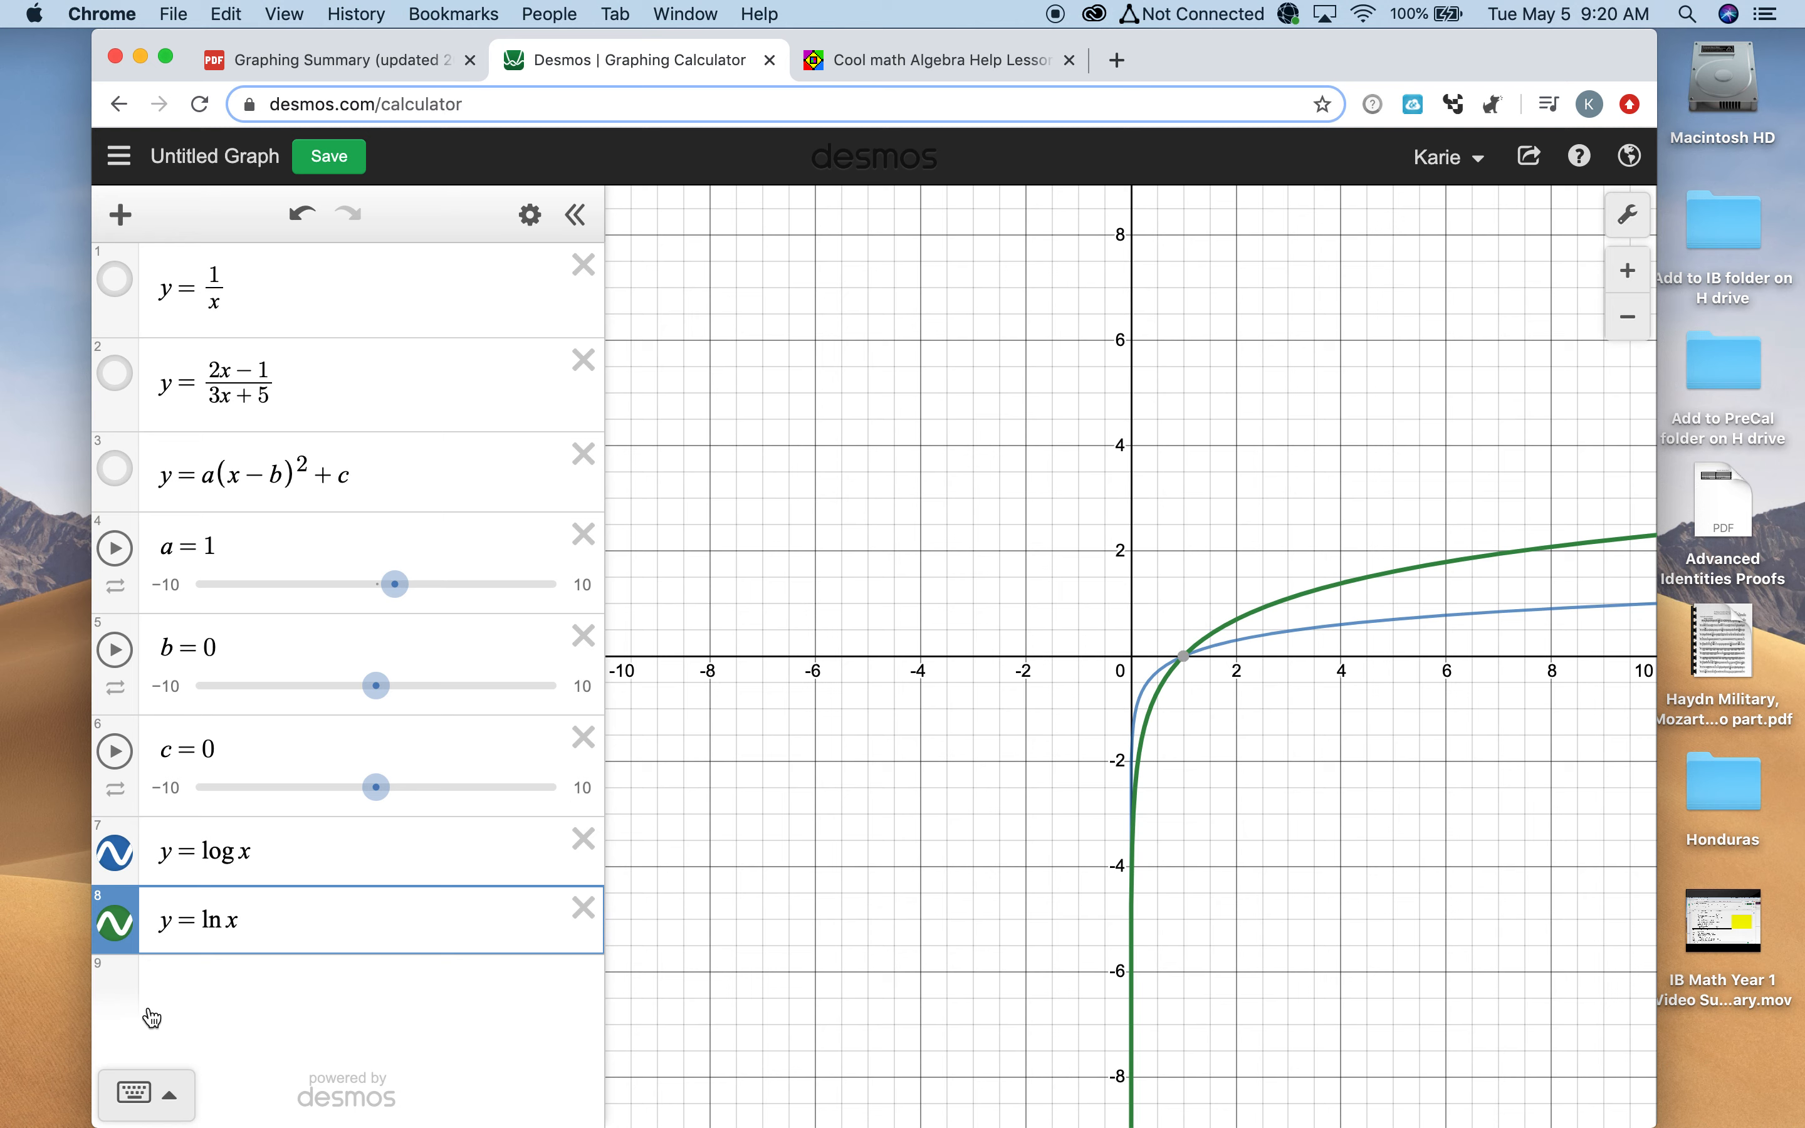
Return to the worksheet, scroll to page 9's Circle table and select its description text
{"action": "left_click", "coordinate": [584, 907]}
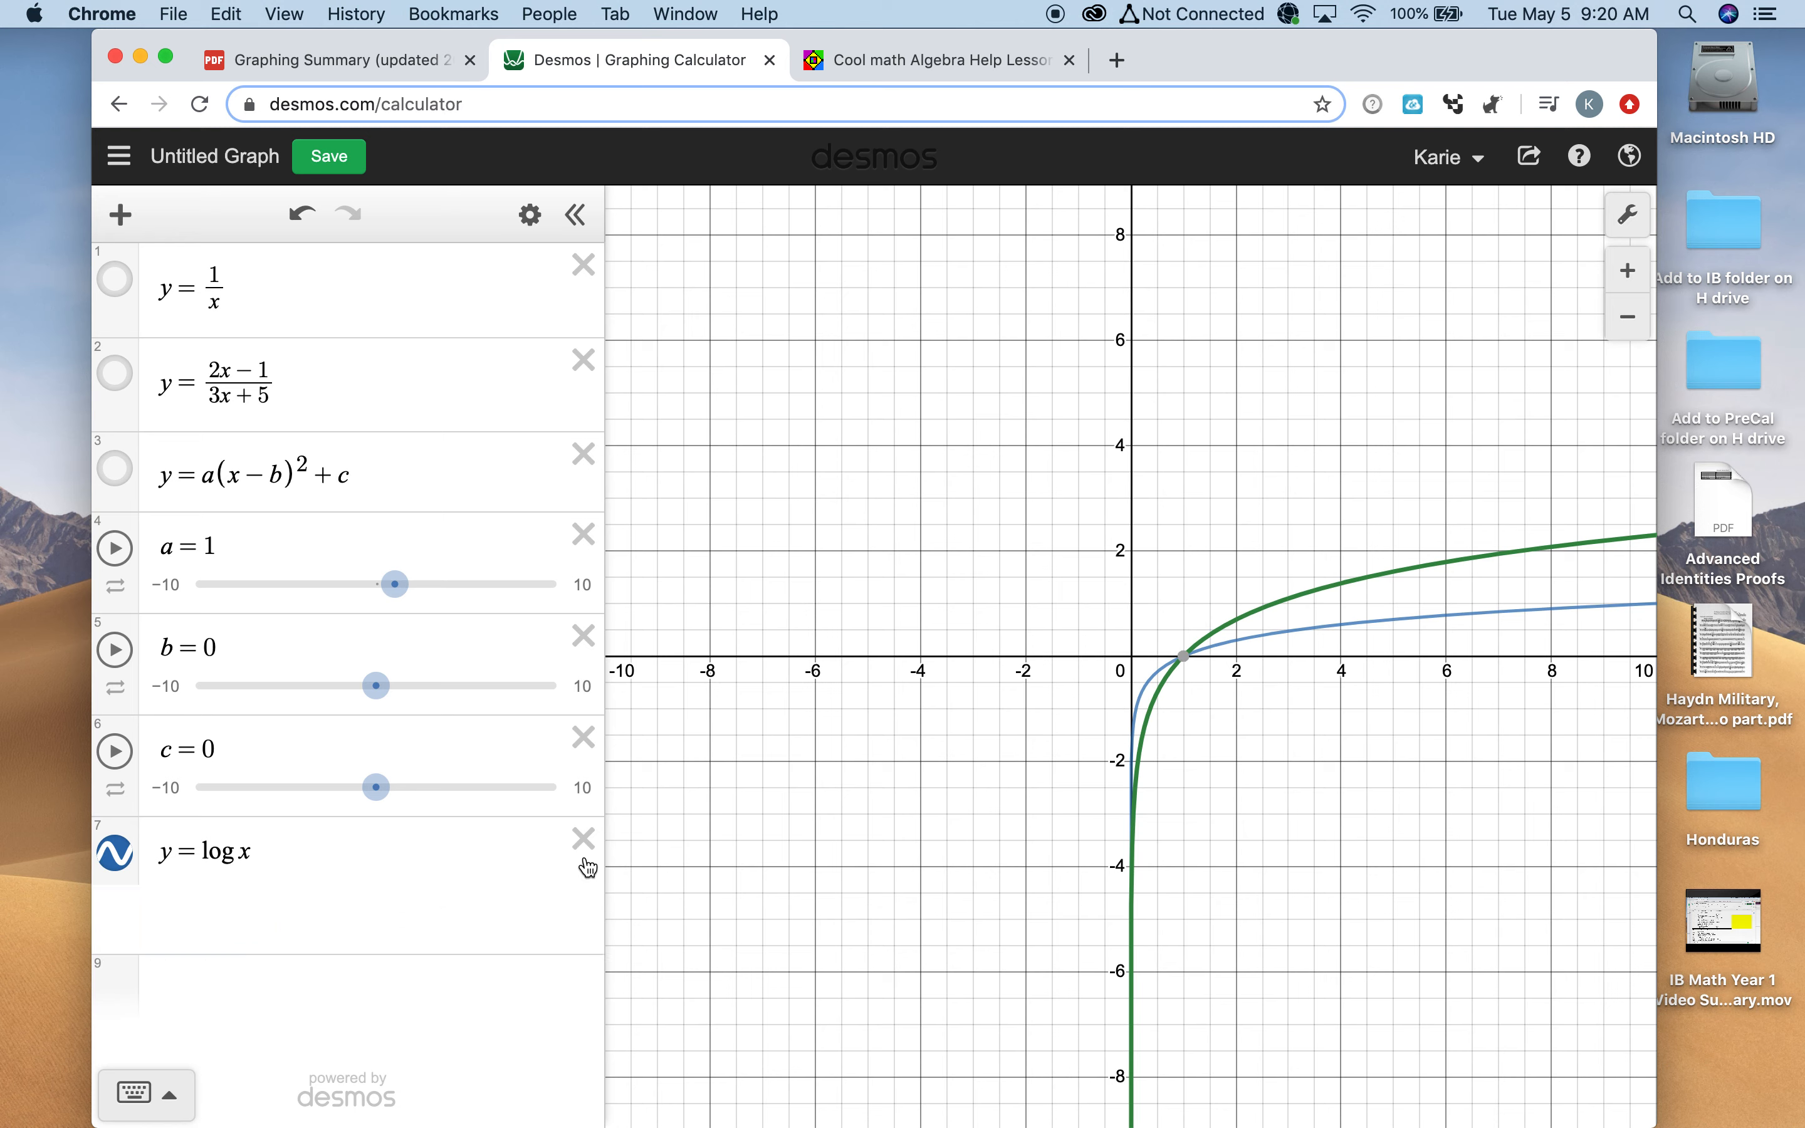
{"action": "left_click", "coordinate": [333, 59]}
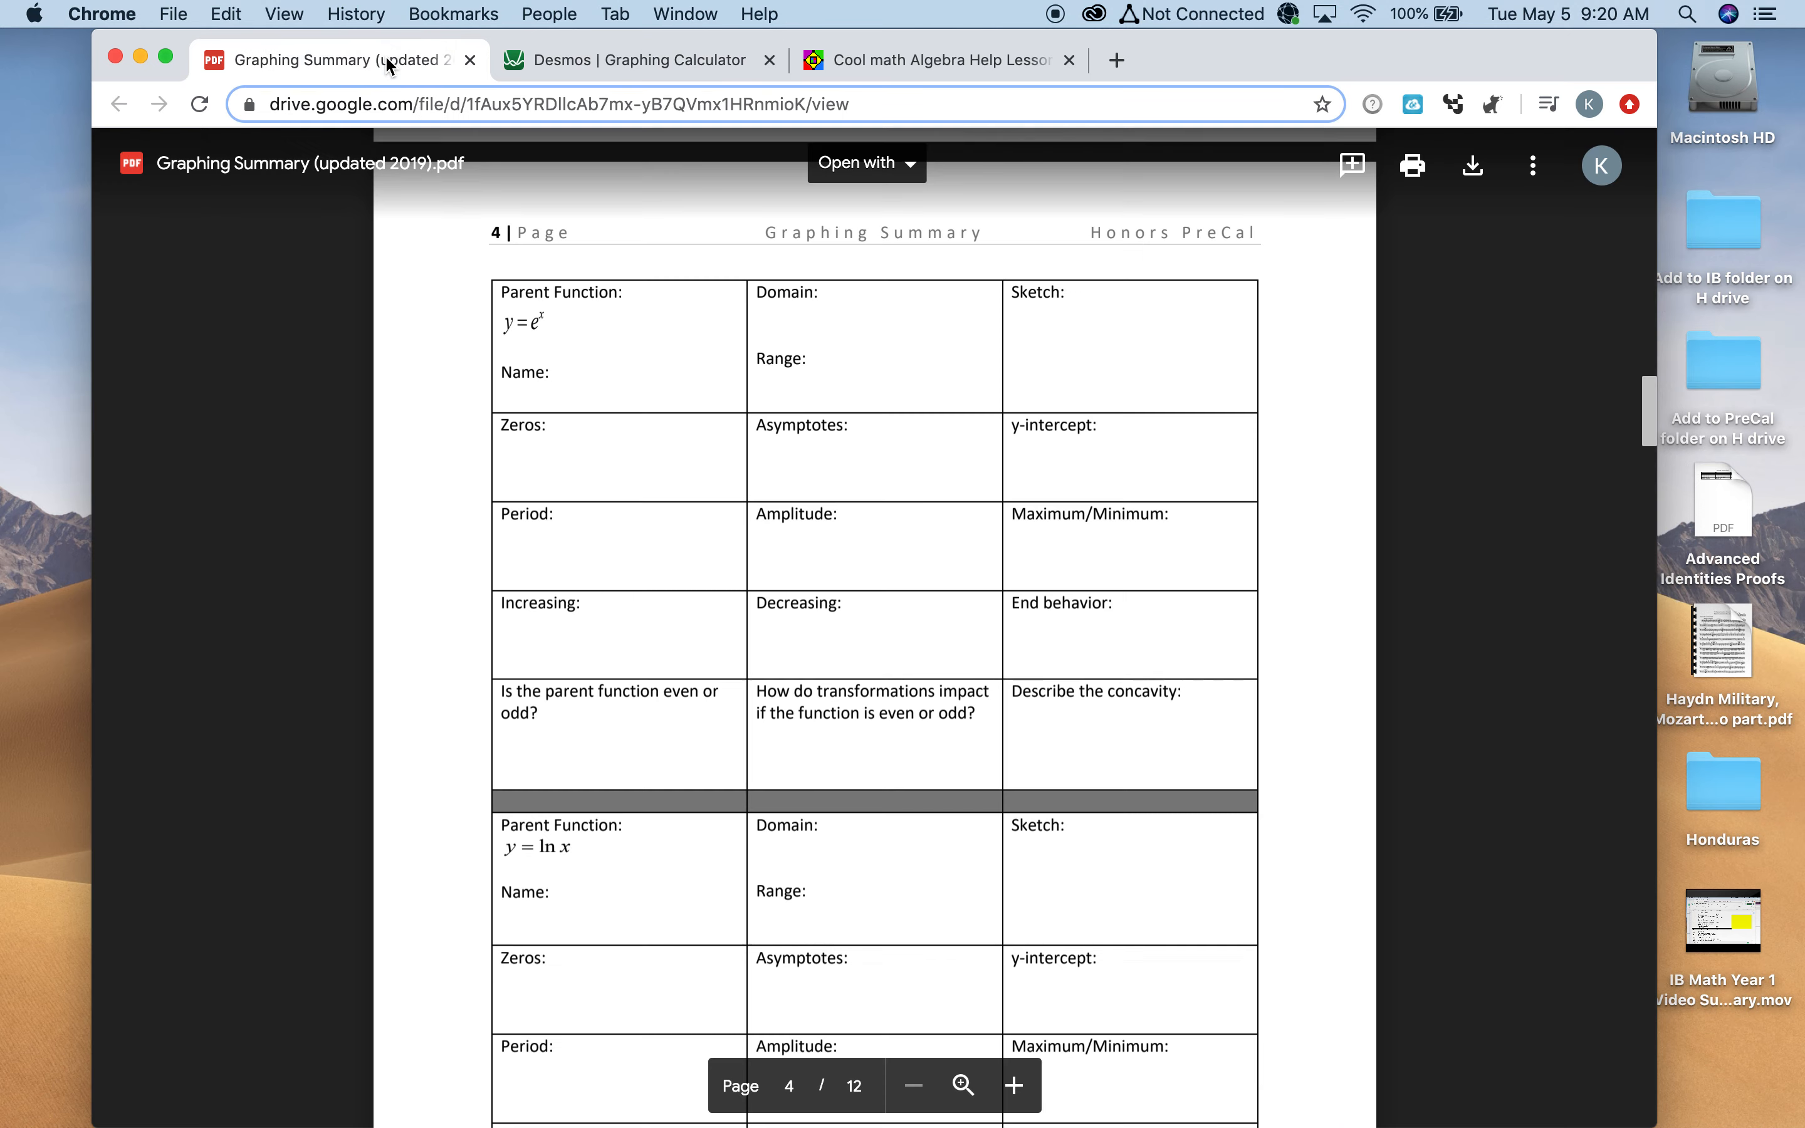
{"action": "scroll", "scroll_direction": "down", "scroll_amount": 3}
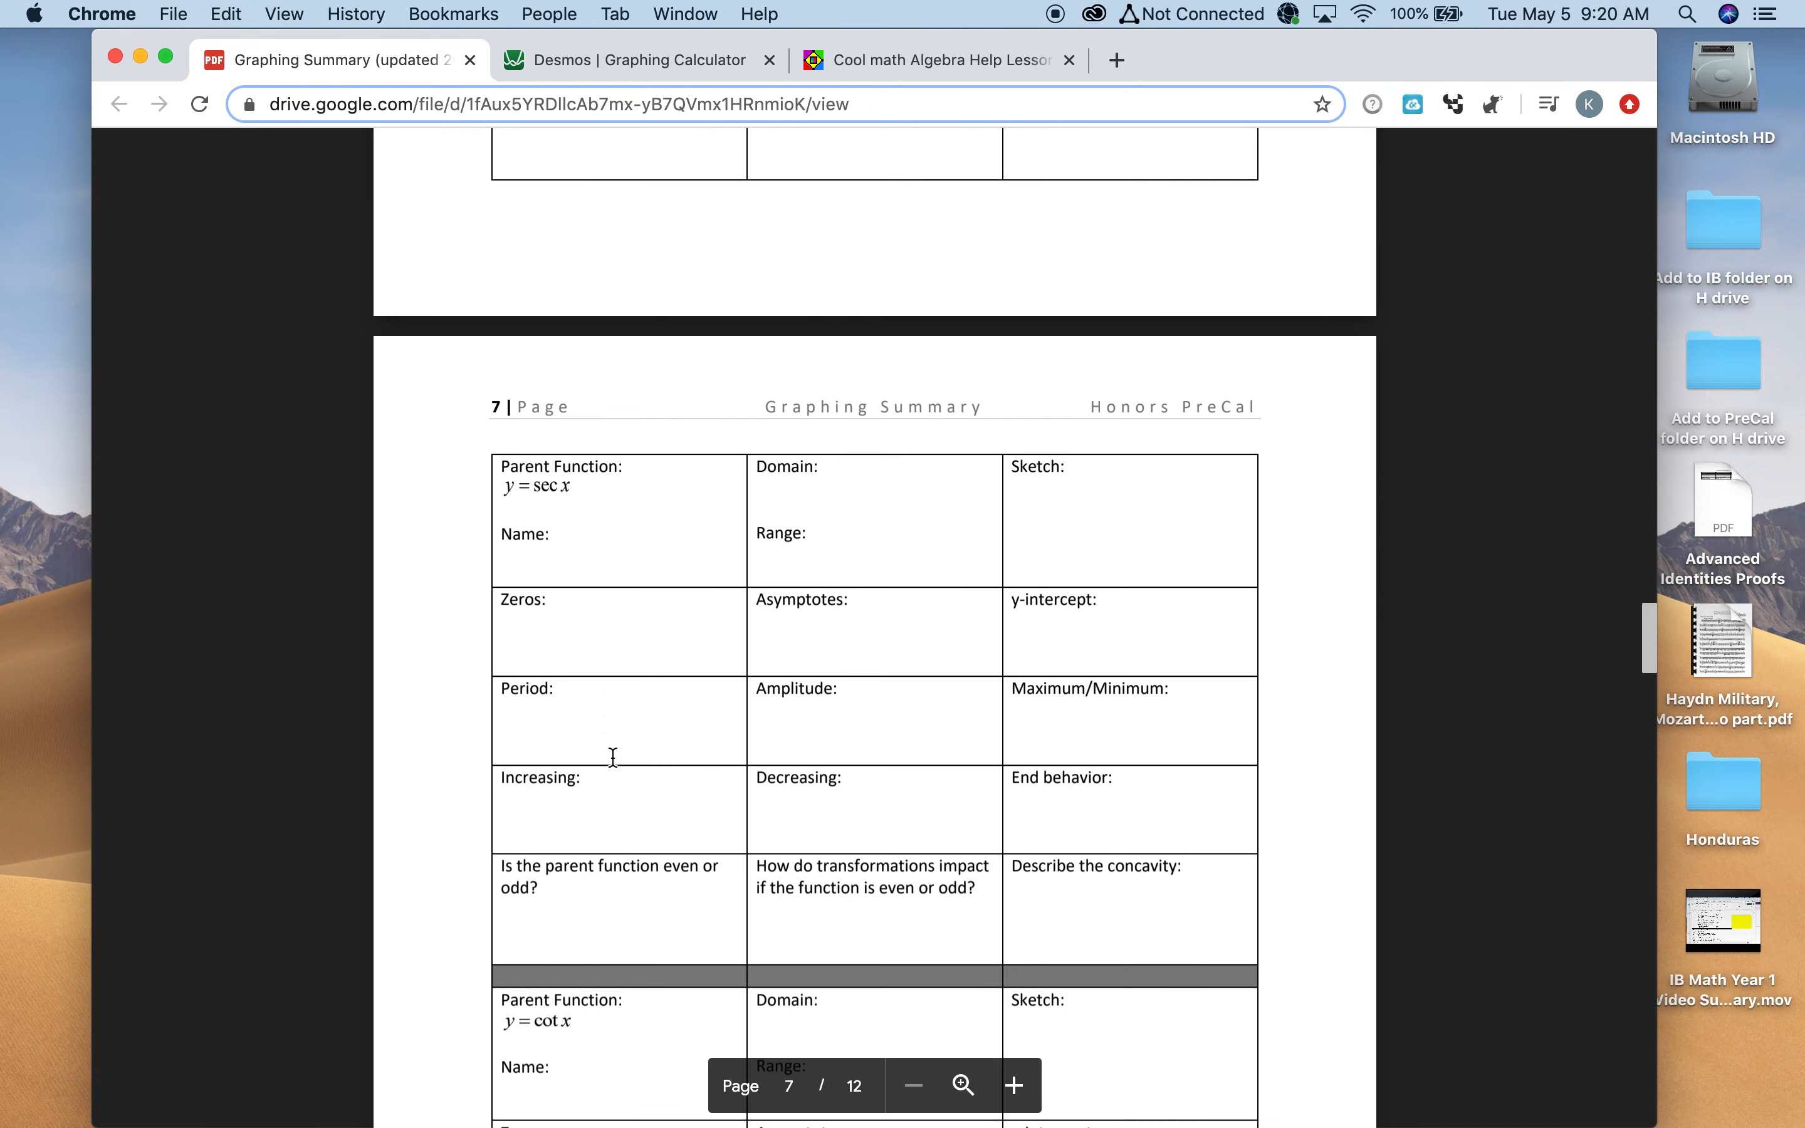
{"action": "scroll", "scroll_direction": "down", "scroll_amount": 3}
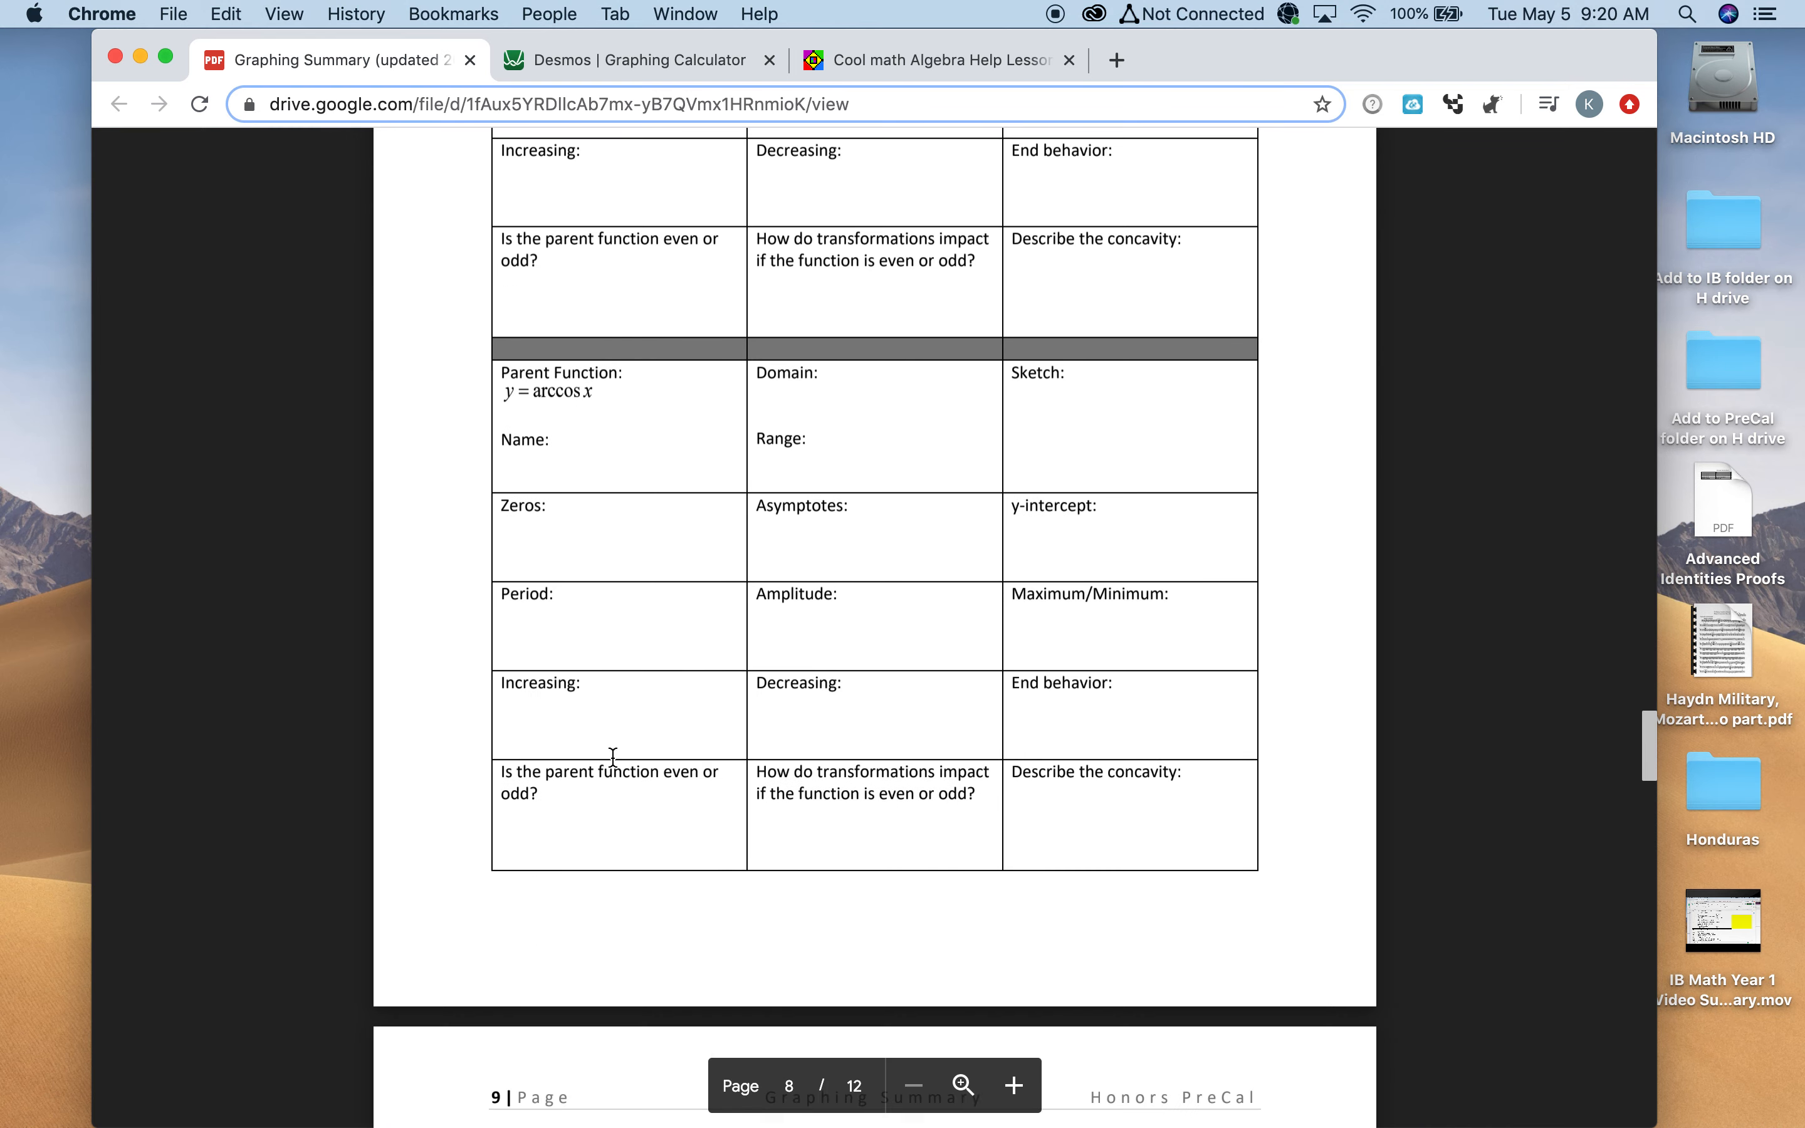
{"action": "scroll", "scroll_direction": "down", "scroll_amount": 3}
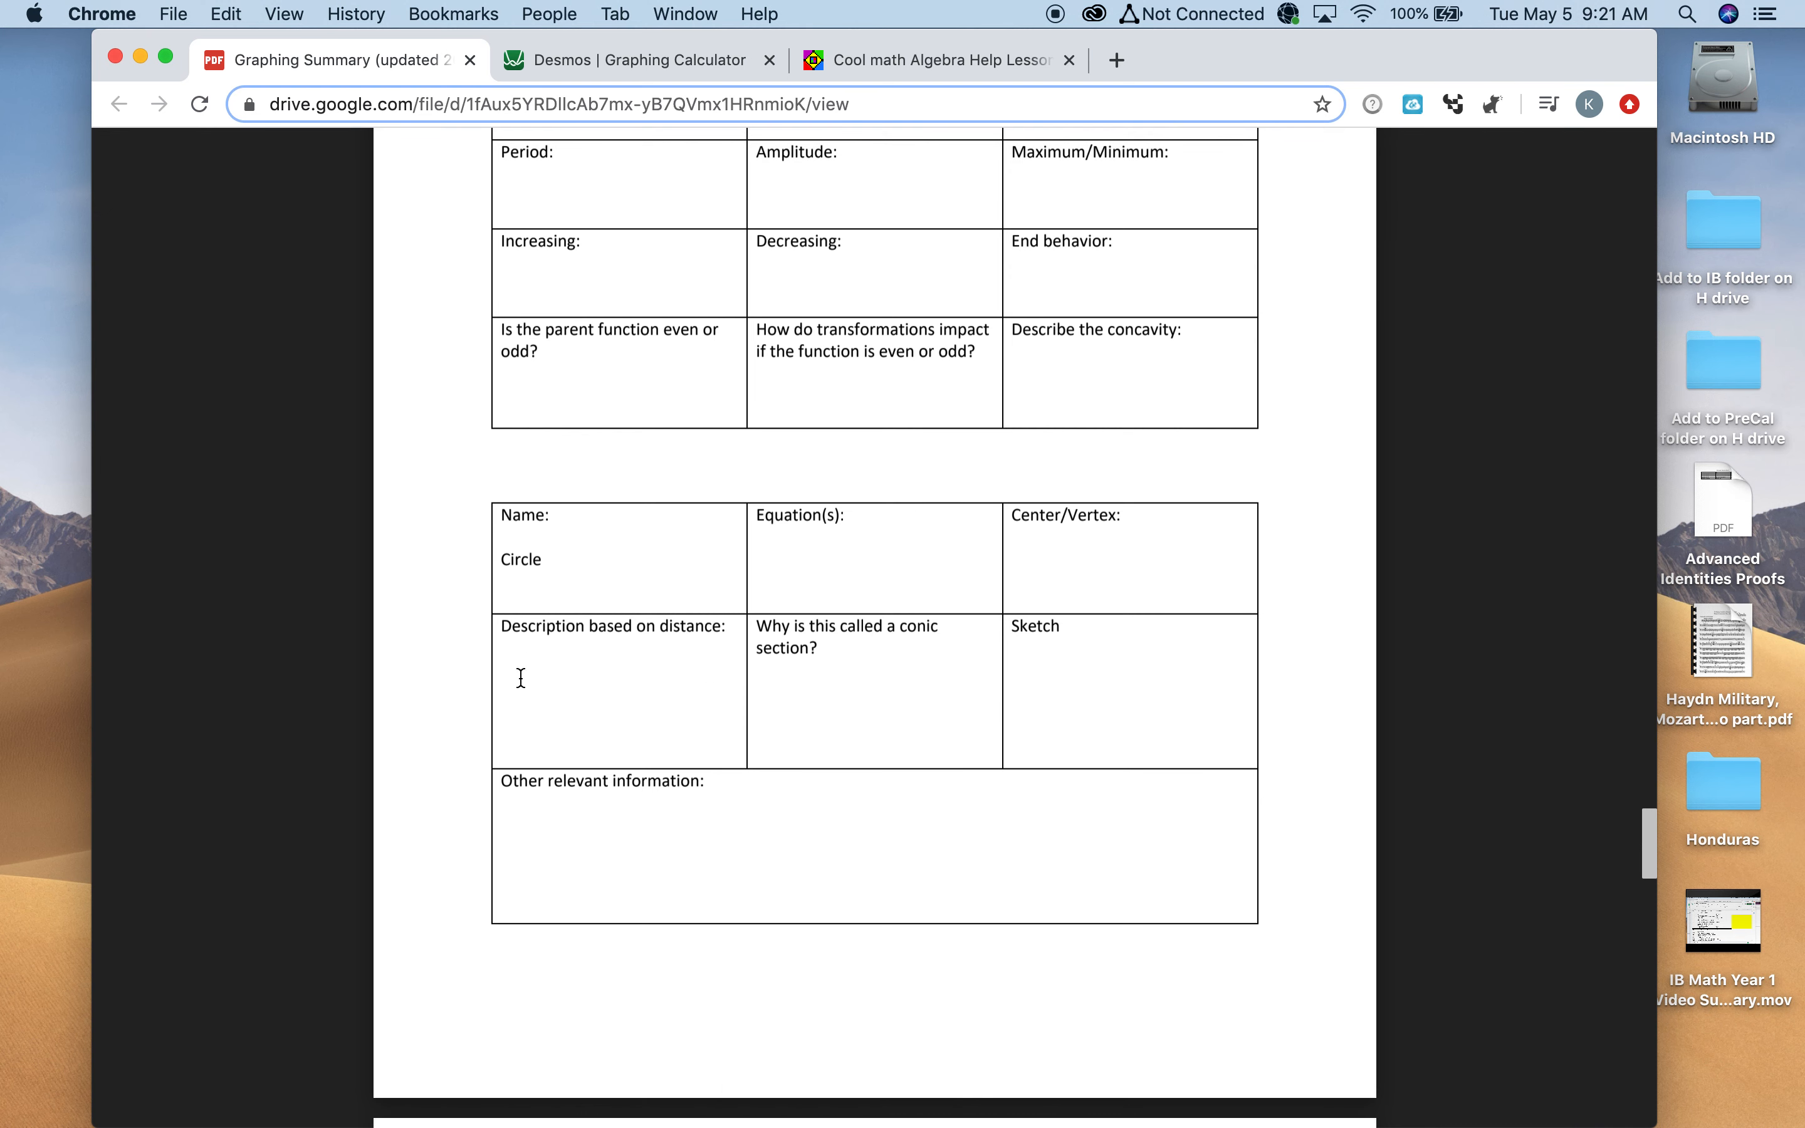
{"action": "mouse_move", "coordinate": [467, 684]}
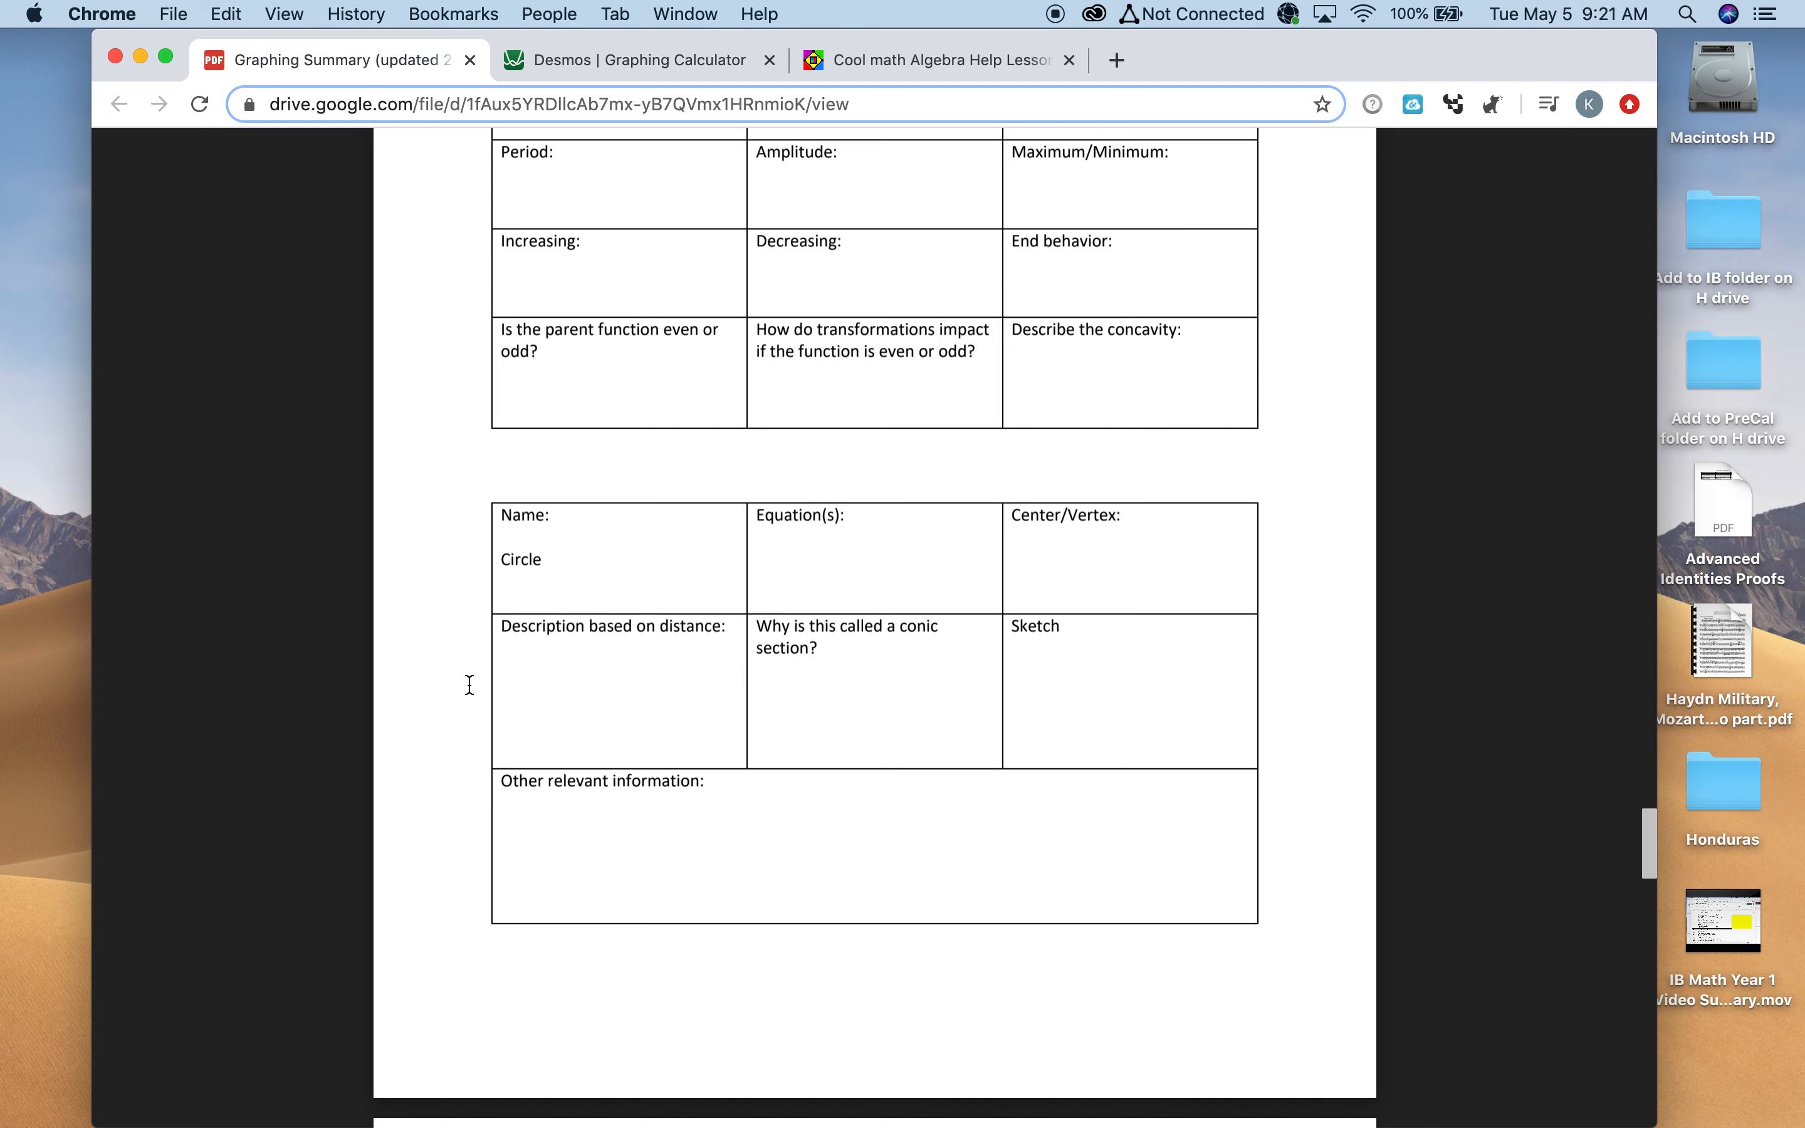
{"action": "double_click", "coordinate": [610, 626]}
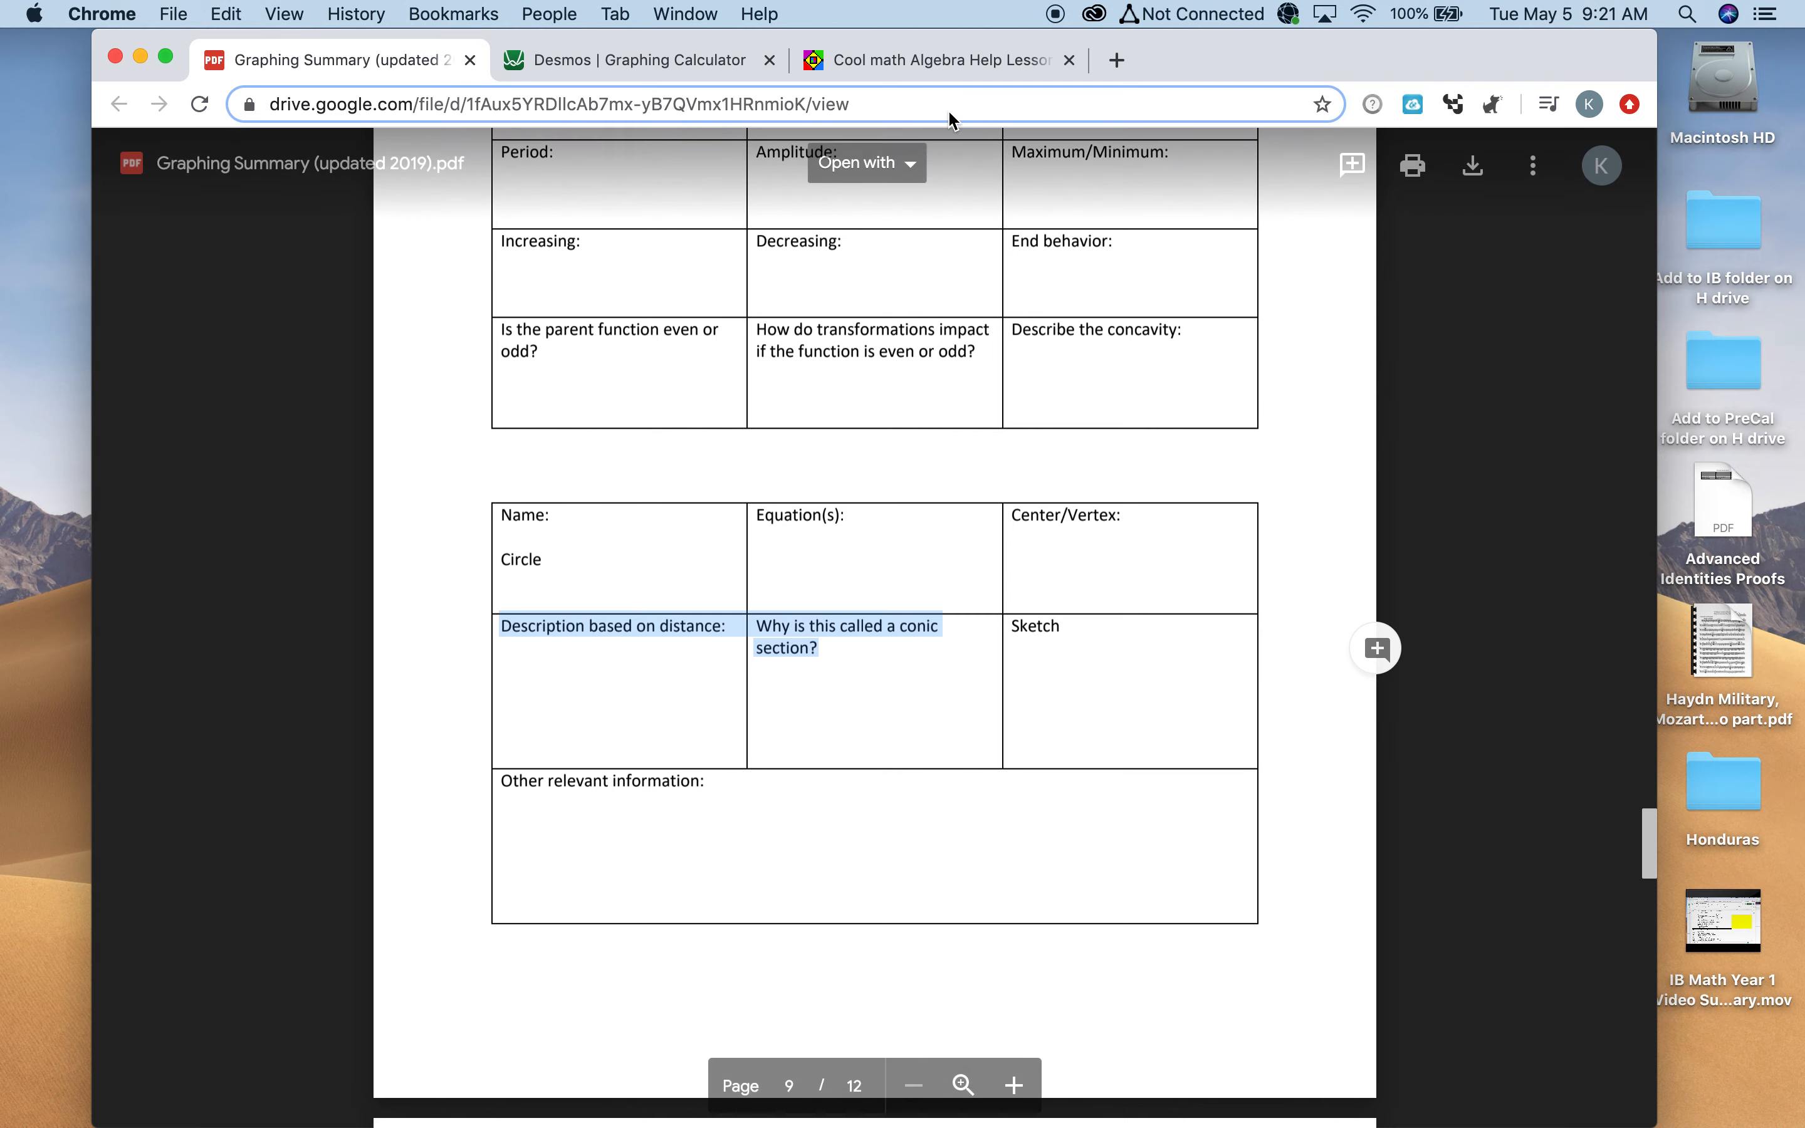
{"action": "mouse_move", "coordinate": [886, 78]}
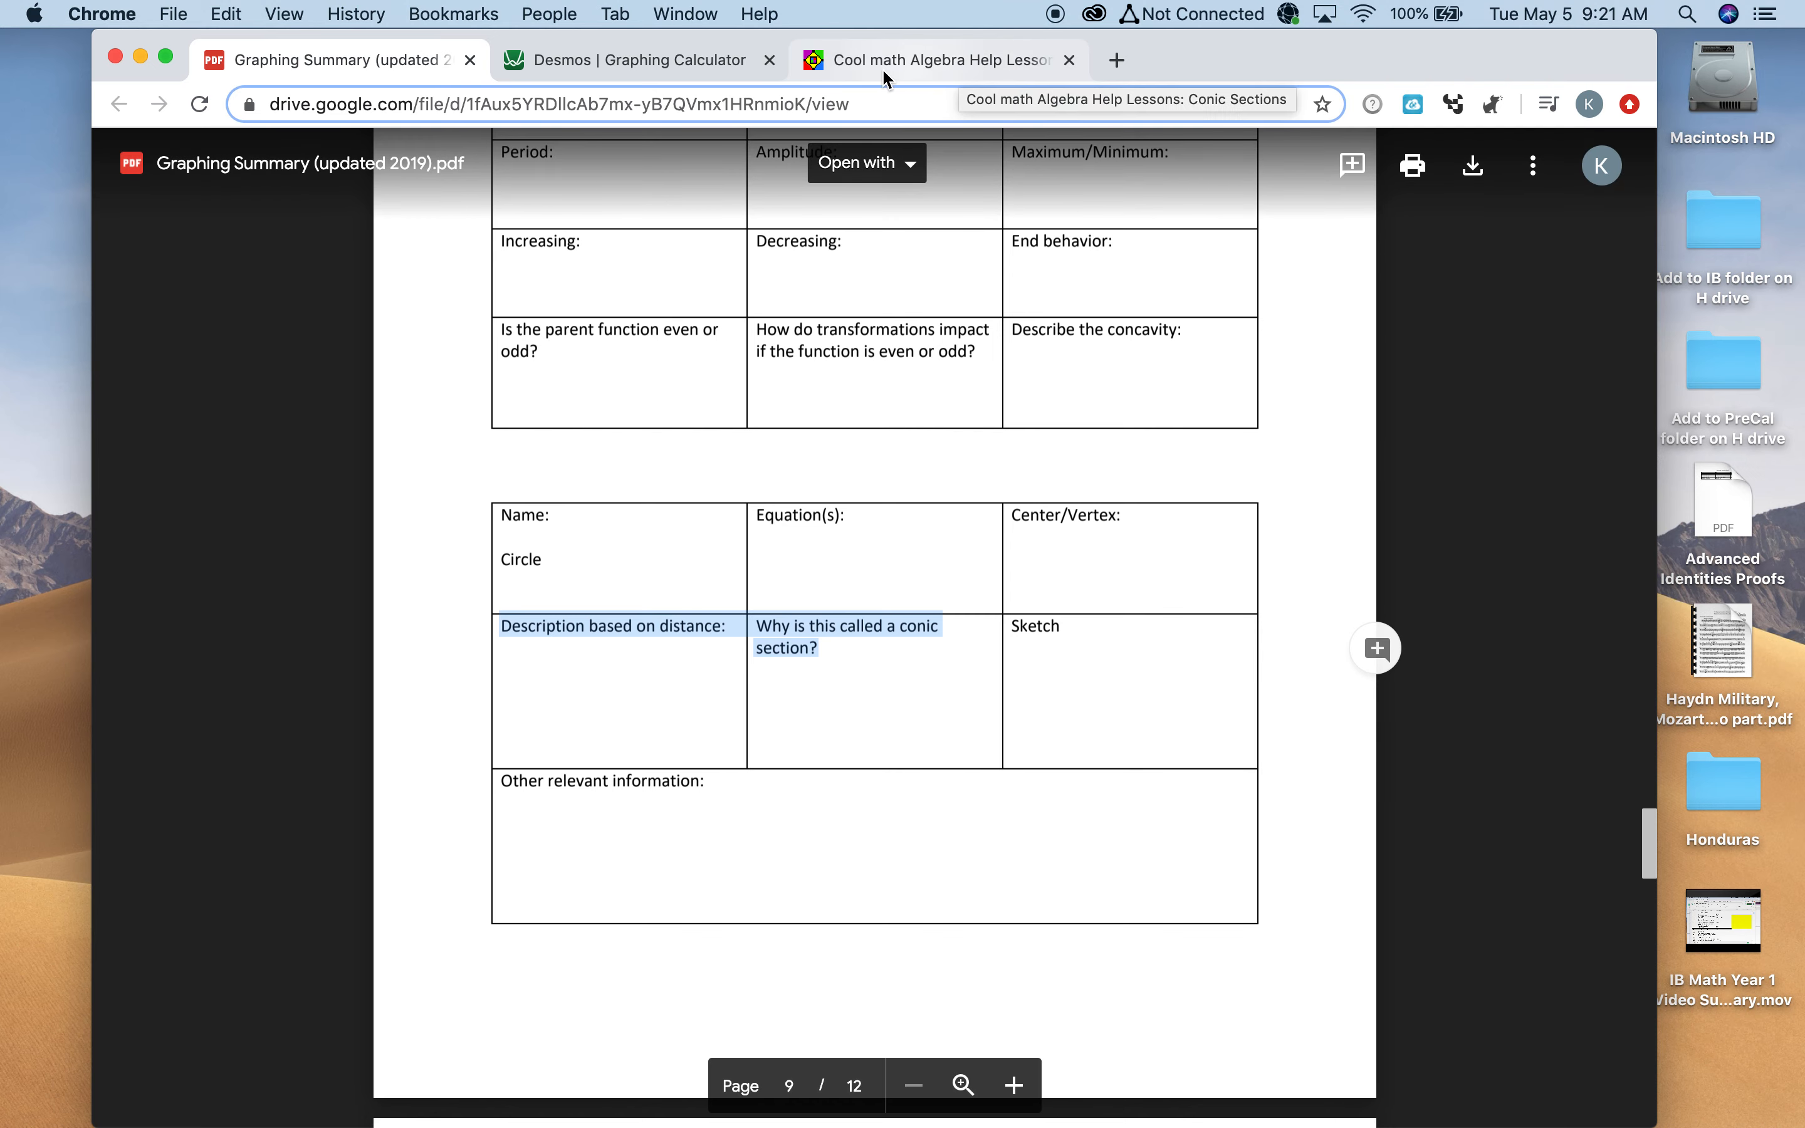
In Coolmath, open the Circles - Intro lesson and read down to the crop circle section
{"action": "left_click", "coordinate": [933, 59]}
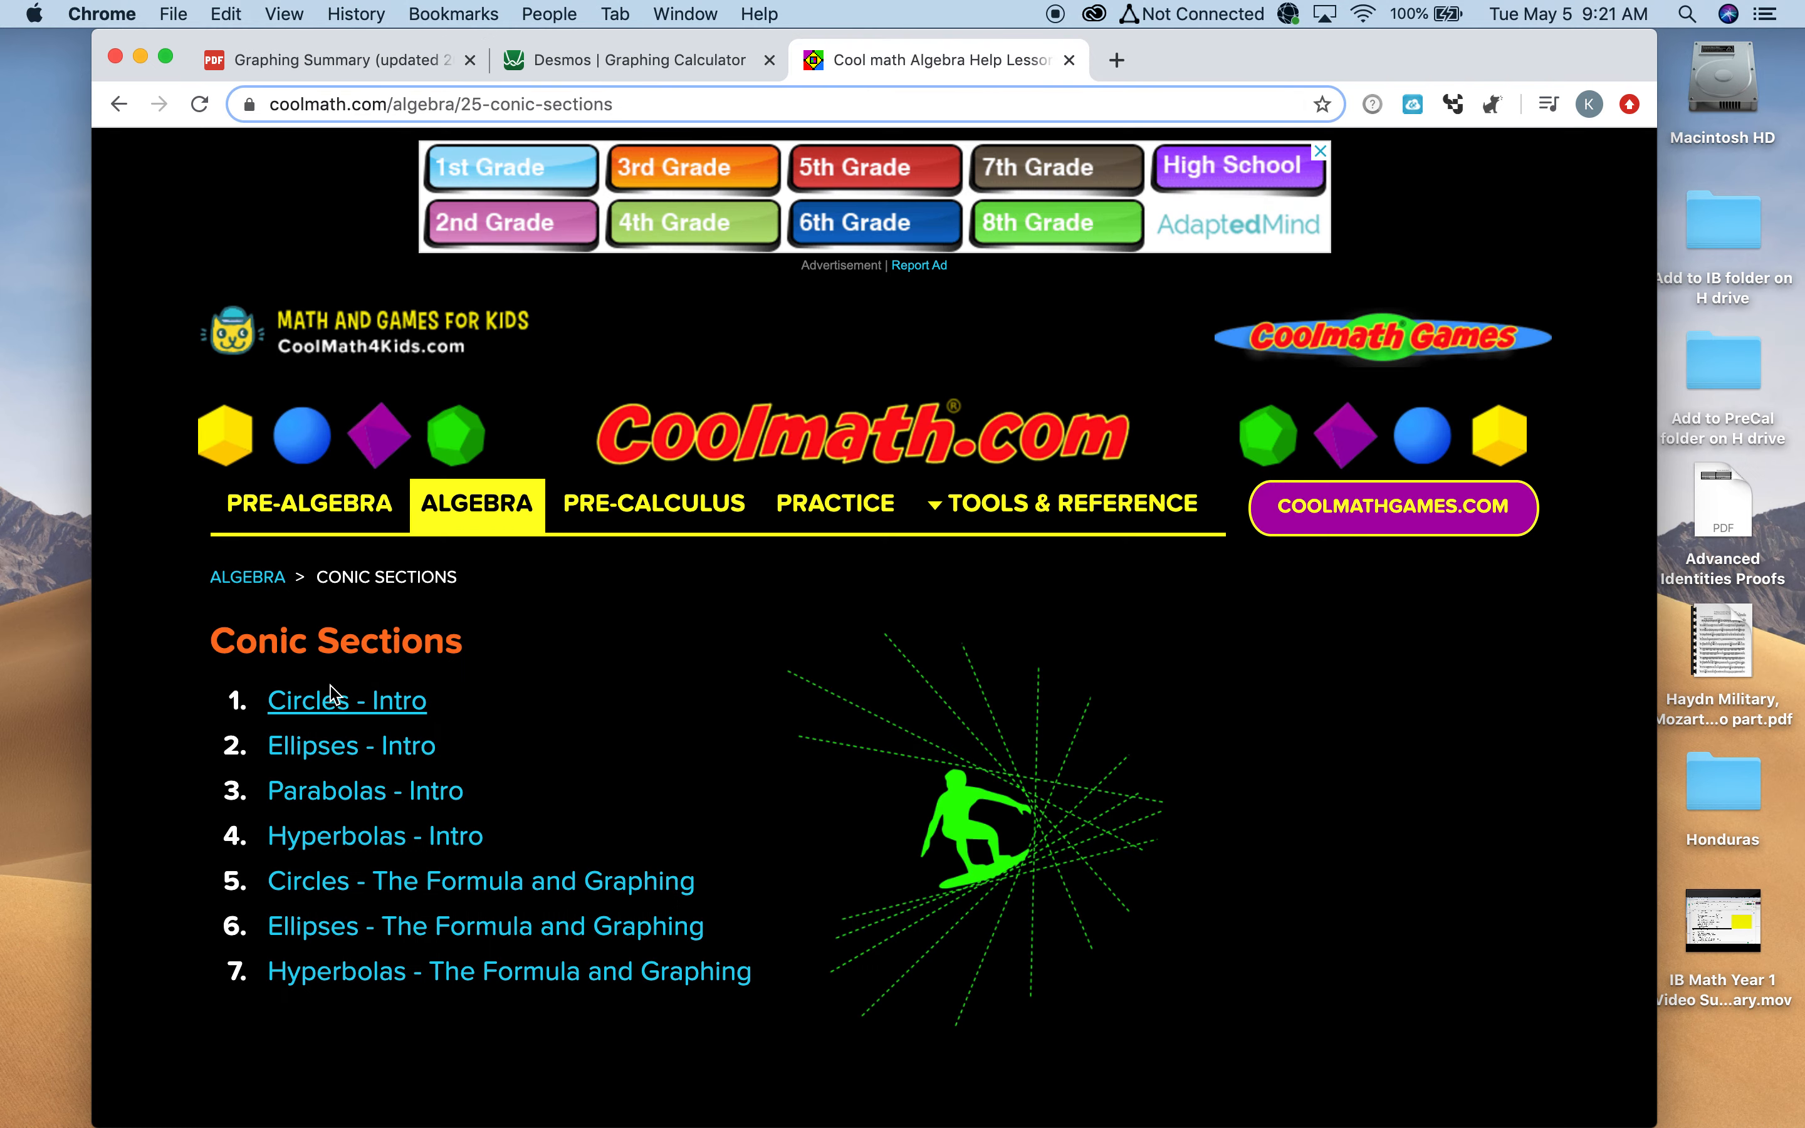
{"action": "left_click", "coordinate": [346, 699]}
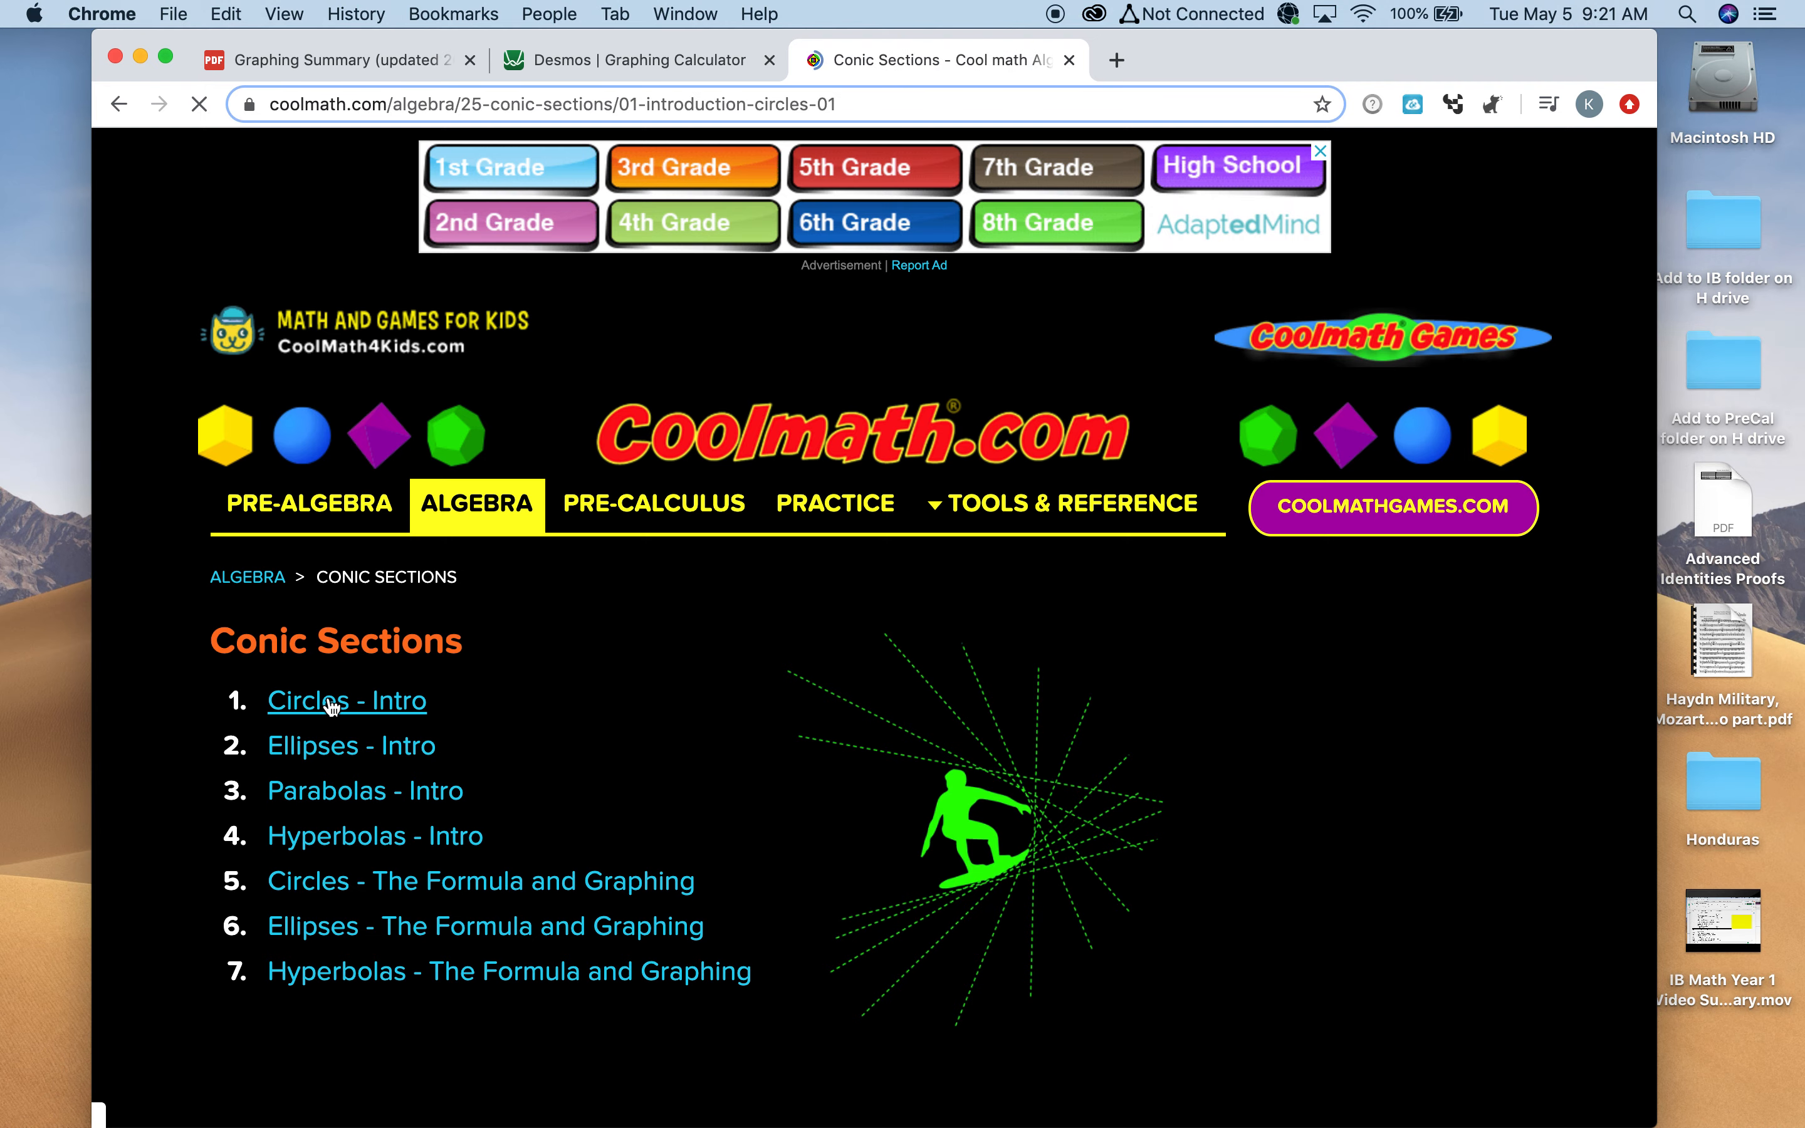
{"action": "left_click", "coordinate": [346, 699]}
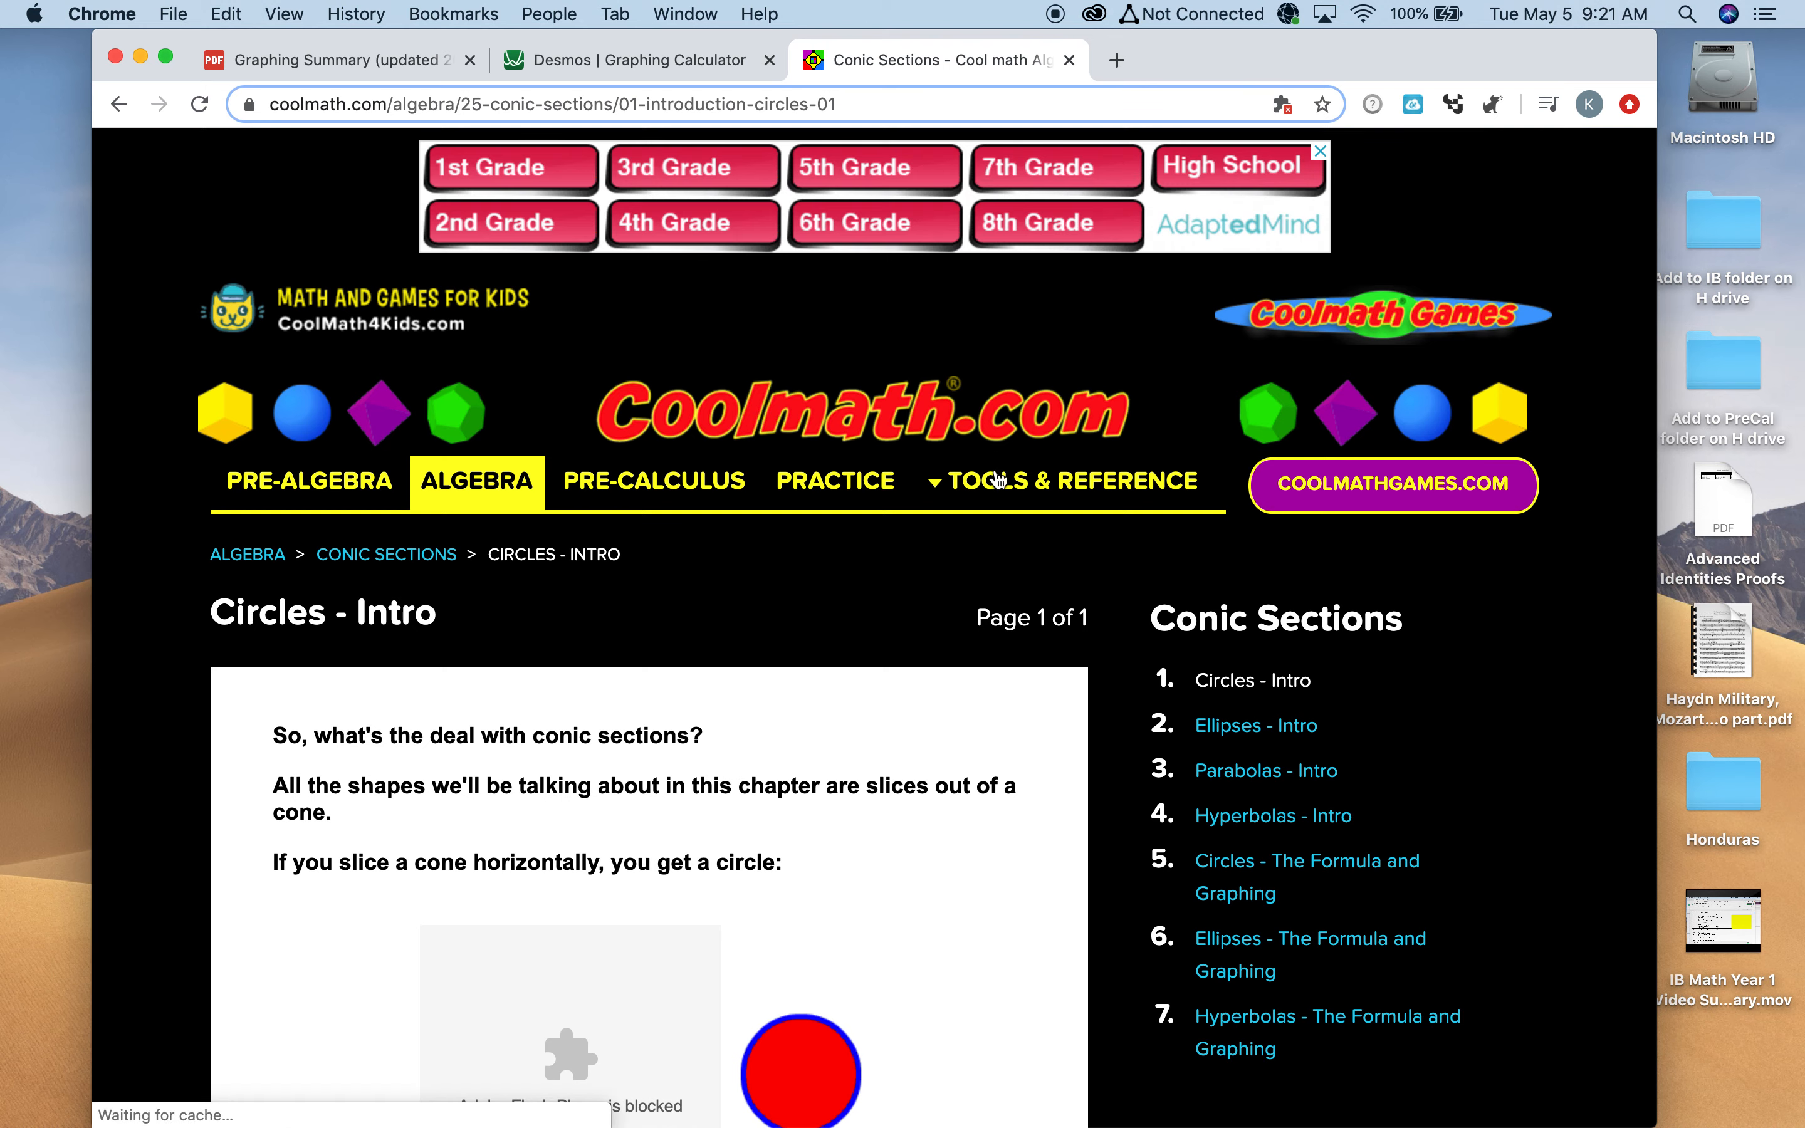
{"action": "scroll", "scroll_direction": "down", "scroll_amount": 3}
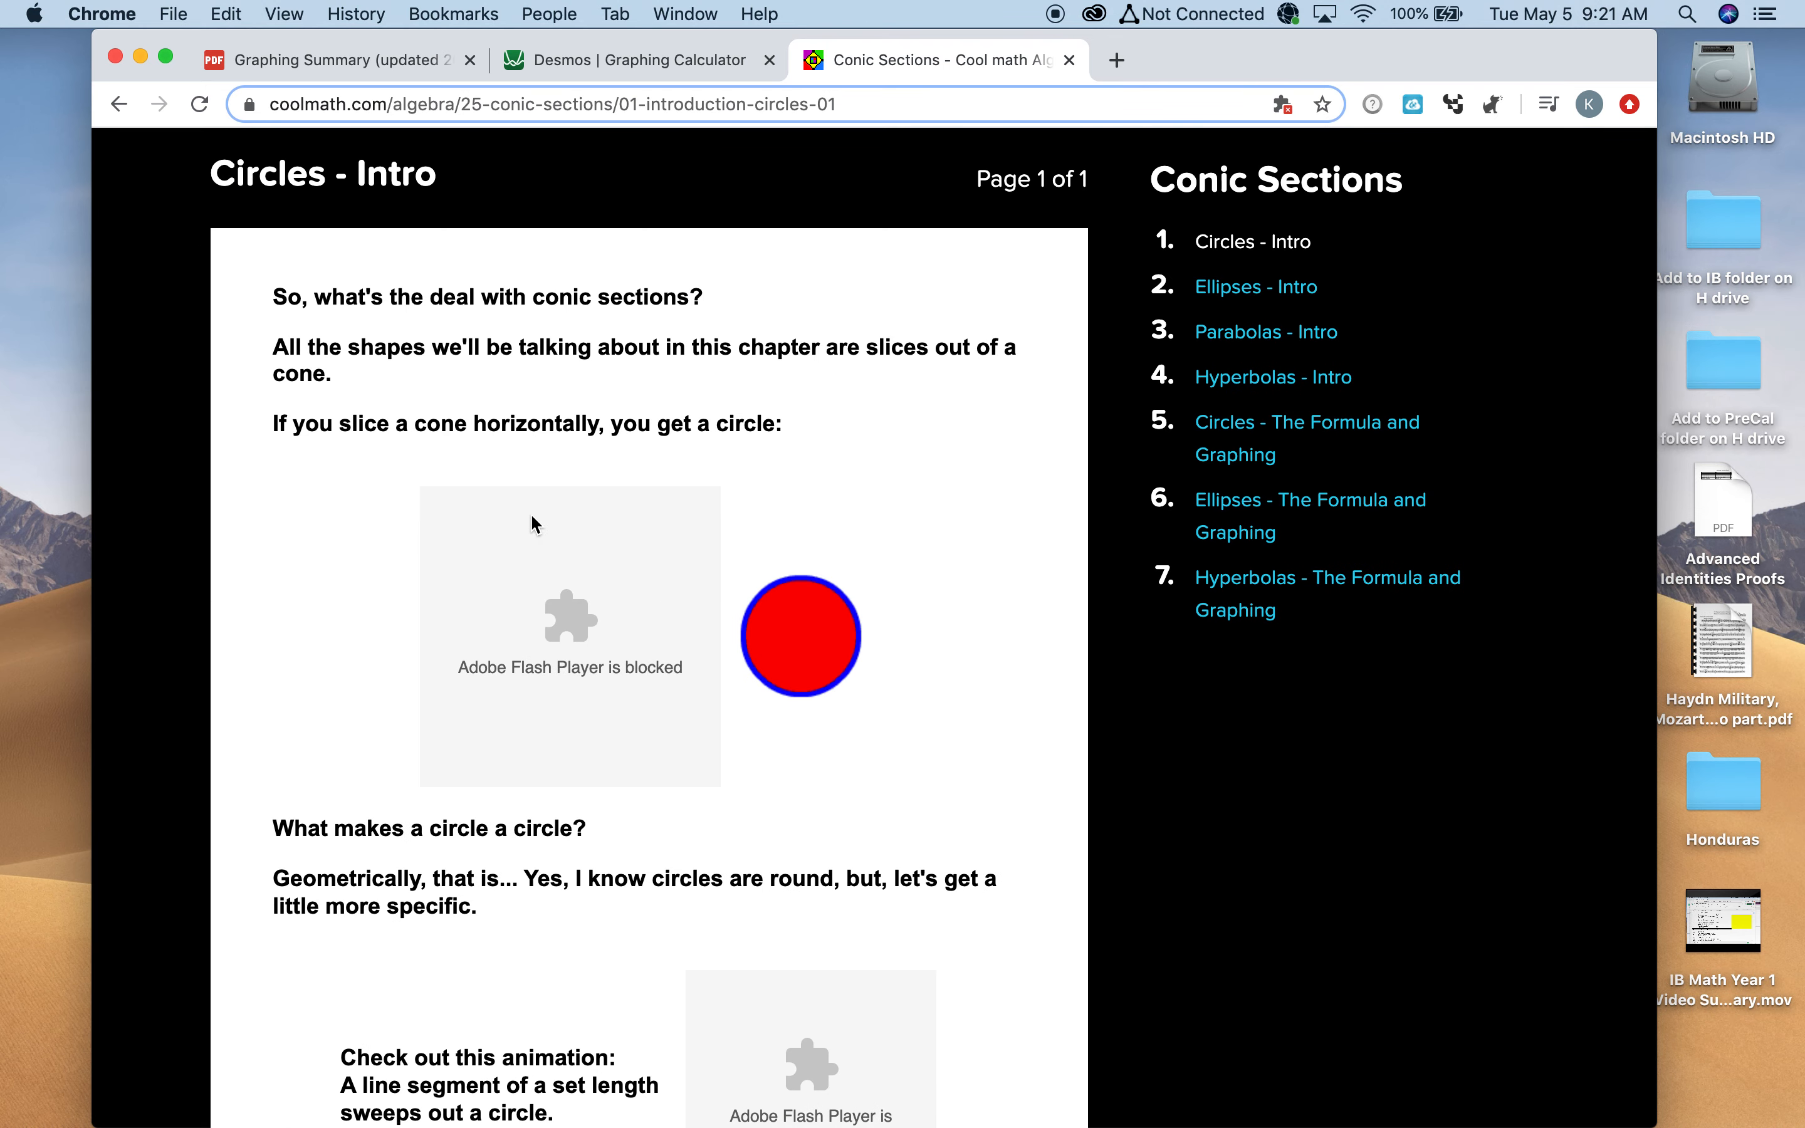
{"action": "mouse_move", "coordinate": [576, 670]}
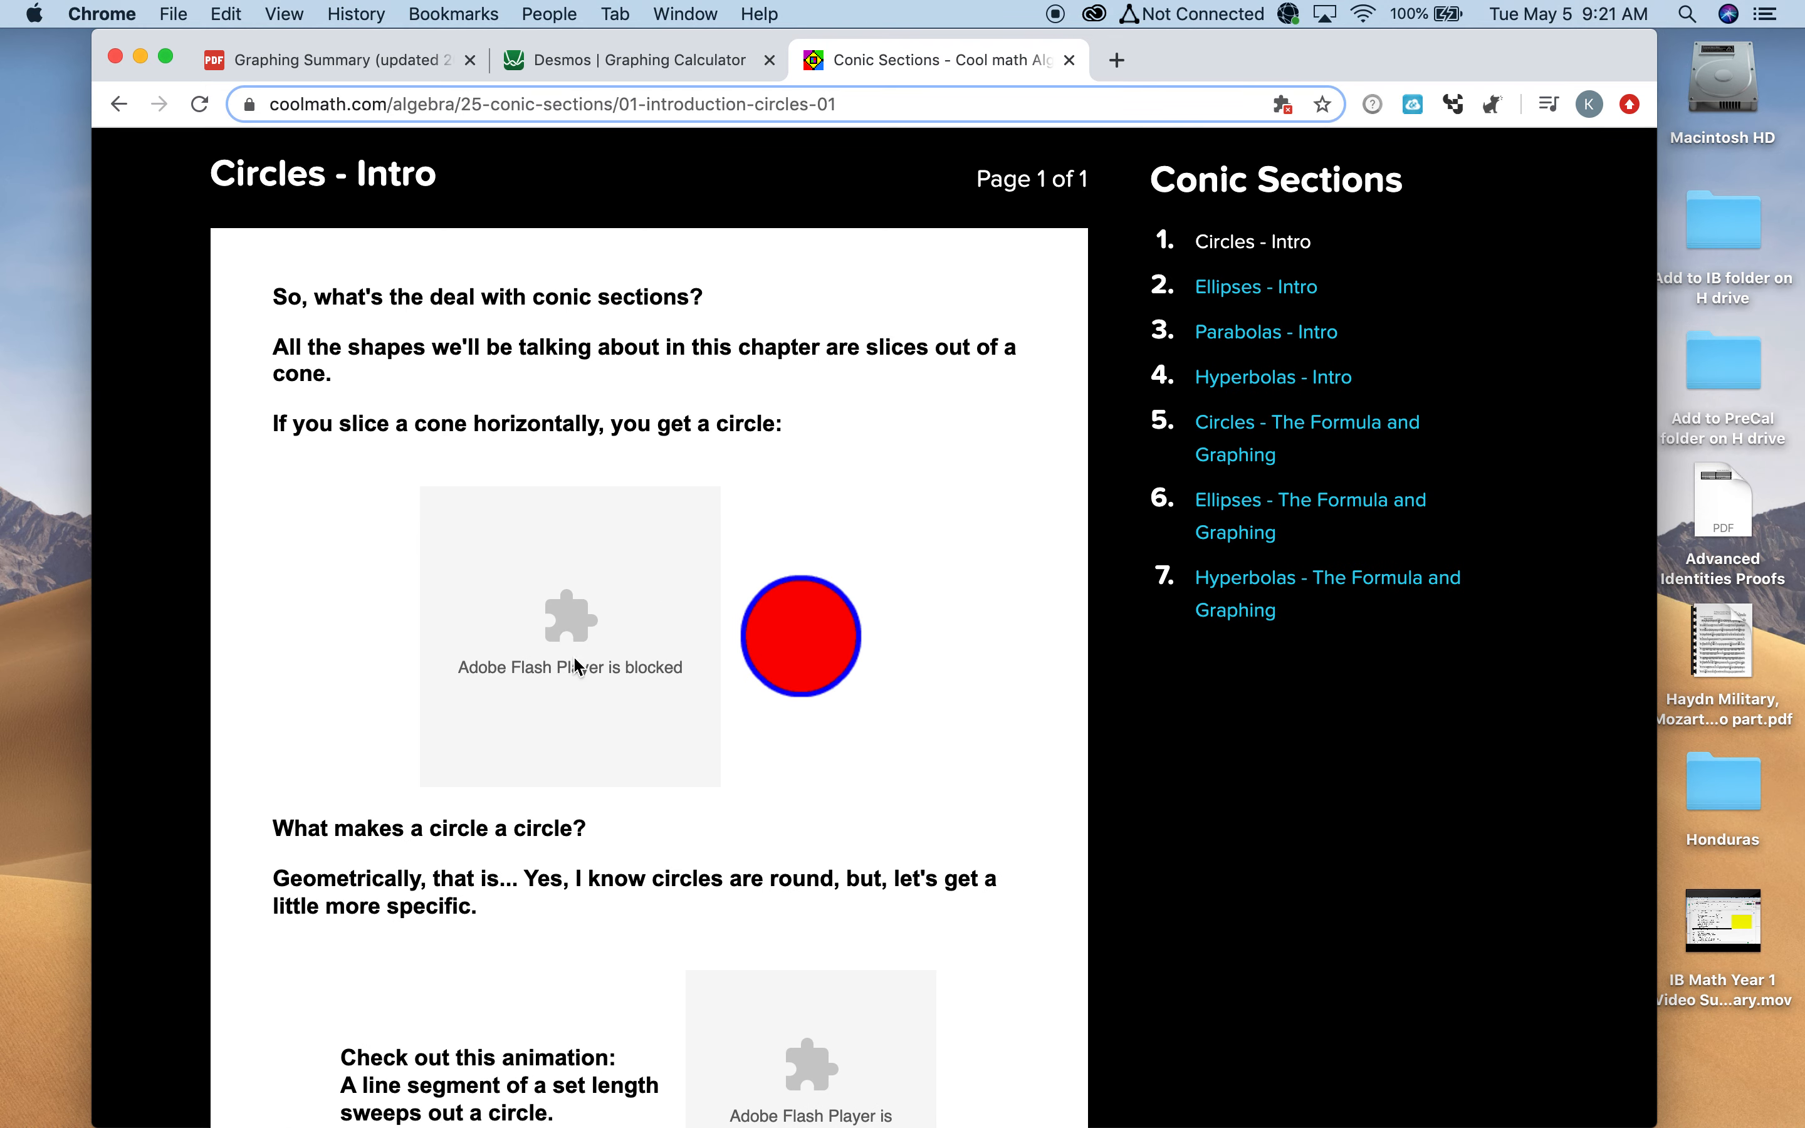
{"action": "scroll", "scroll_direction": "down", "scroll_amount": 3}
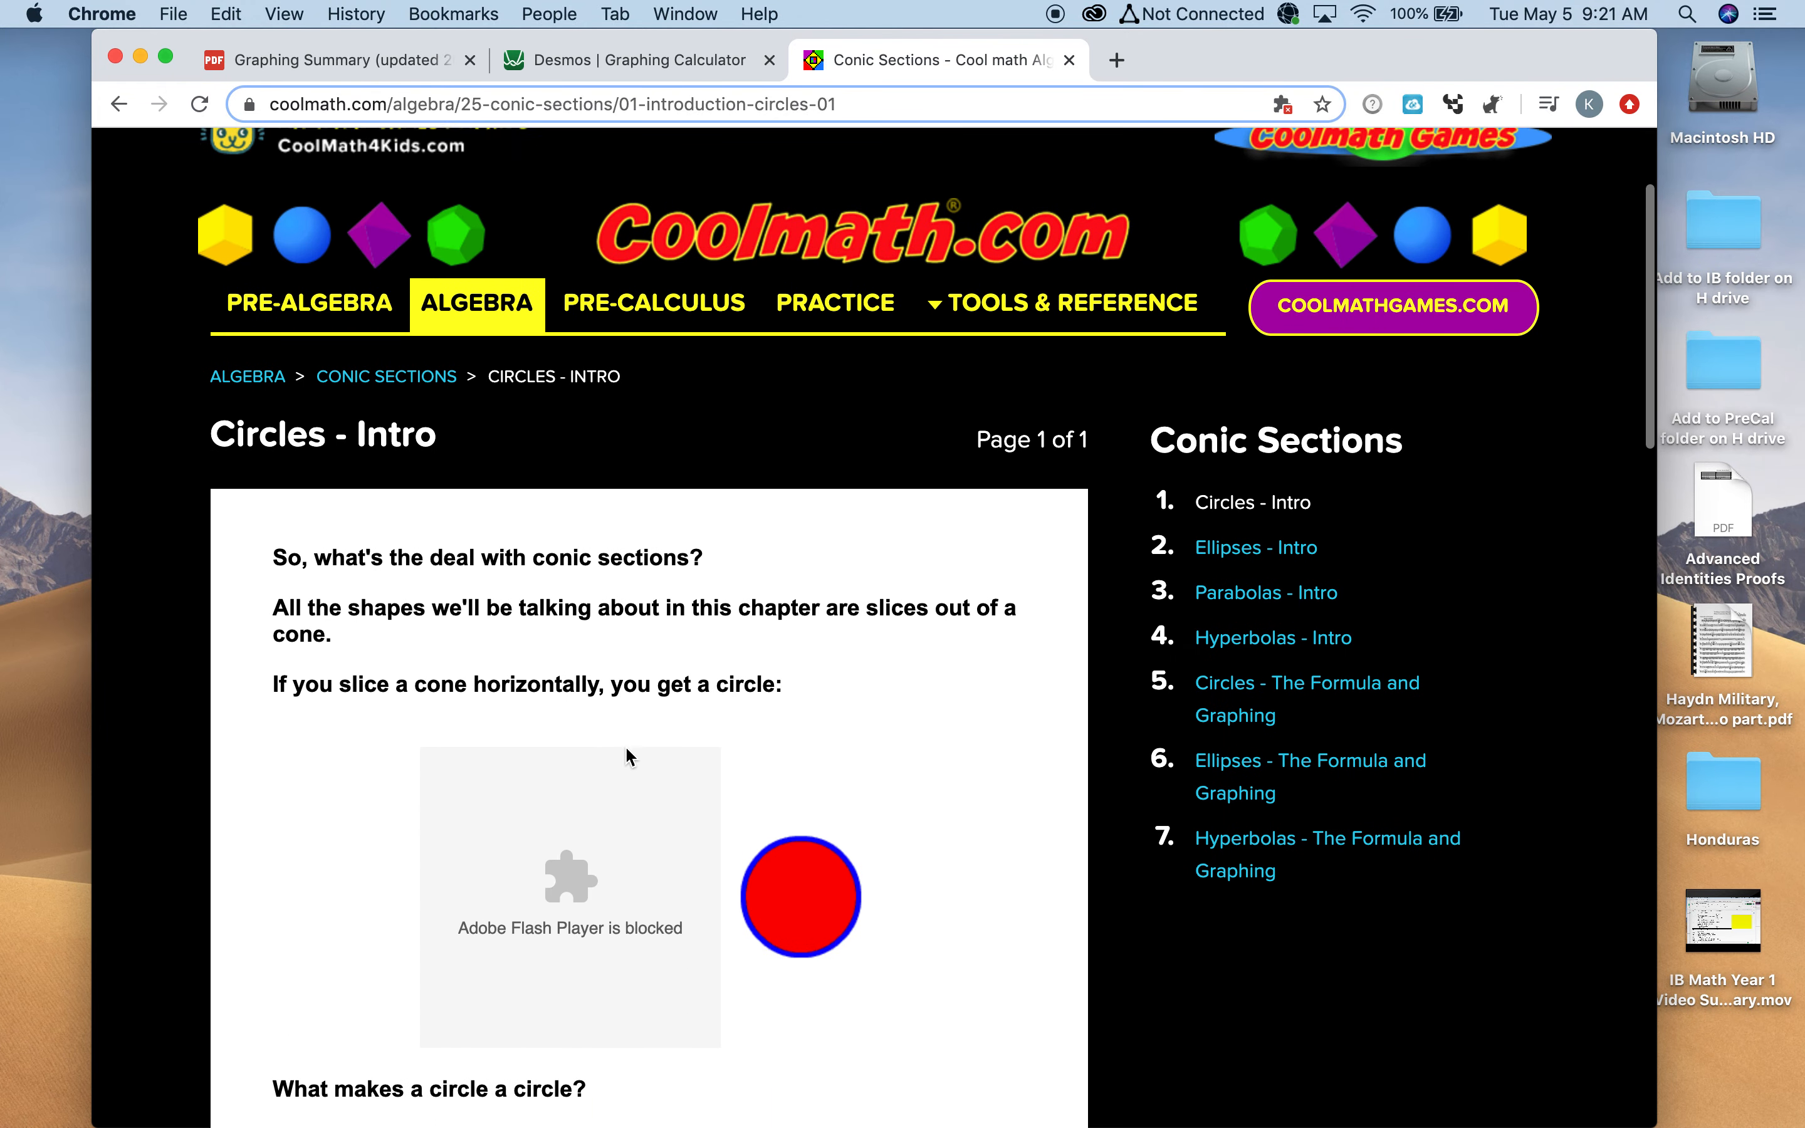
{"action": "scroll", "scroll_direction": "down", "scroll_amount": 3}
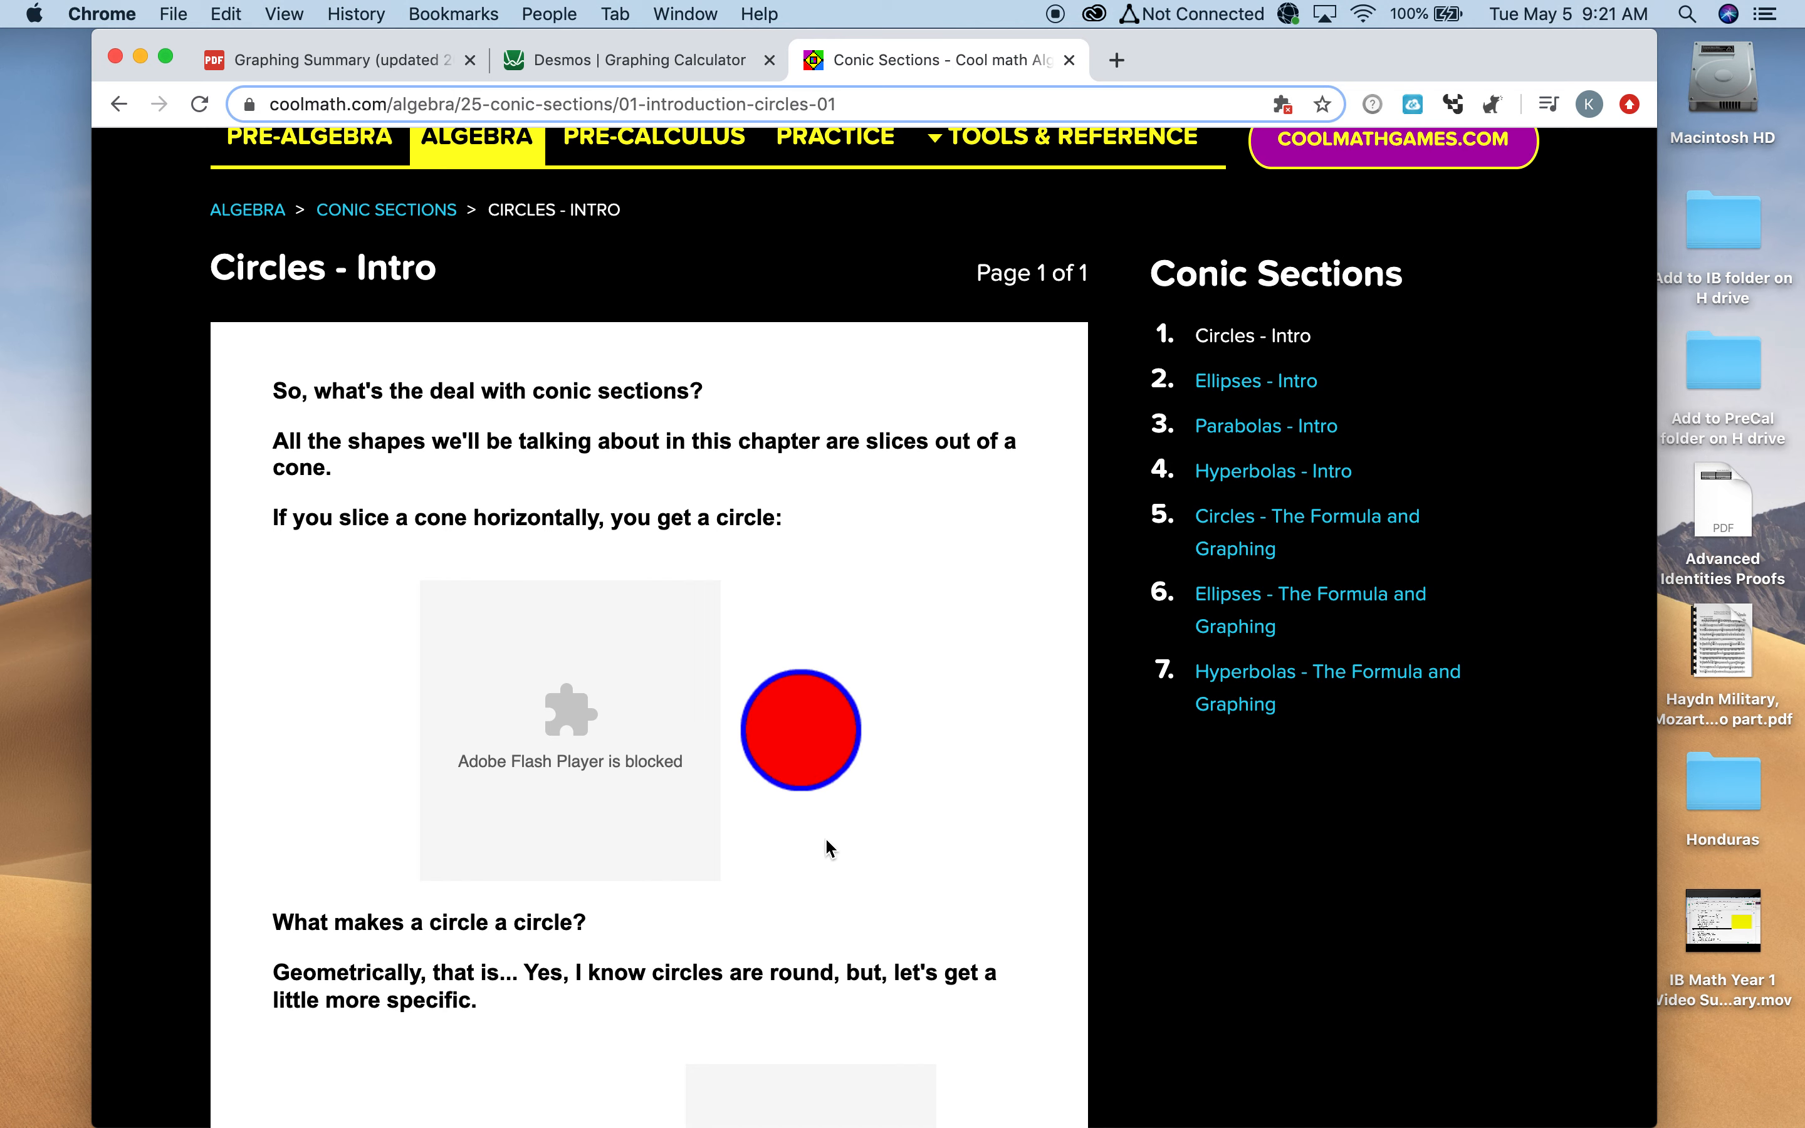
{"action": "mouse_move", "coordinate": [708, 526]}
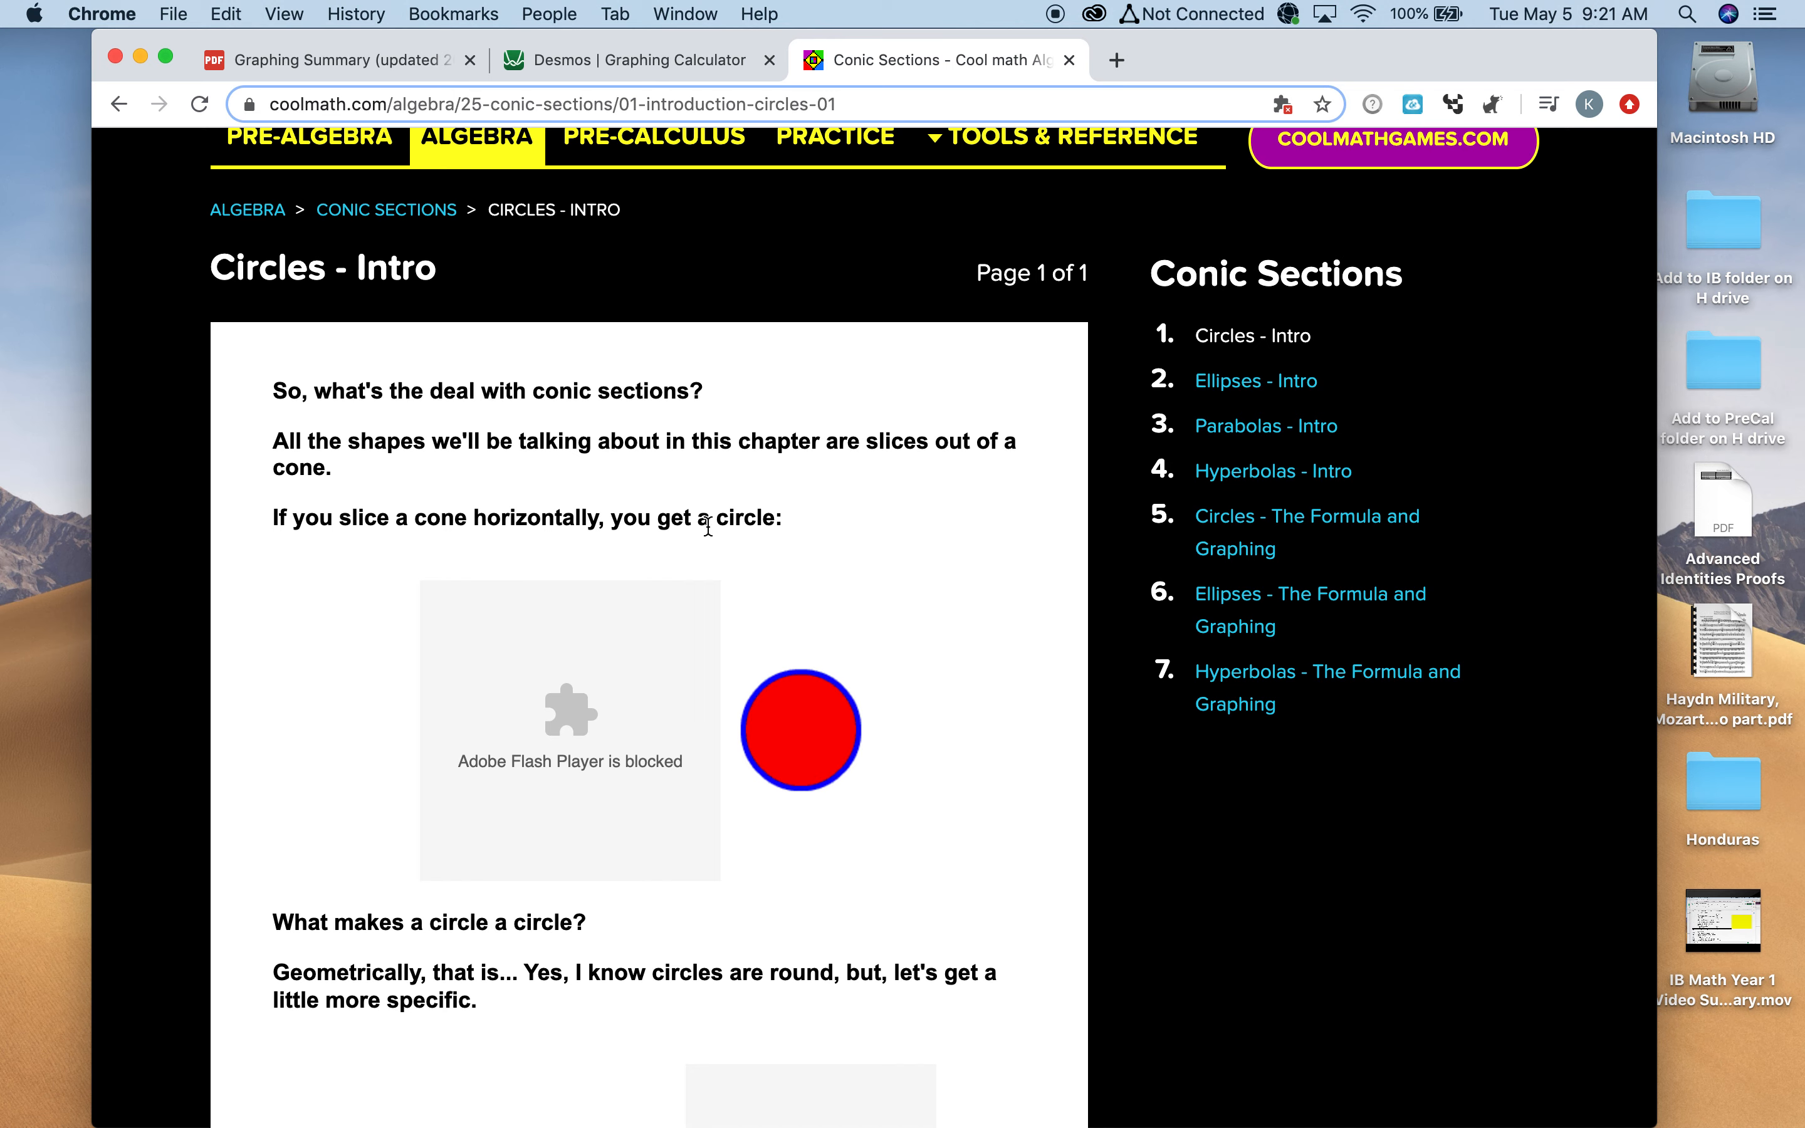
{"action": "mouse_move", "coordinate": [677, 758]}
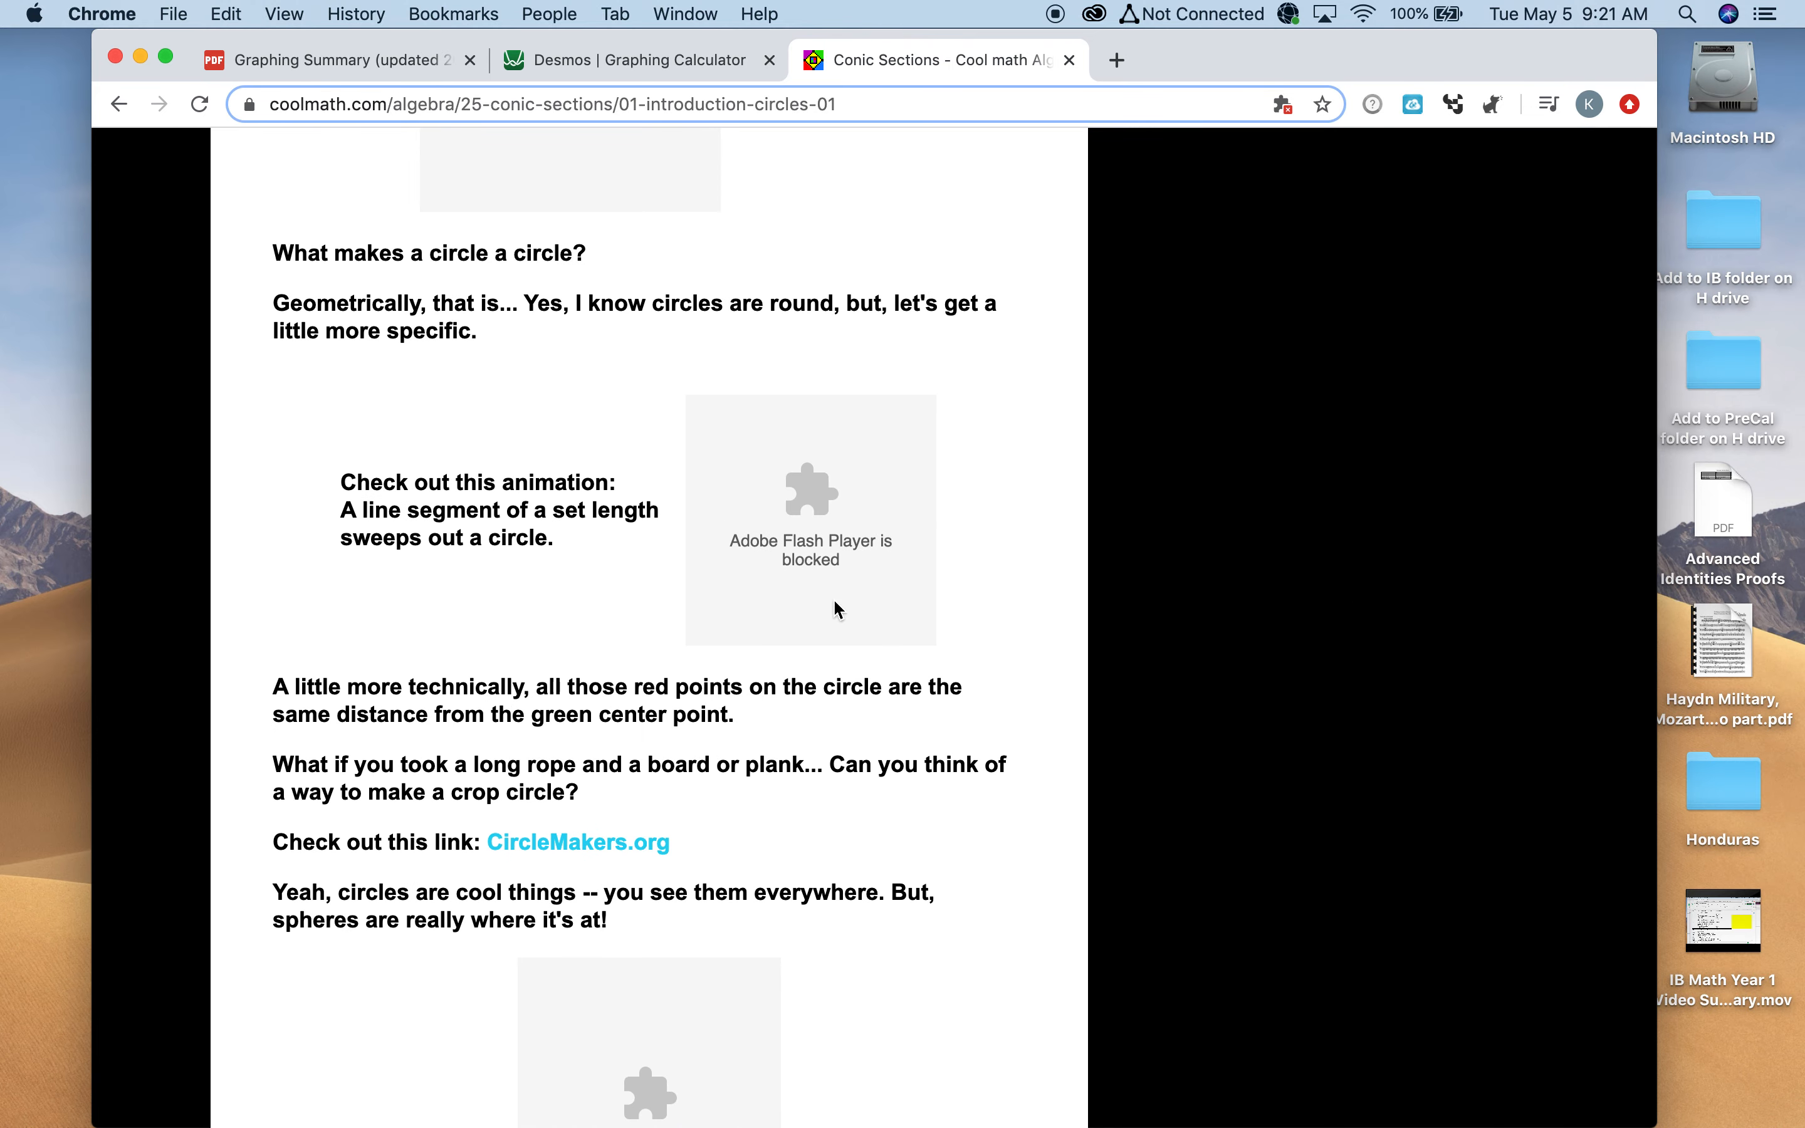
{"action": "mouse_move", "coordinate": [707, 603]}
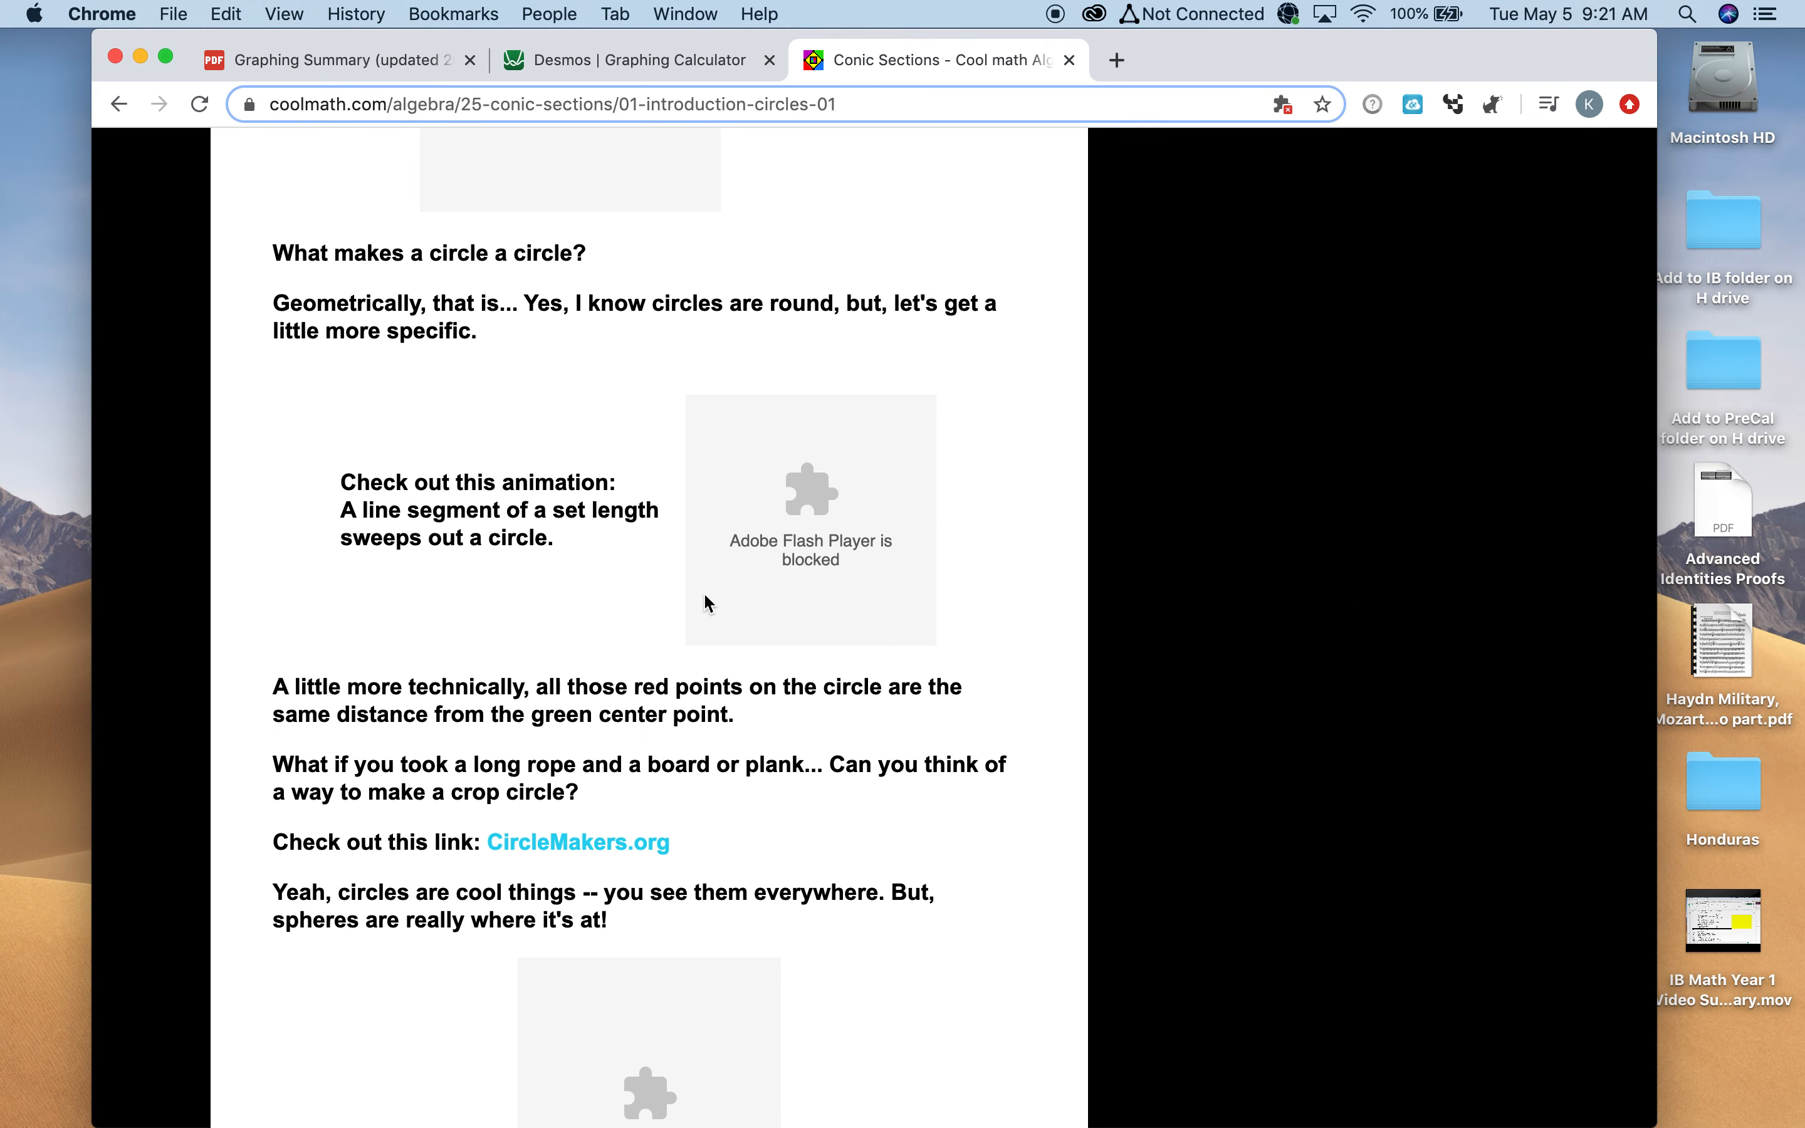
{"action": "mouse_move", "coordinate": [679, 133]}
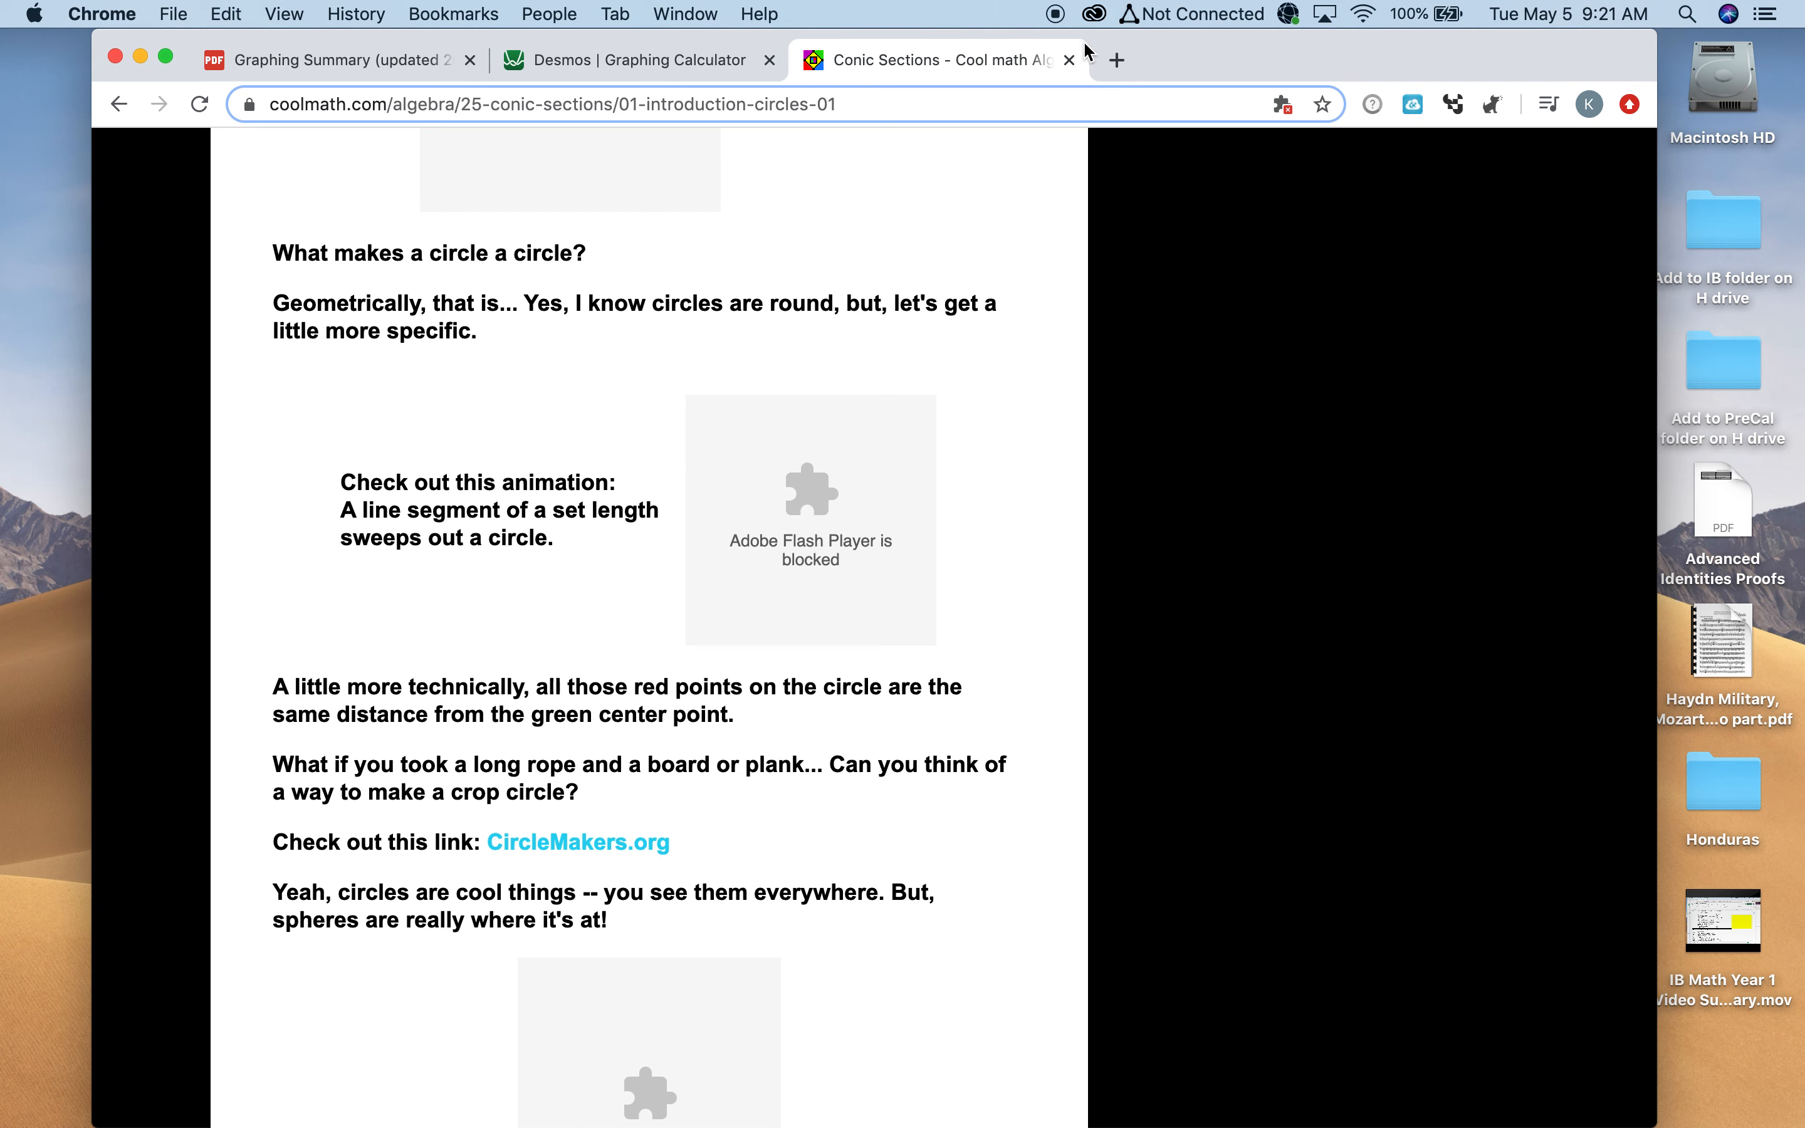
{"action": "mouse_move", "coordinate": [1066, 60]}
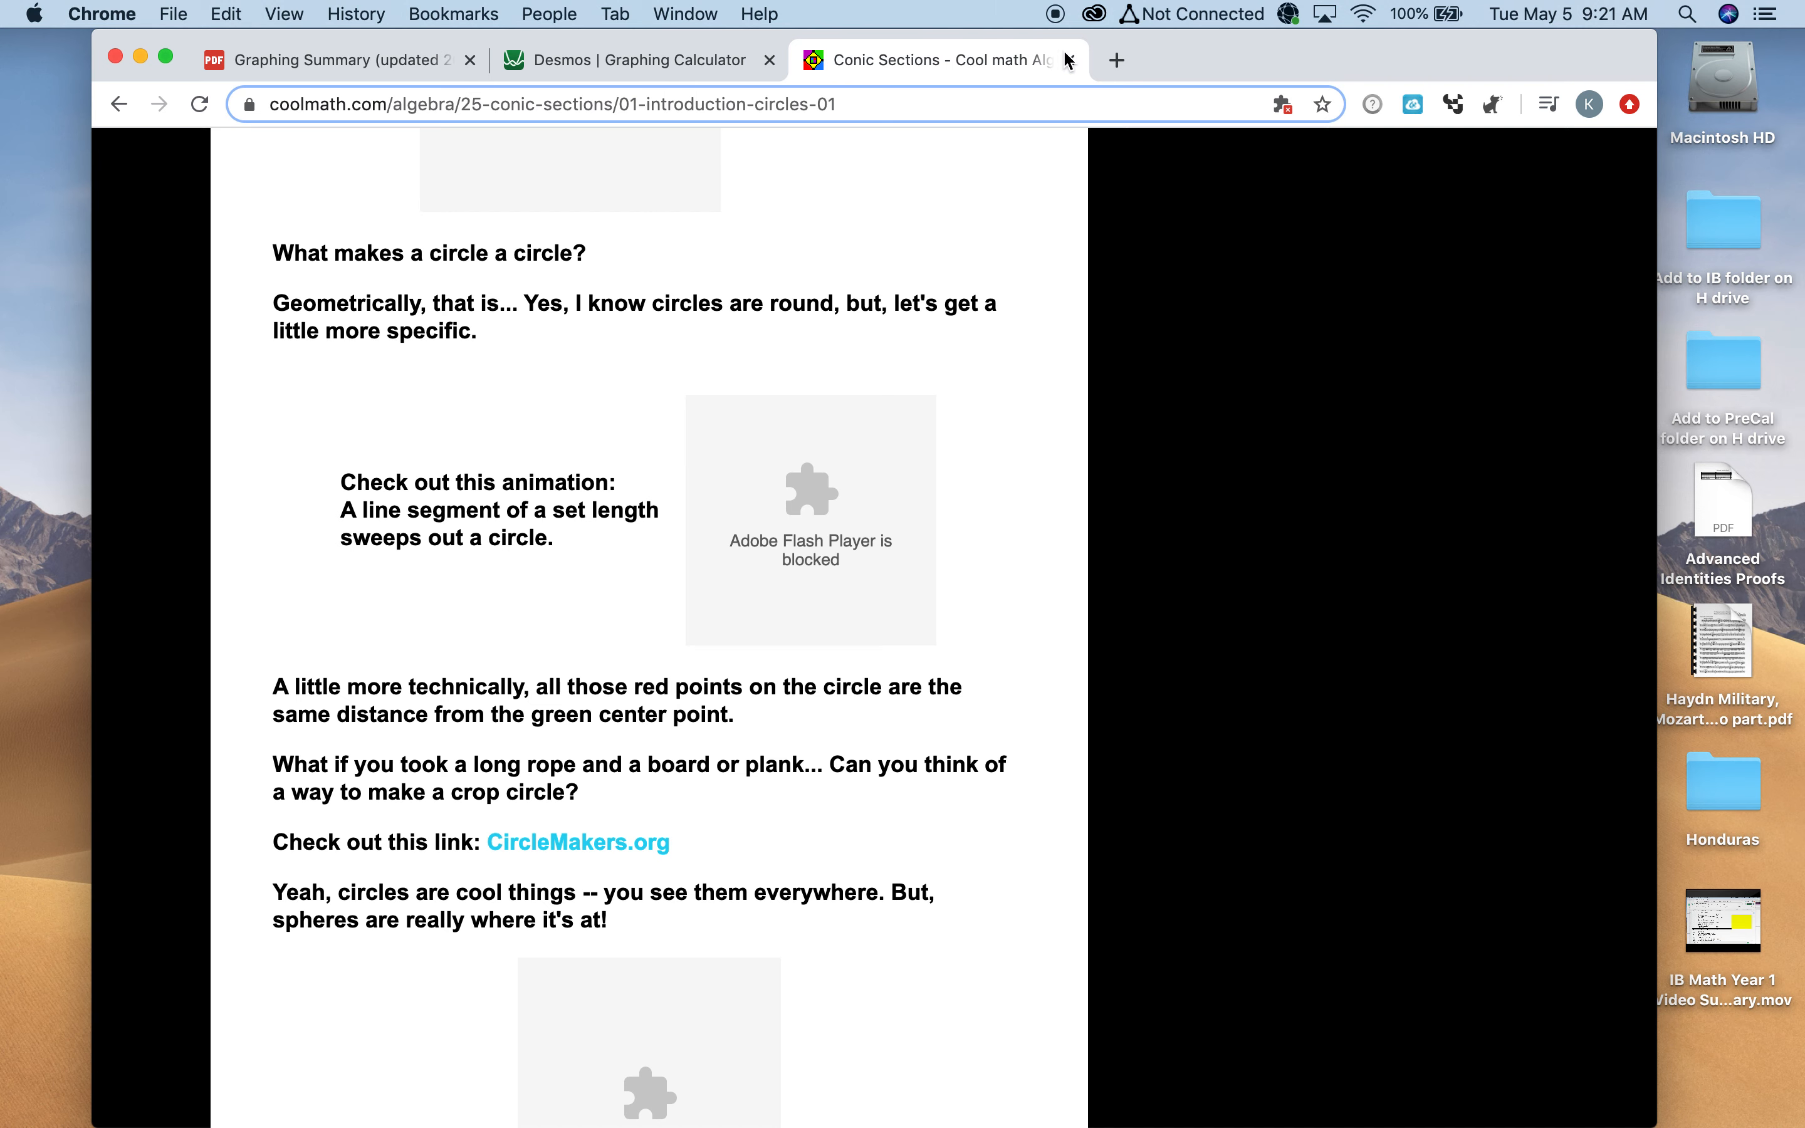
Close the Coolmath tab and scroll the worksheet from the polar tables to the y = arctan x table
{"action": "left_click", "coordinate": [636, 59]}
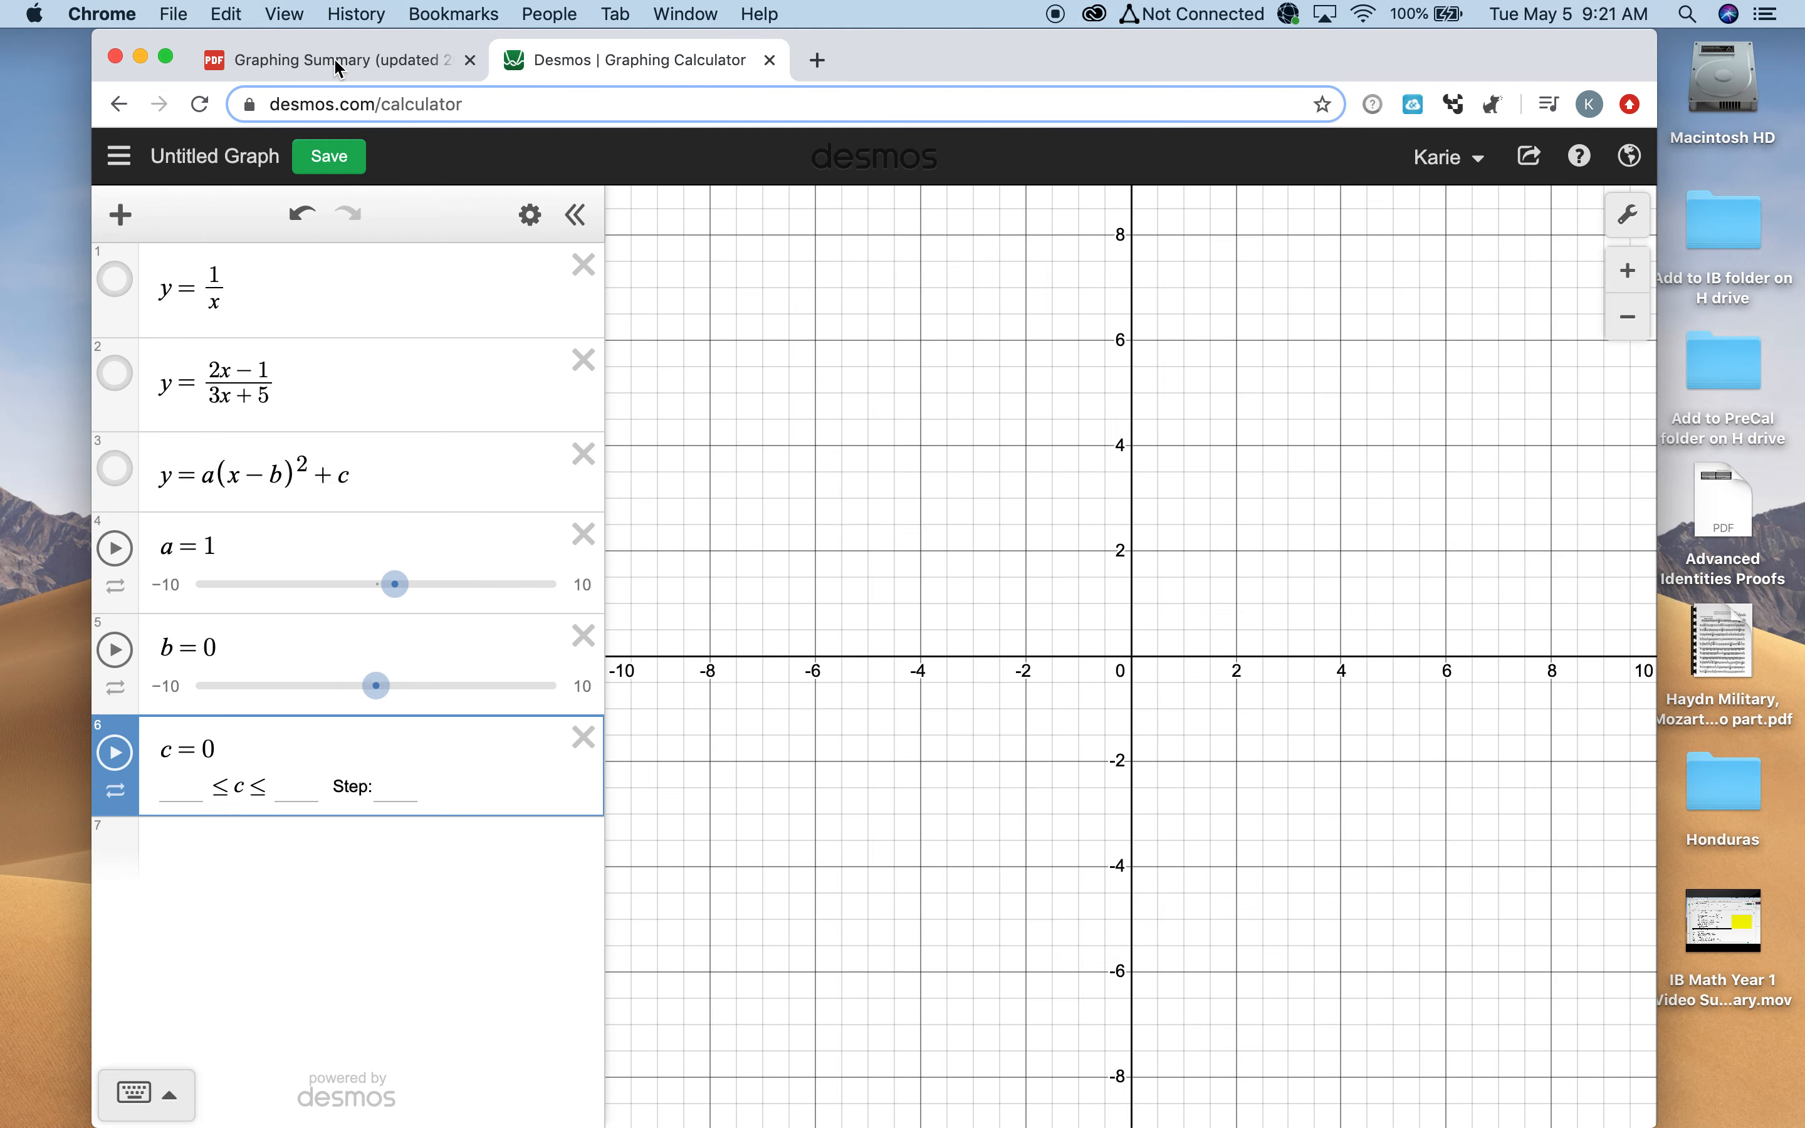
{"action": "left_click", "coordinate": [333, 59]}
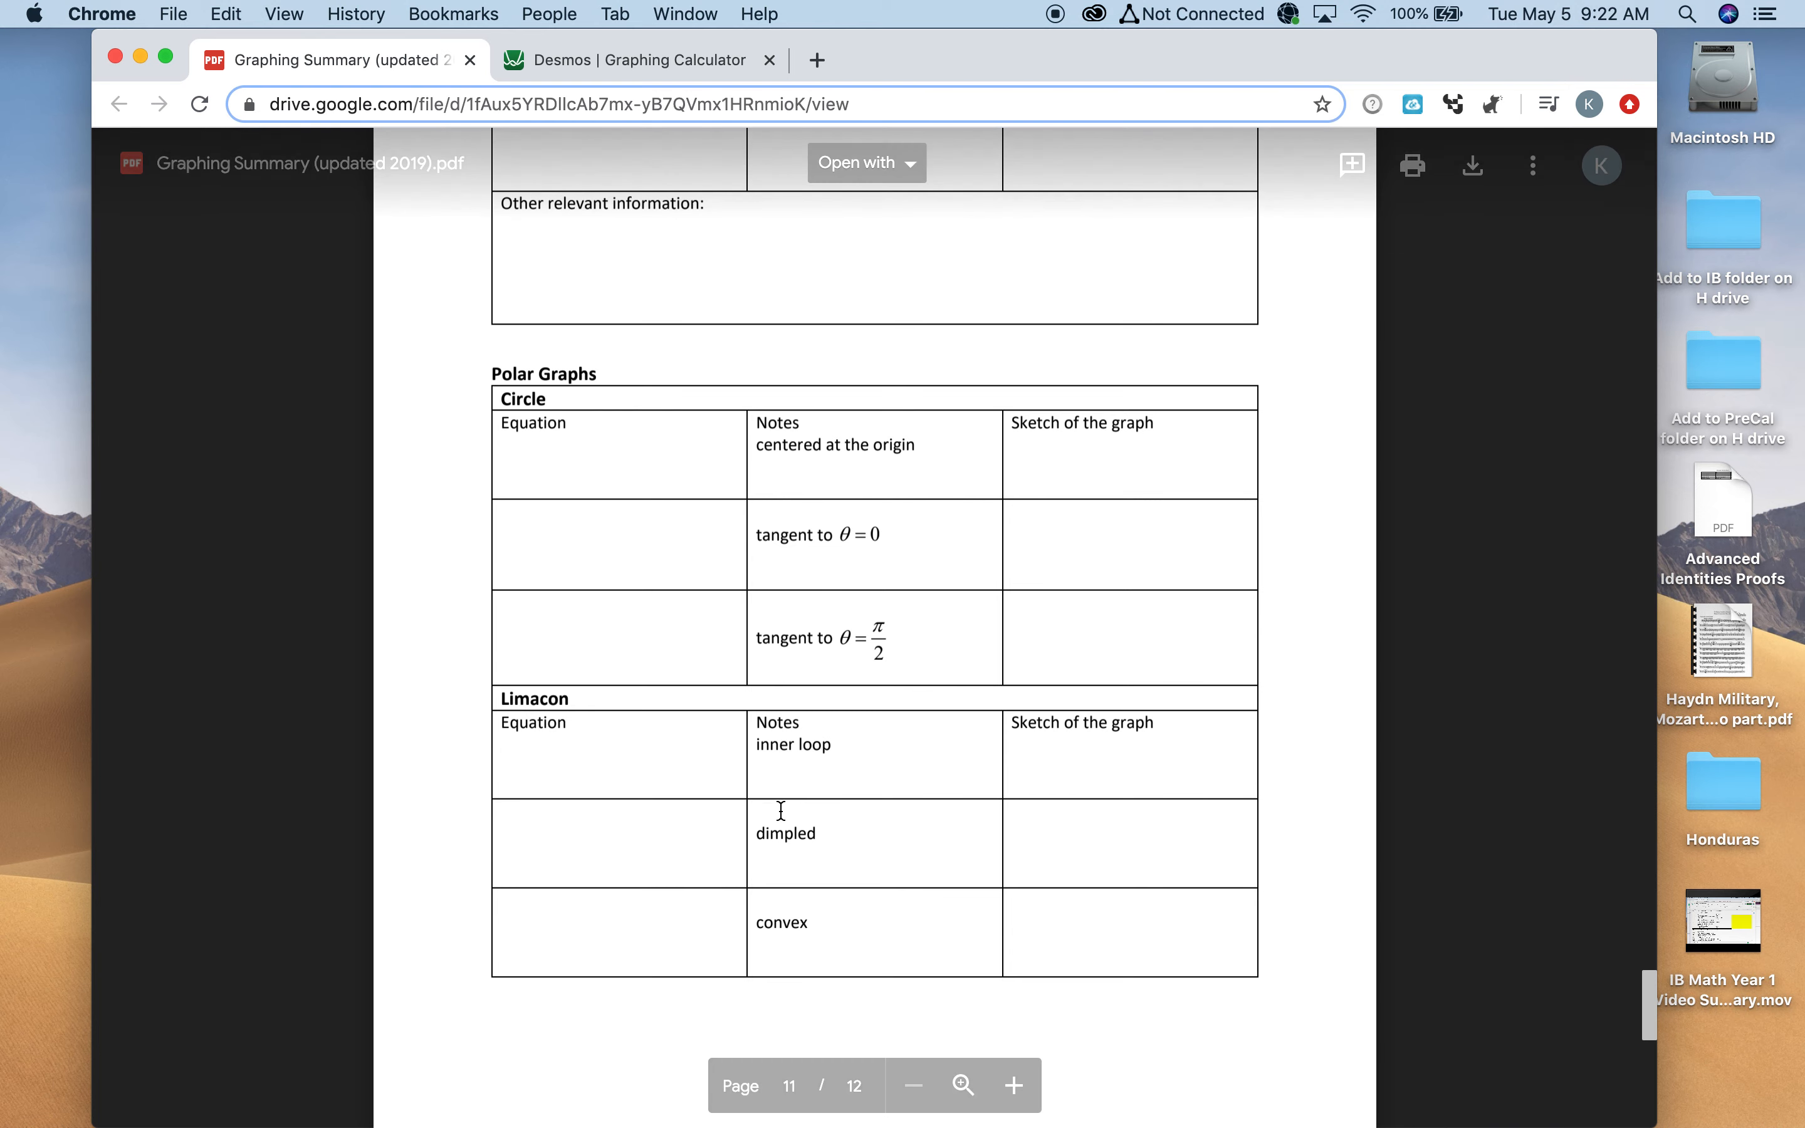
{"action": "scroll", "scroll_direction": "down", "scroll_amount": 3}
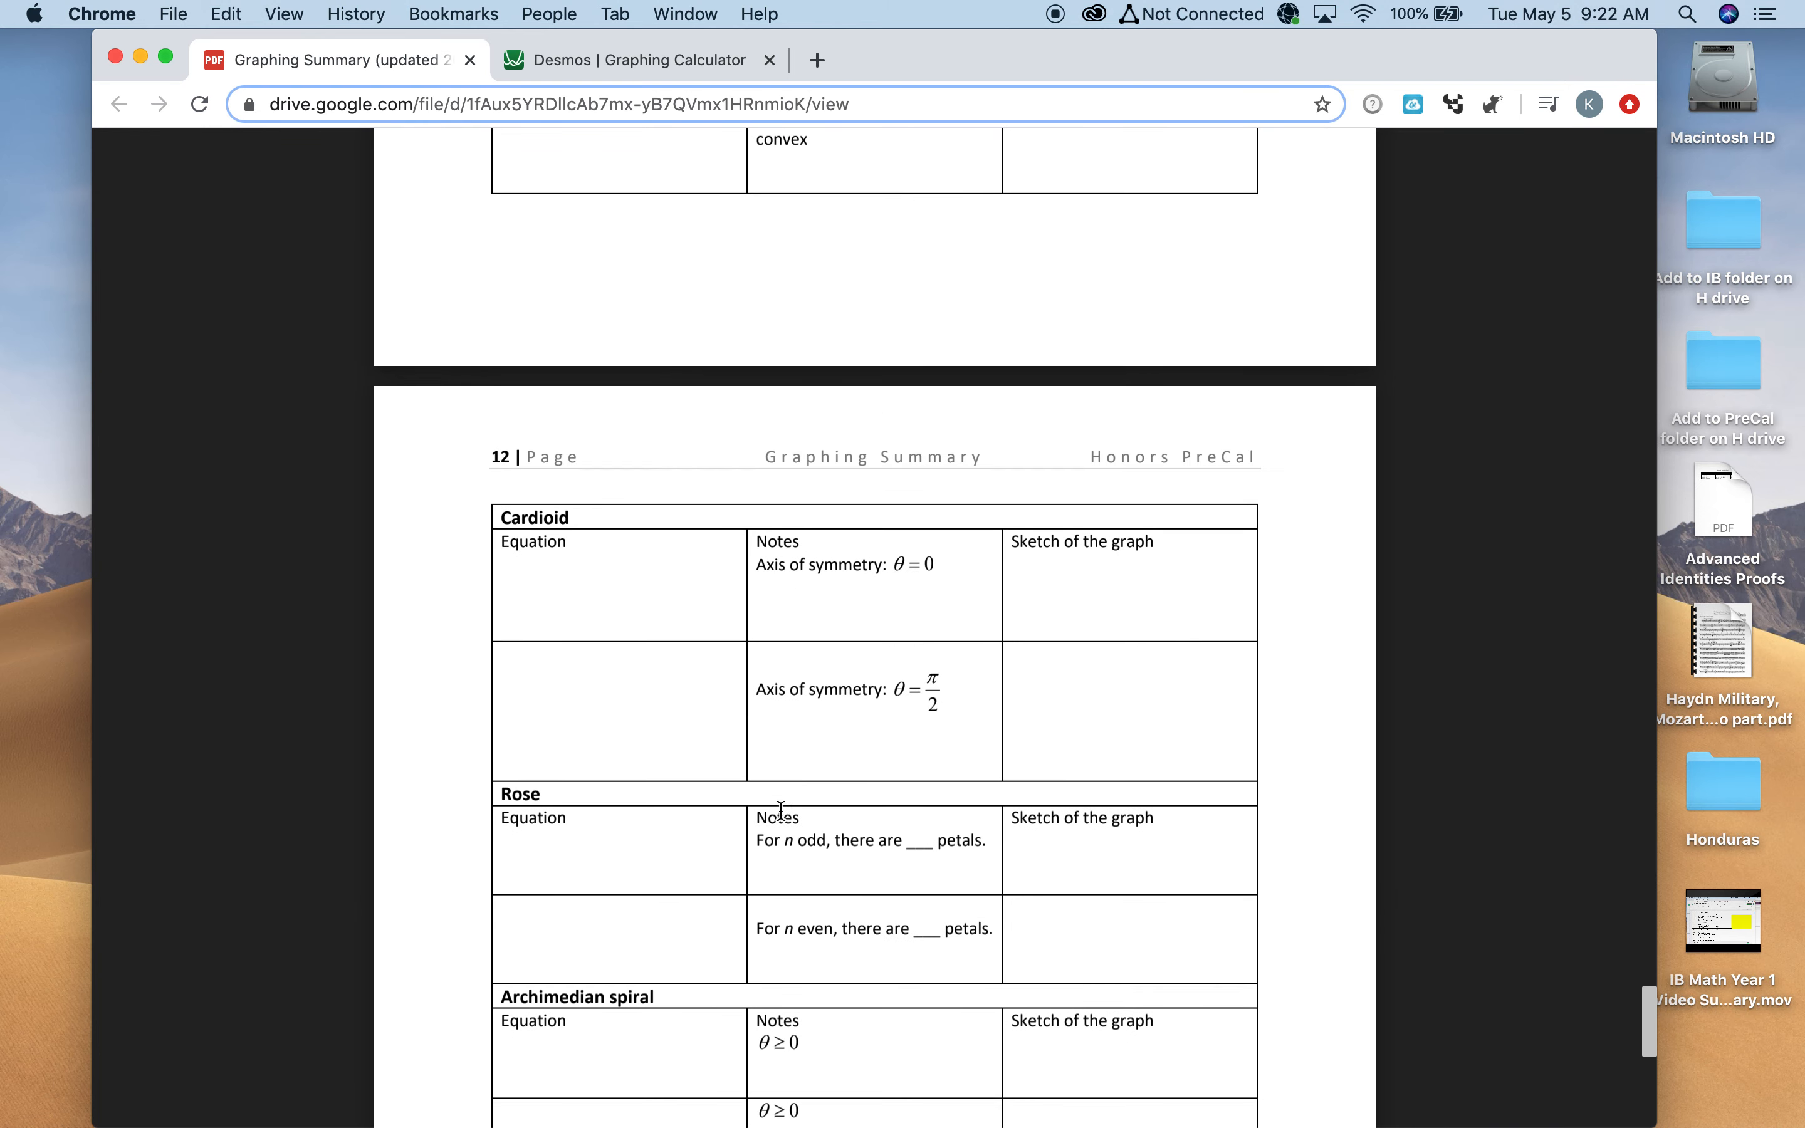
{"action": "scroll", "scroll_direction": "down", "scroll_amount": 3}
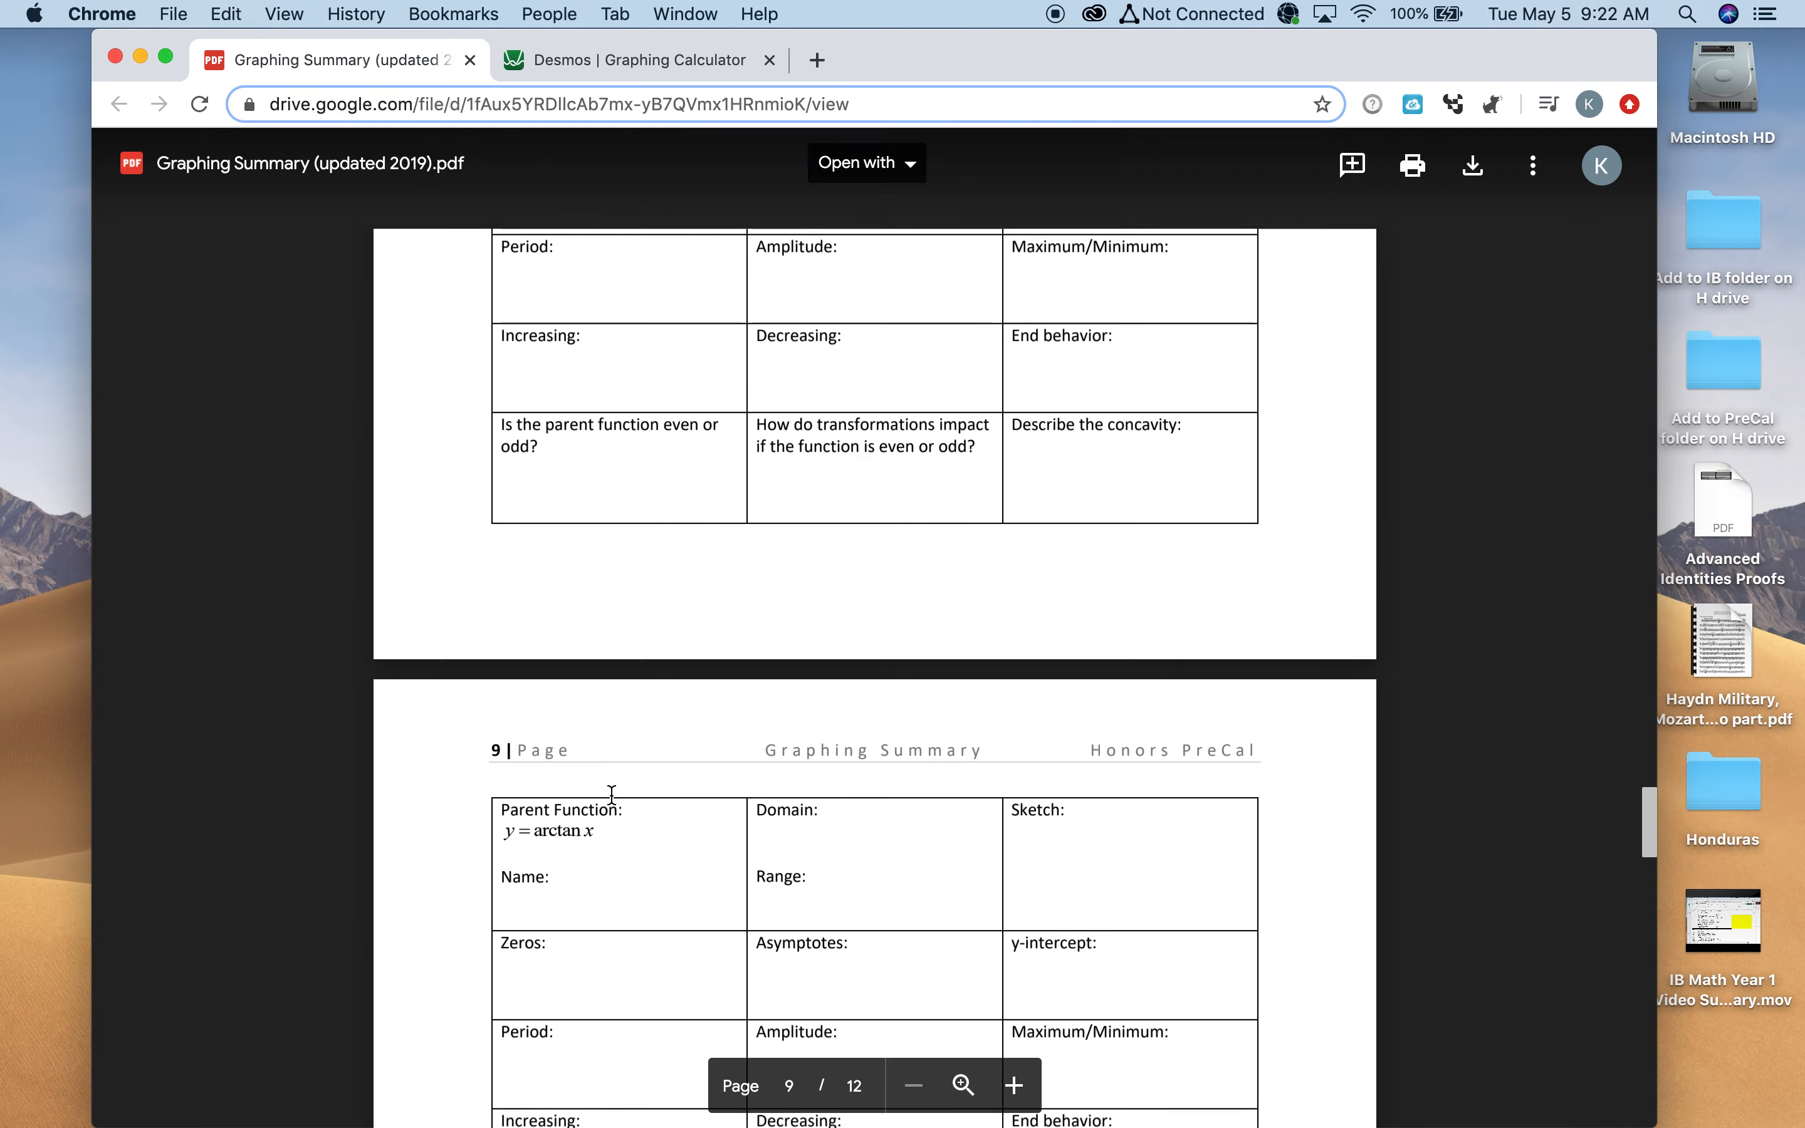
In Desmos, show y = 1/x, then leave y = (2x−1)/(3x+5) graphed and return to the worksheet
{"action": "left_click", "coordinate": [640, 59]}
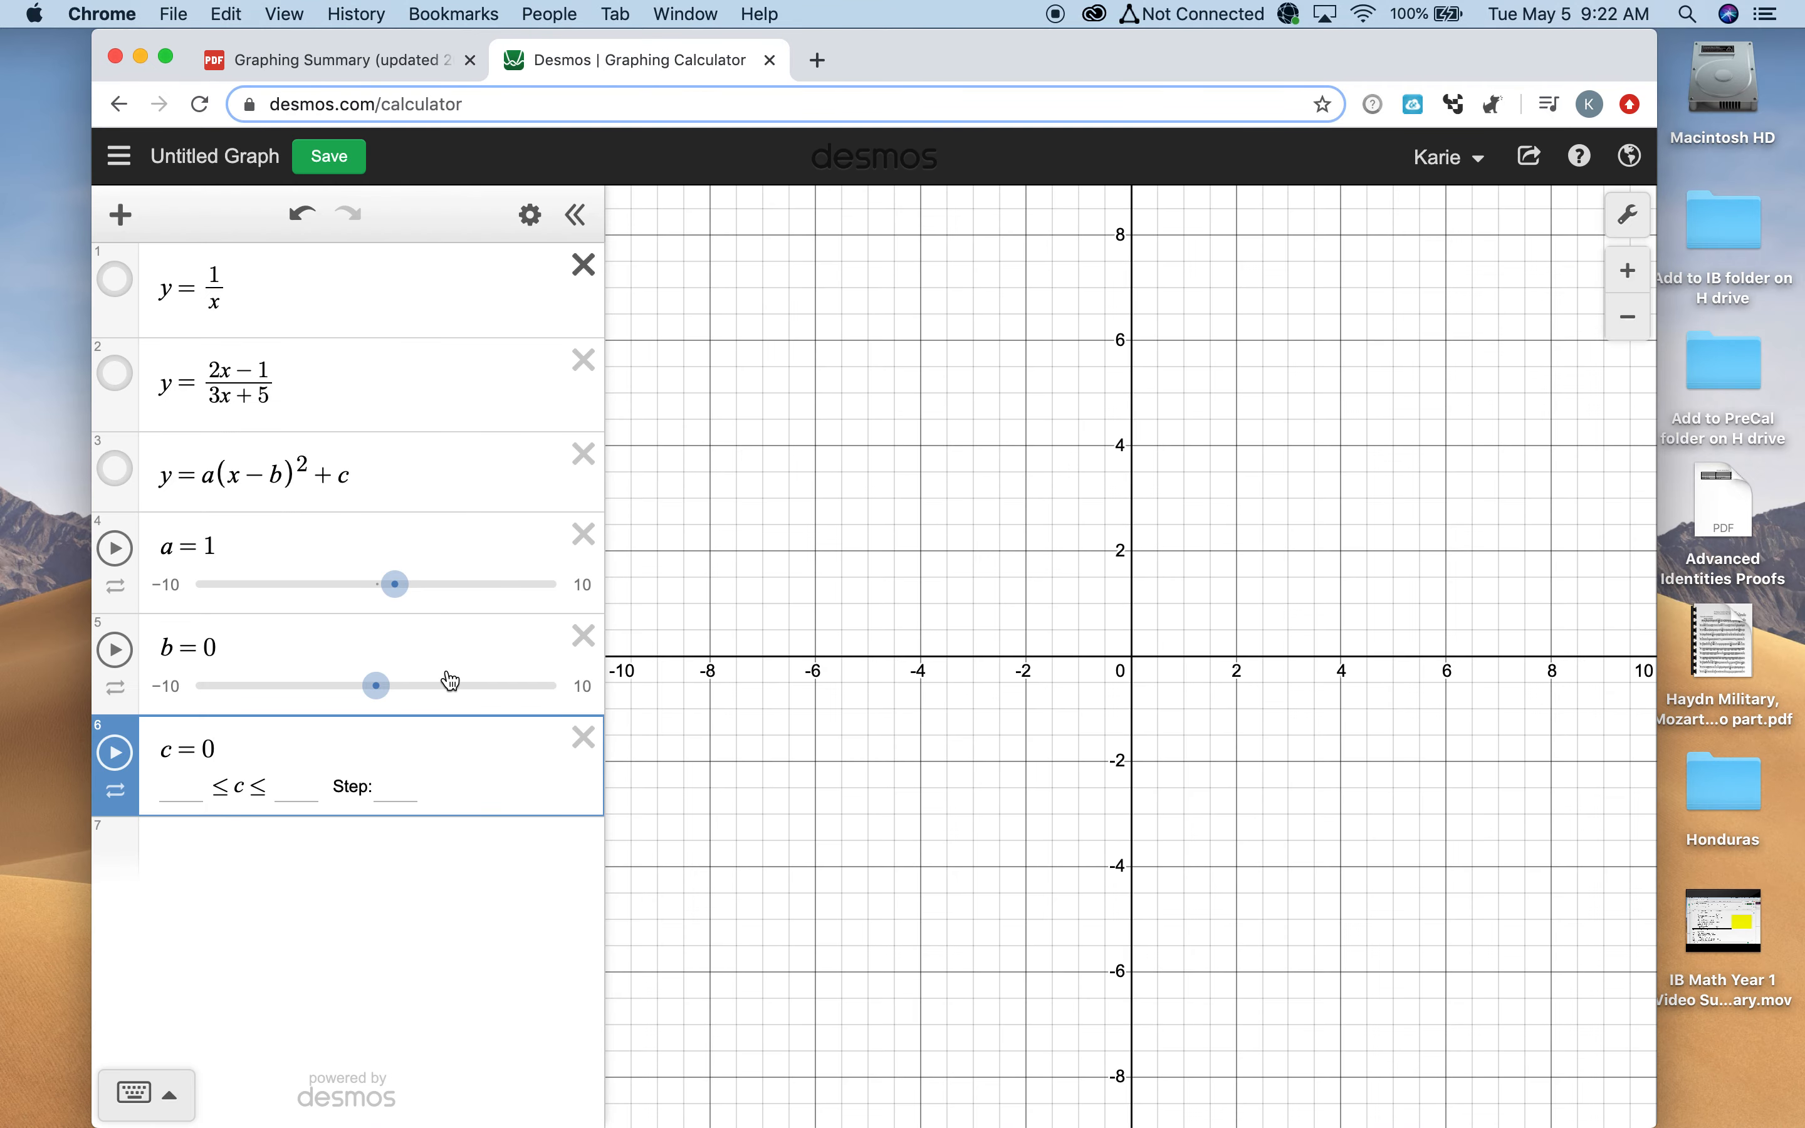
{"action": "left_click", "coordinate": [115, 279]}
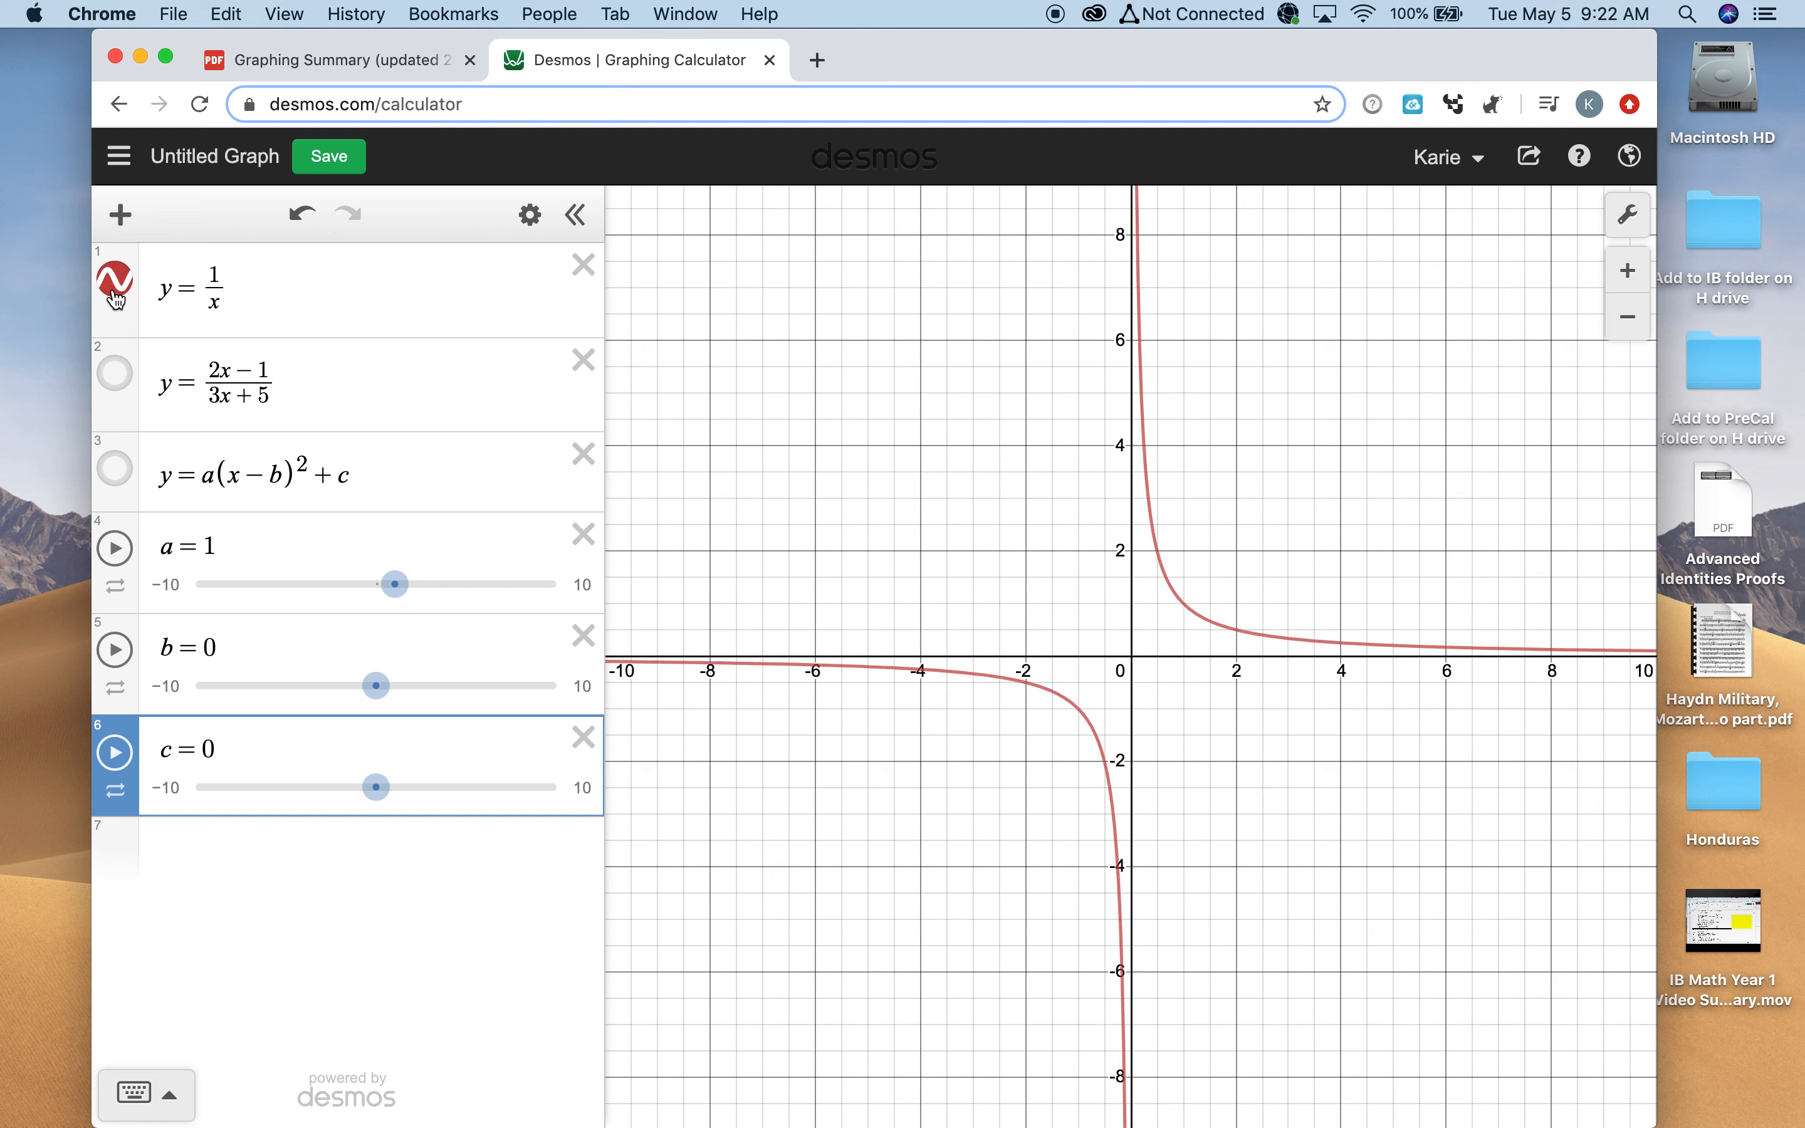
{"action": "mouse_move", "coordinate": [194, 342]}
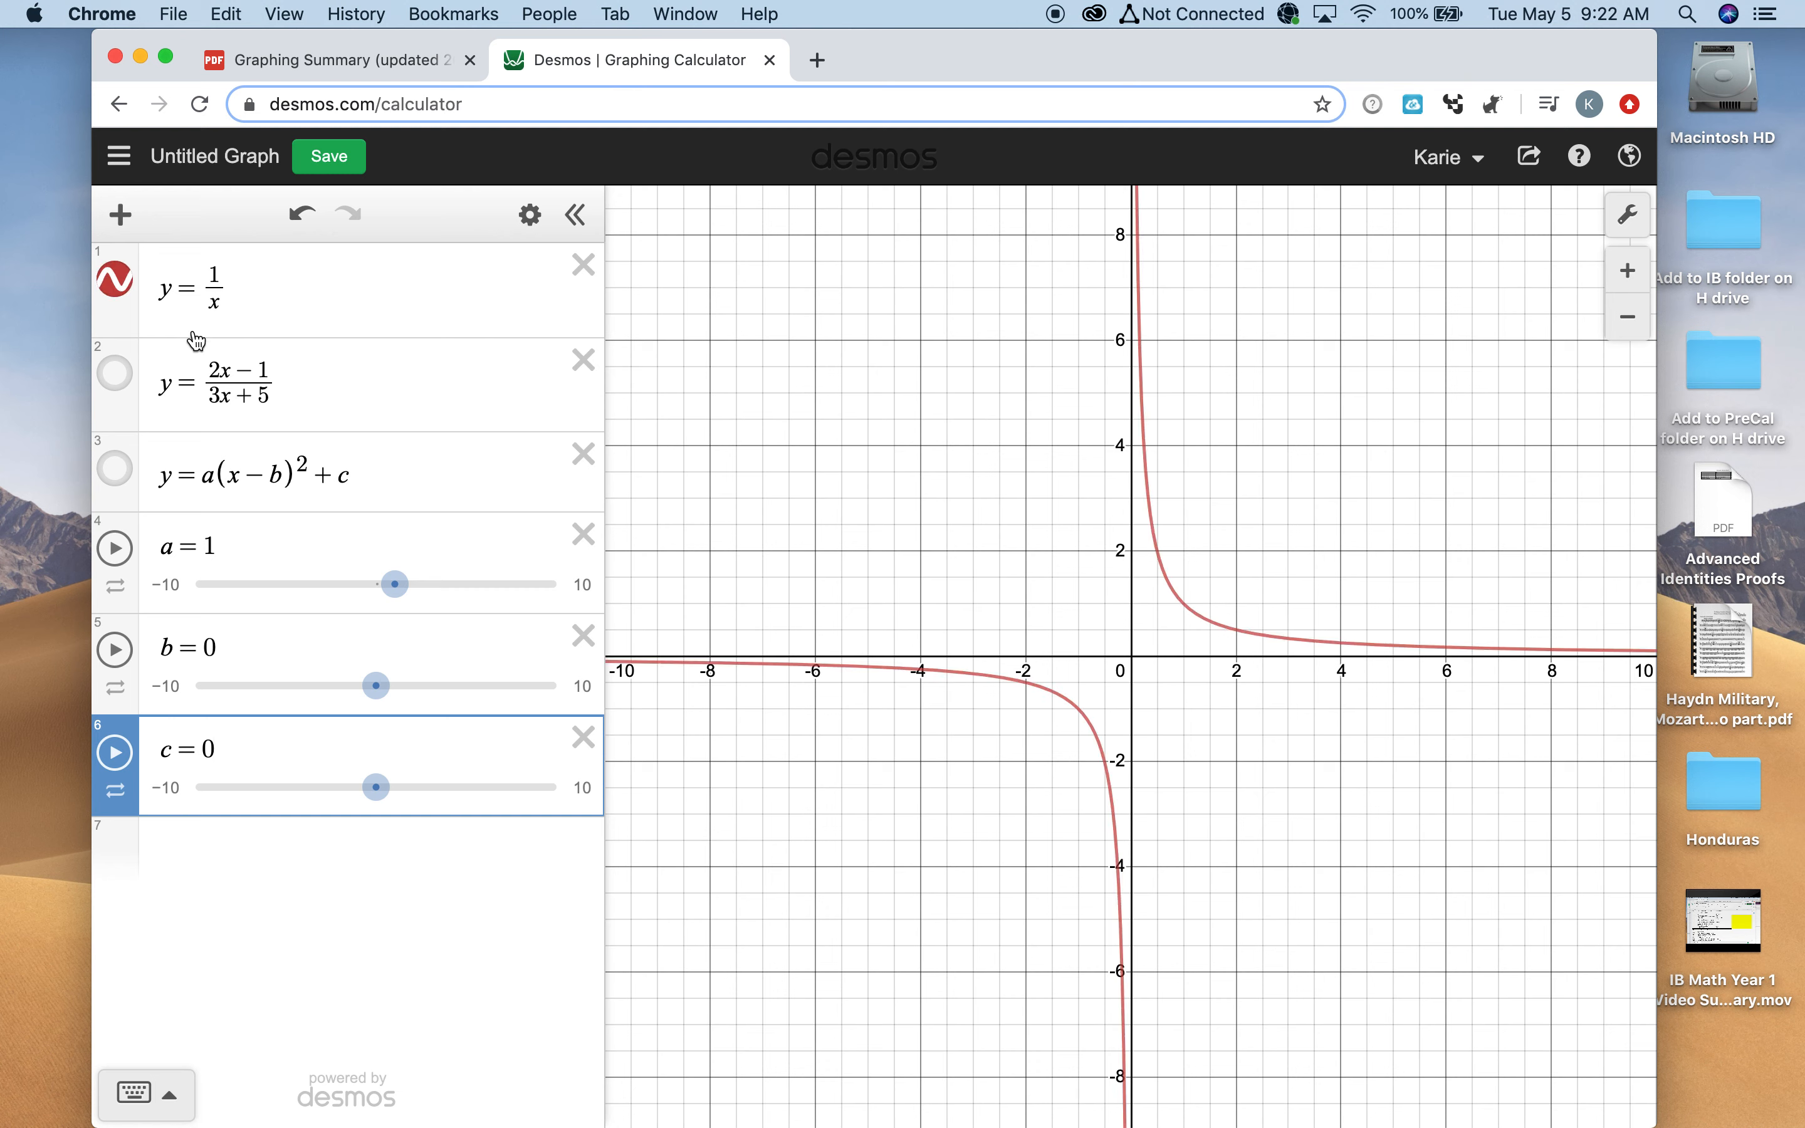
{"action": "mouse_move", "coordinate": [1396, 595]}
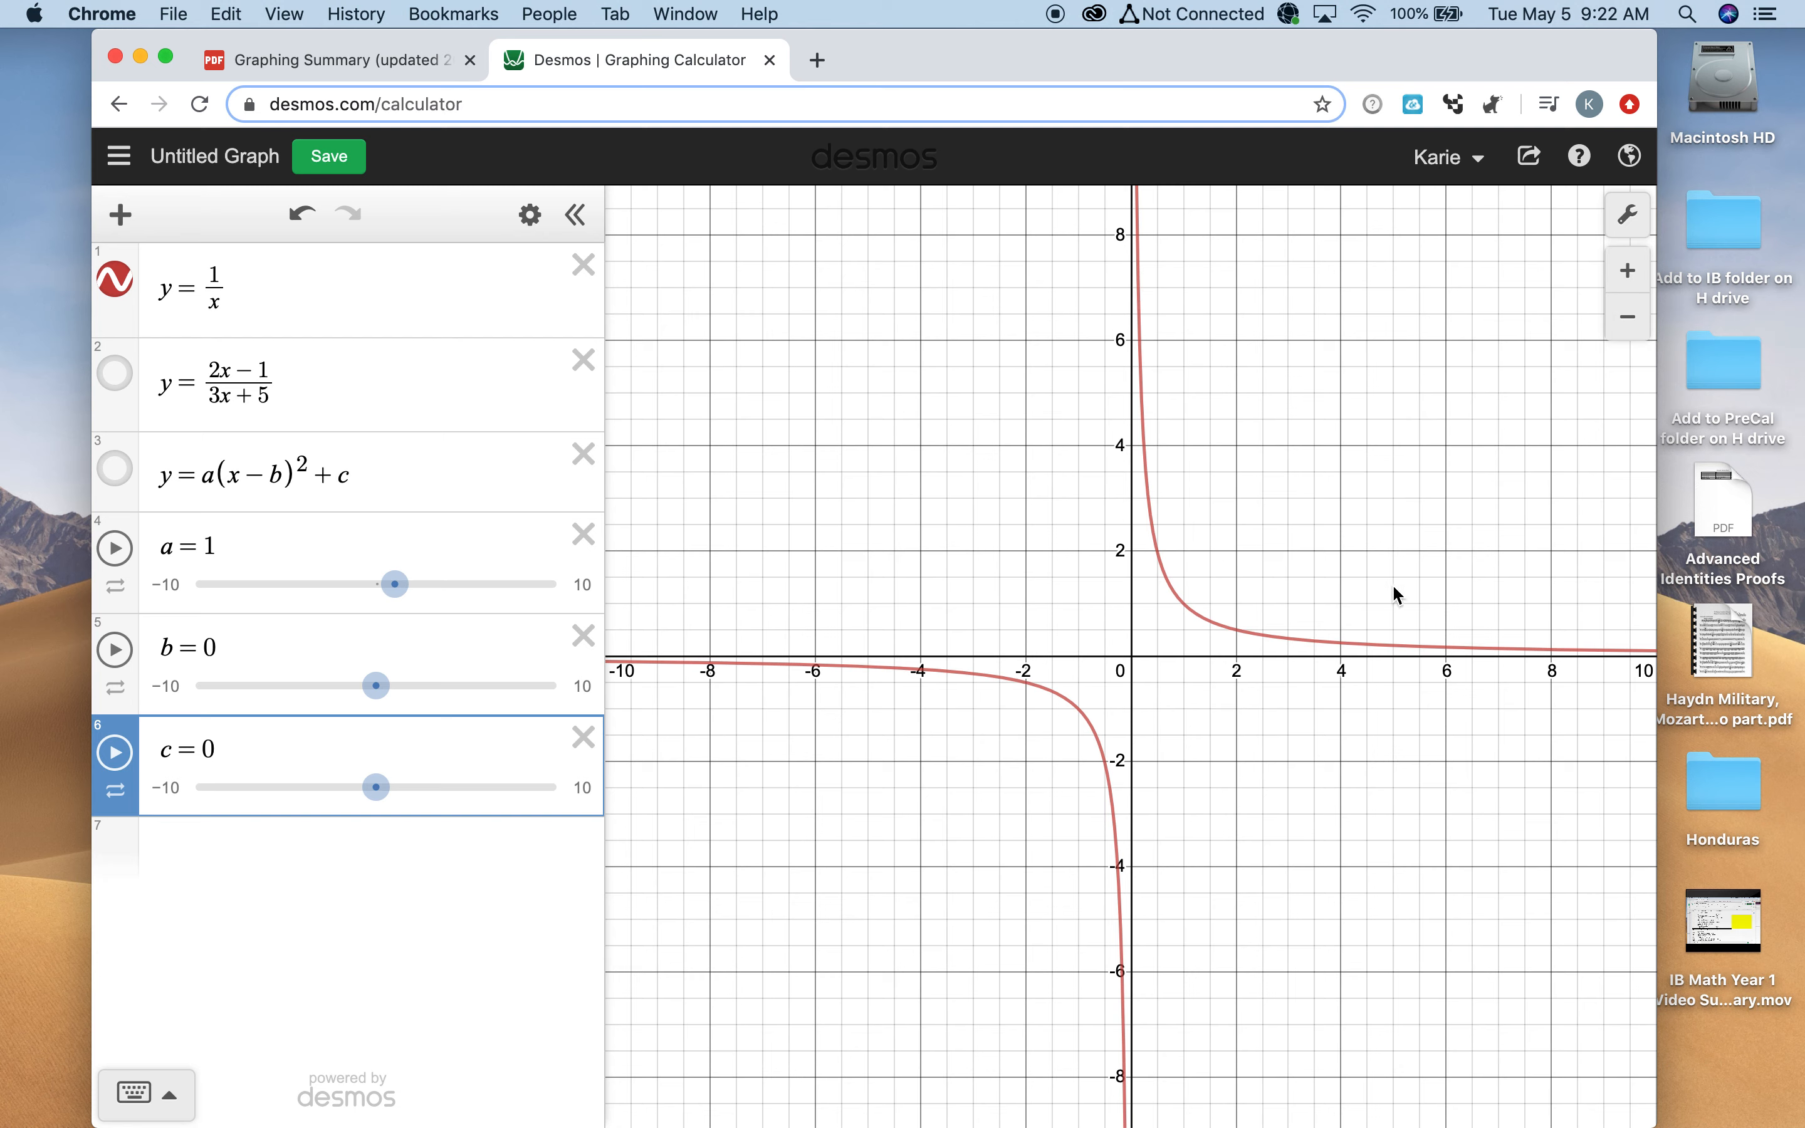
{"action": "mouse_move", "coordinate": [1287, 623]}
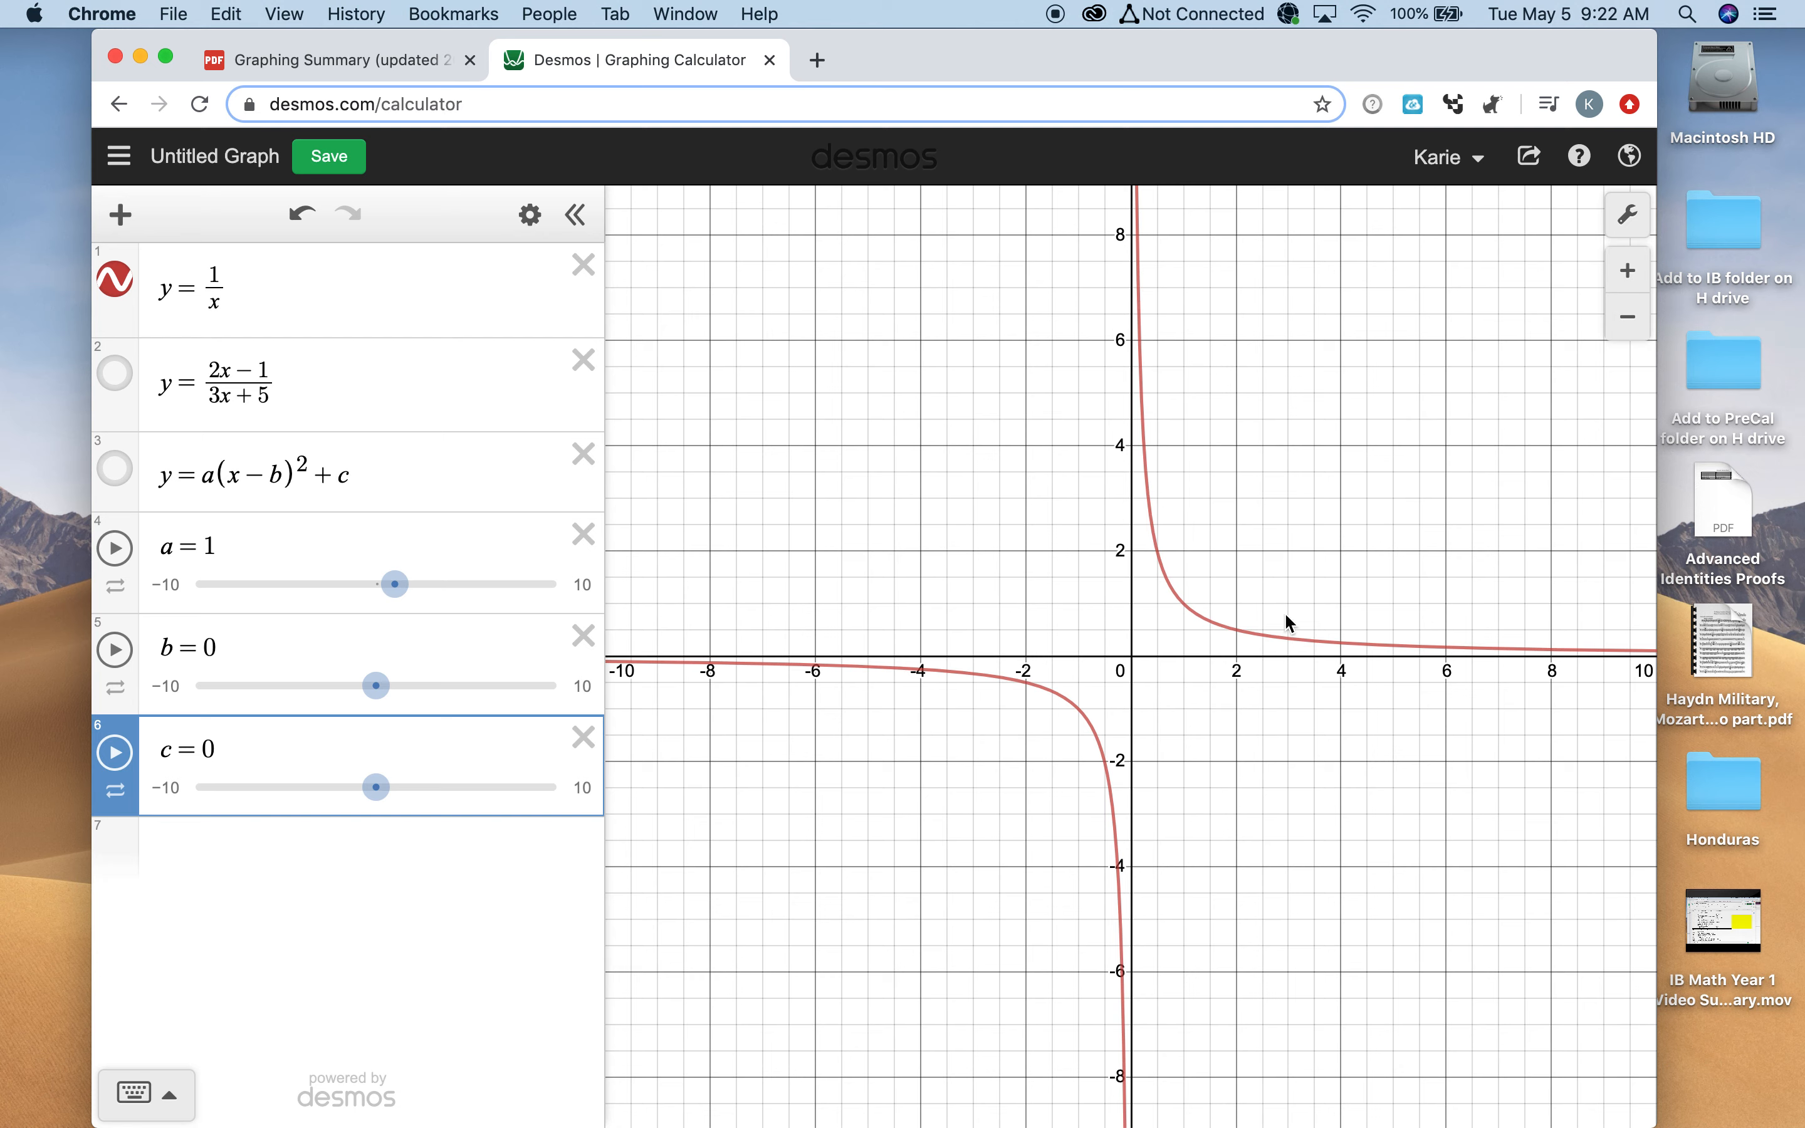
{"action": "mouse_move", "coordinate": [694, 702]}
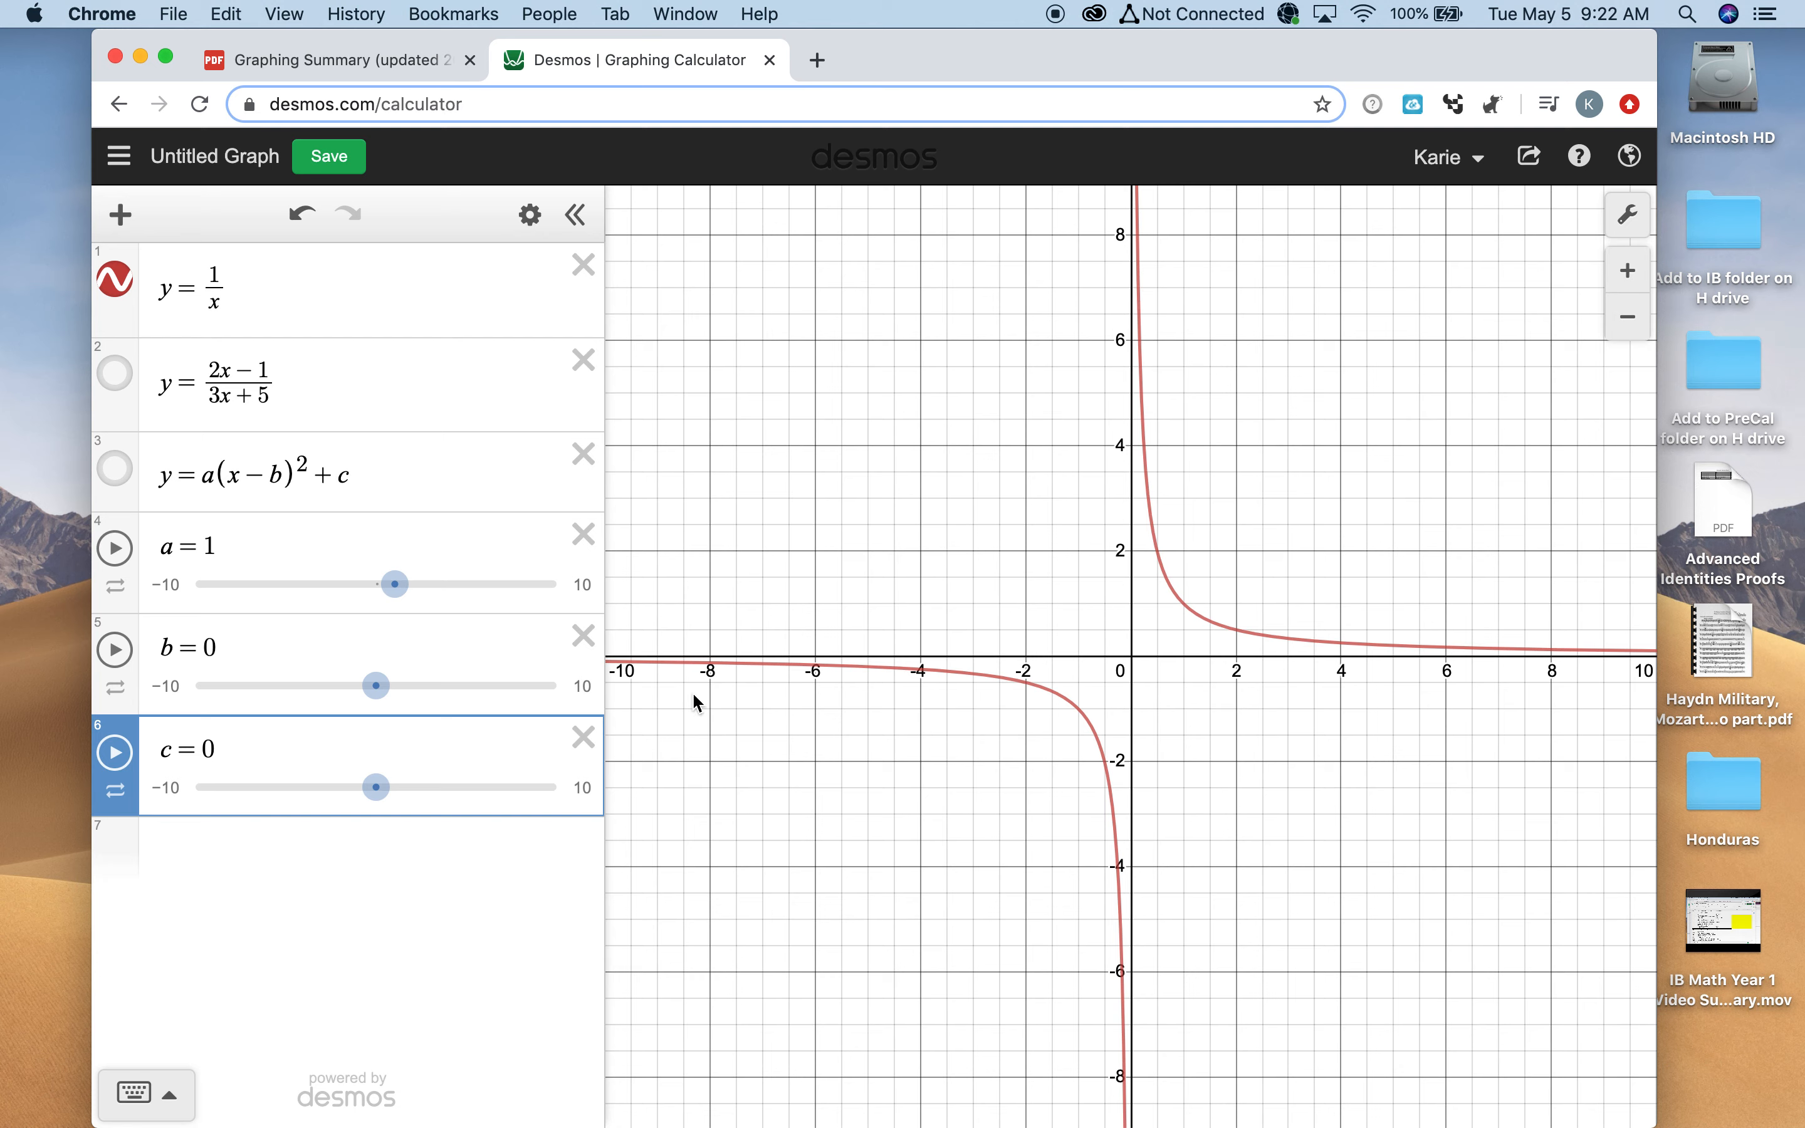
{"action": "mouse_move", "coordinate": [1176, 556]}
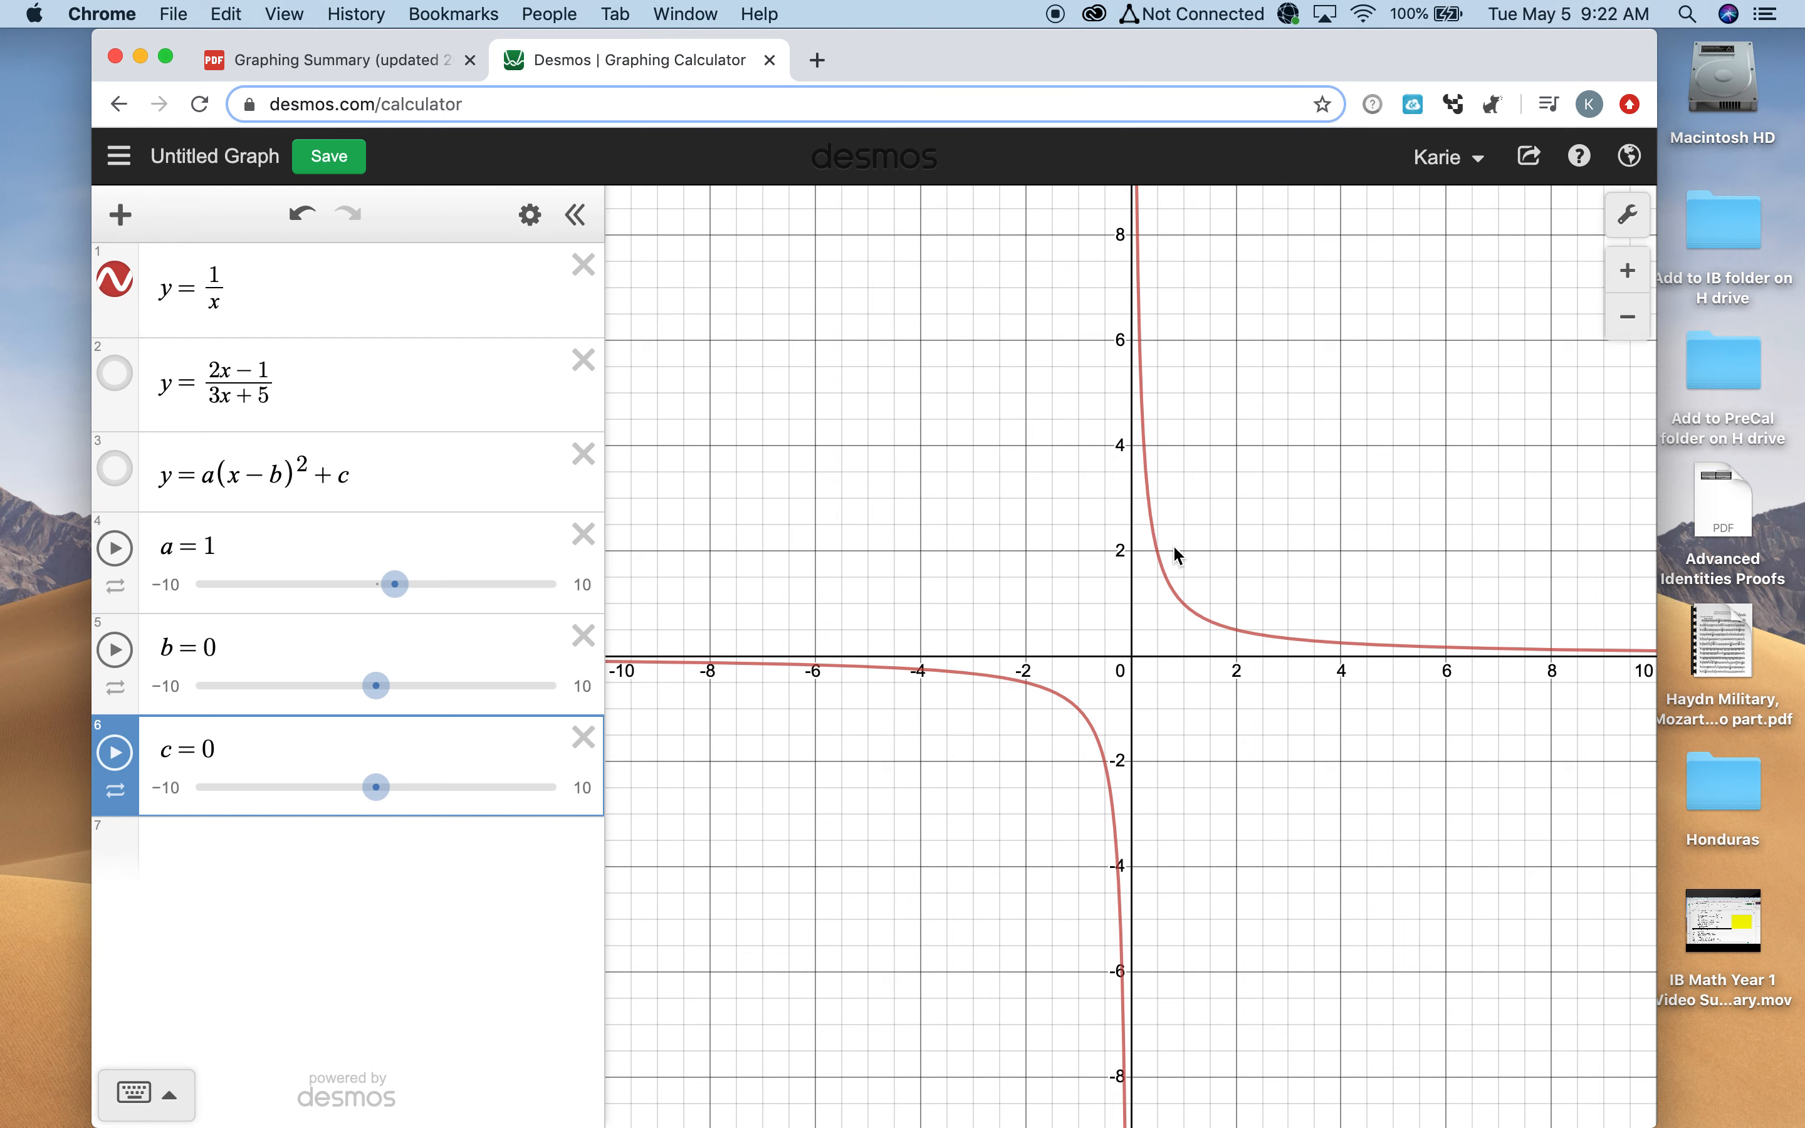
{"action": "mouse_move", "coordinate": [1169, 928]}
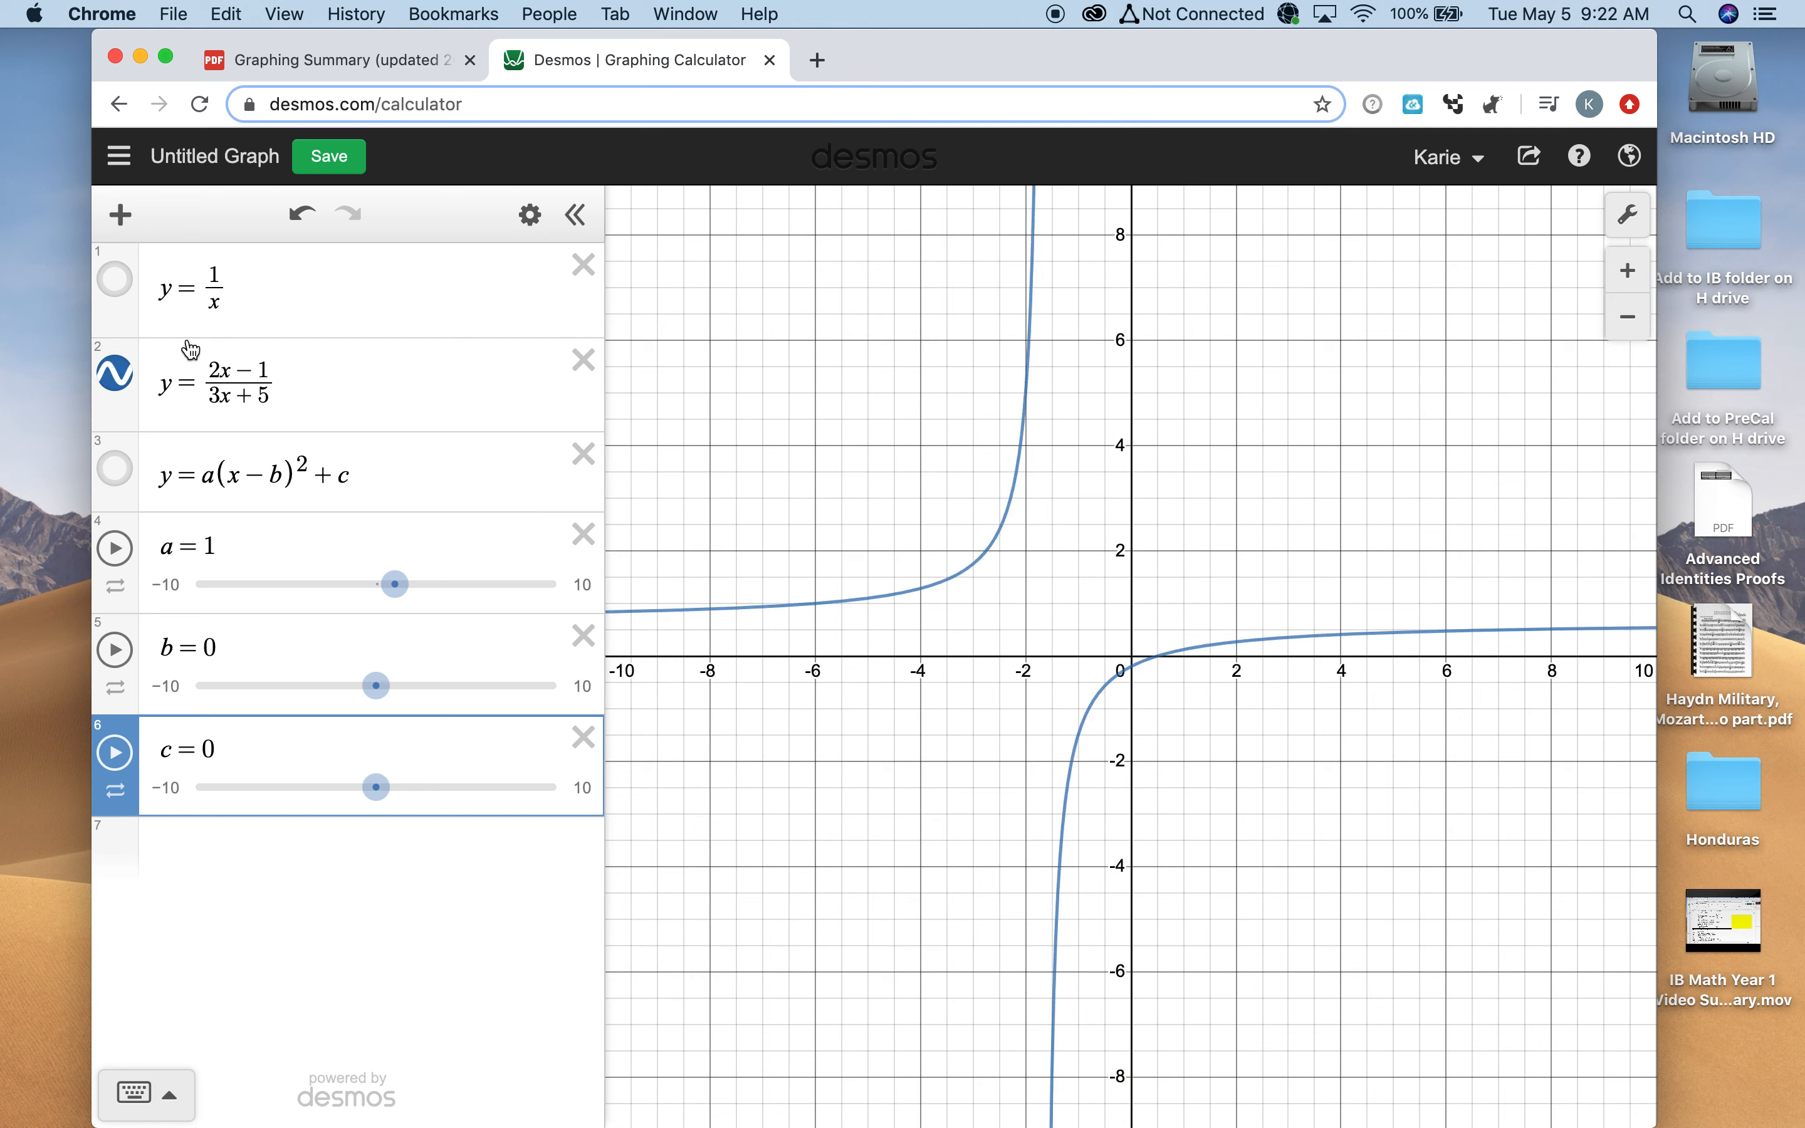
{"action": "mouse_move", "coordinate": [229, 358]}
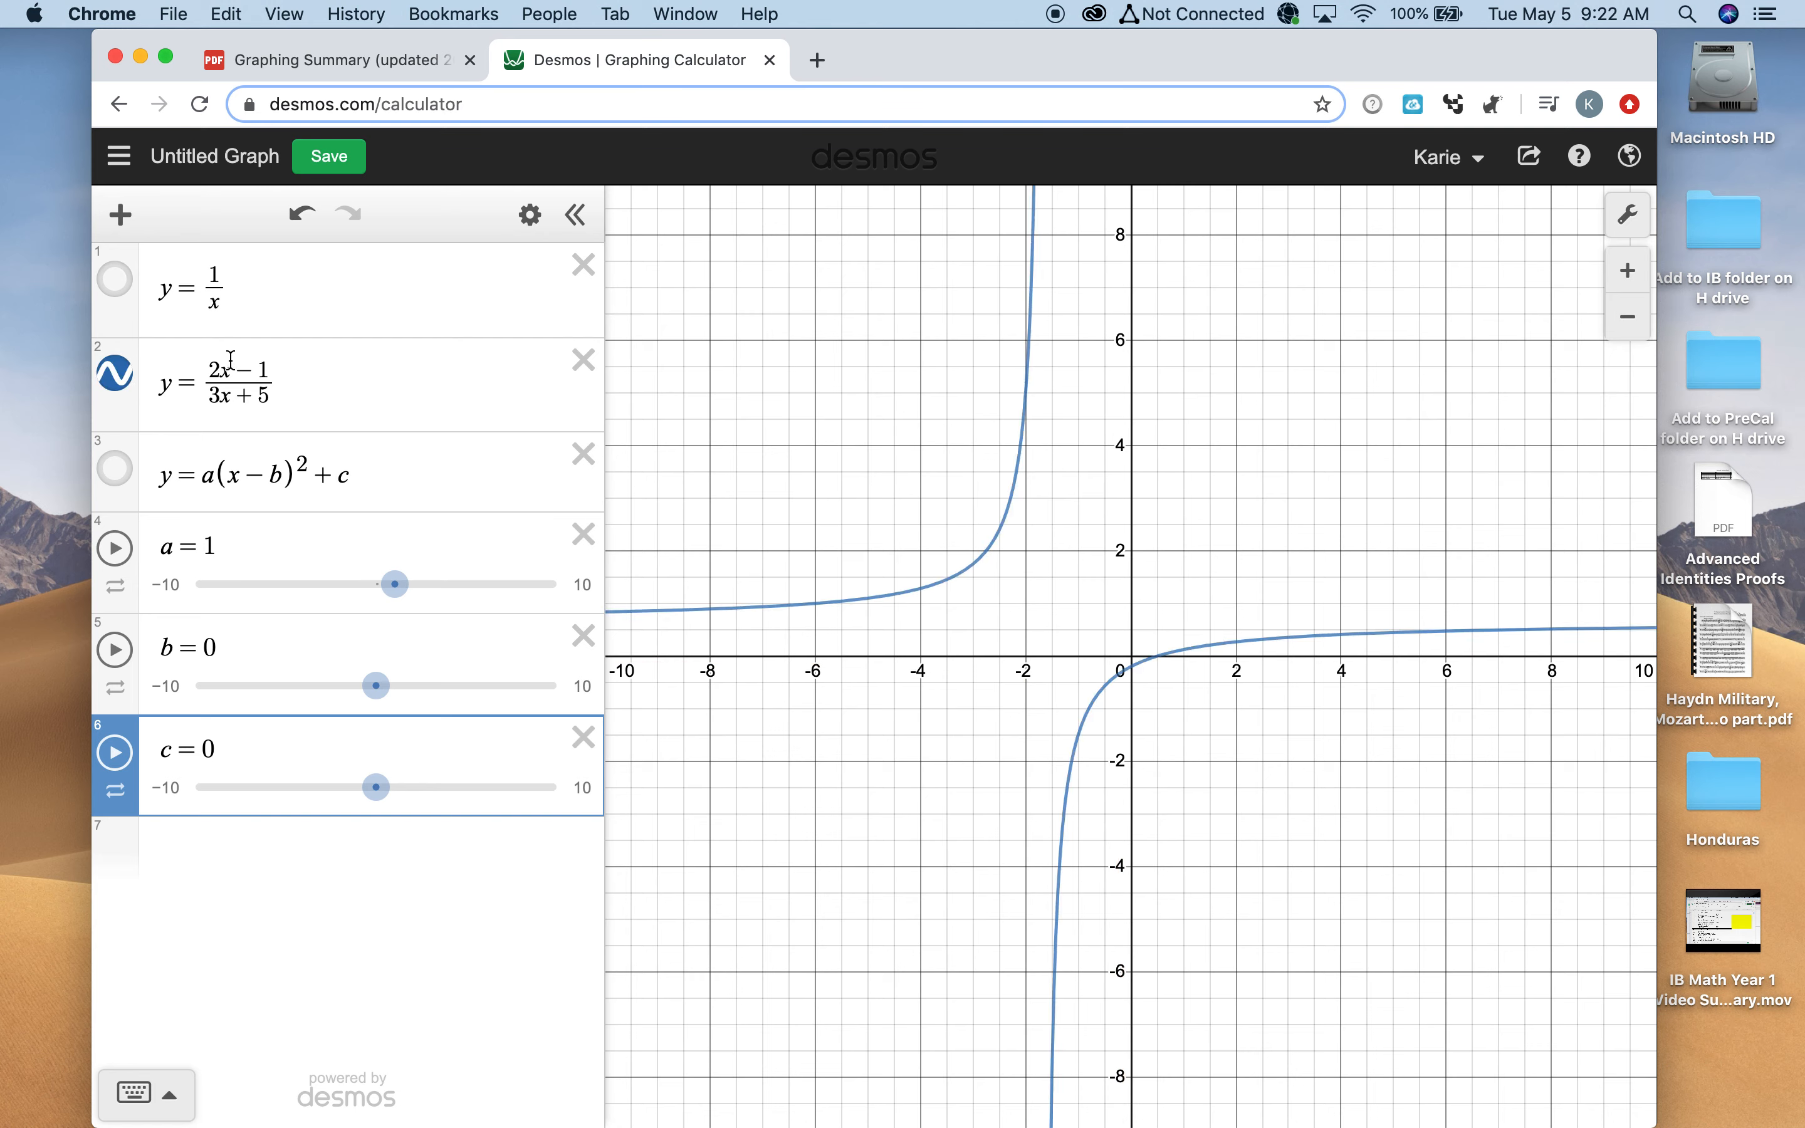
{"action": "left_click", "coordinate": [333, 59]}
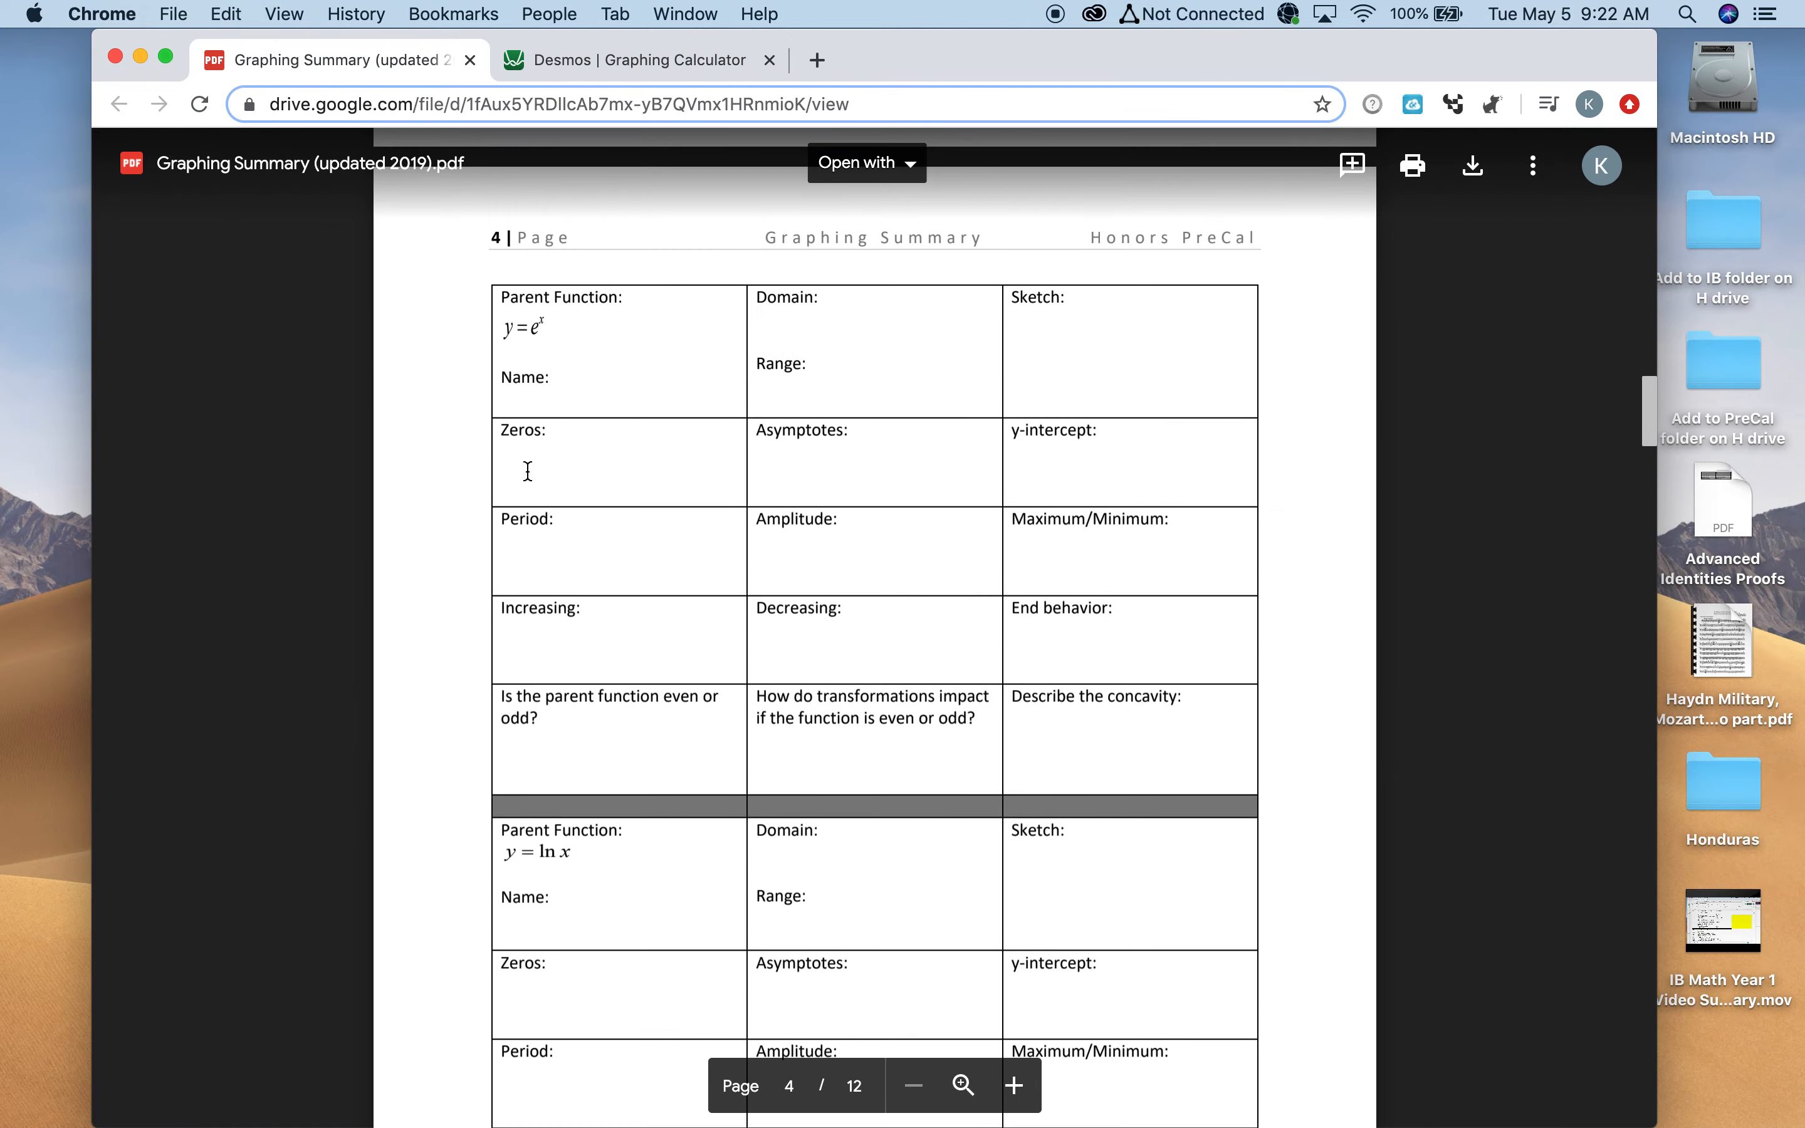
Scroll to the worksheet's rational parent function box for y = (ax+b)/(cx+d)
{"action": "scroll", "scroll_direction": "down", "scroll_amount": 3}
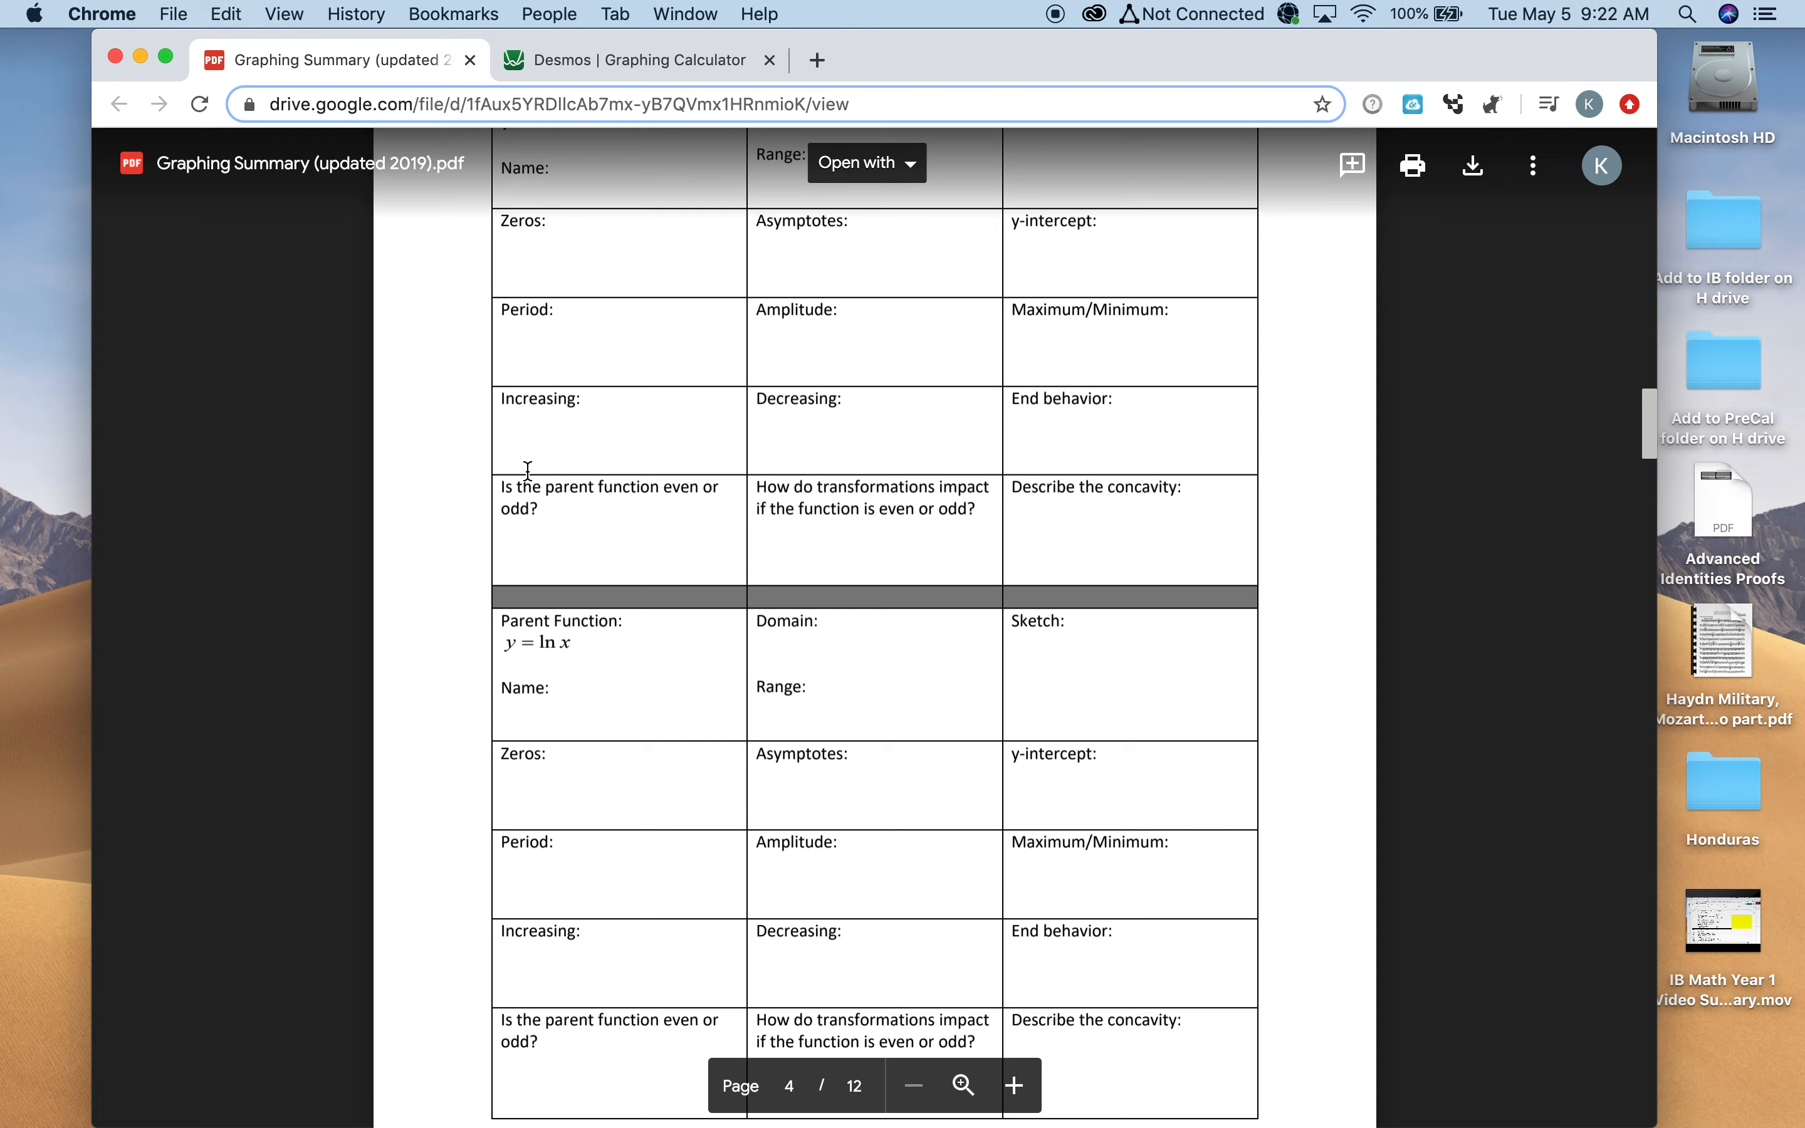
{"action": "scroll", "scroll_direction": "down", "scroll_amount": 3}
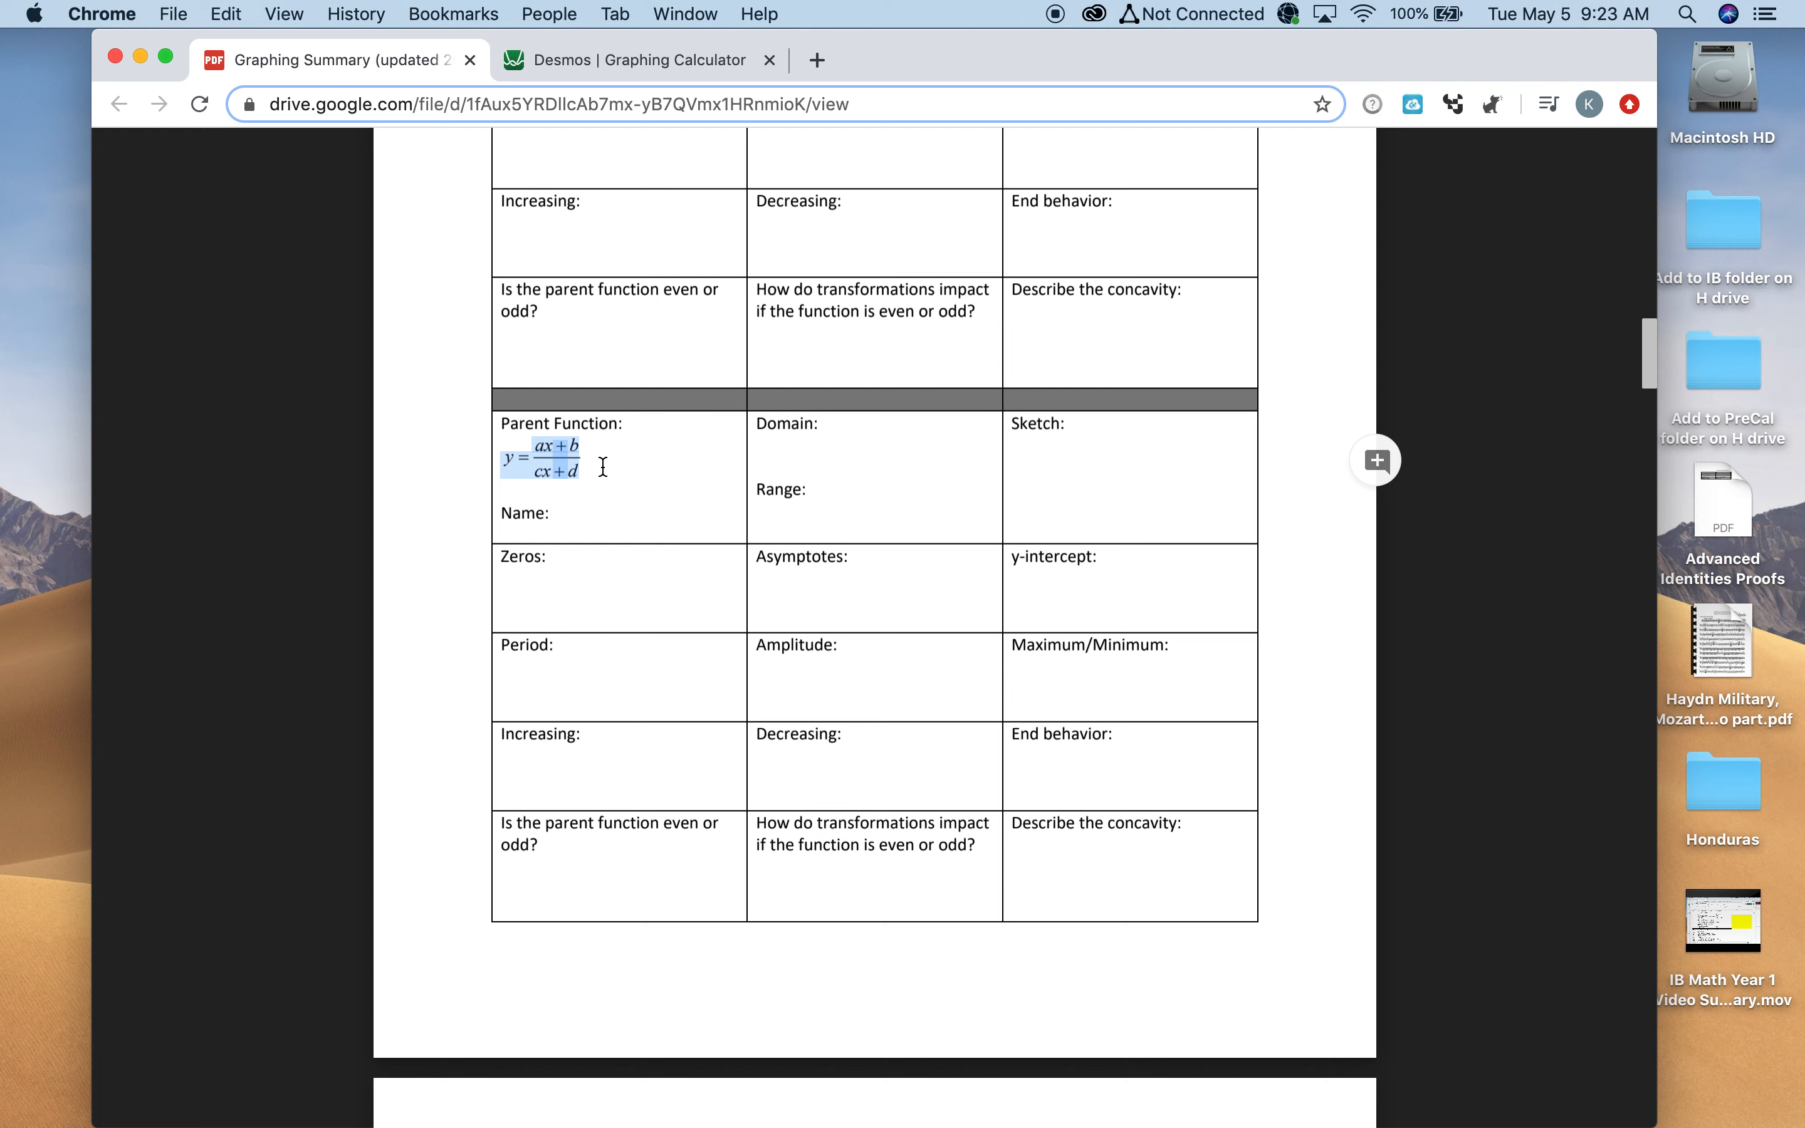
{"action": "mouse_move", "coordinate": [584, 486]}
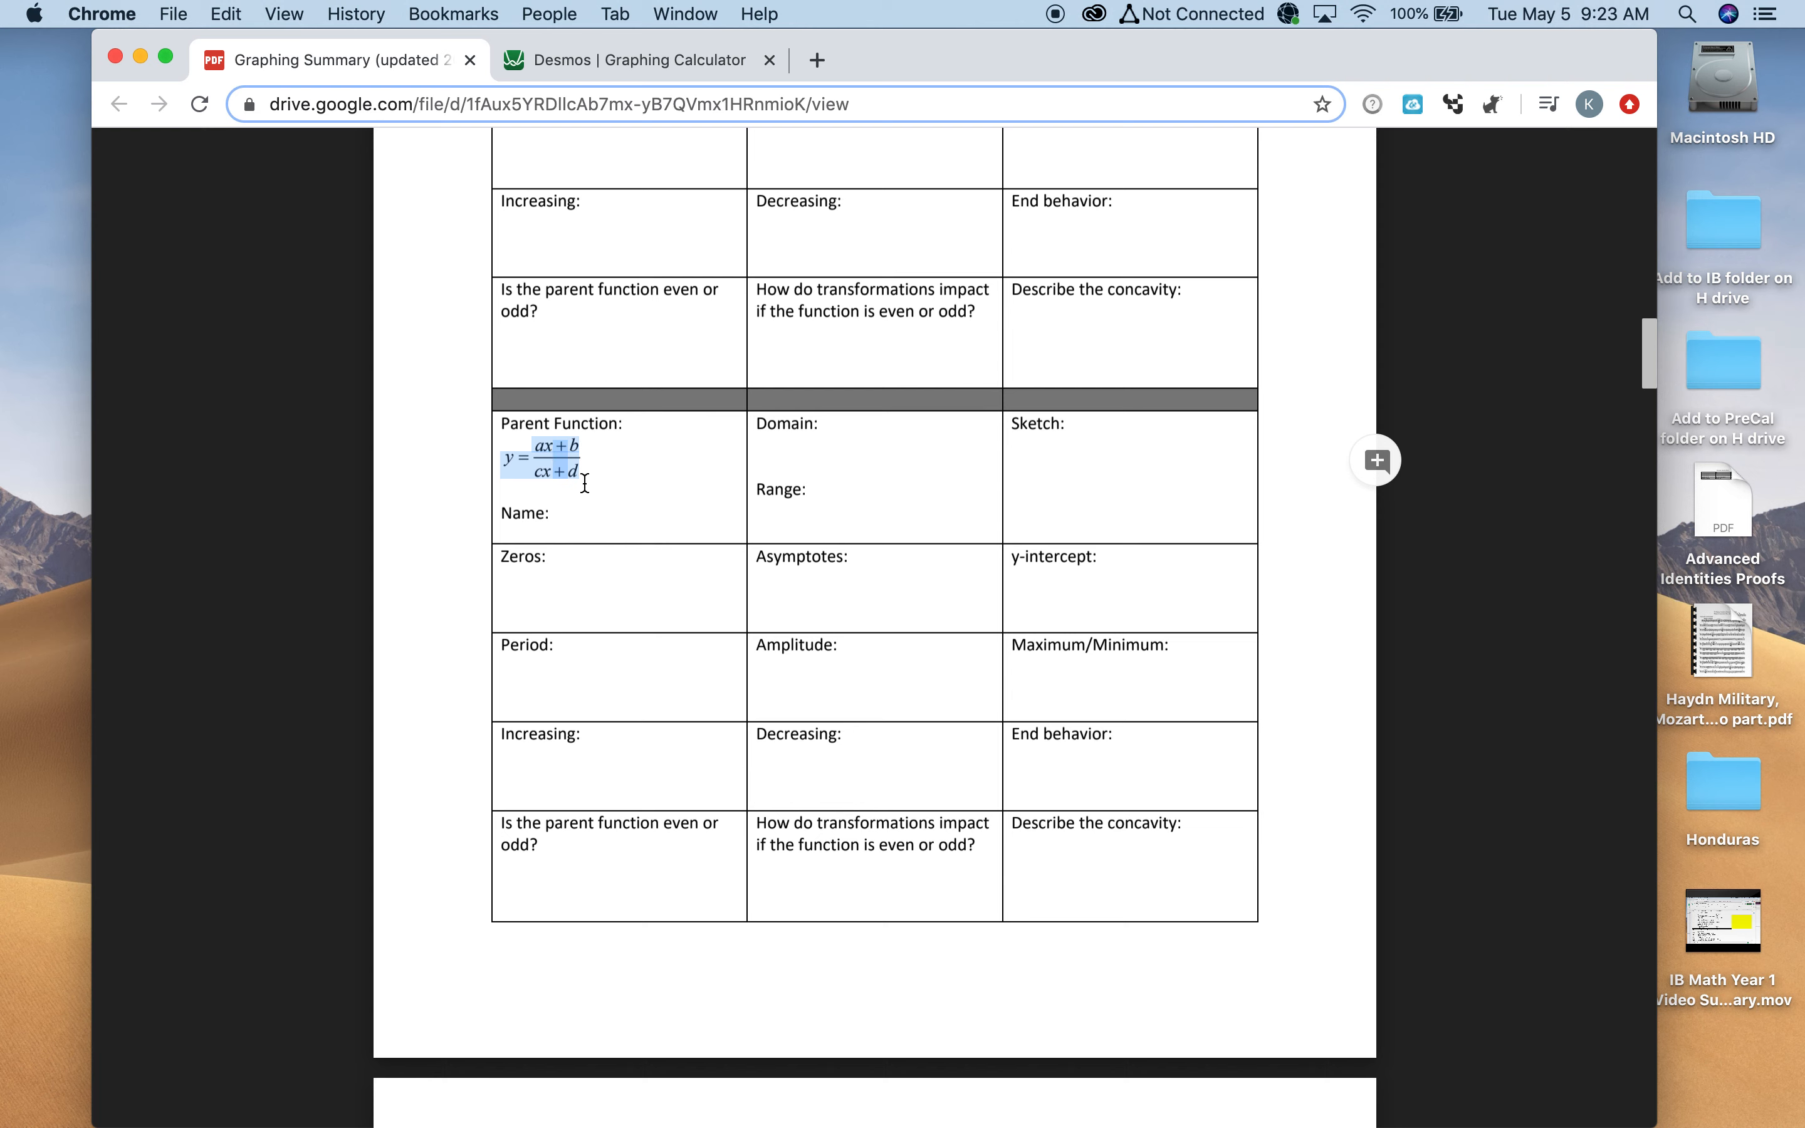
In Desmos, reveal the x-intercept (0.5, 0) of y = (2x−1)/(3x+5), hide the curve, return to the worksheet
{"action": "left_click", "coordinate": [640, 59]}
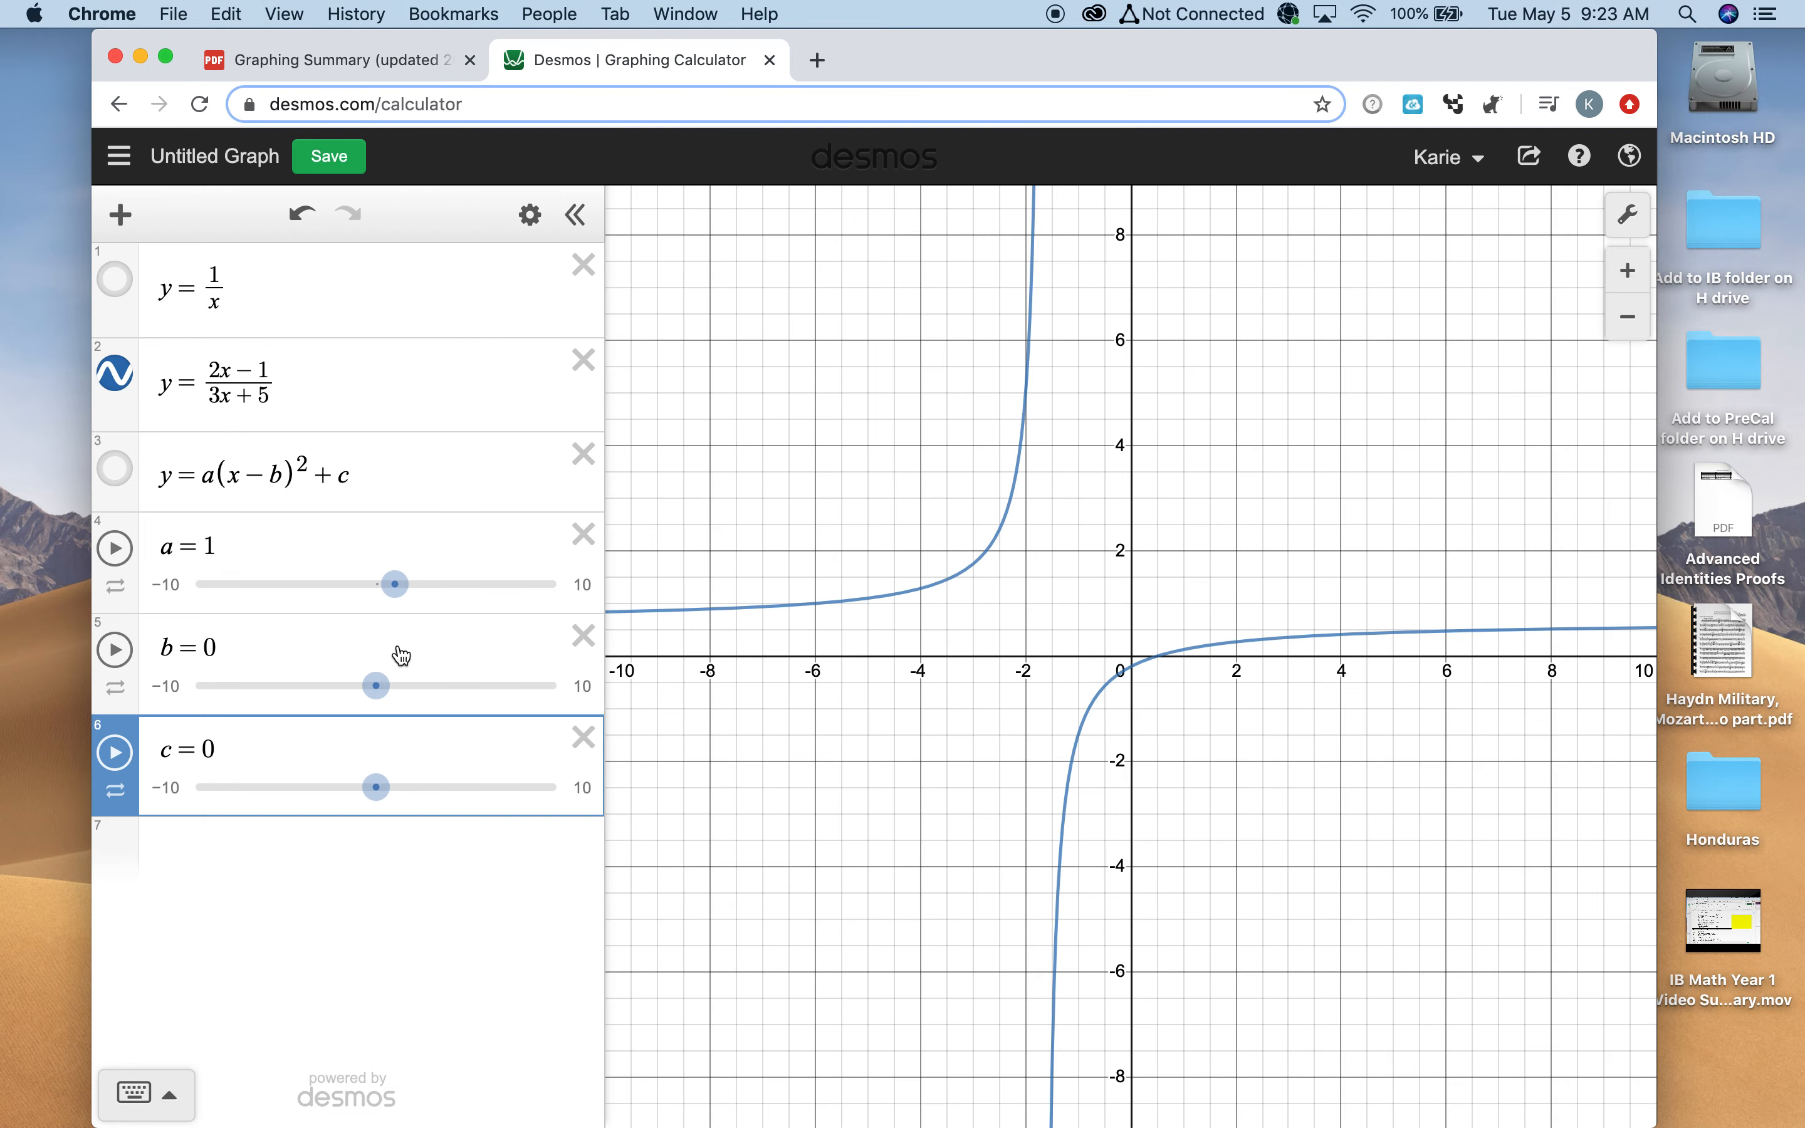
{"action": "mouse_move", "coordinate": [980, 589]}
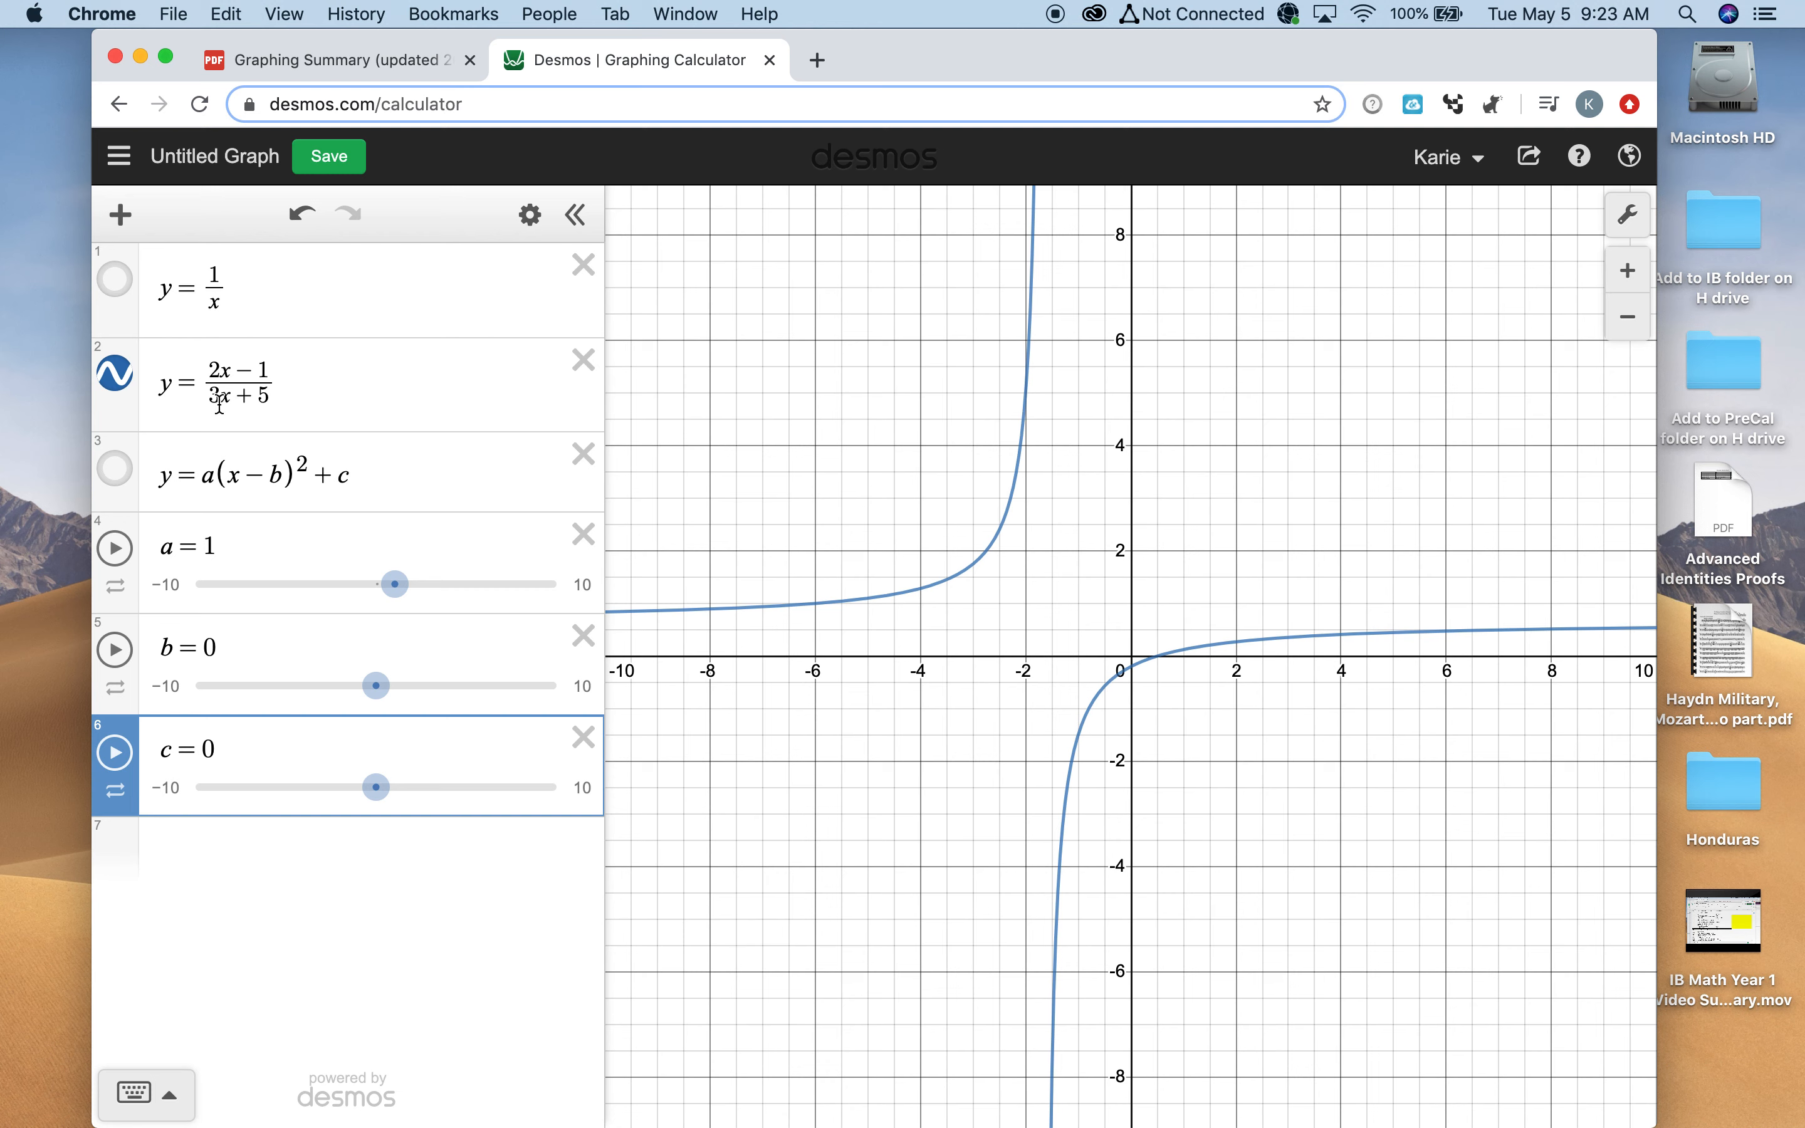
{"action": "mouse_move", "coordinate": [1036, 429]}
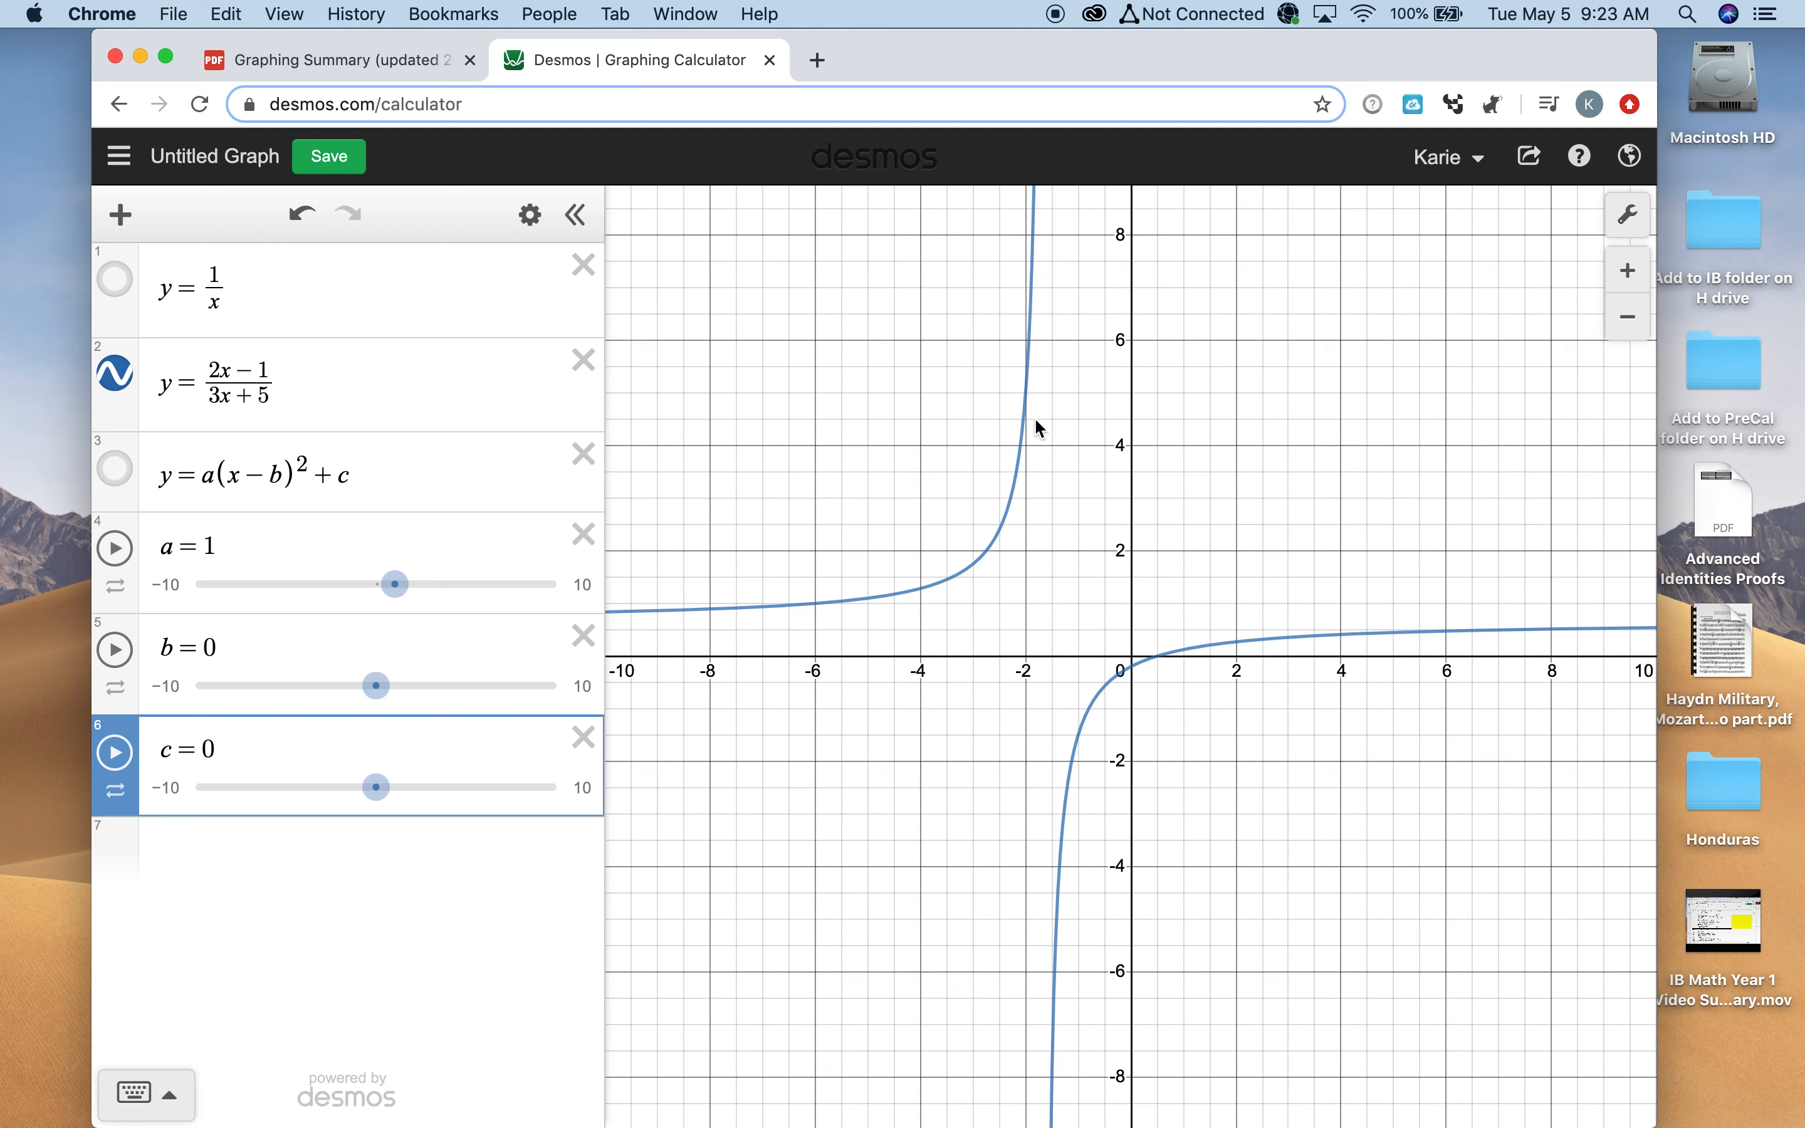
{"action": "mouse_move", "coordinate": [248, 430]}
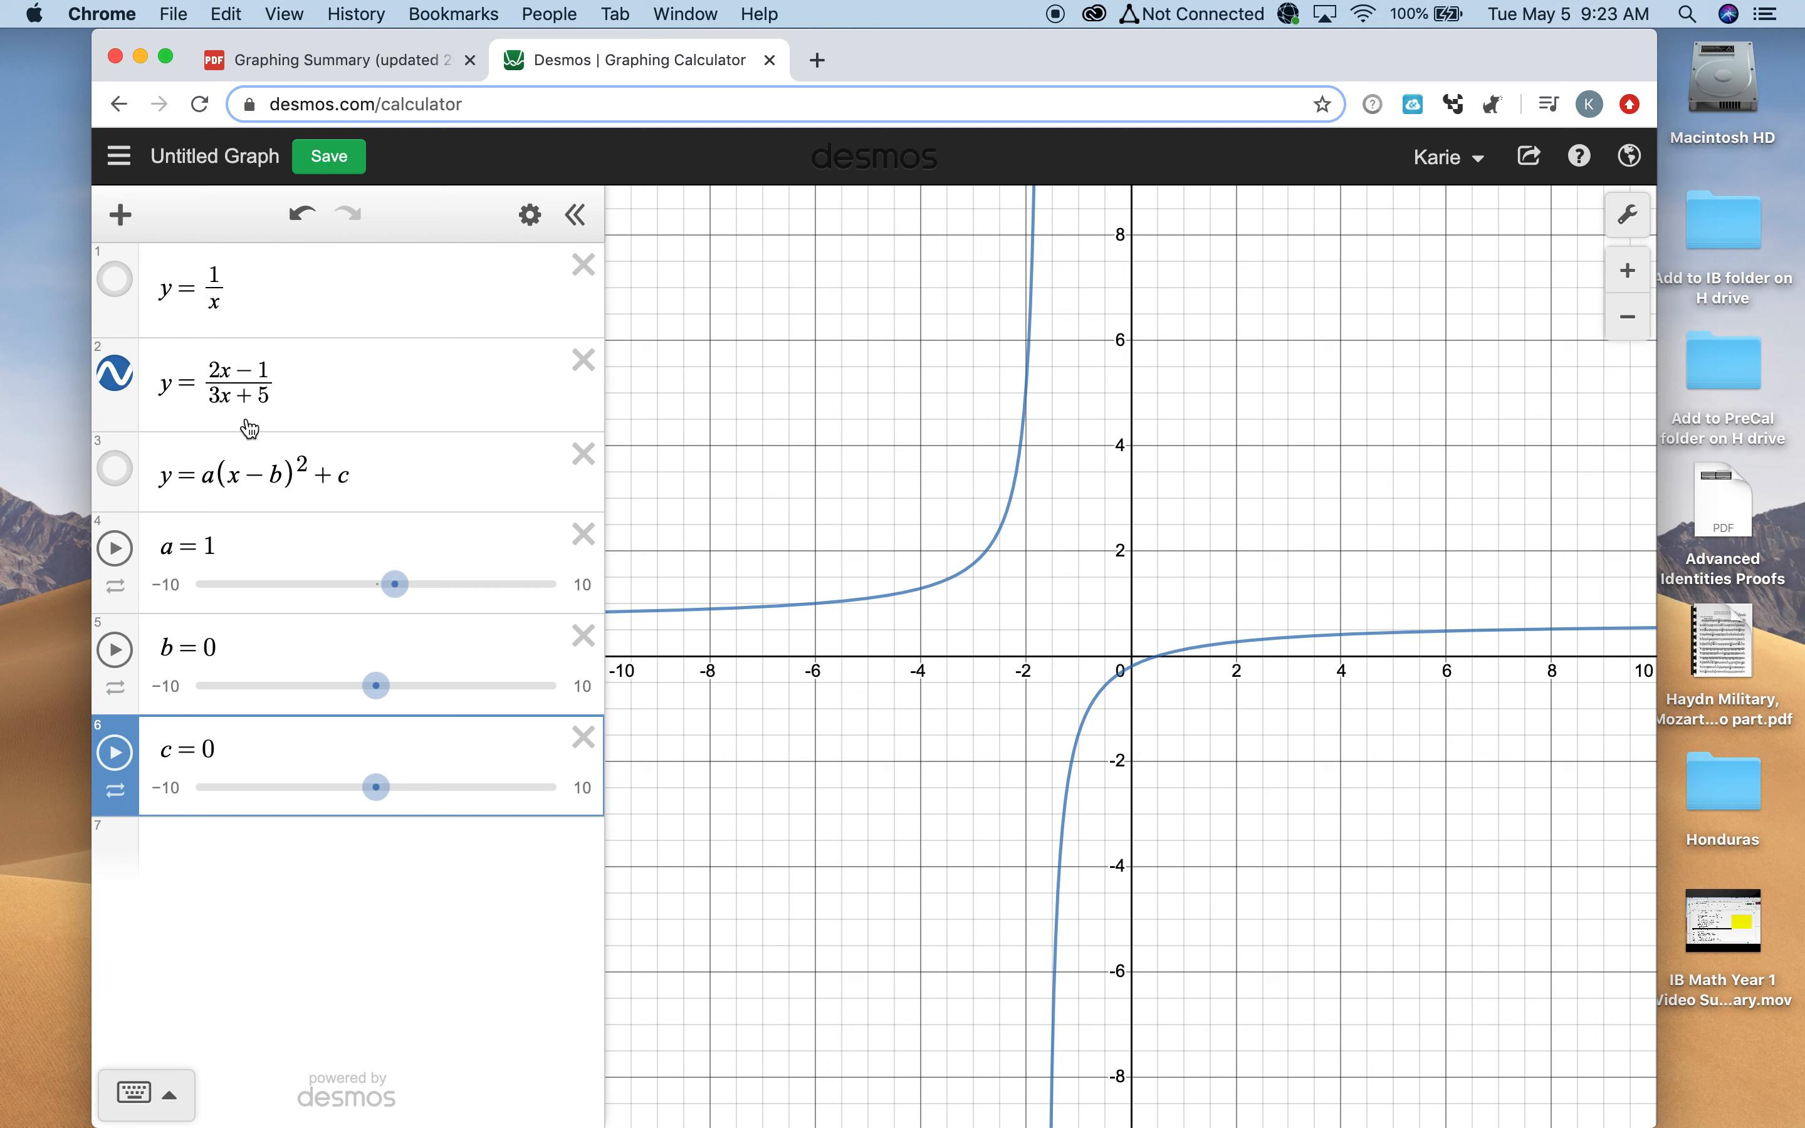
{"action": "mouse_move", "coordinate": [672, 580]}
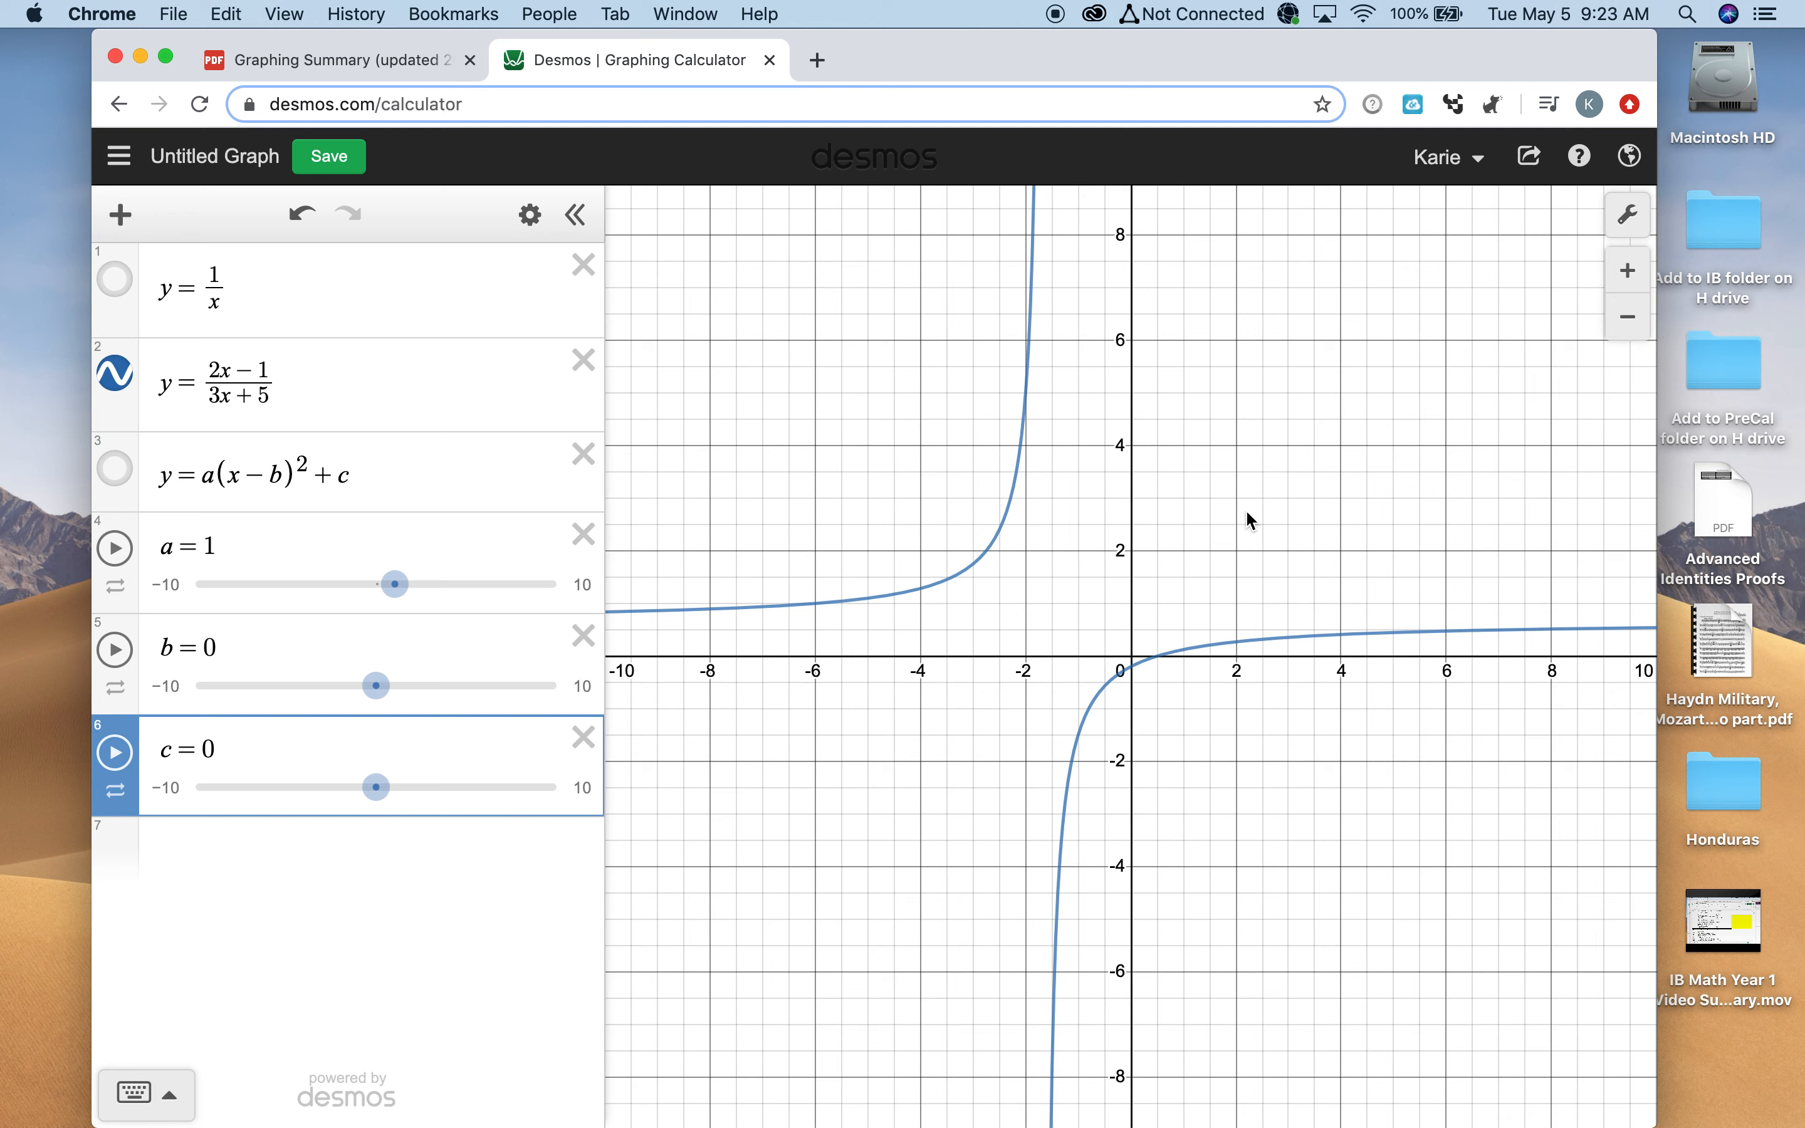
{"action": "mouse_move", "coordinate": [1159, 666]}
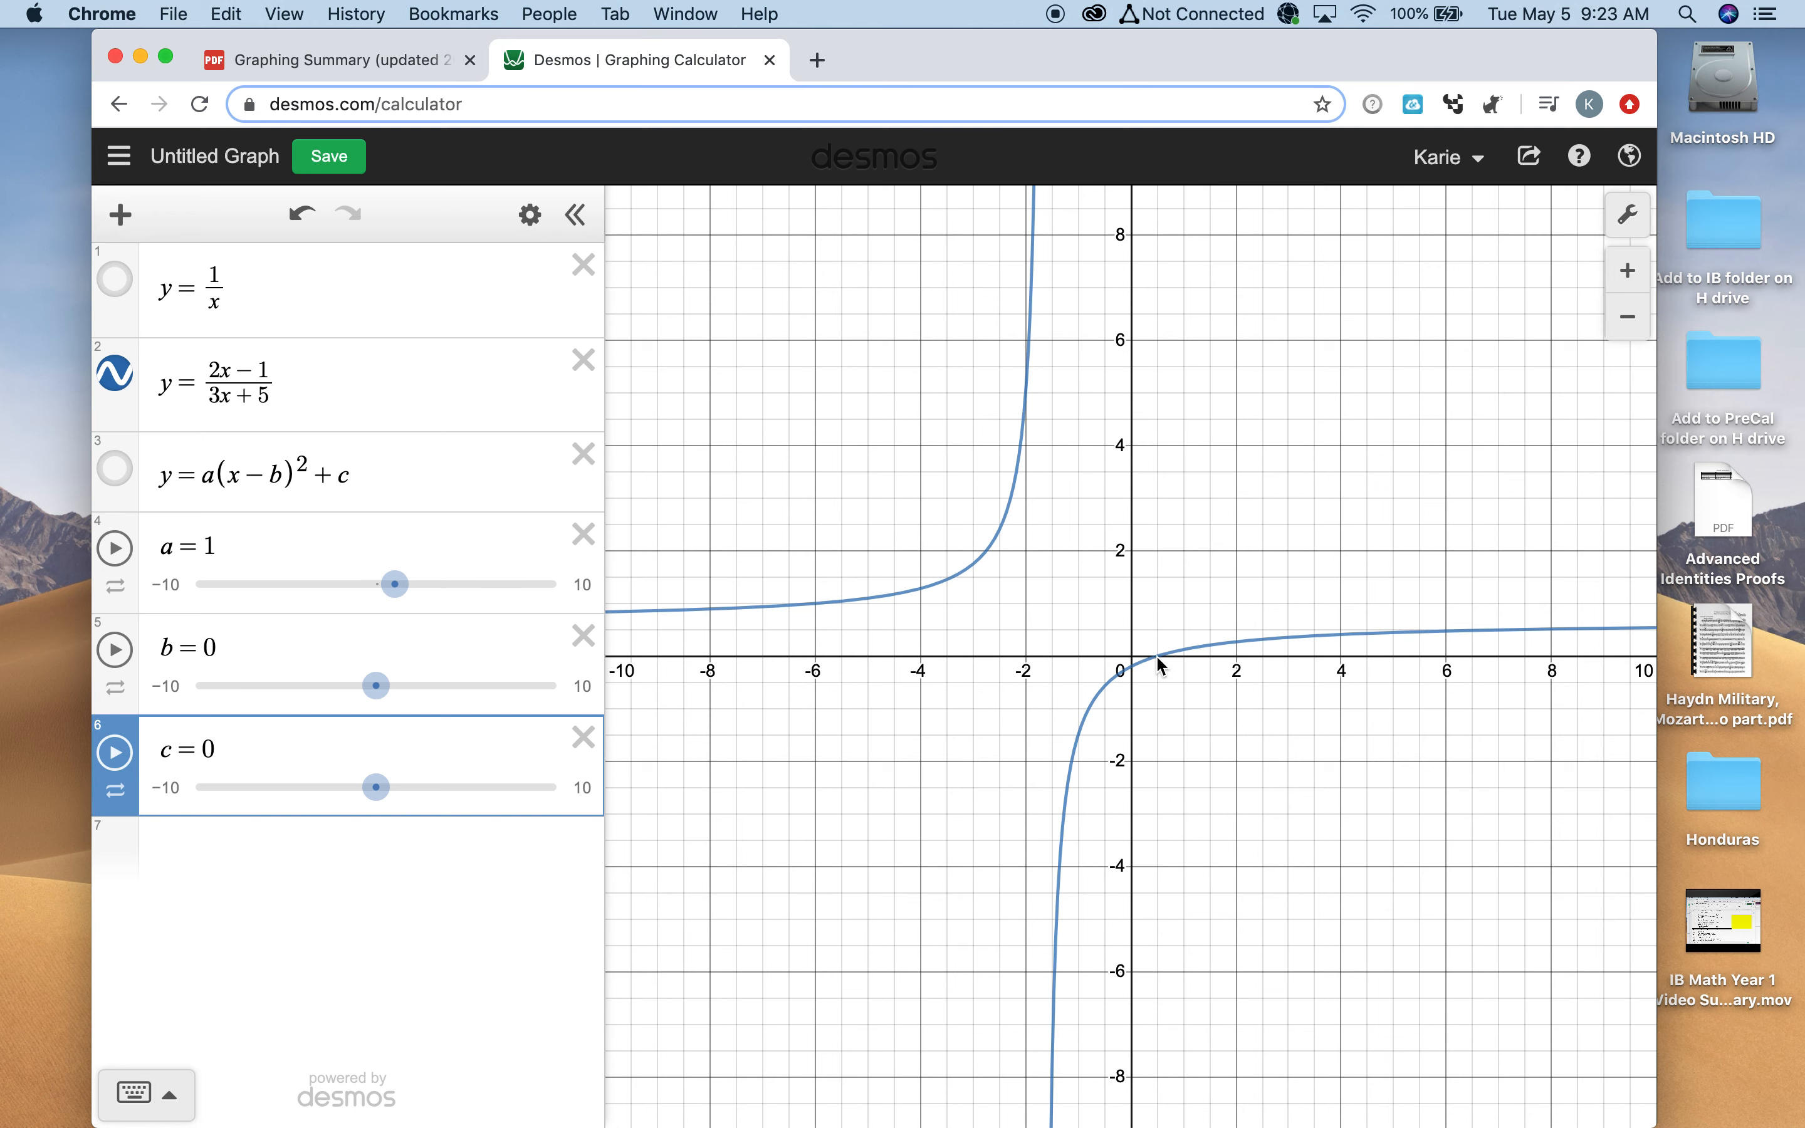
{"action": "left_click", "coordinate": [1153, 658]}
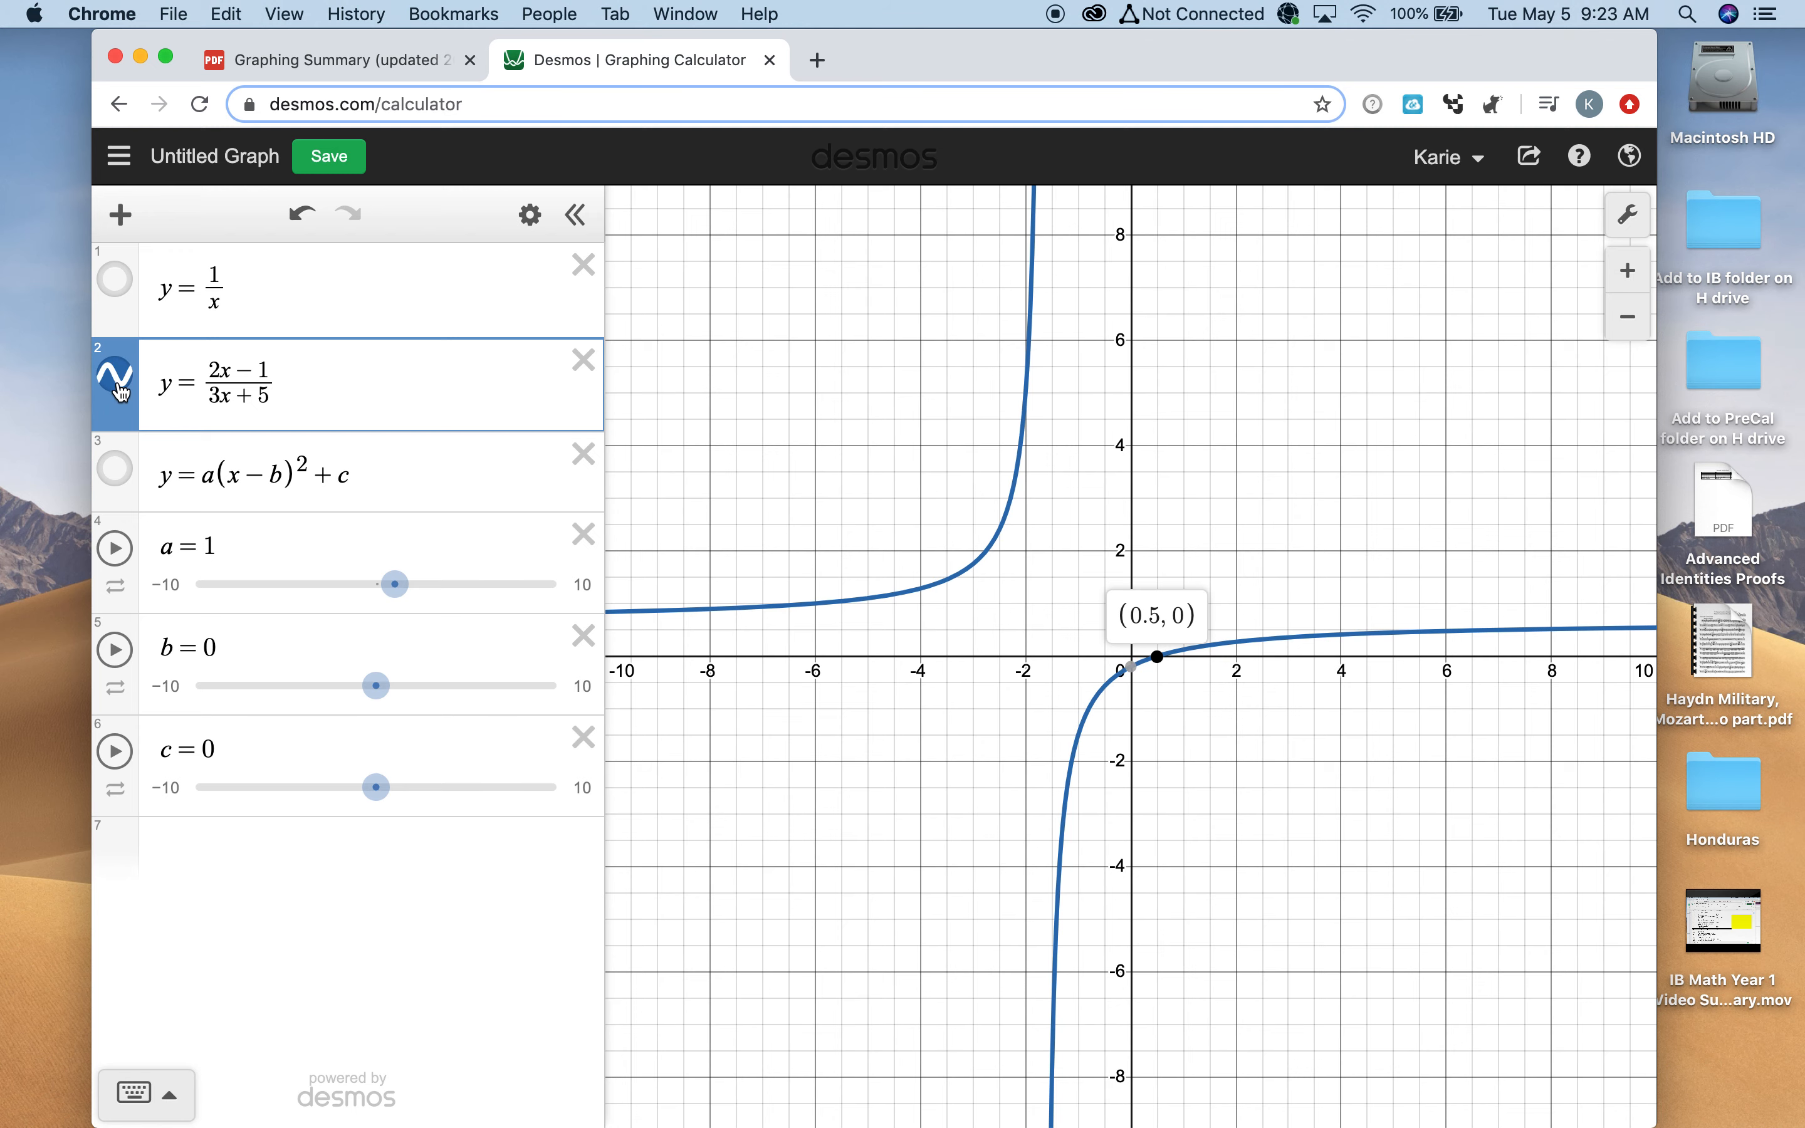
{"action": "left_click", "coordinate": [115, 383]}
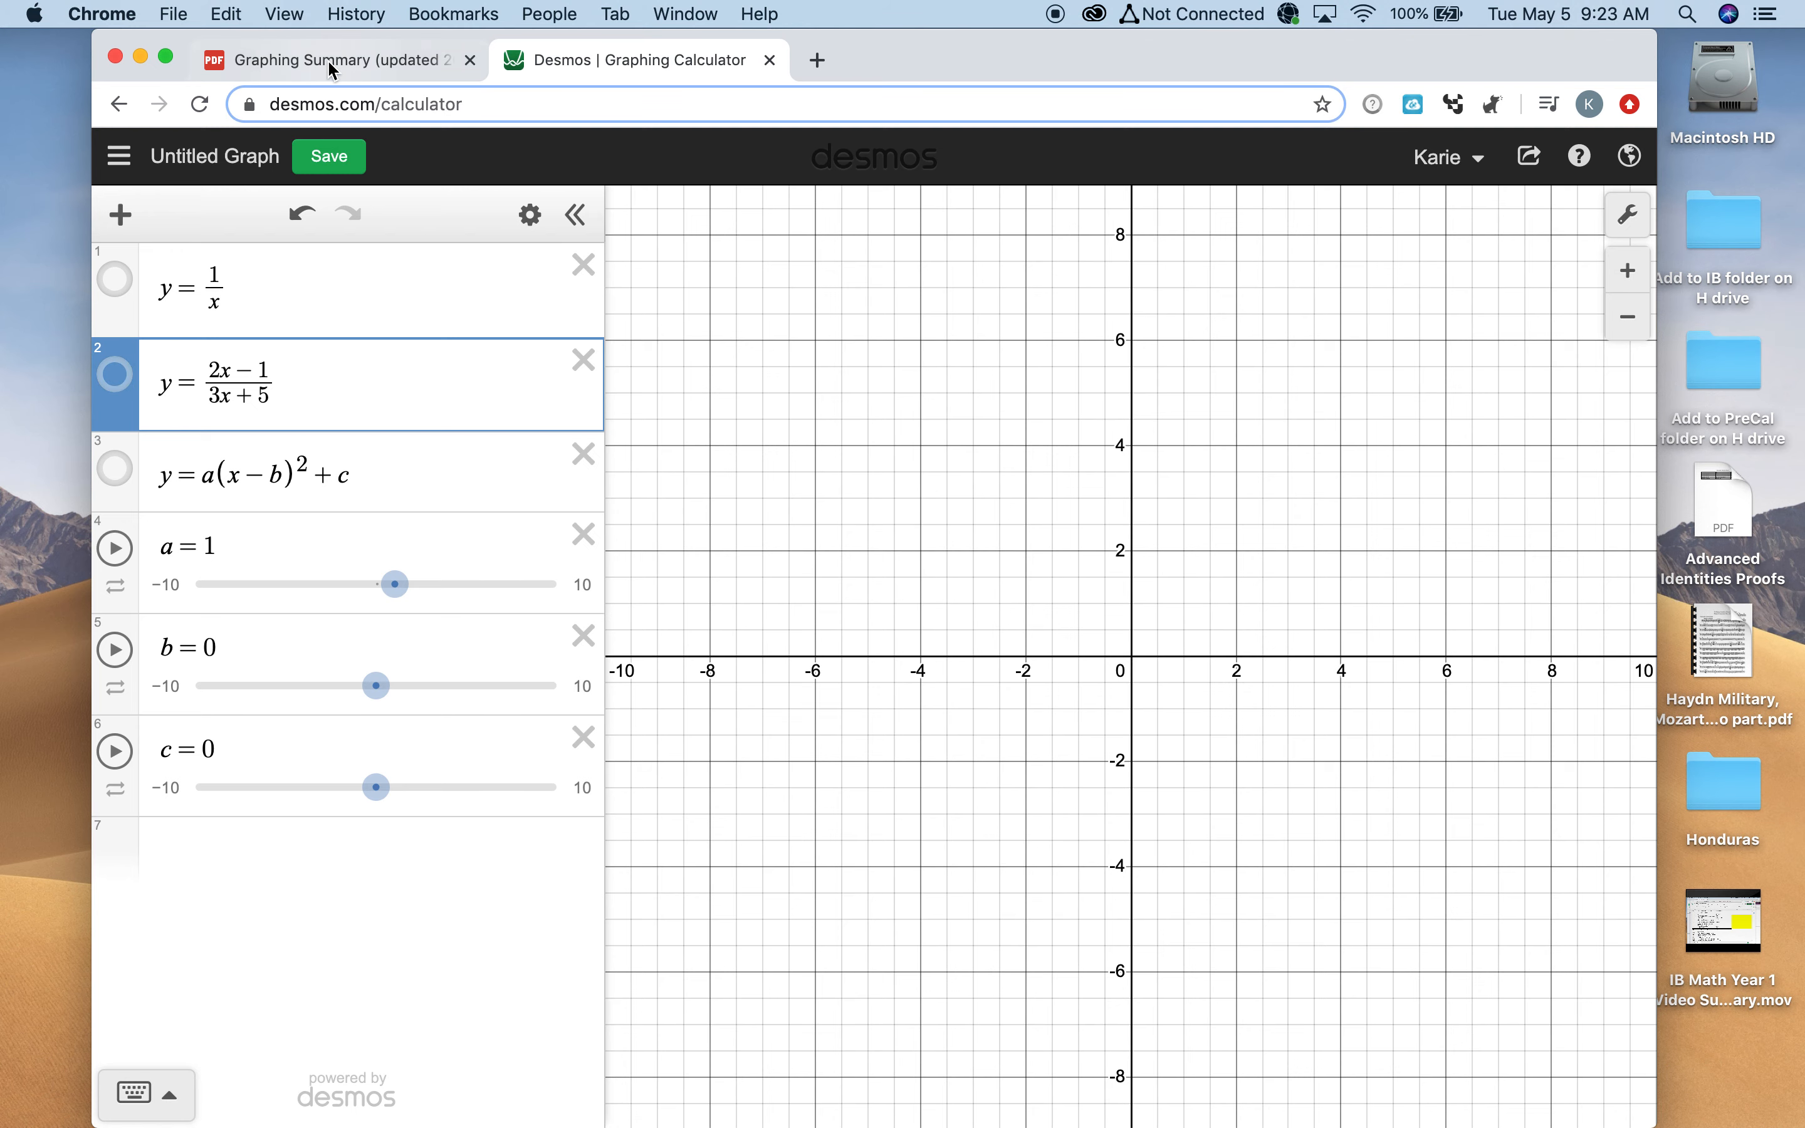
{"action": "left_click", "coordinate": [333, 59]}
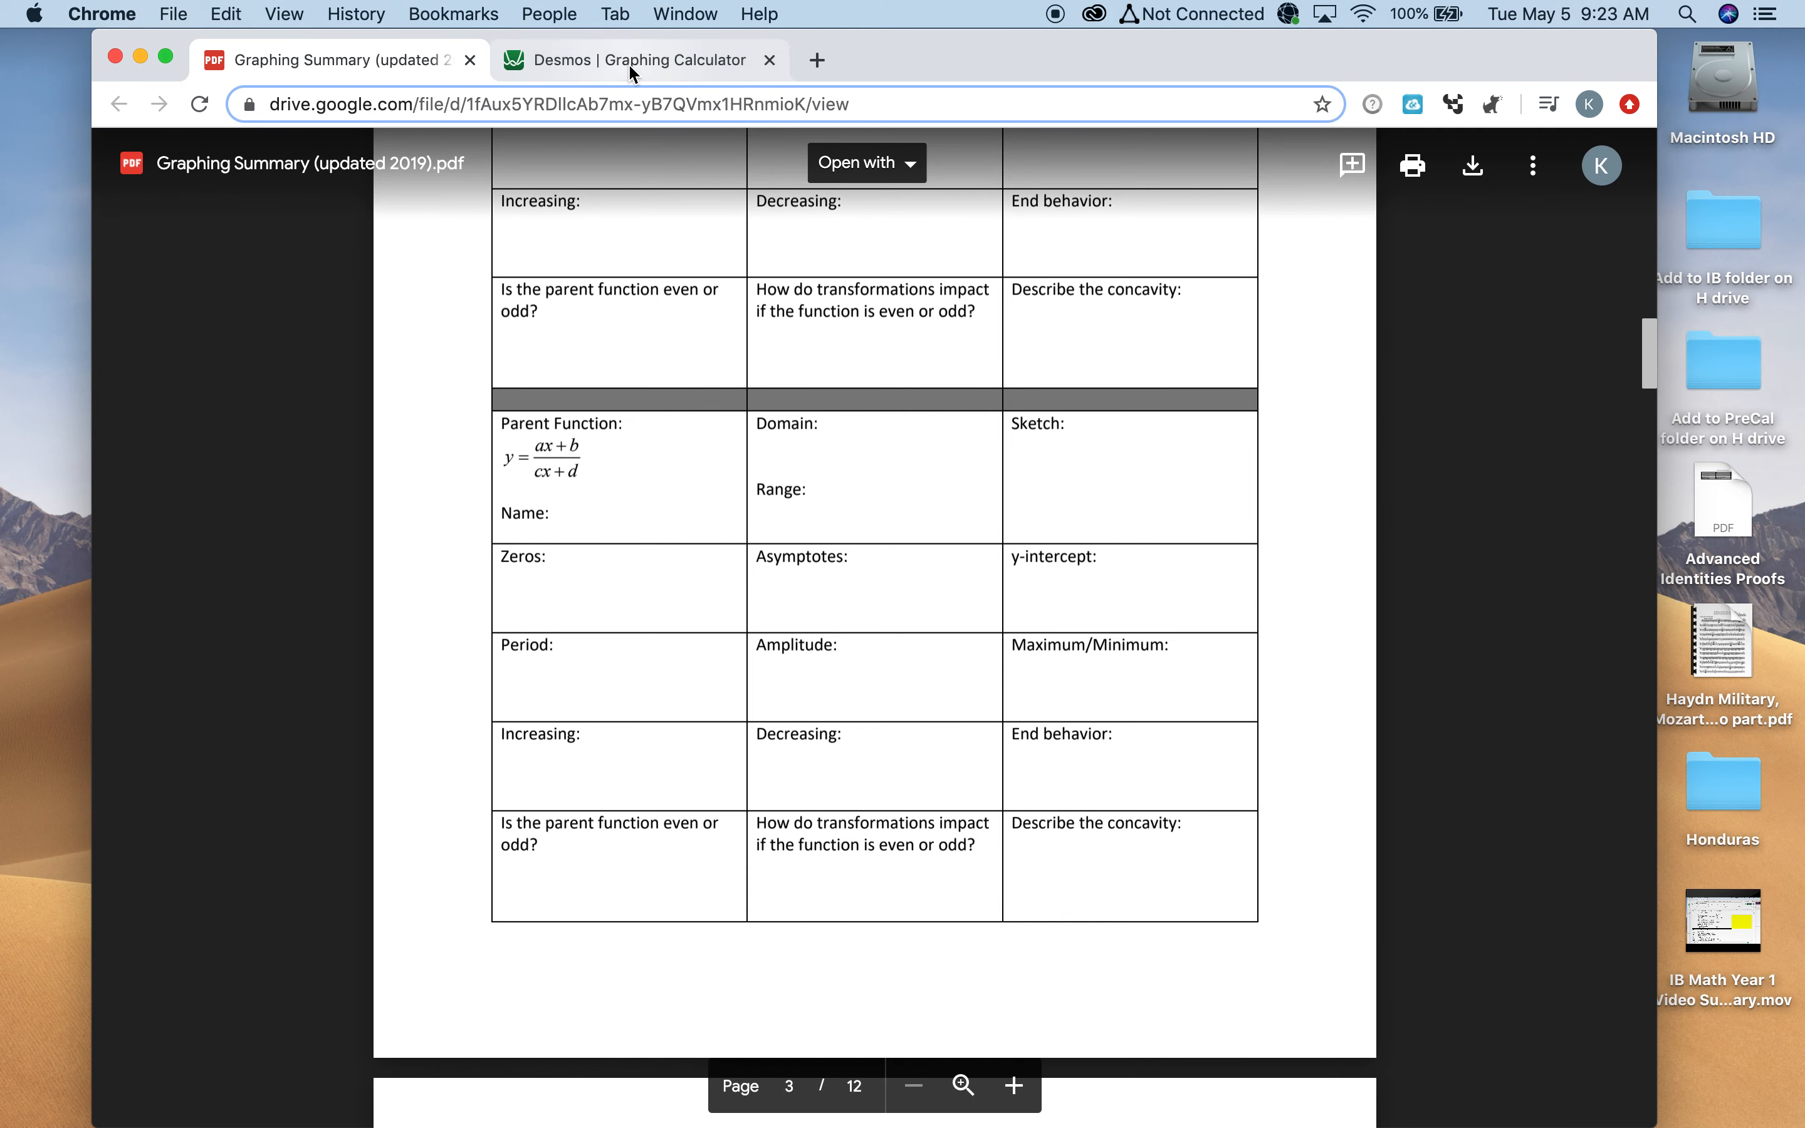
In Desmos, turn on y = a(x−b)² + c with a = 1, b = 0, c = 0, checking the worksheet briefly
{"action": "left_click", "coordinate": [639, 59]}
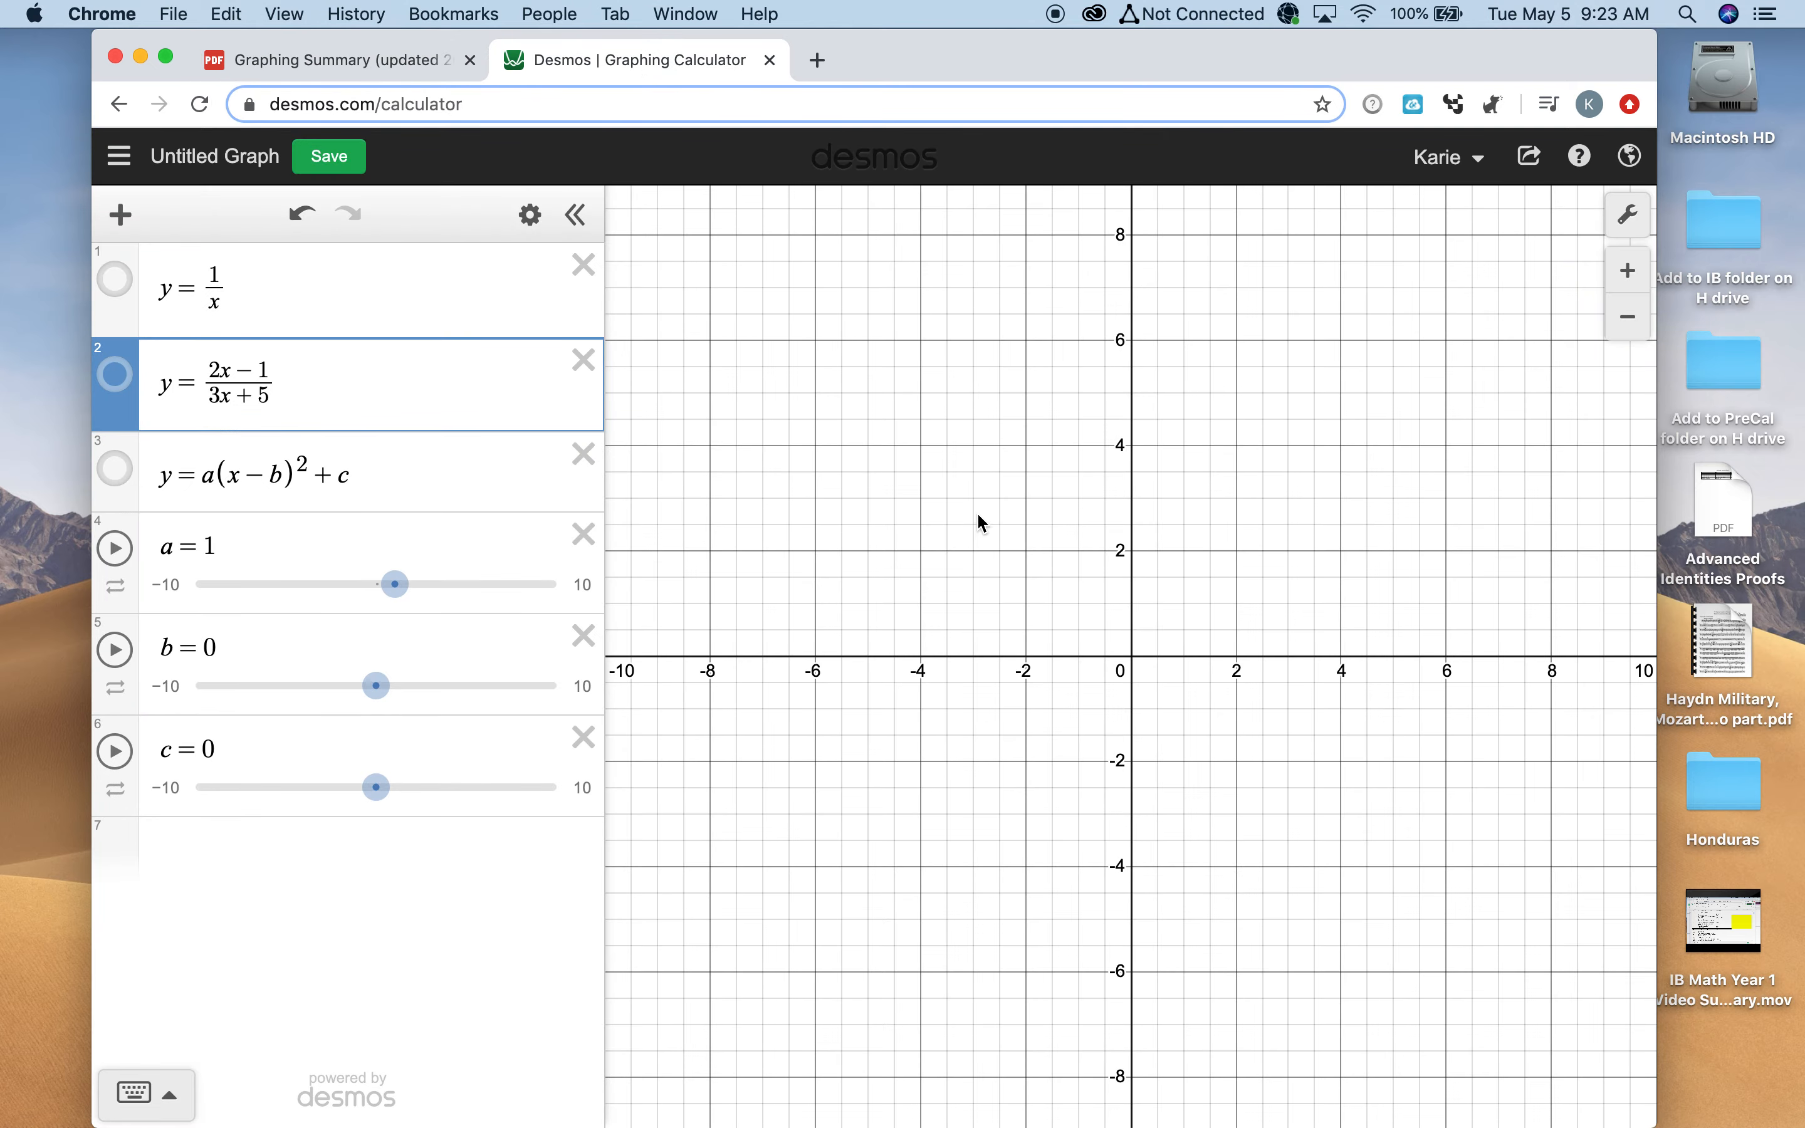
{"action": "mouse_move", "coordinate": [1163, 752]}
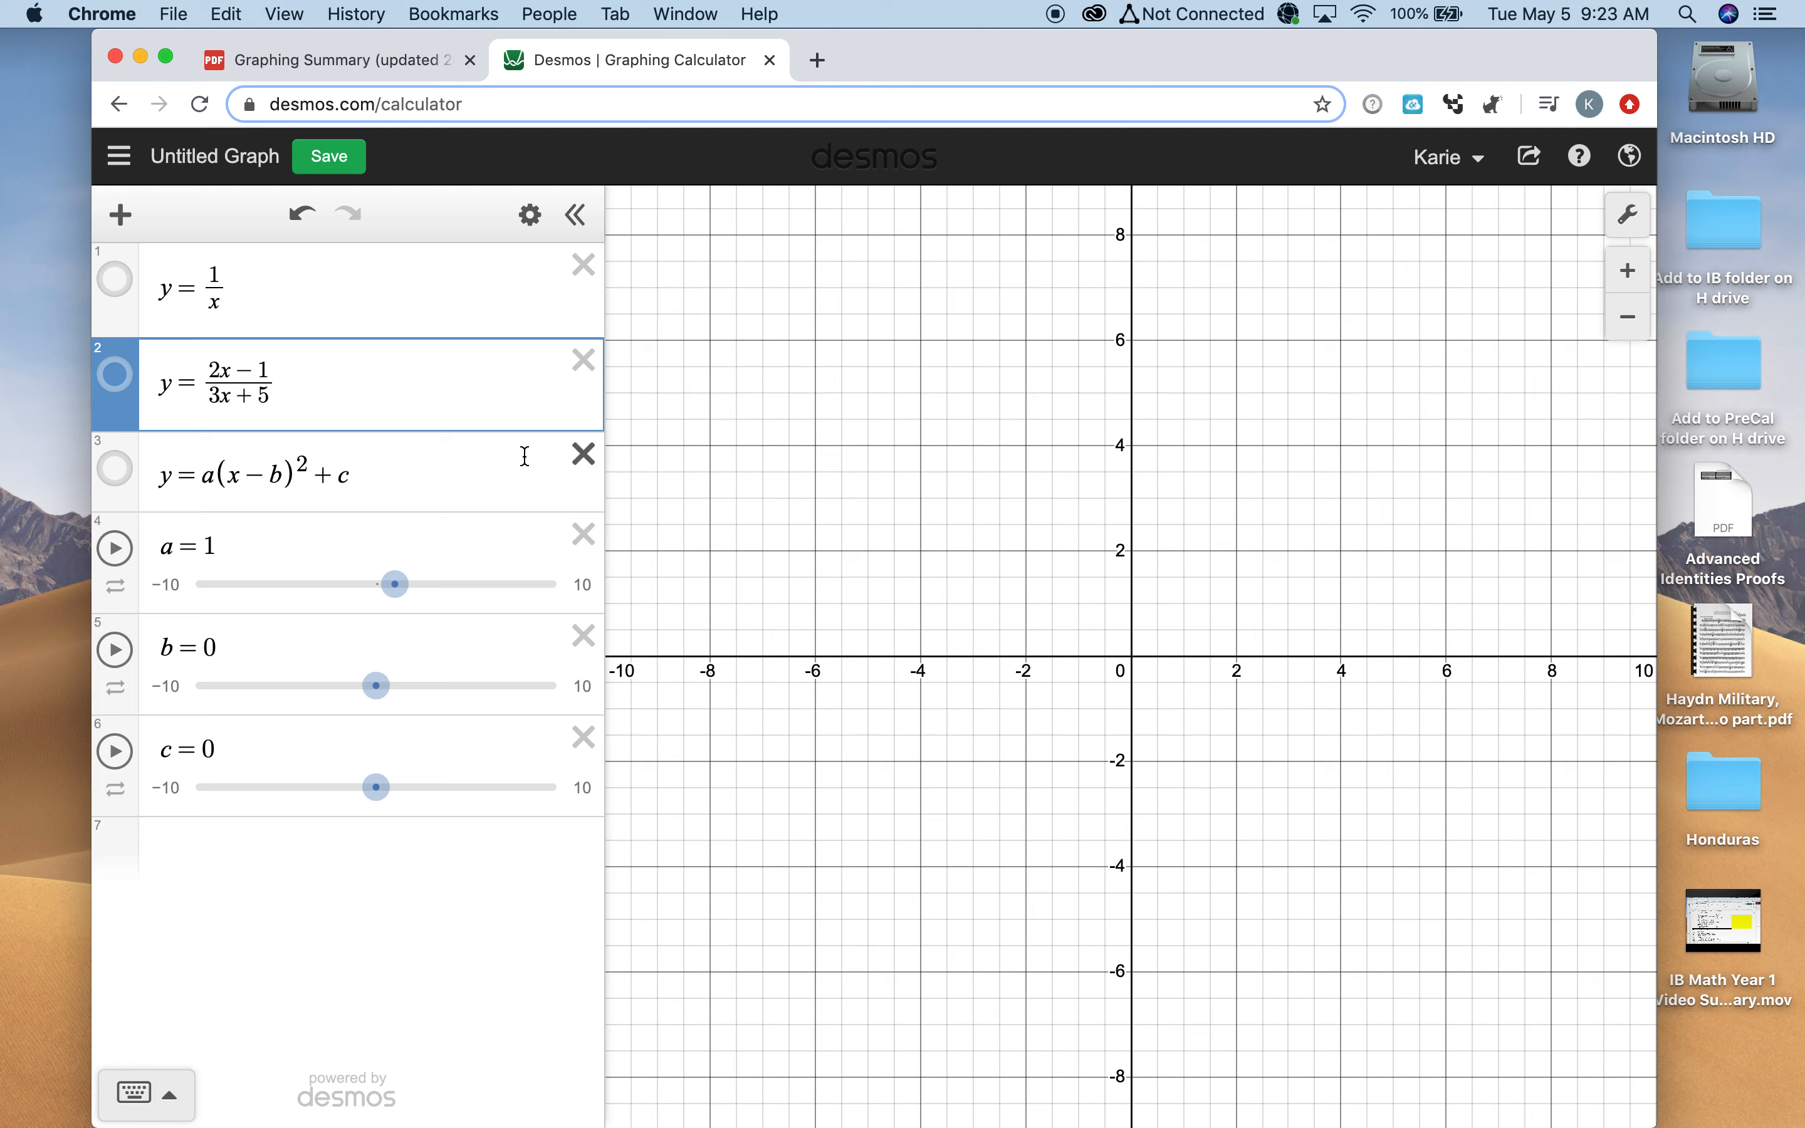
{"action": "left_click", "coordinate": [114, 472]}
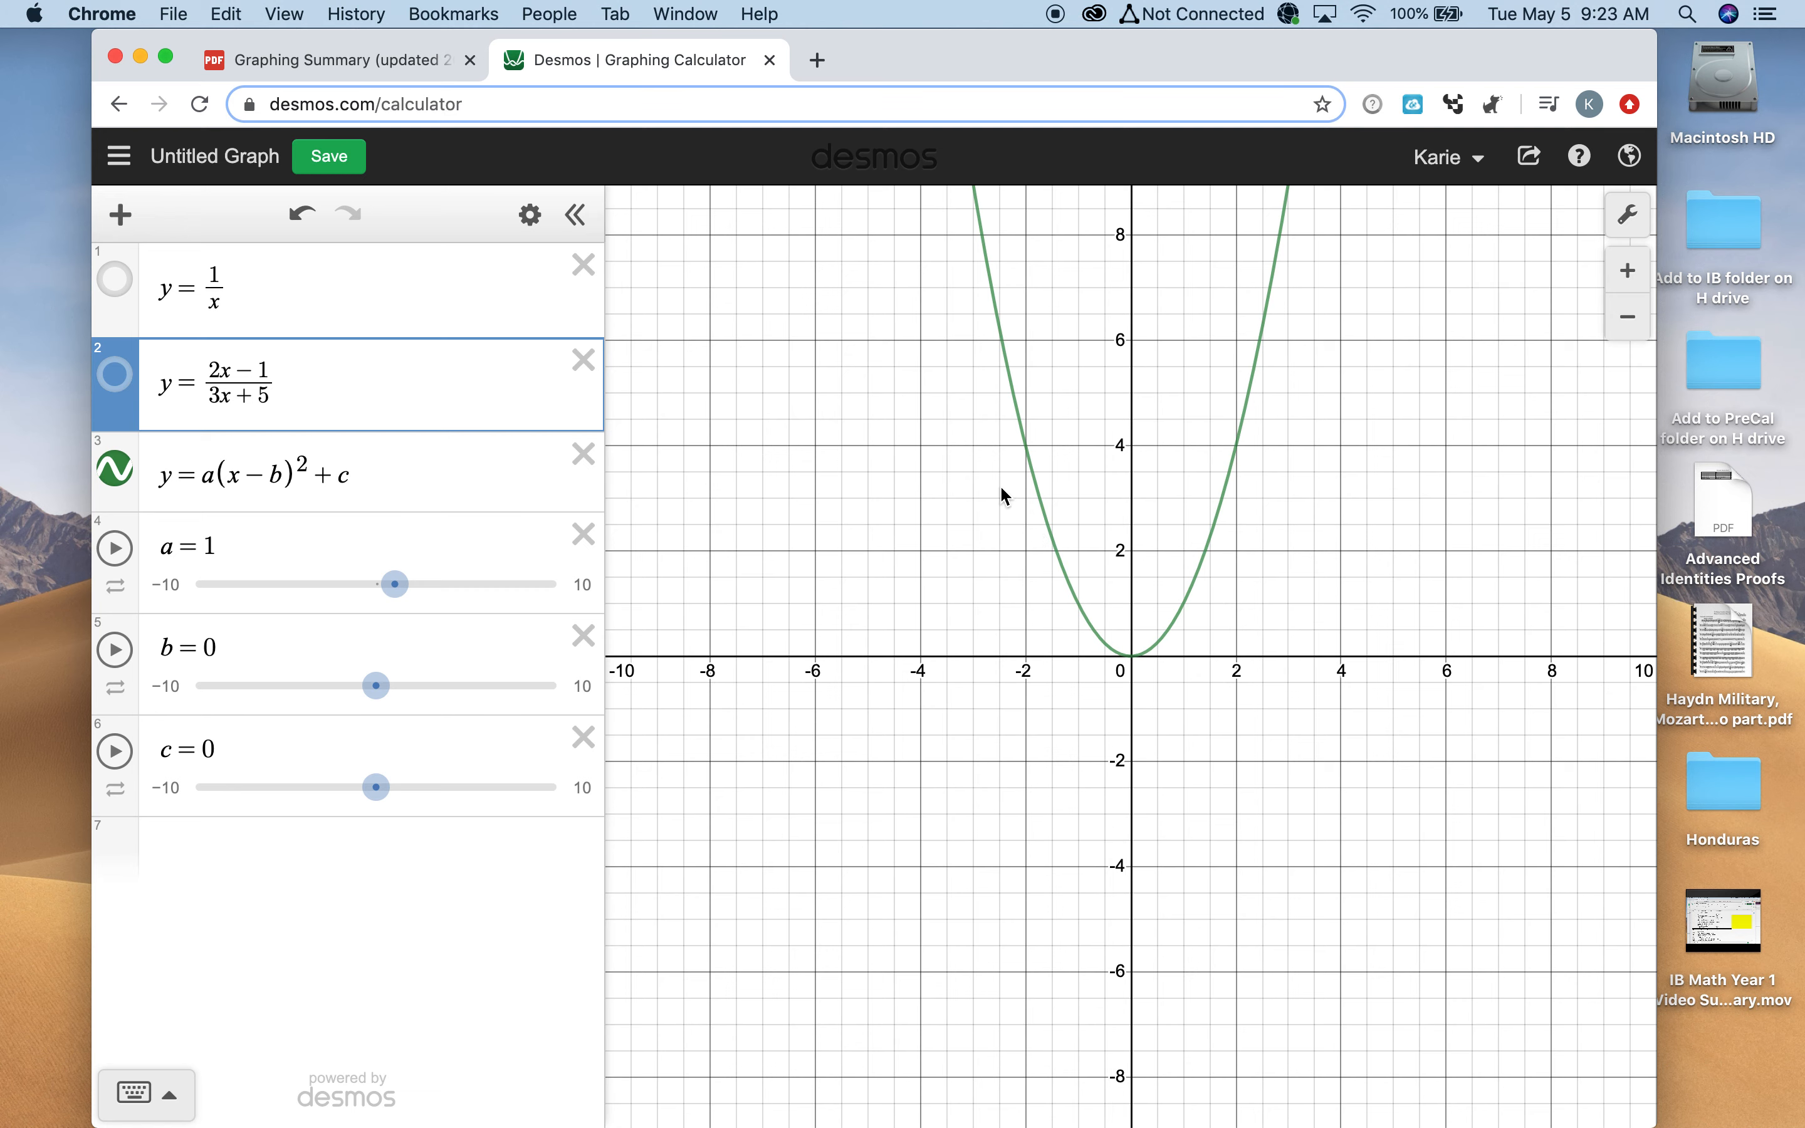
{"action": "mouse_move", "coordinate": [951, 342]}
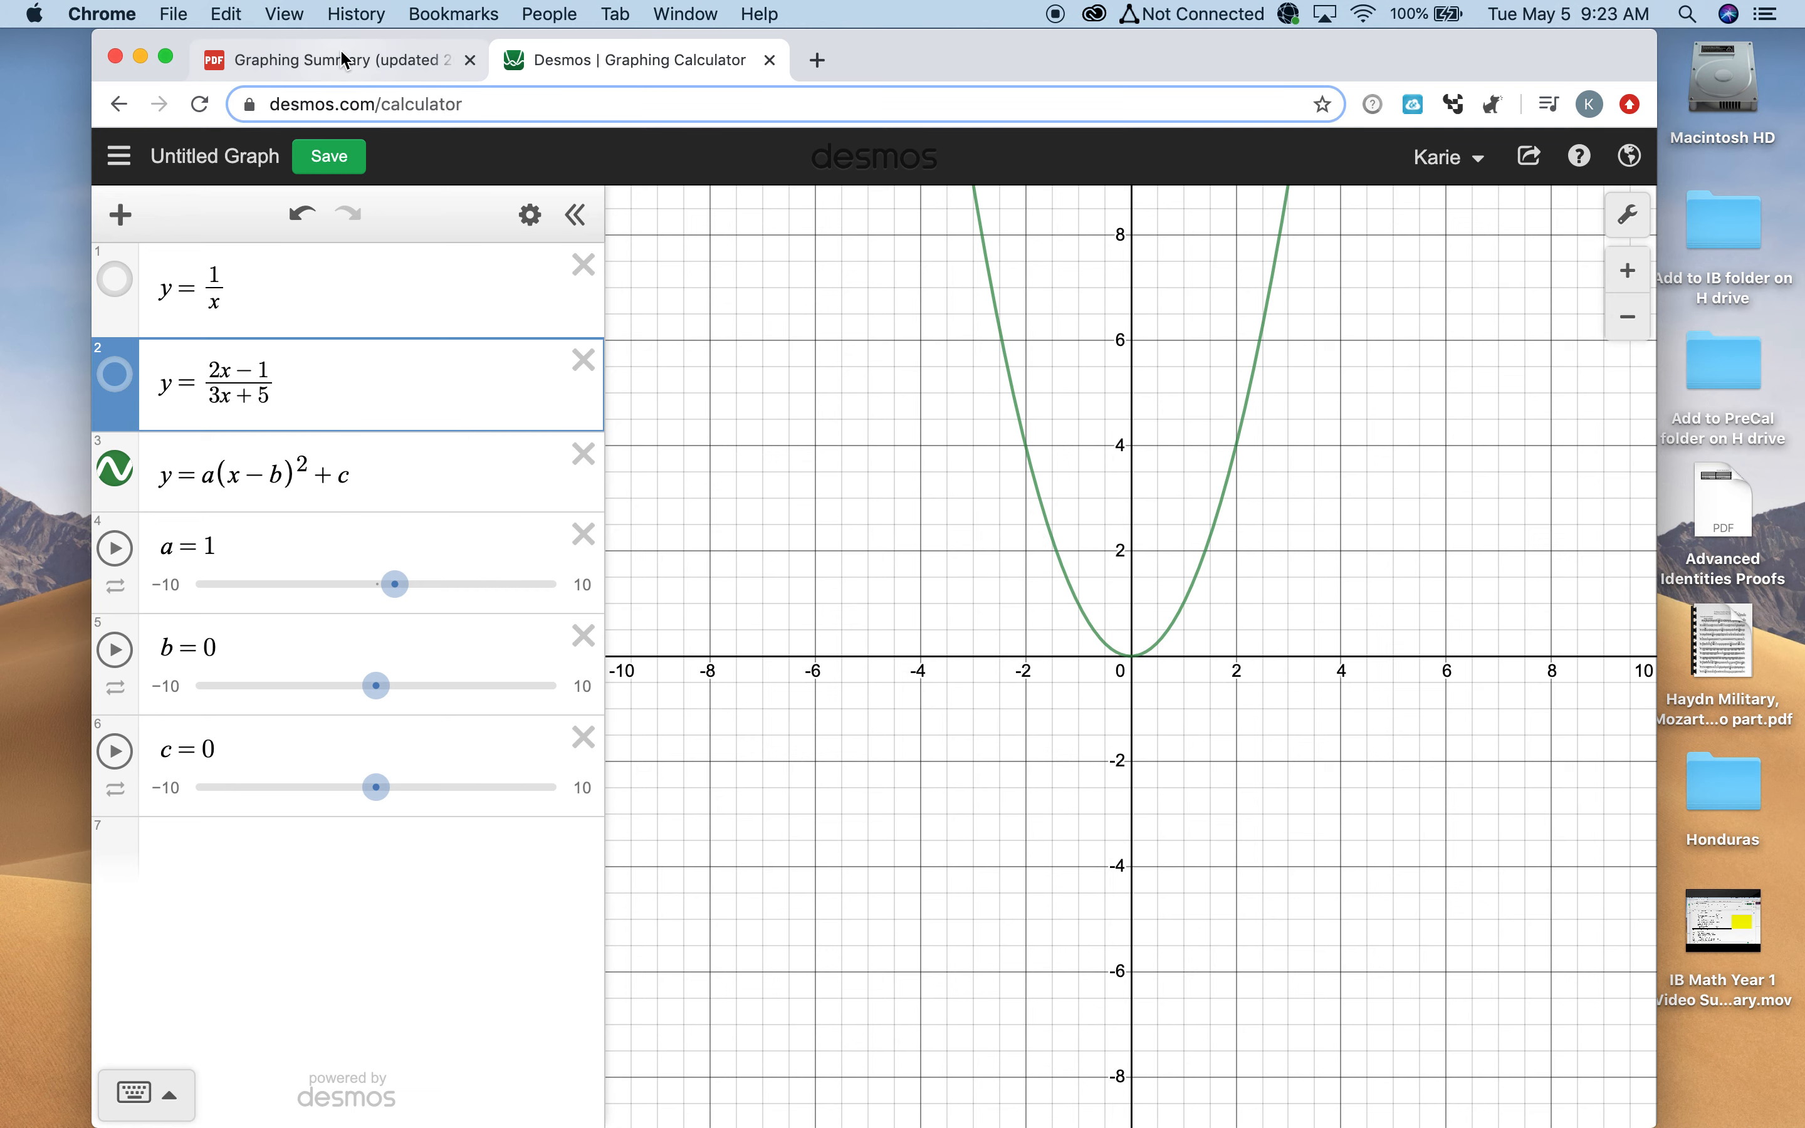
{"action": "left_click", "coordinate": [333, 59]}
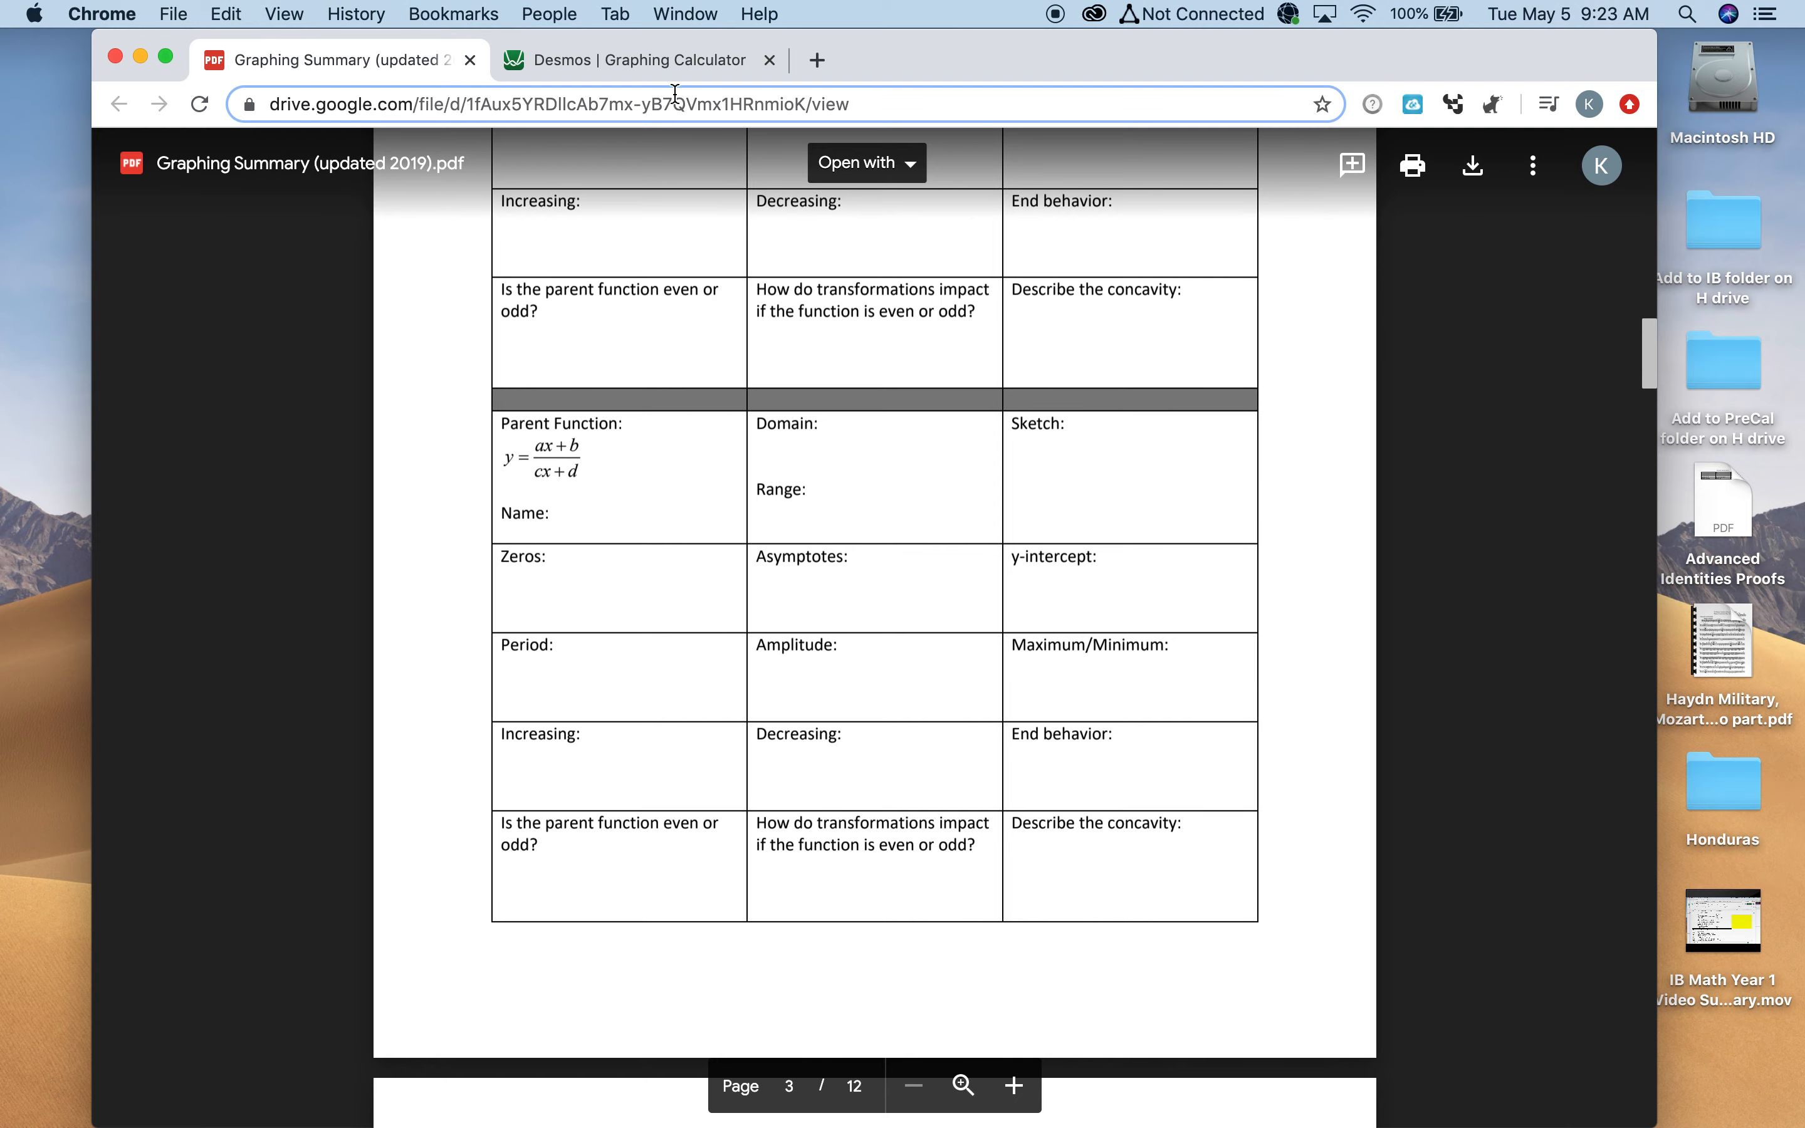
{"action": "left_click", "coordinate": [641, 59]}
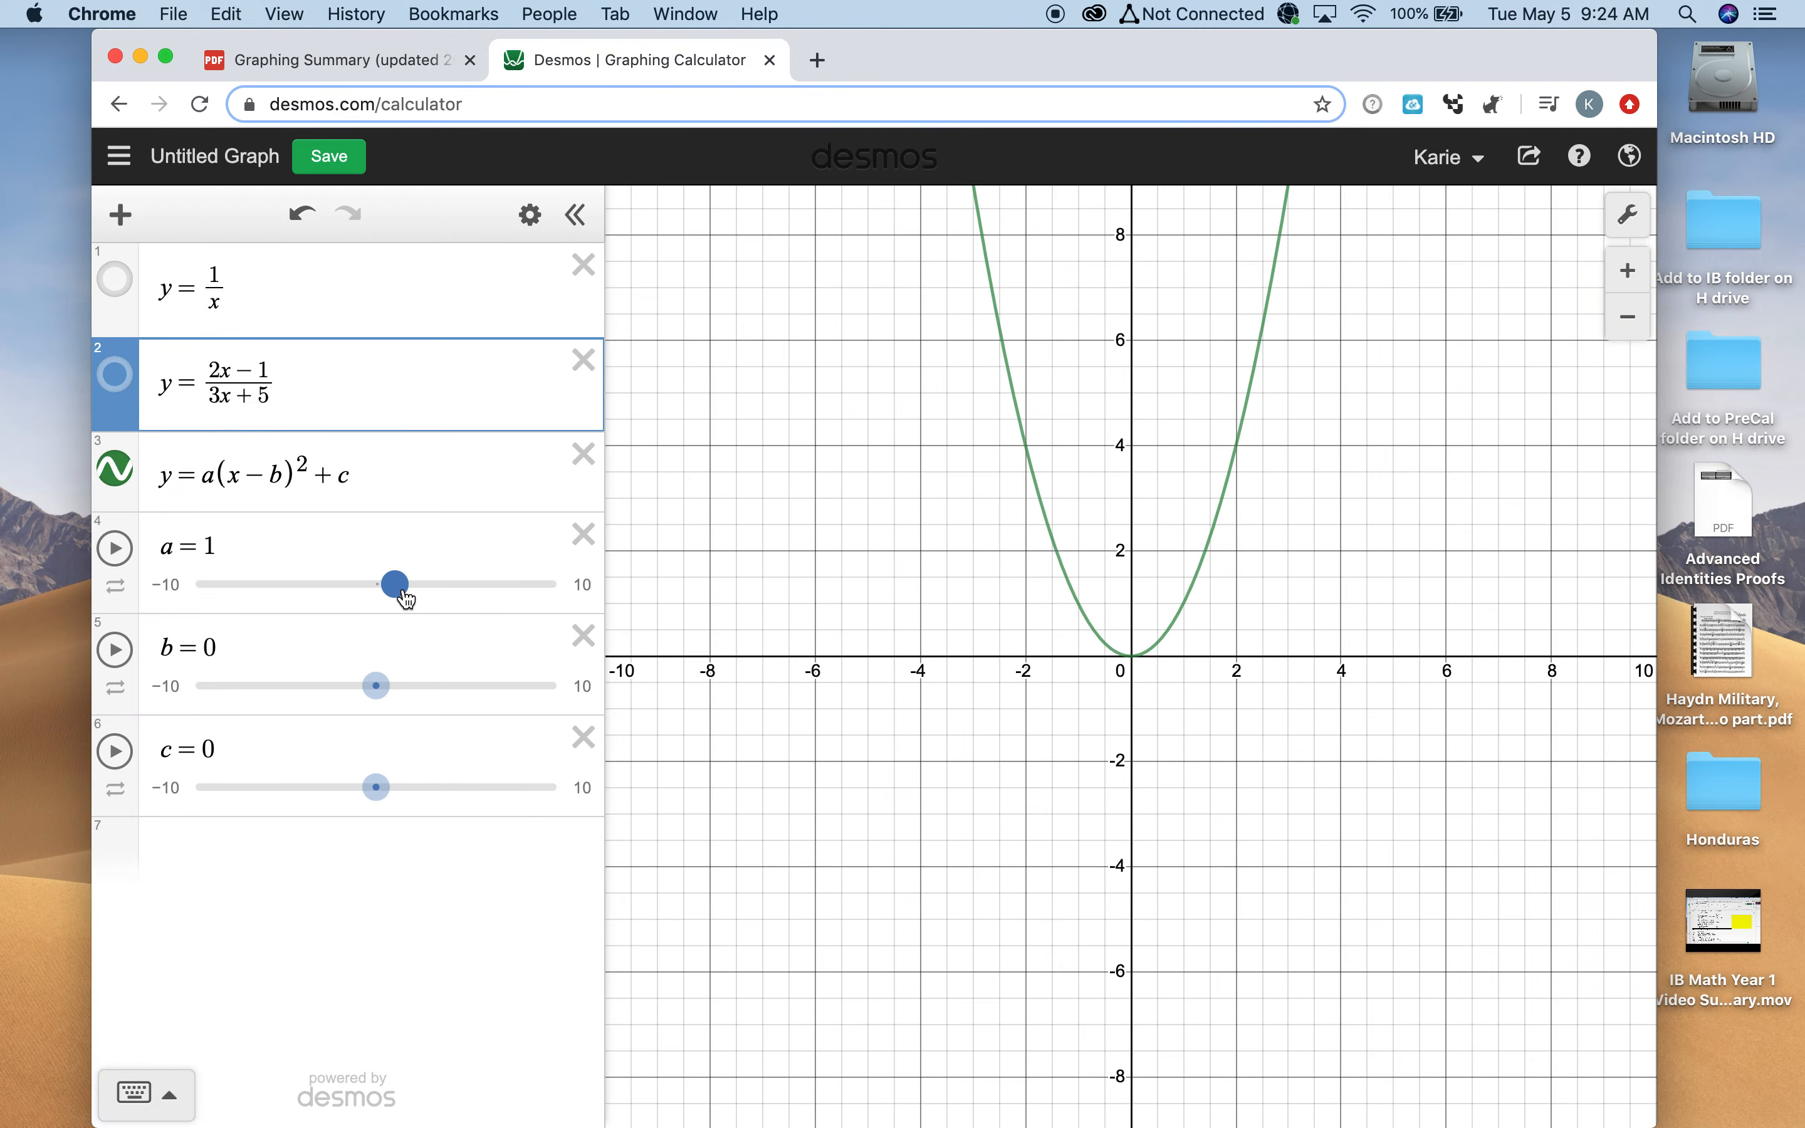
Vary slider a through 5.4, negative values and 0.9, then set it back to 1
{"action": "left_click_drag", "start_coordinate": [394, 584], "coordinate": [475, 584]}
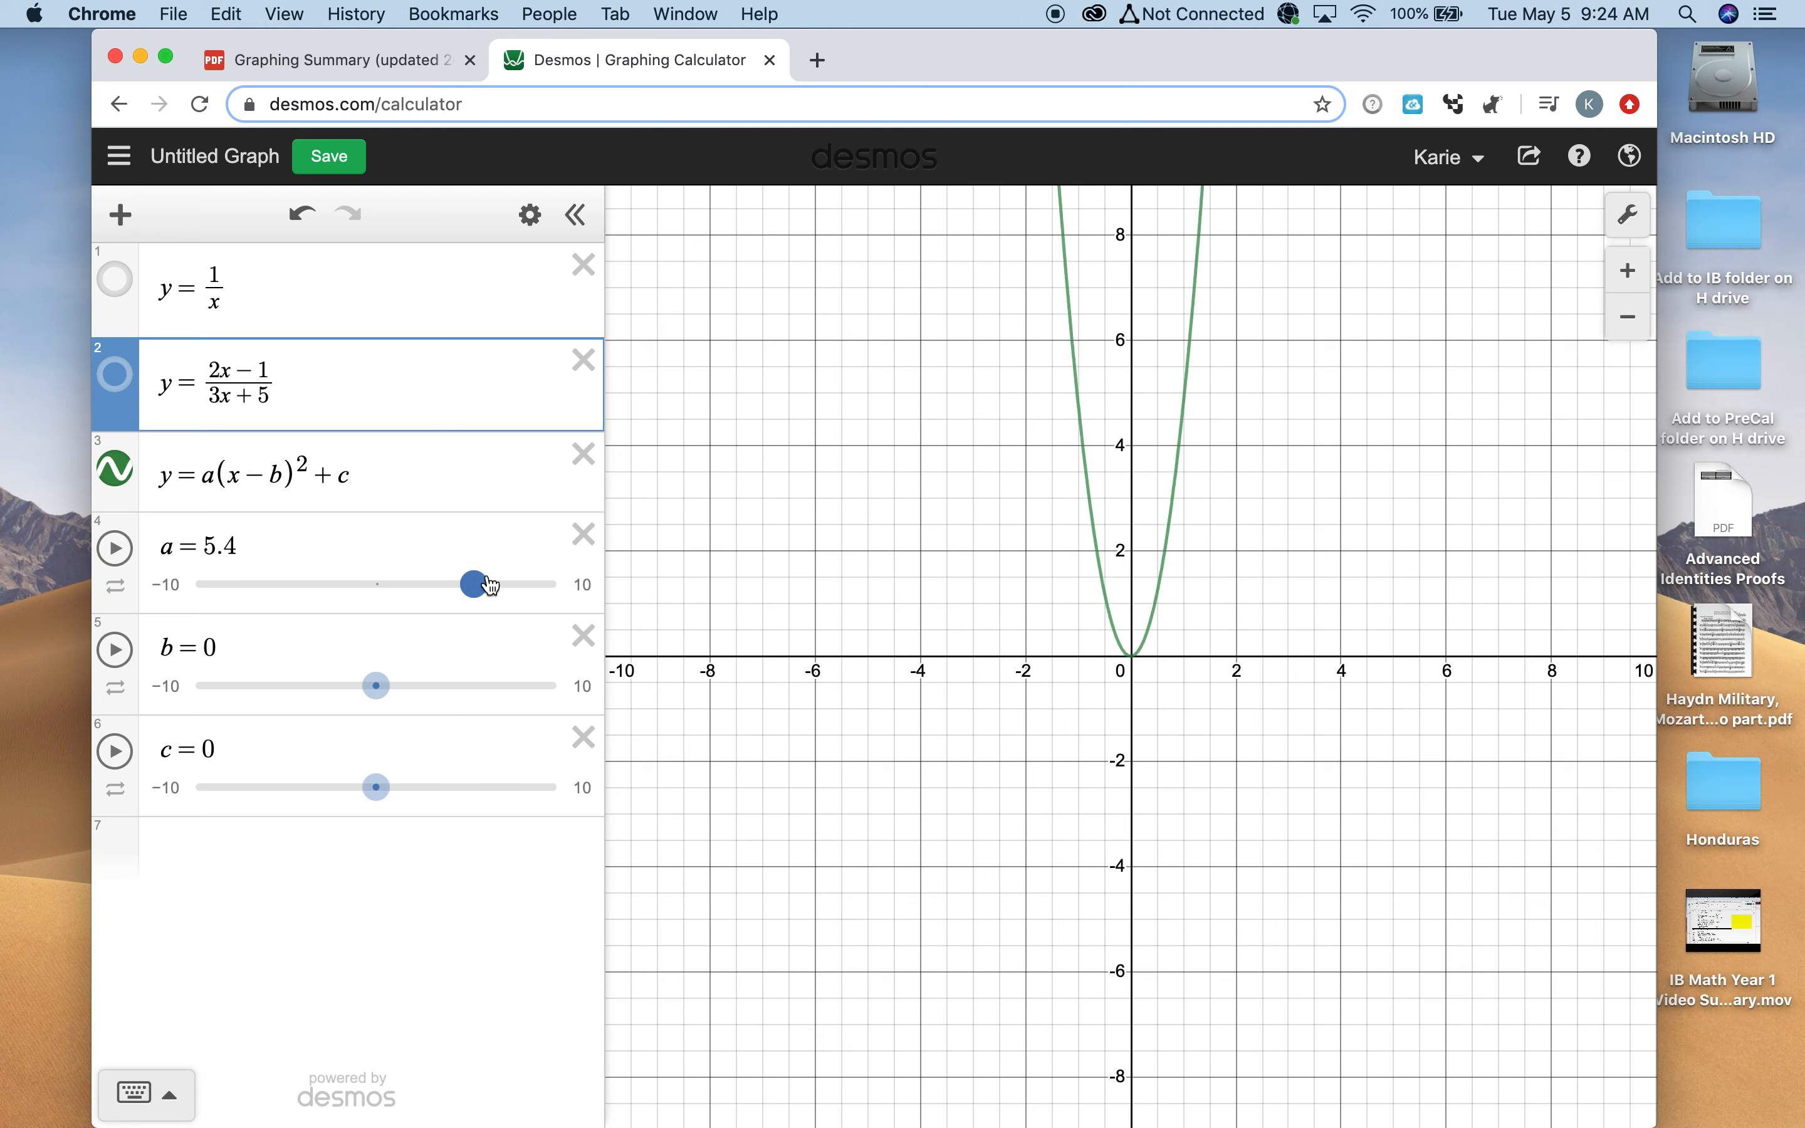
{"action": "left_click_drag", "start_coordinate": [480, 584], "coordinate": [318, 584]}
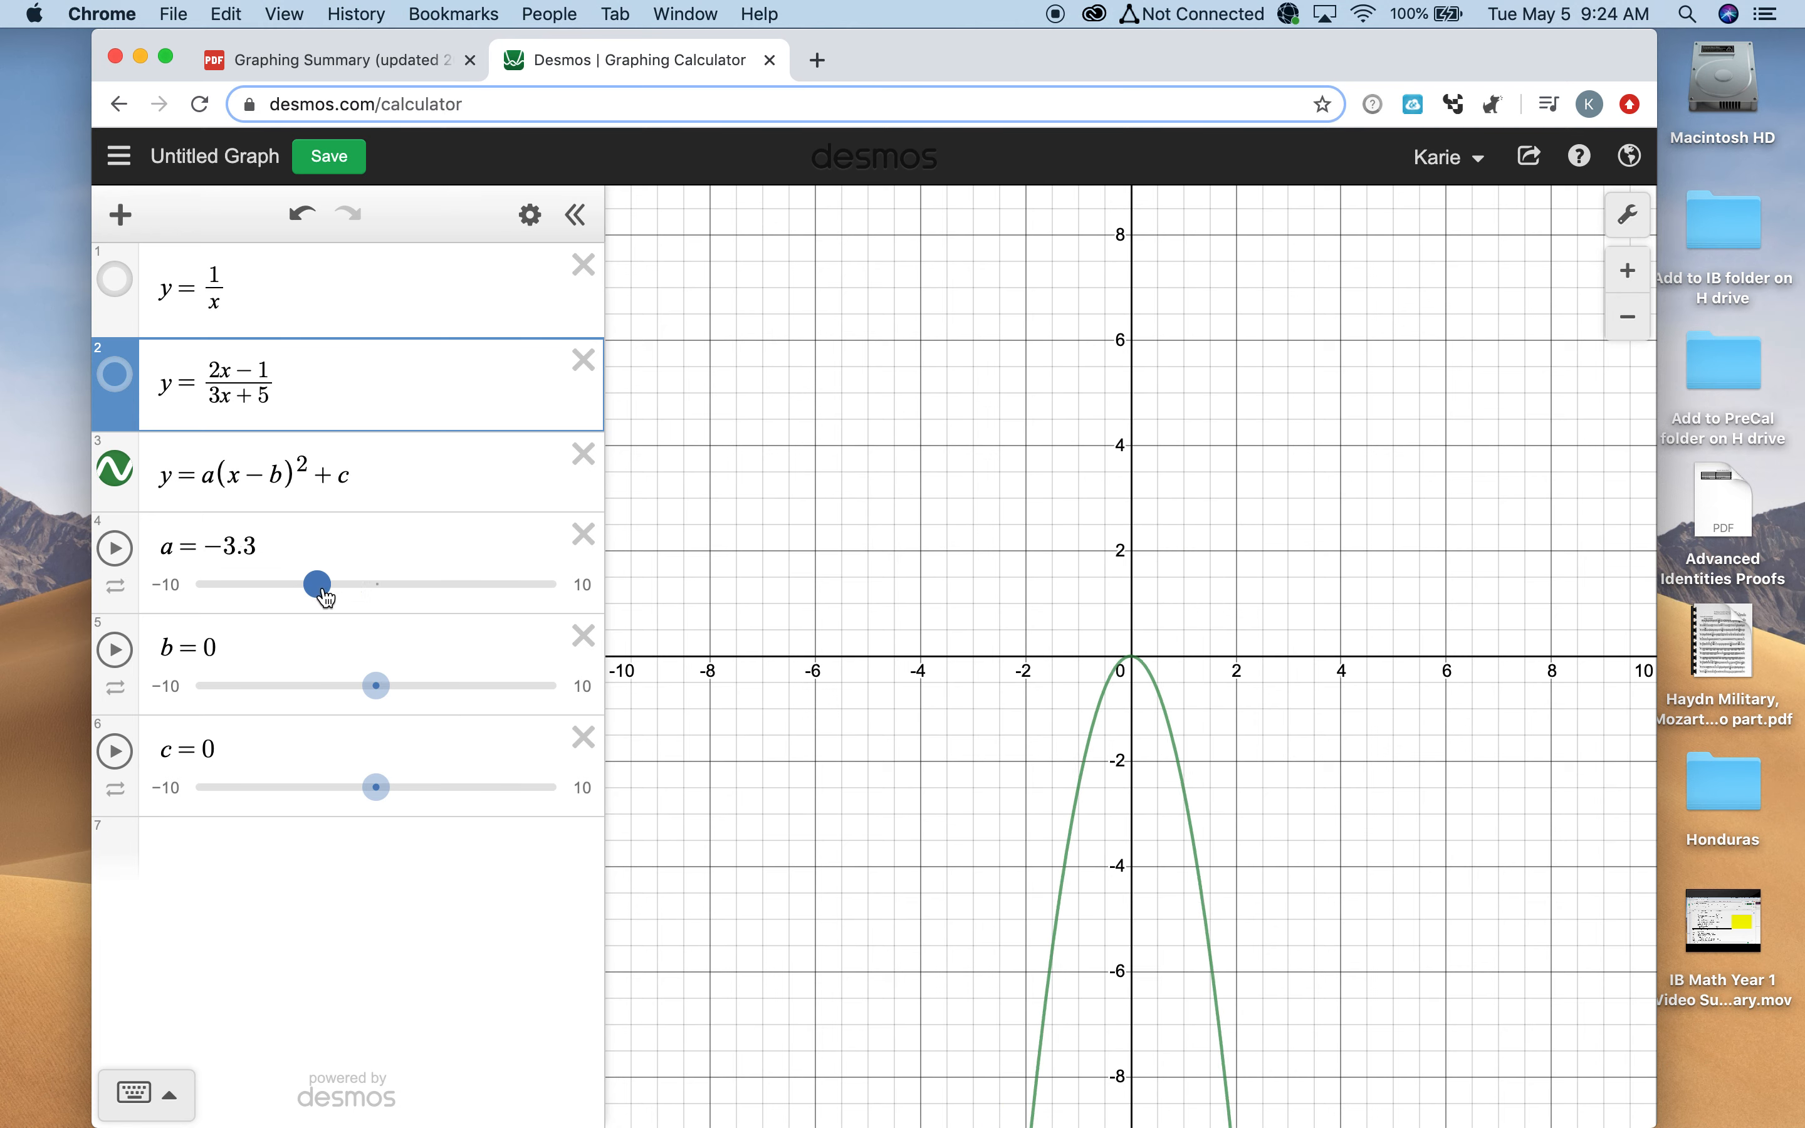
{"action": "left_click_drag", "start_coordinate": [317, 584], "coordinate": [363, 584]}
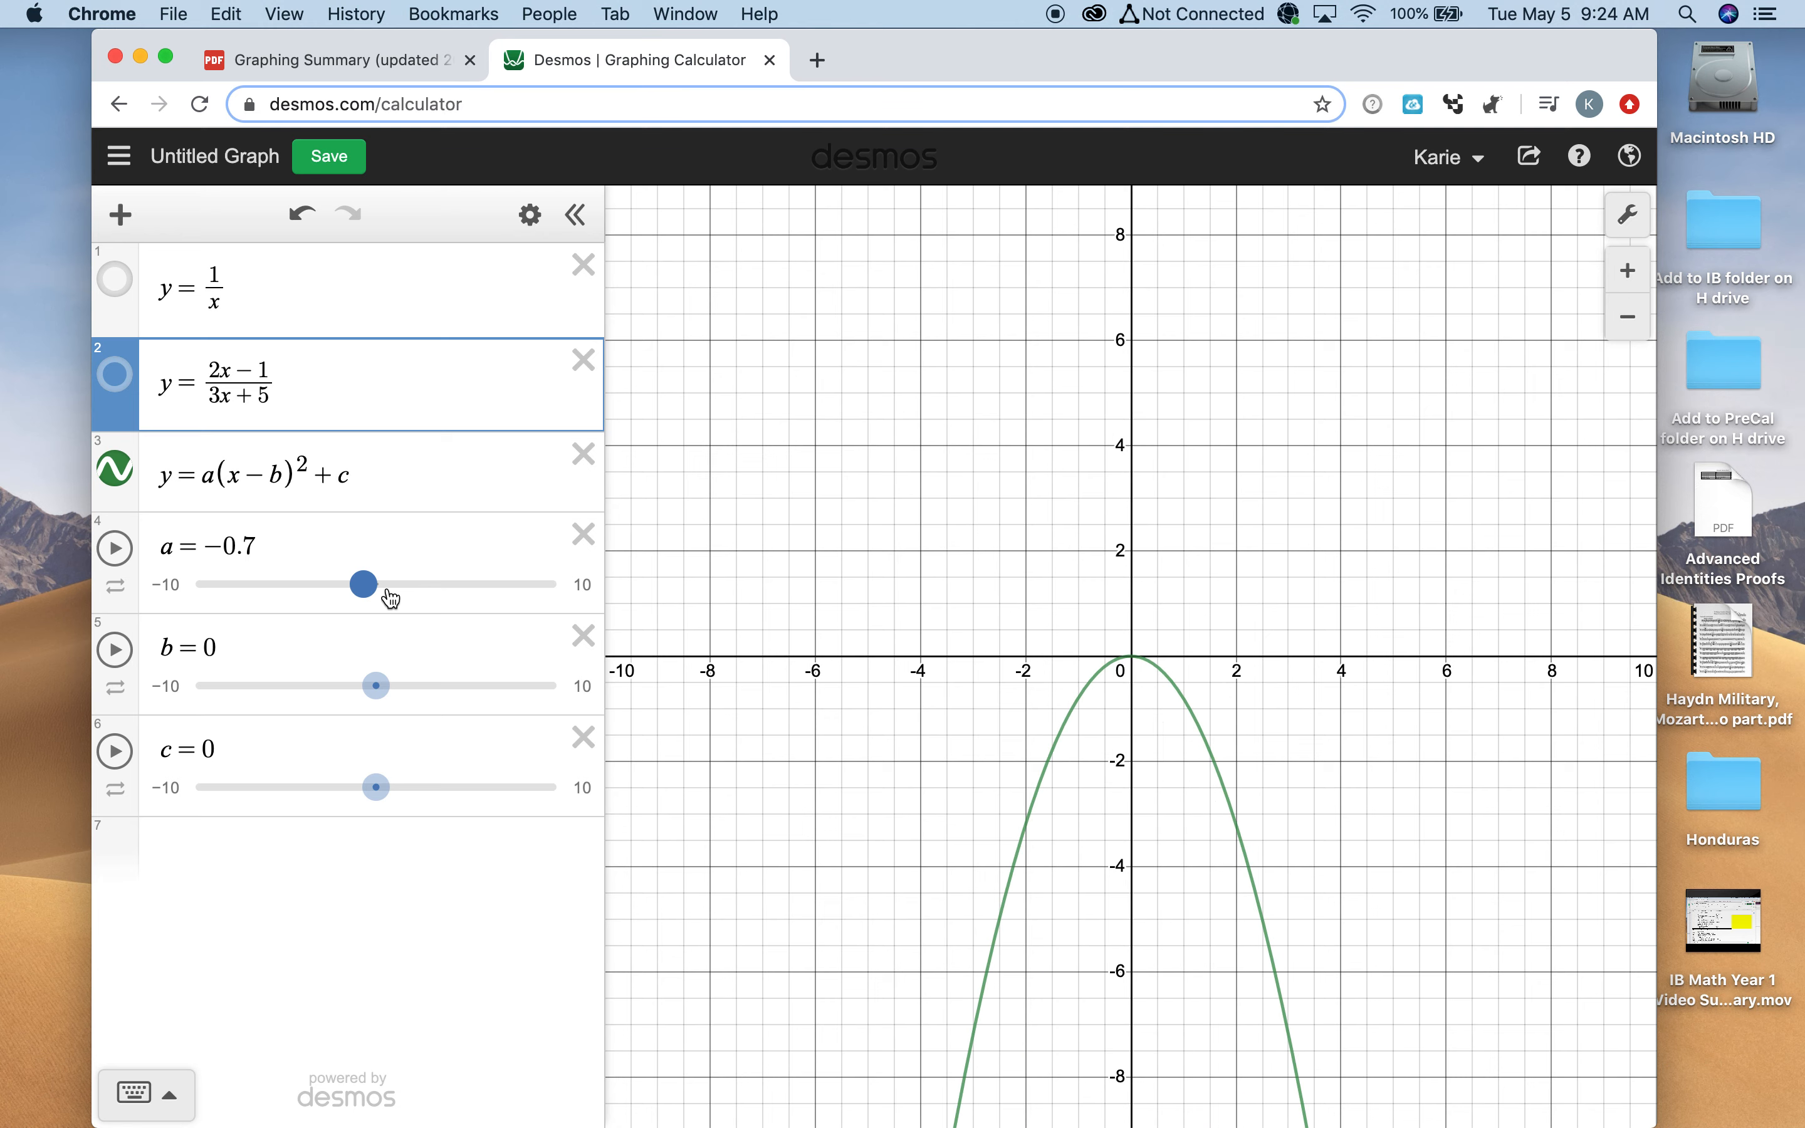
{"action": "left_click_drag", "start_coordinate": [363, 583], "coordinate": [394, 583]}
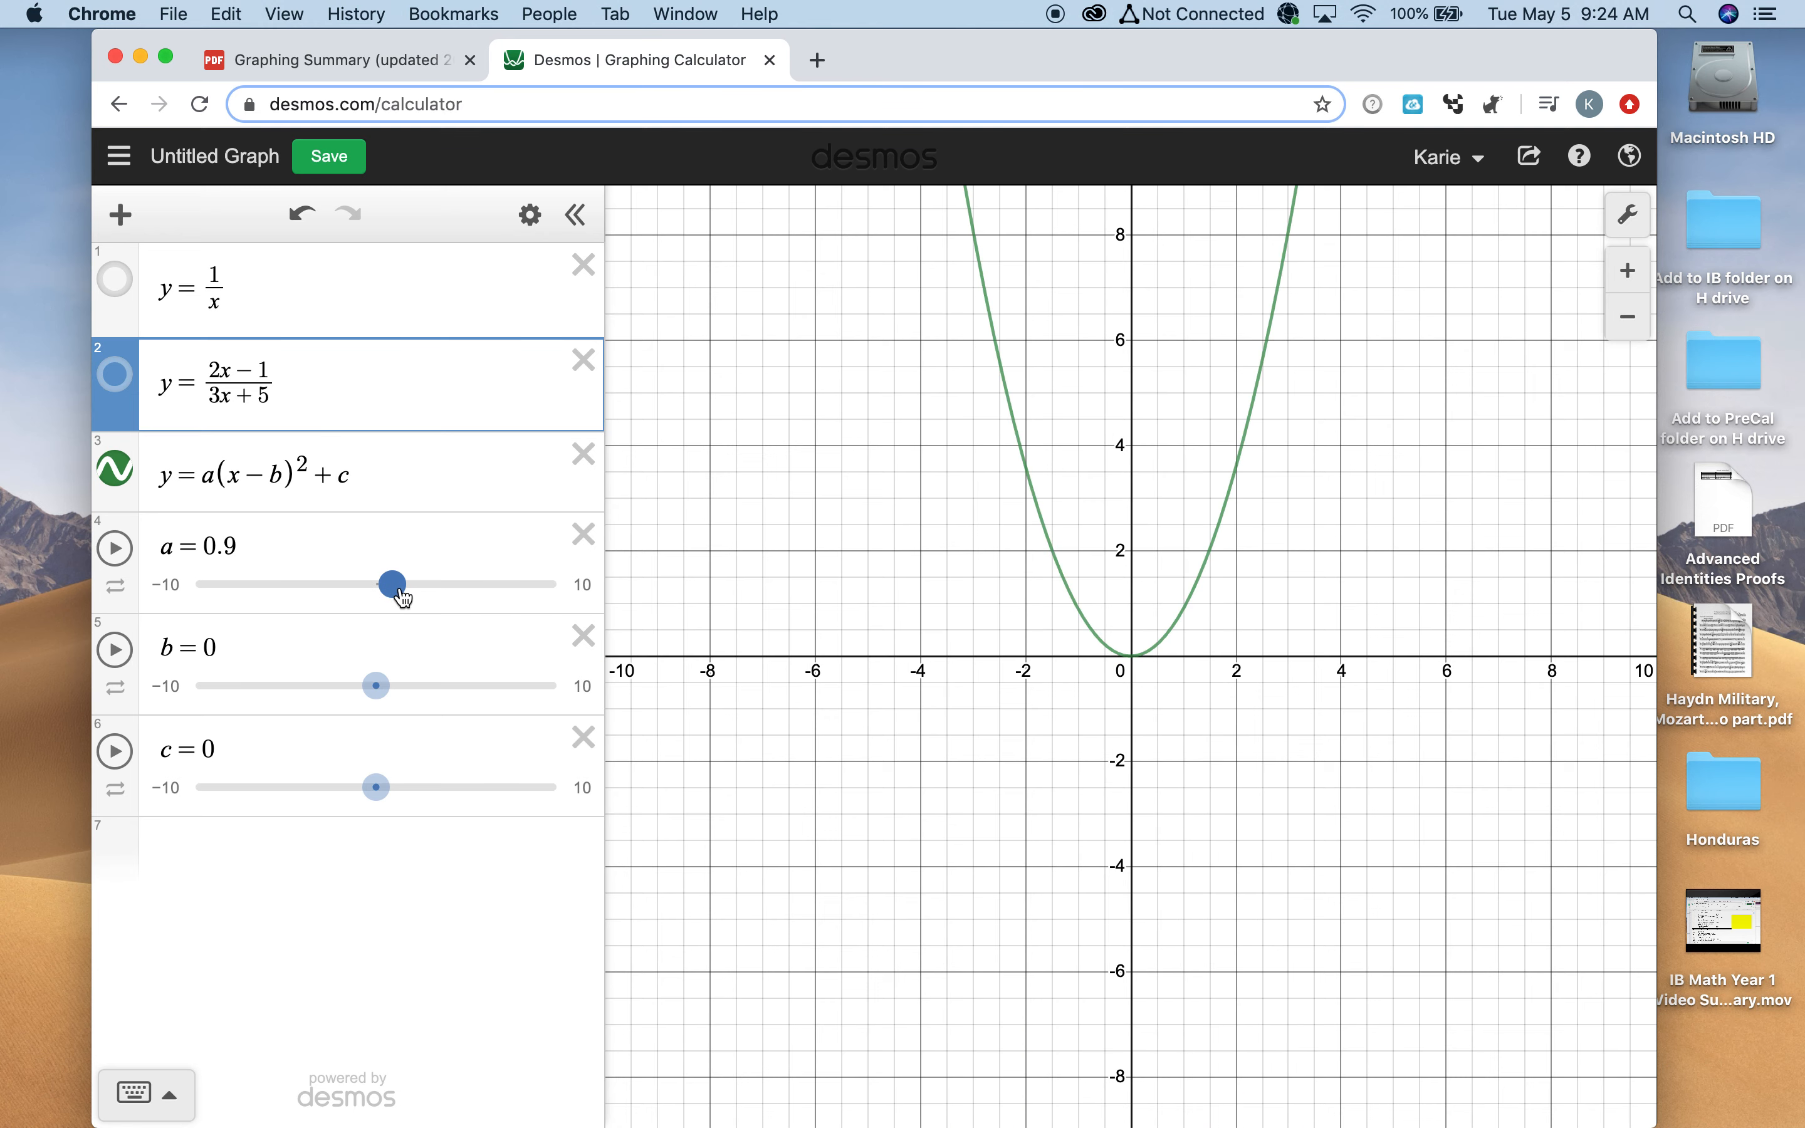
{"action": "left_click_drag", "start_coordinate": [393, 583], "coordinate": [397, 583]}
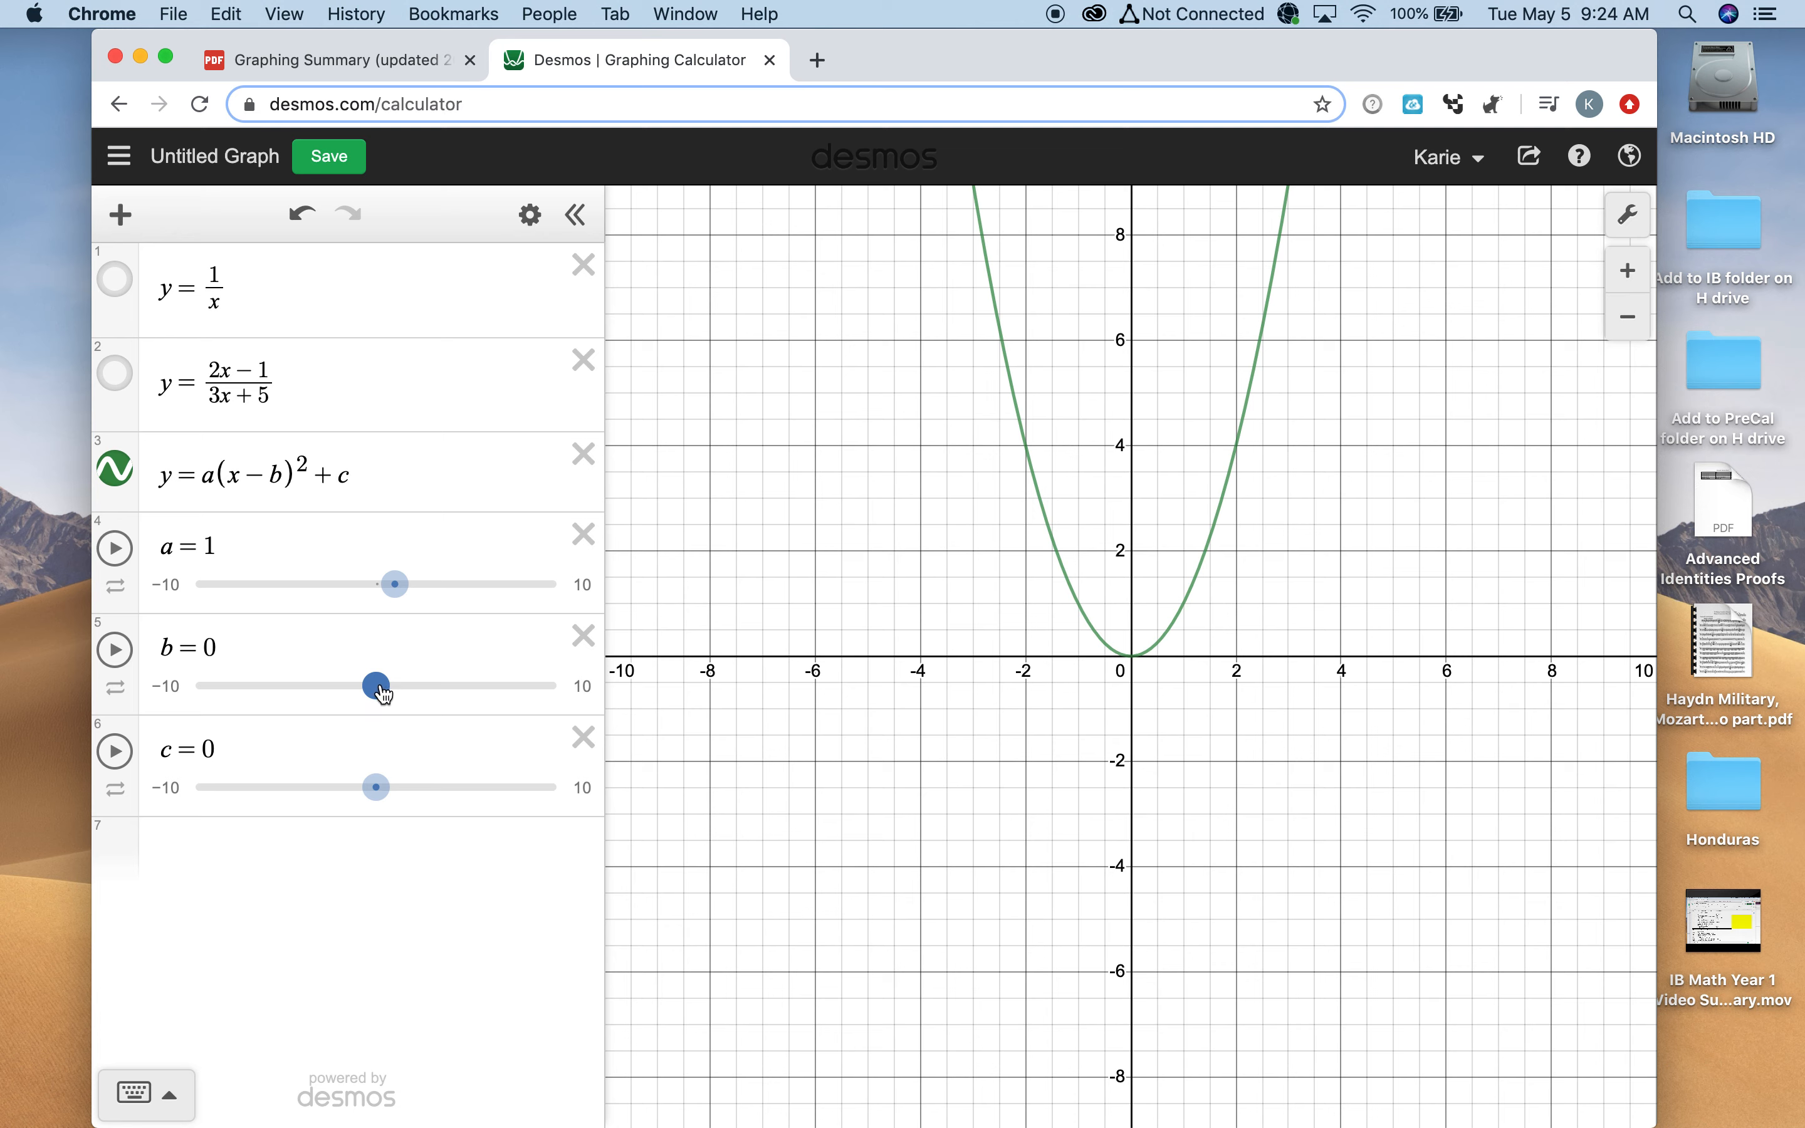
Shift the parabola sideways with b at 4.7, −4.4 and 4.4, then reset b to 0
{"action": "left_click_drag", "start_coordinate": [376, 685], "coordinate": [463, 684]}
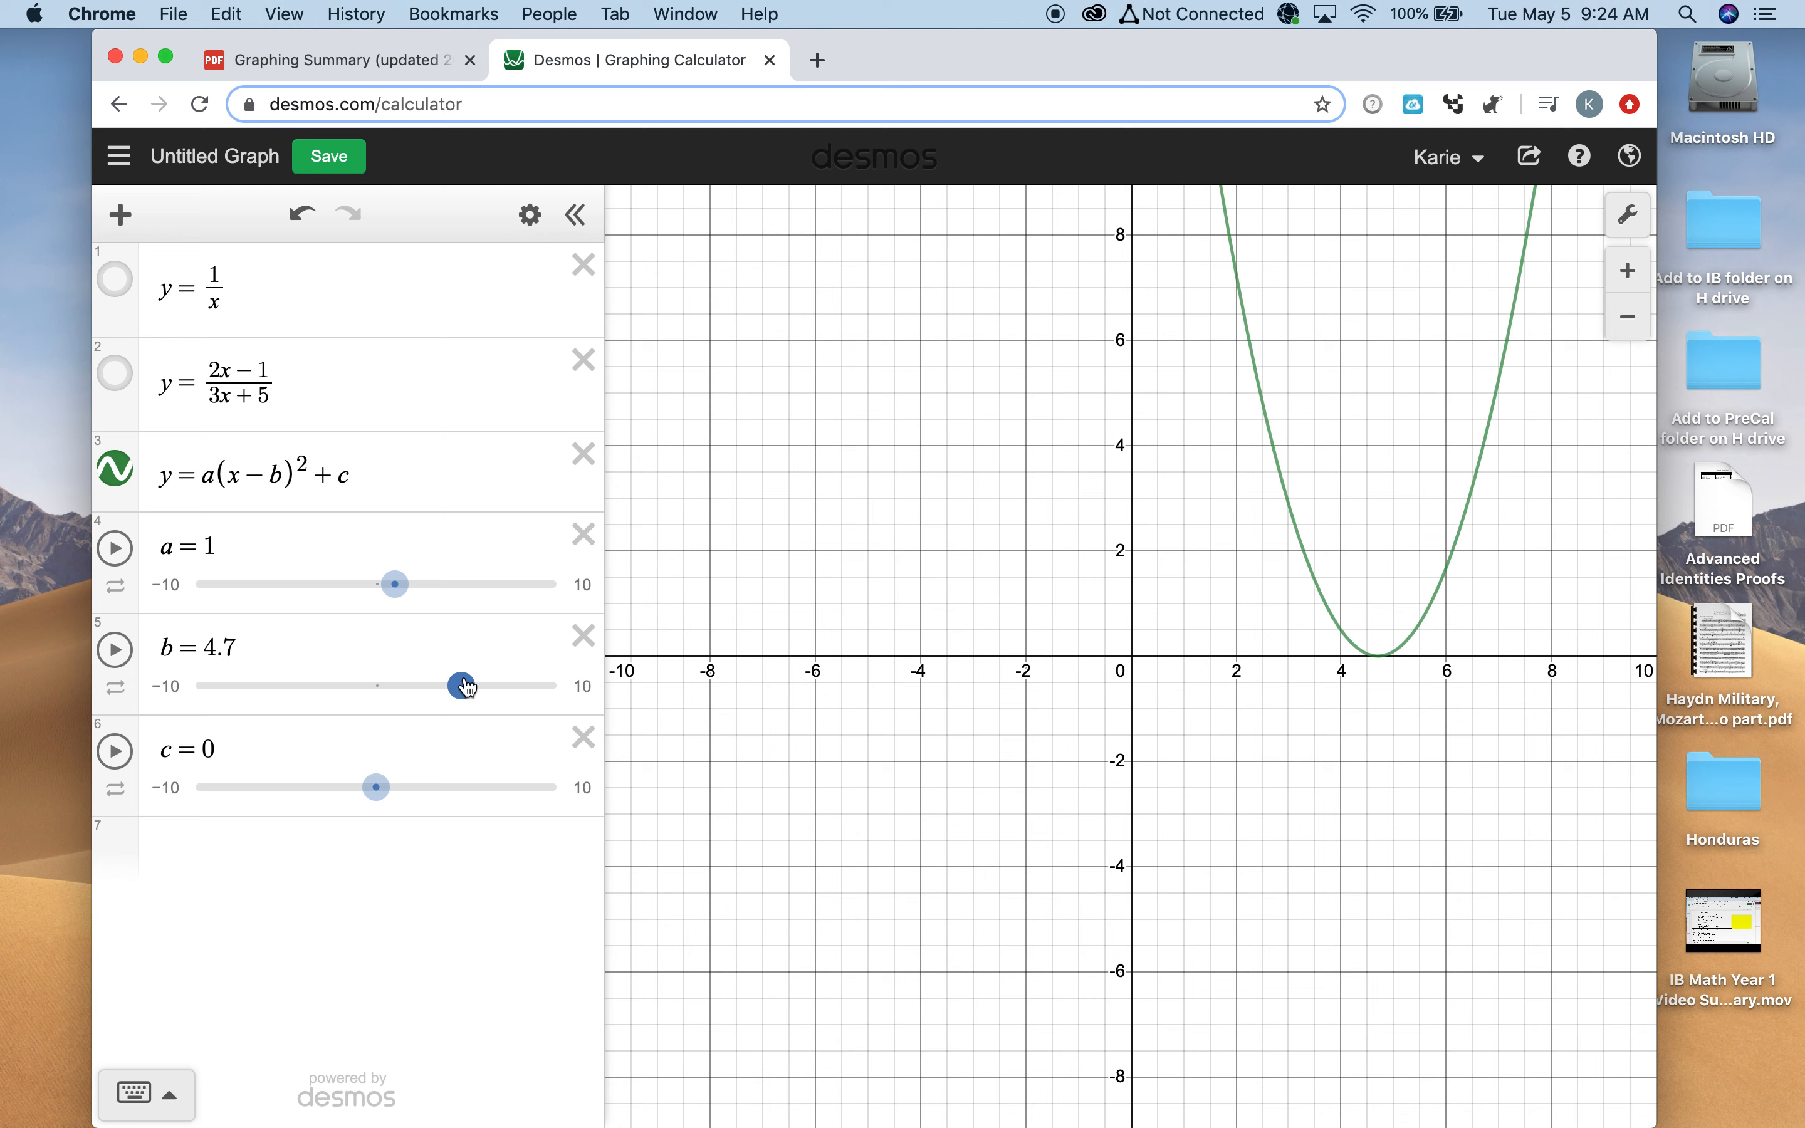
{"action": "left_click_drag", "start_coordinate": [462, 684], "coordinate": [293, 685]}
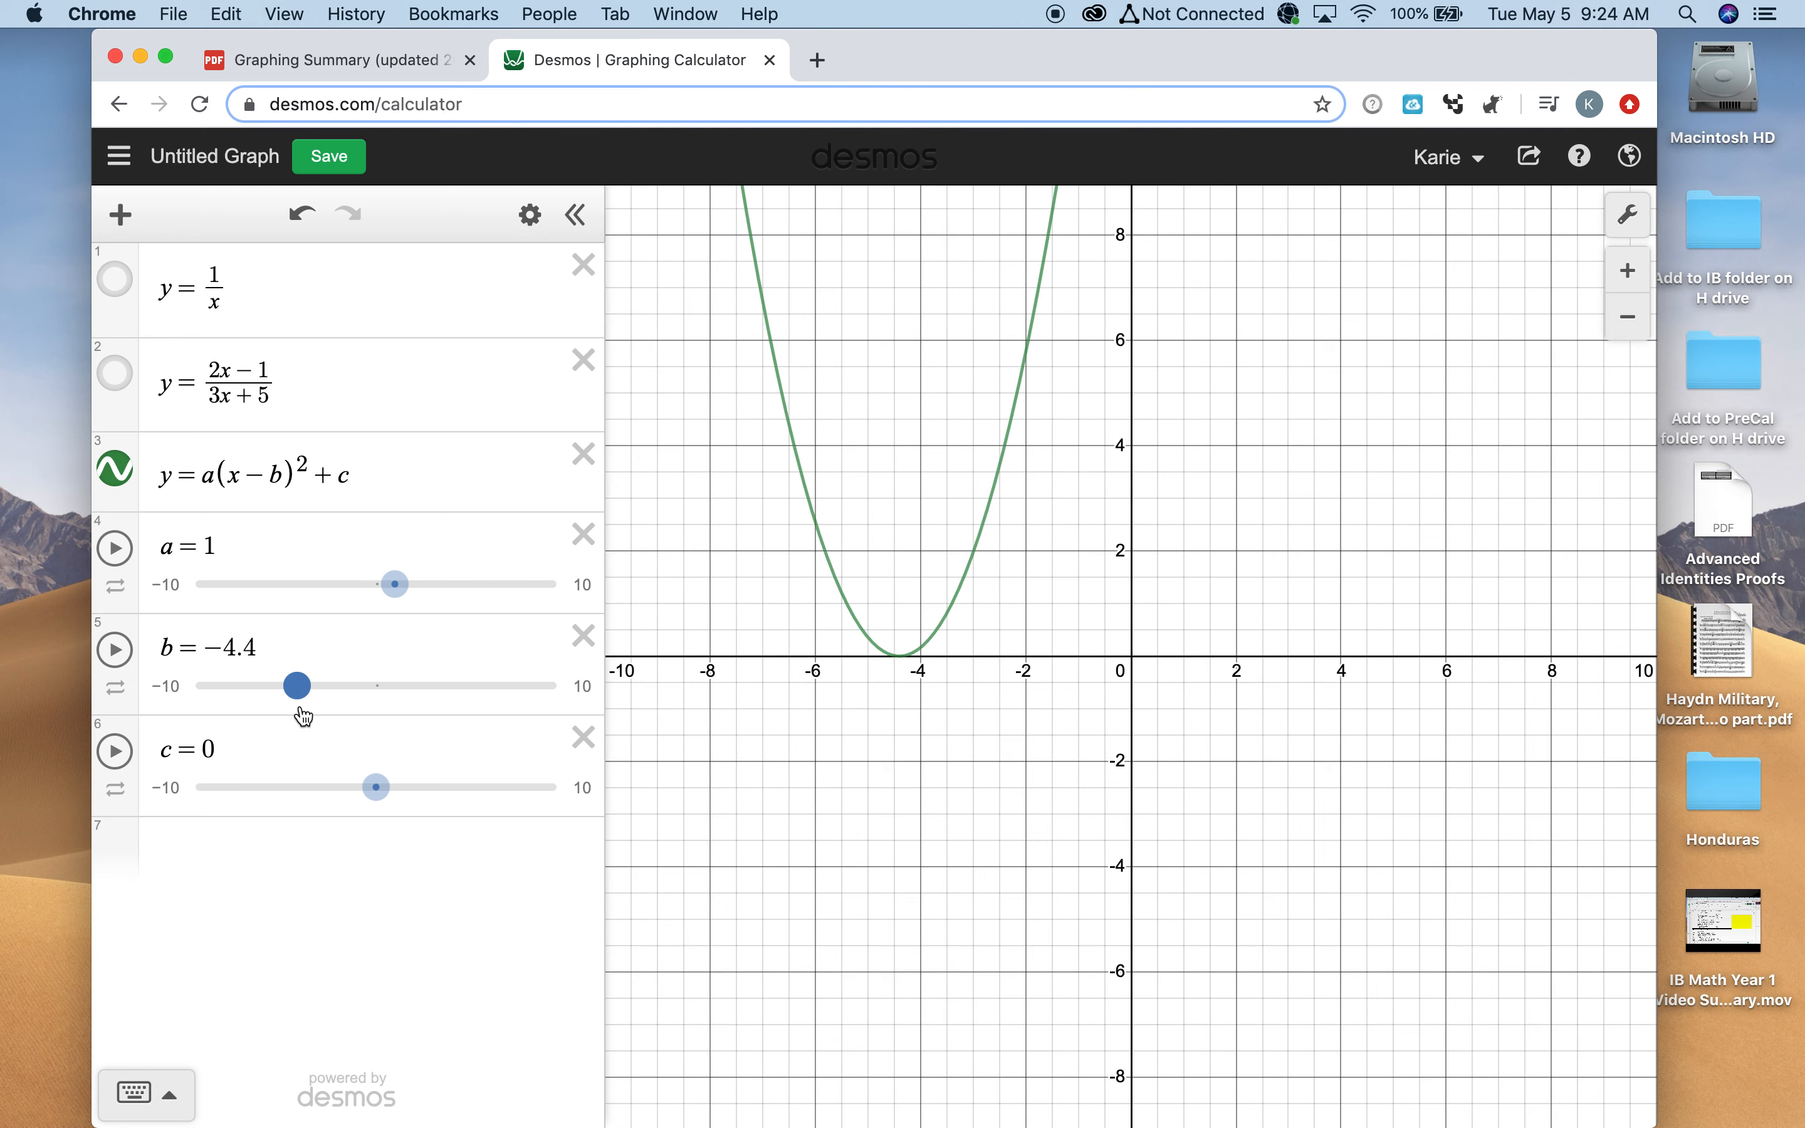
{"action": "left_click_drag", "start_coordinate": [294, 684], "coordinate": [450, 684]}
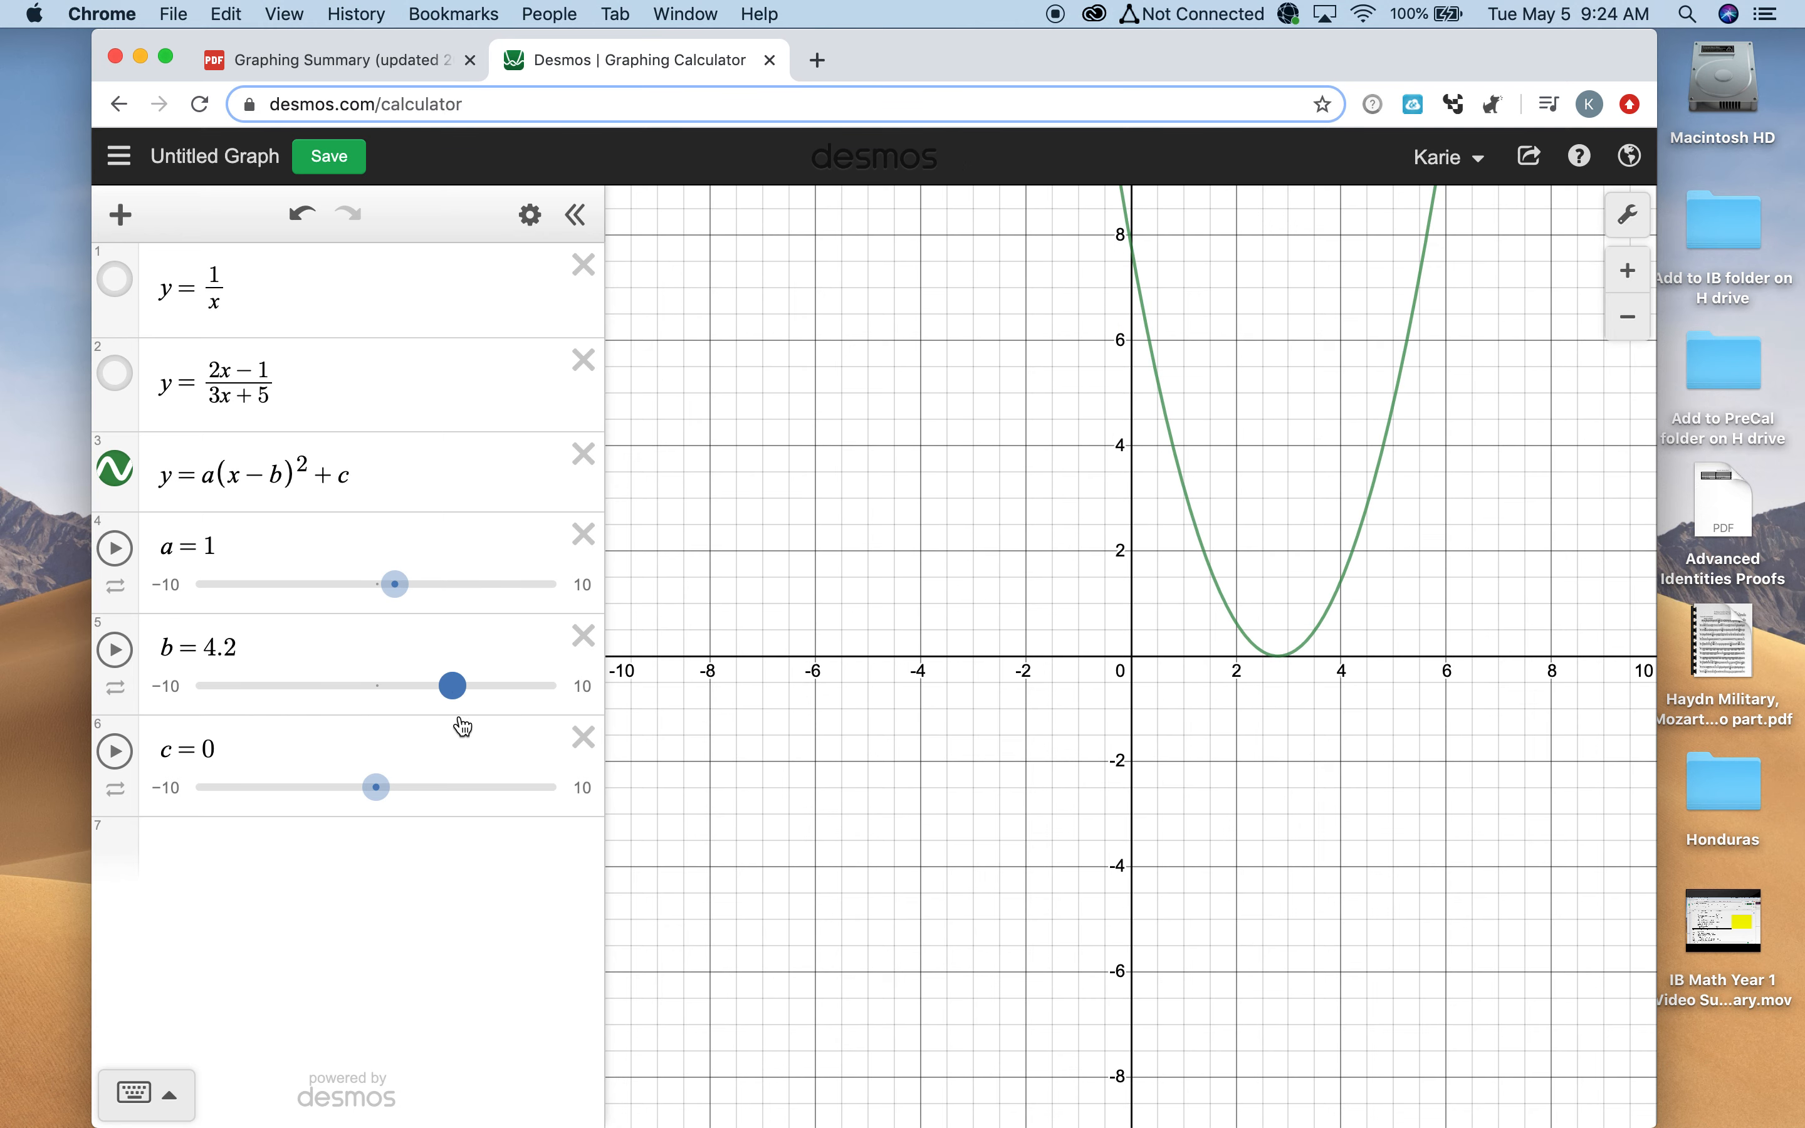
{"action": "left_click_drag", "start_coordinate": [451, 685], "coordinate": [454, 686]}
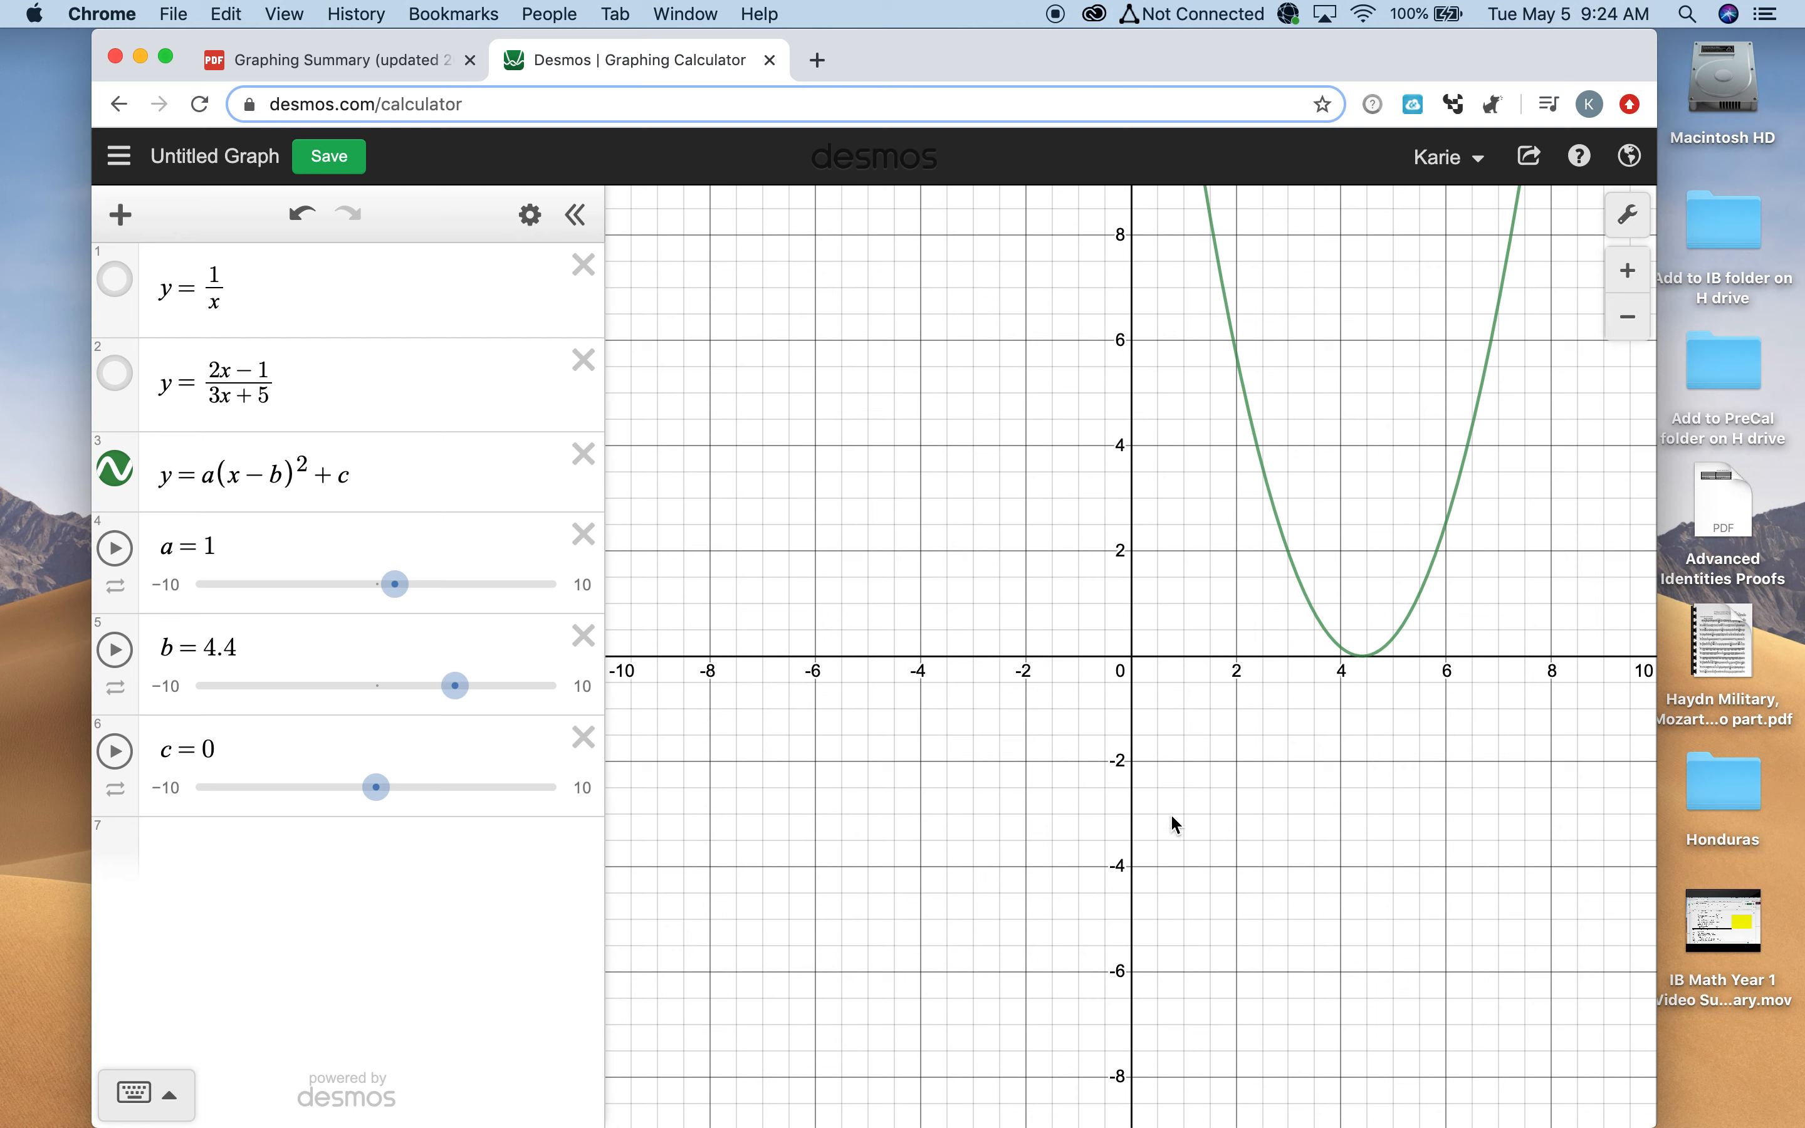
{"action": "mouse_move", "coordinate": [1136, 463]}
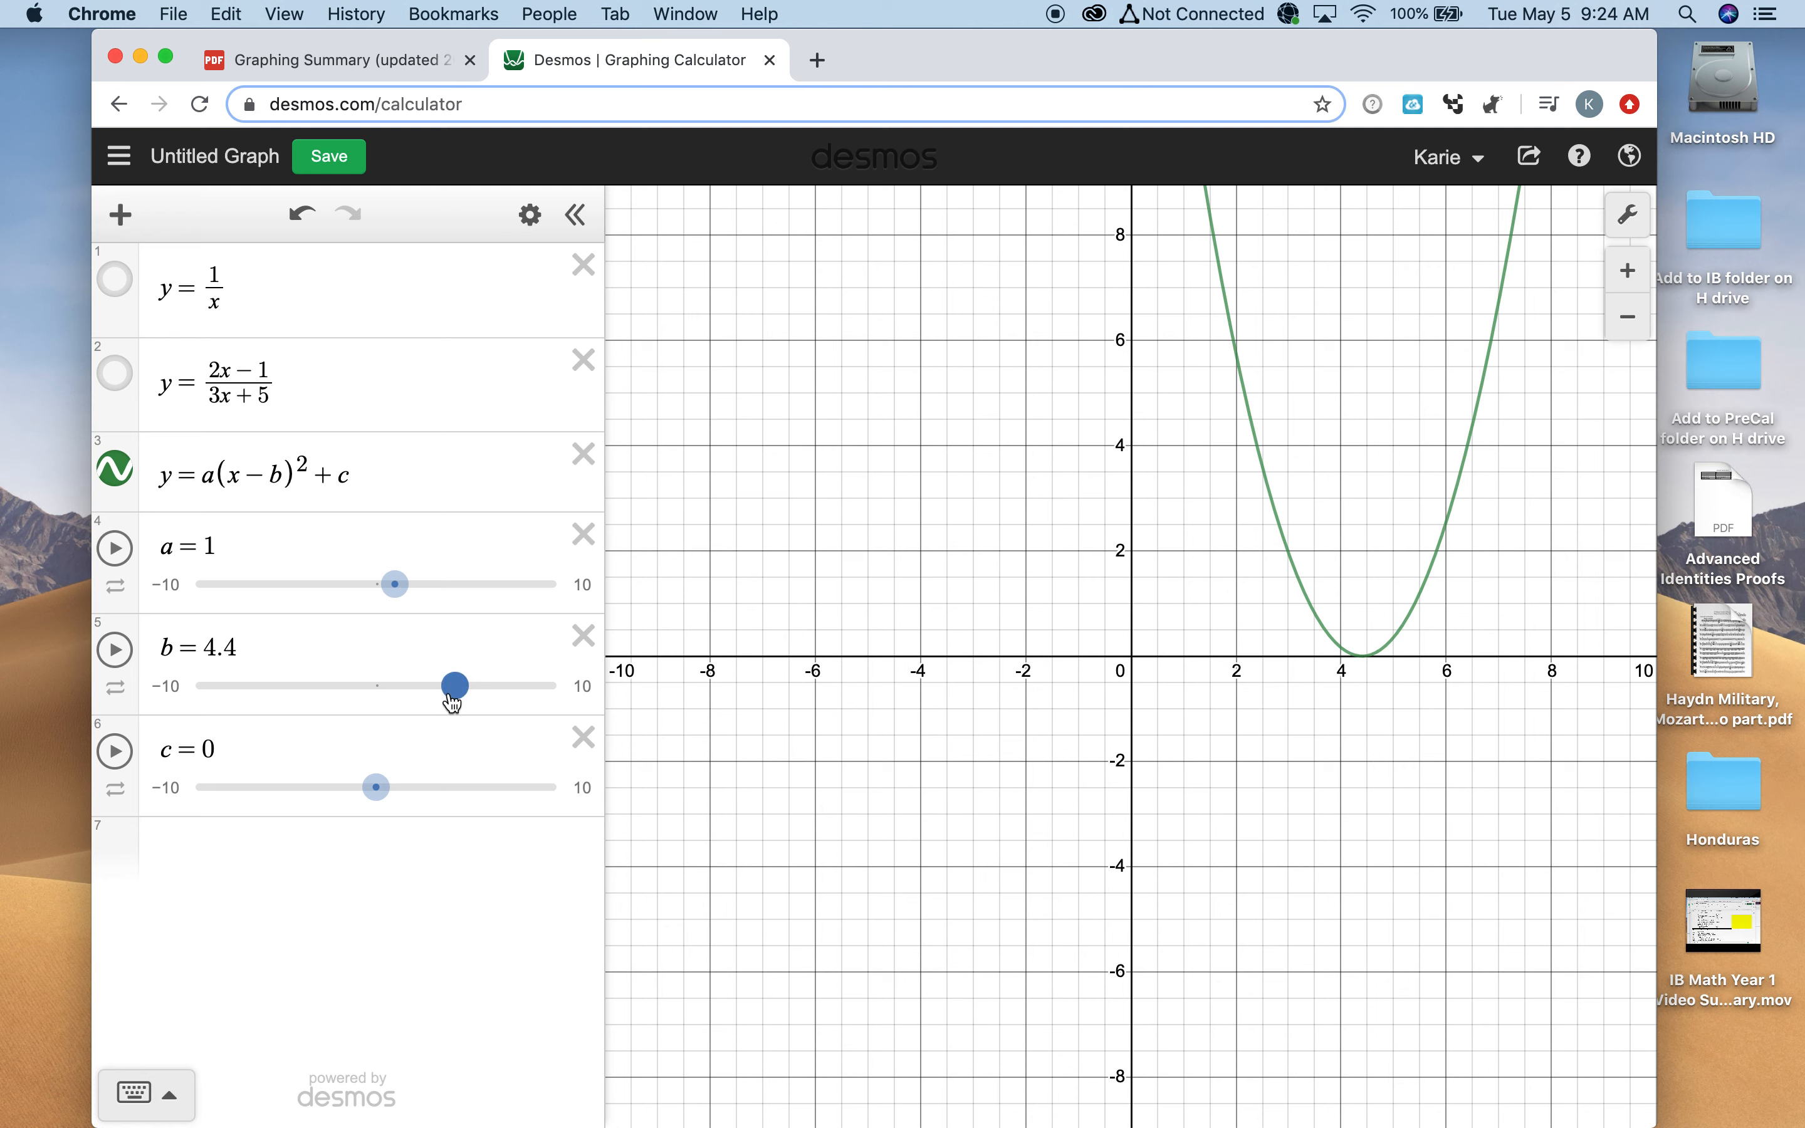
{"action": "left_click_drag", "start_coordinate": [448, 684], "coordinate": [378, 684]}
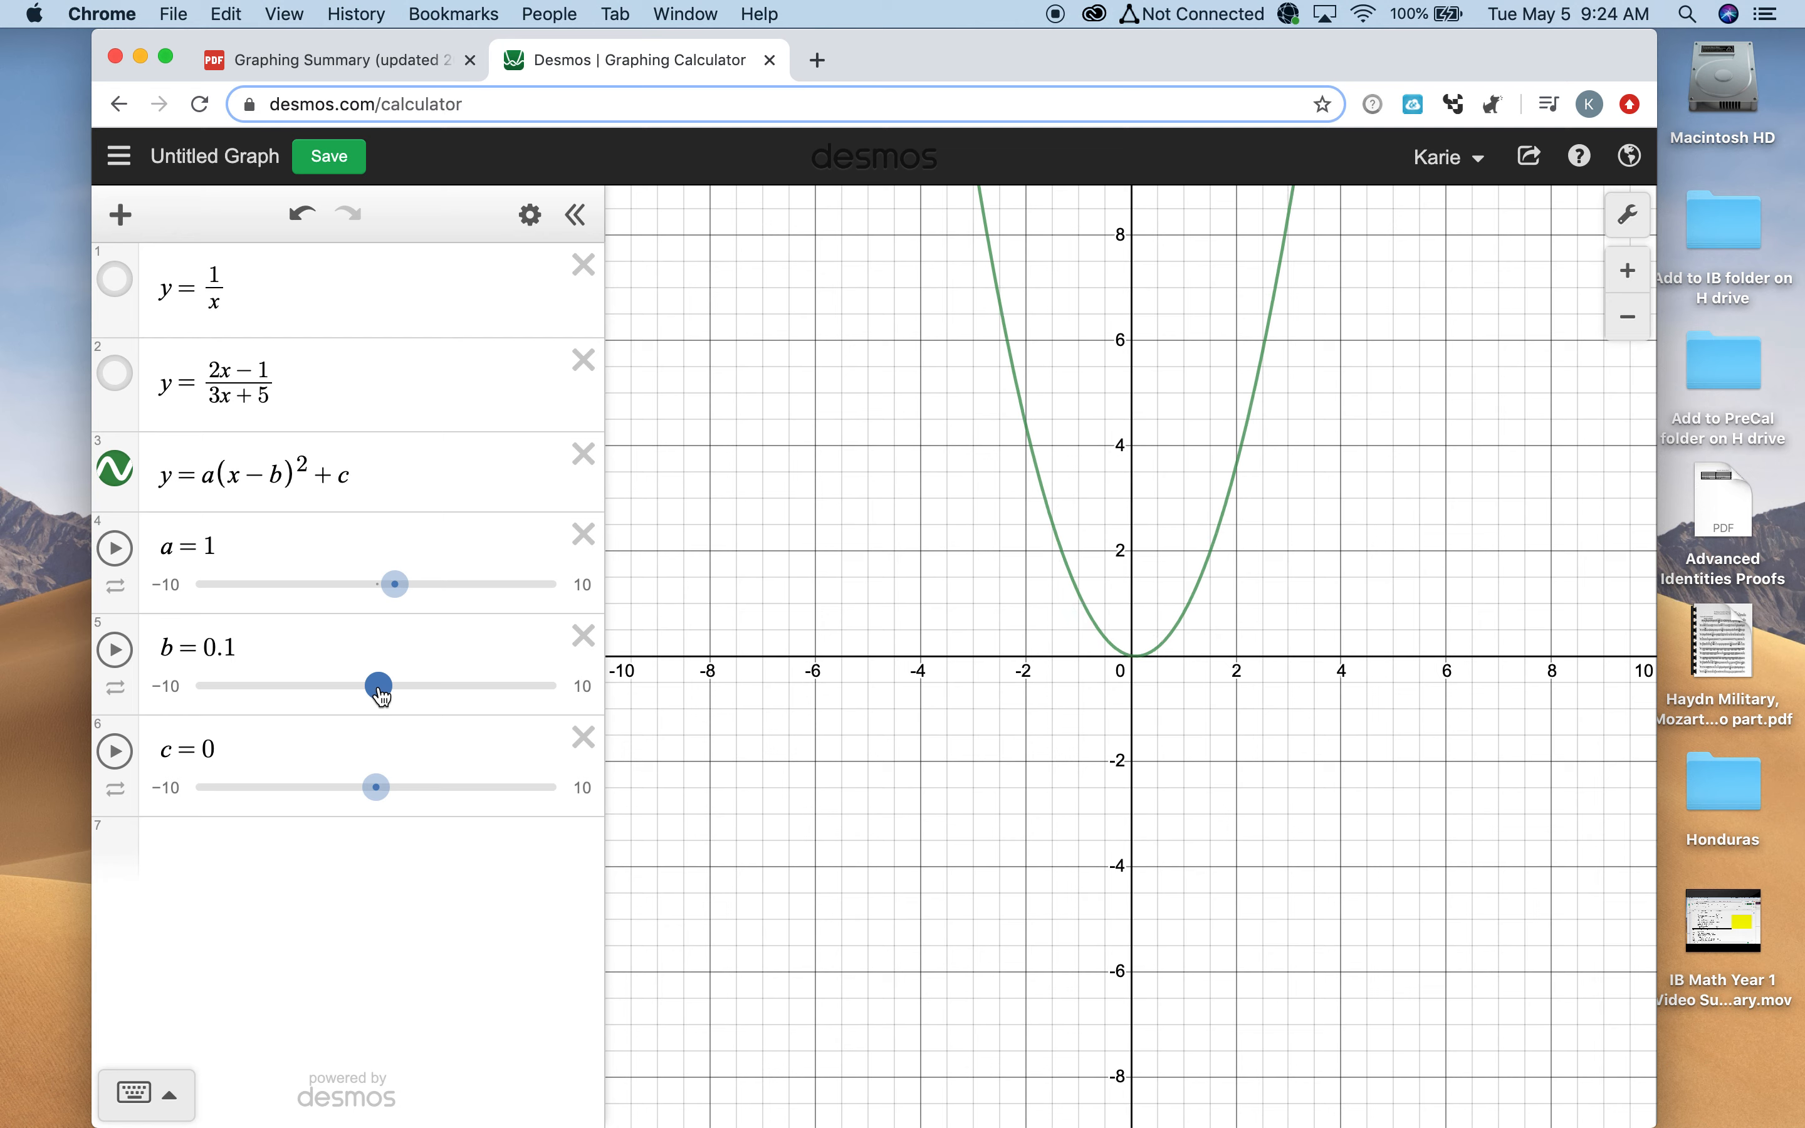
{"action": "left_click_drag", "start_coordinate": [380, 685], "coordinate": [373, 686]}
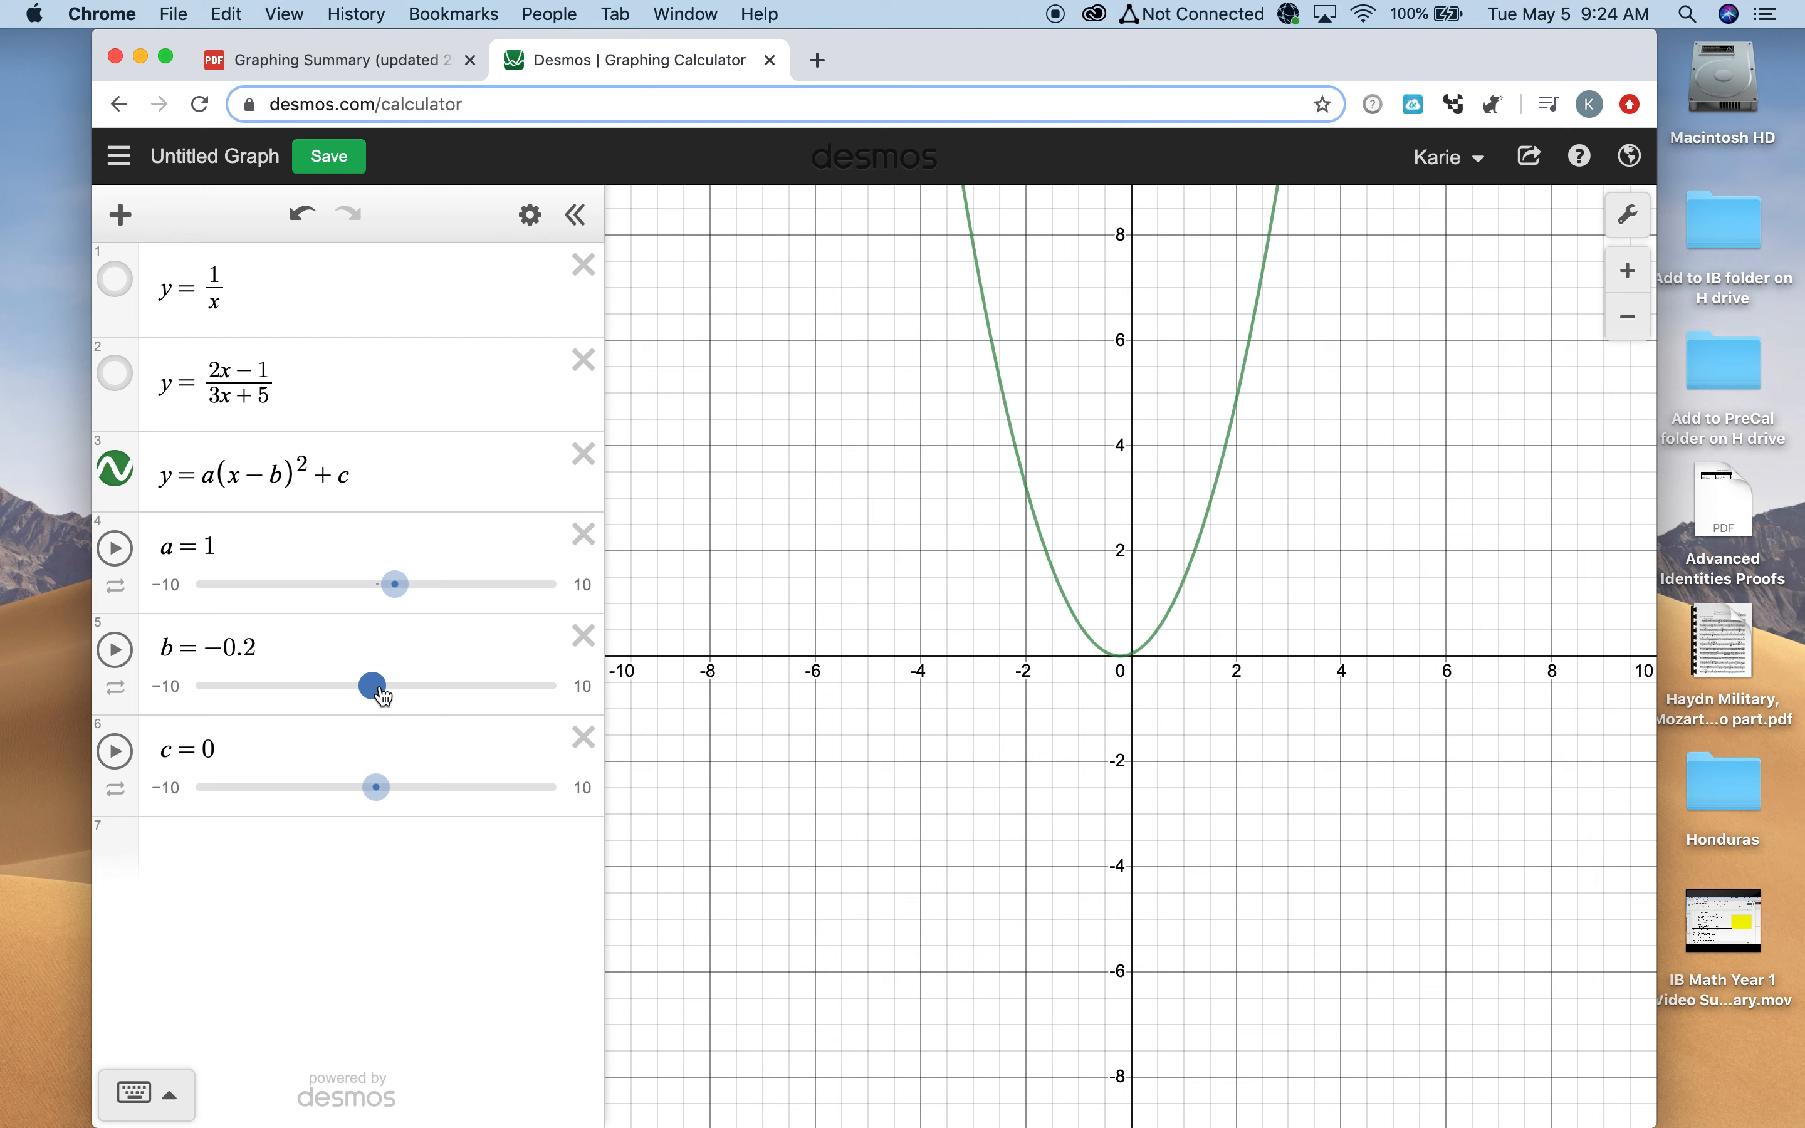
{"action": "left_click_drag", "start_coordinate": [372, 685], "coordinate": [376, 686]}
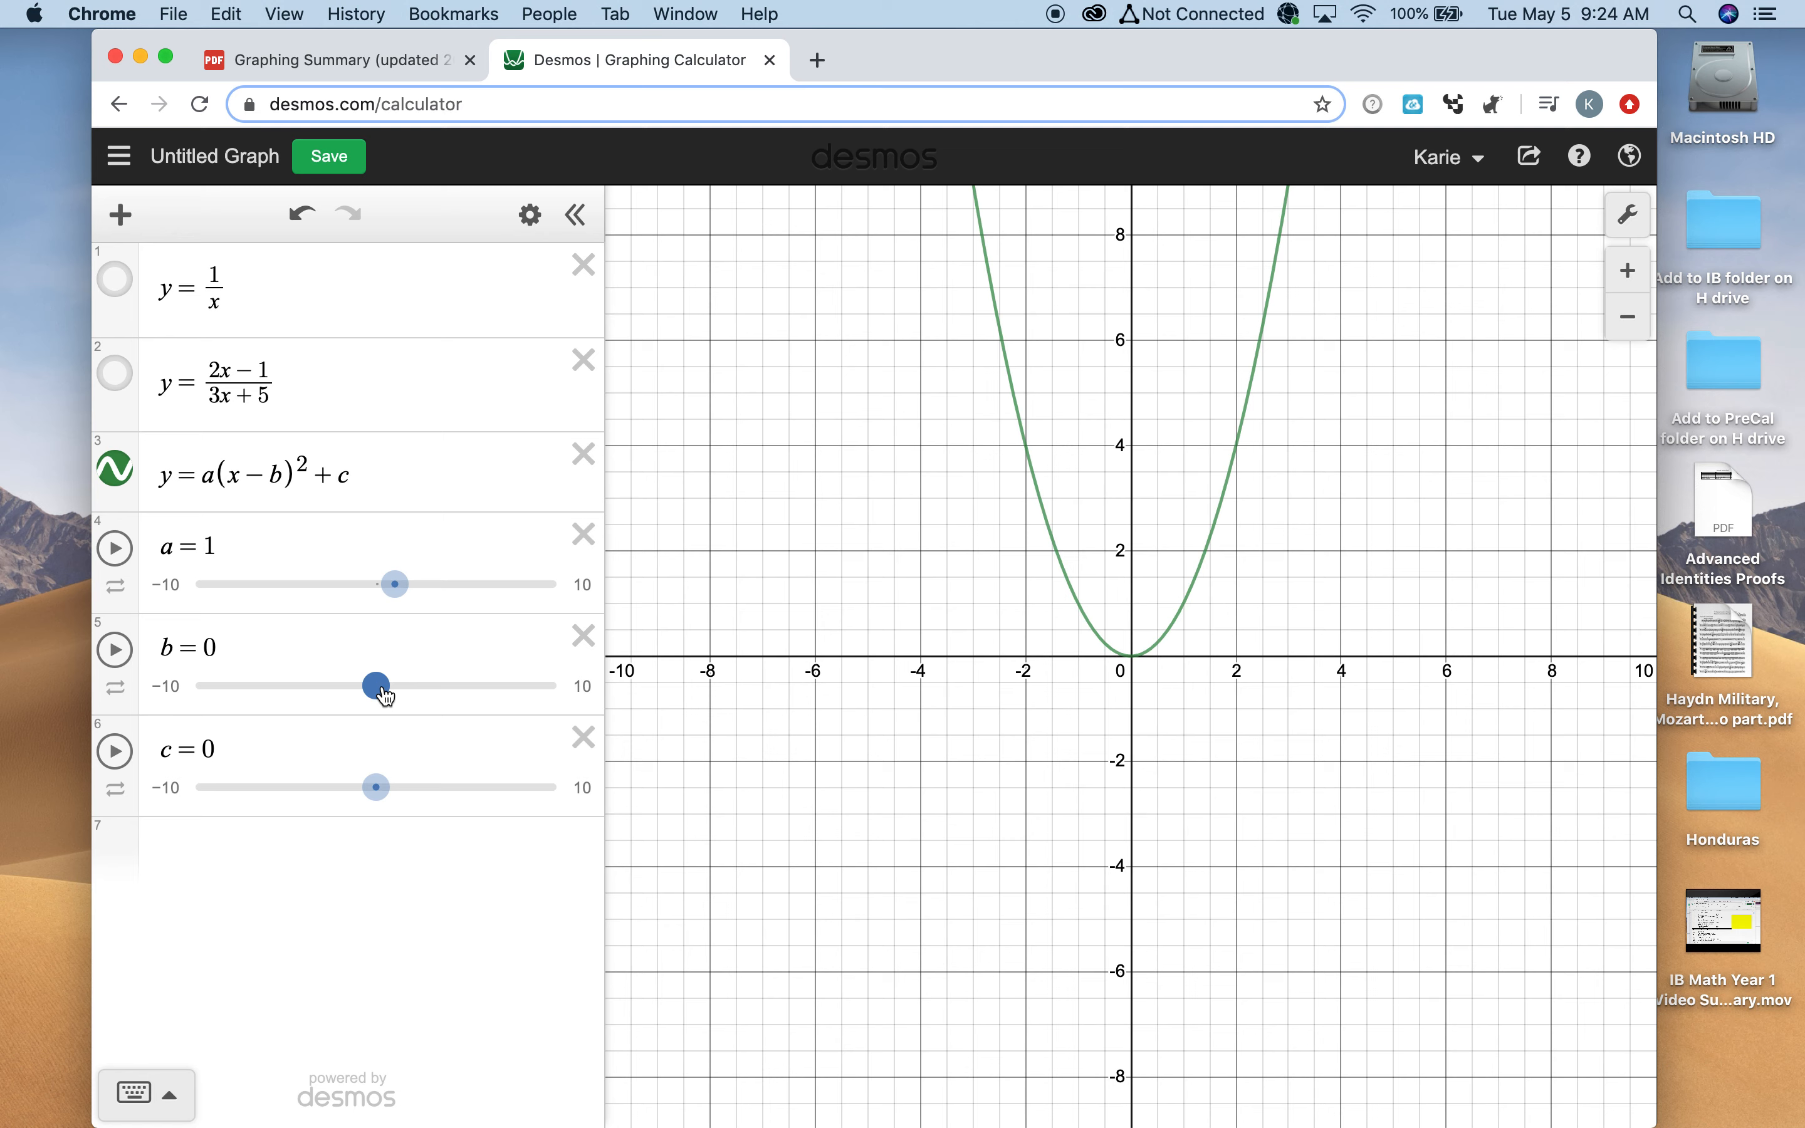
Move the parabola up and down with slider c, settling at c = −5.6
{"action": "left_click_drag", "start_coordinate": [377, 684], "coordinate": [377, 787]}
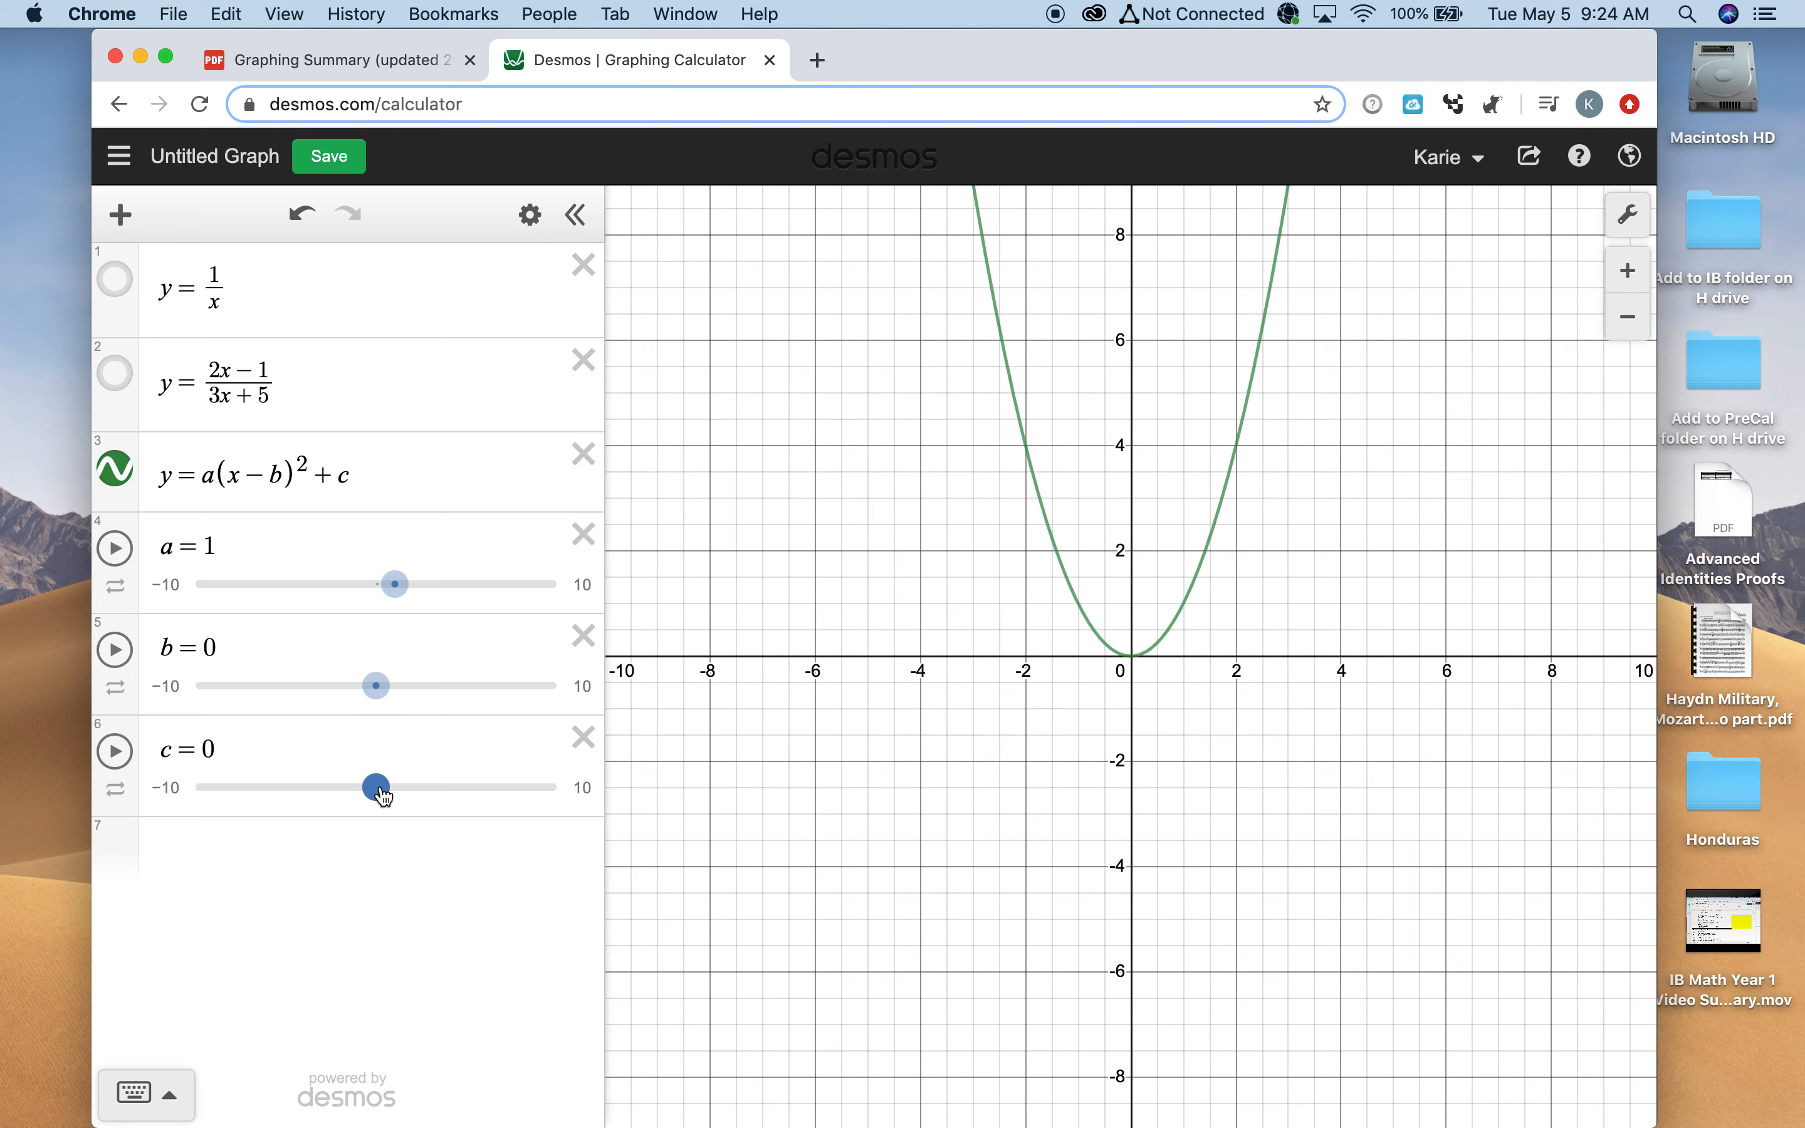
{"action": "left_click_drag", "start_coordinate": [377, 787], "coordinate": [459, 787]}
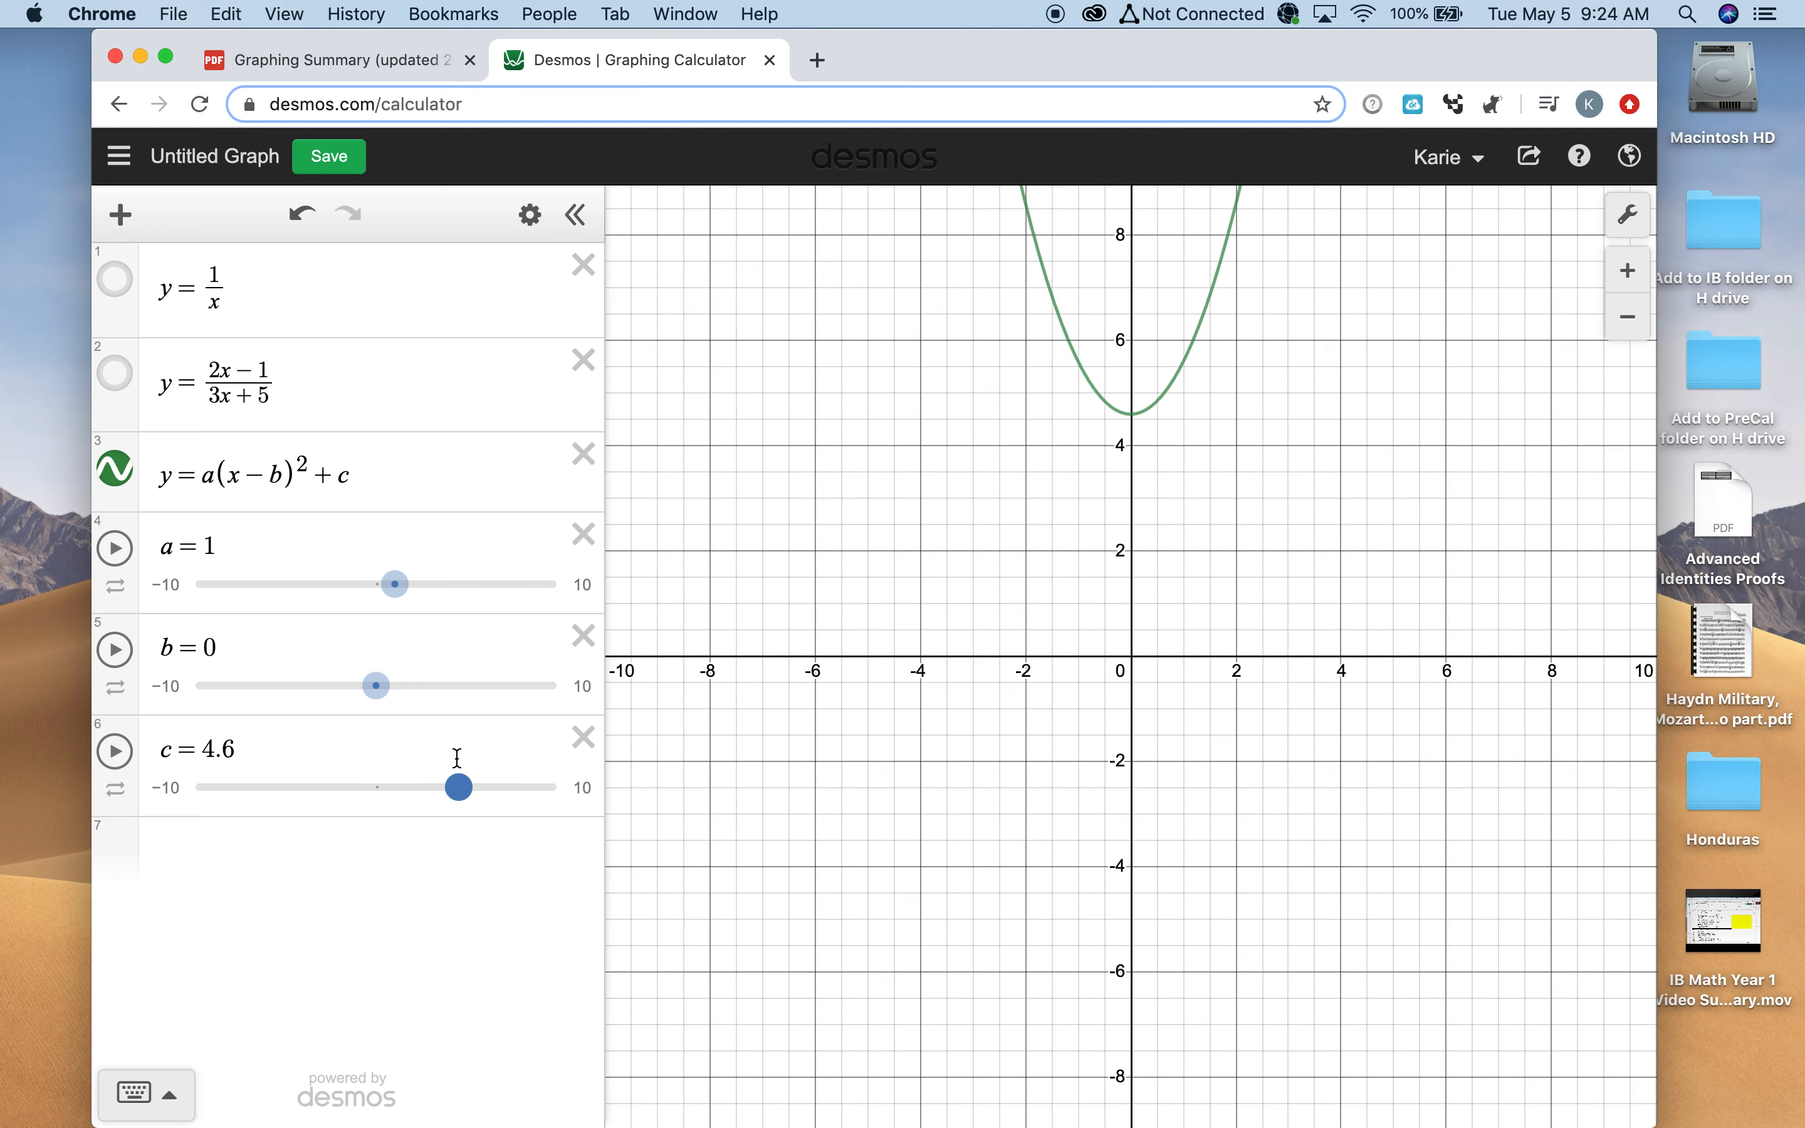
{"action": "left_click_drag", "start_coordinate": [458, 786], "coordinate": [250, 786]}
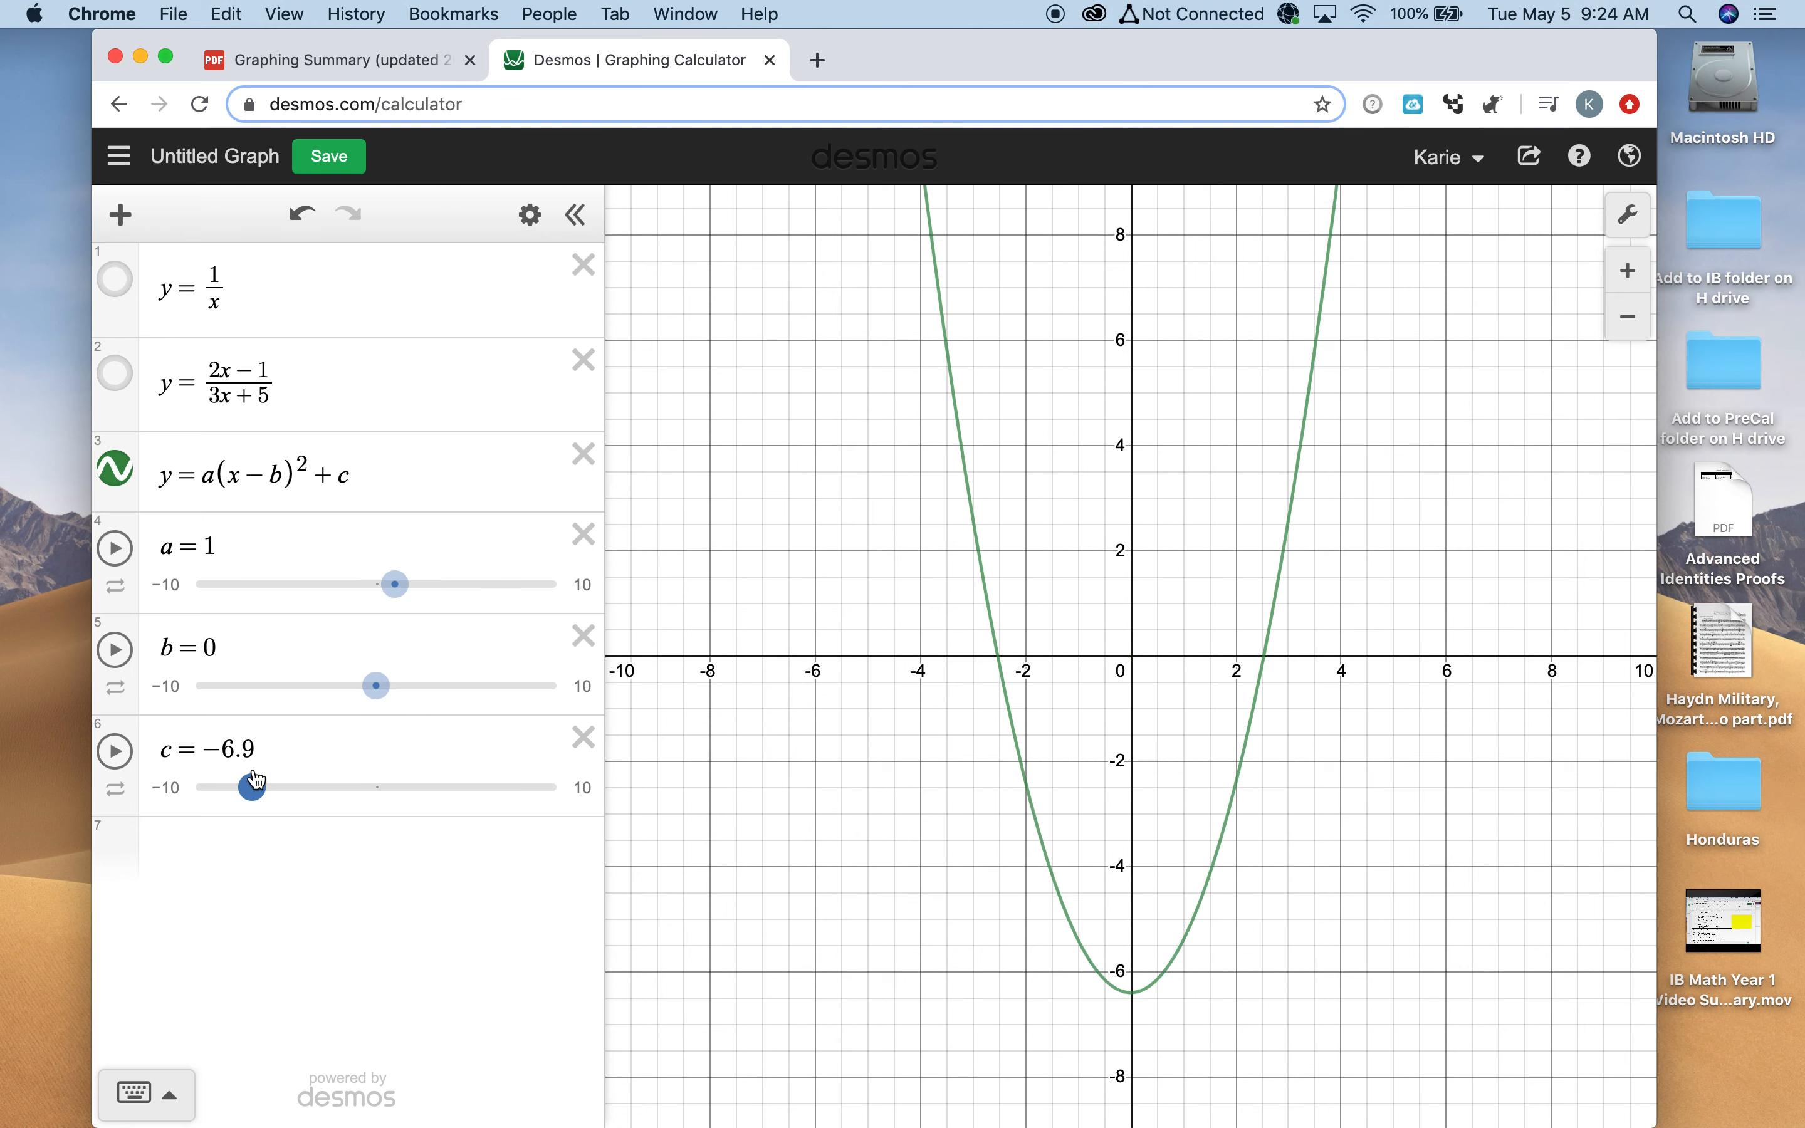
{"action": "left_click_drag", "start_coordinate": [248, 786], "coordinate": [461, 786]}
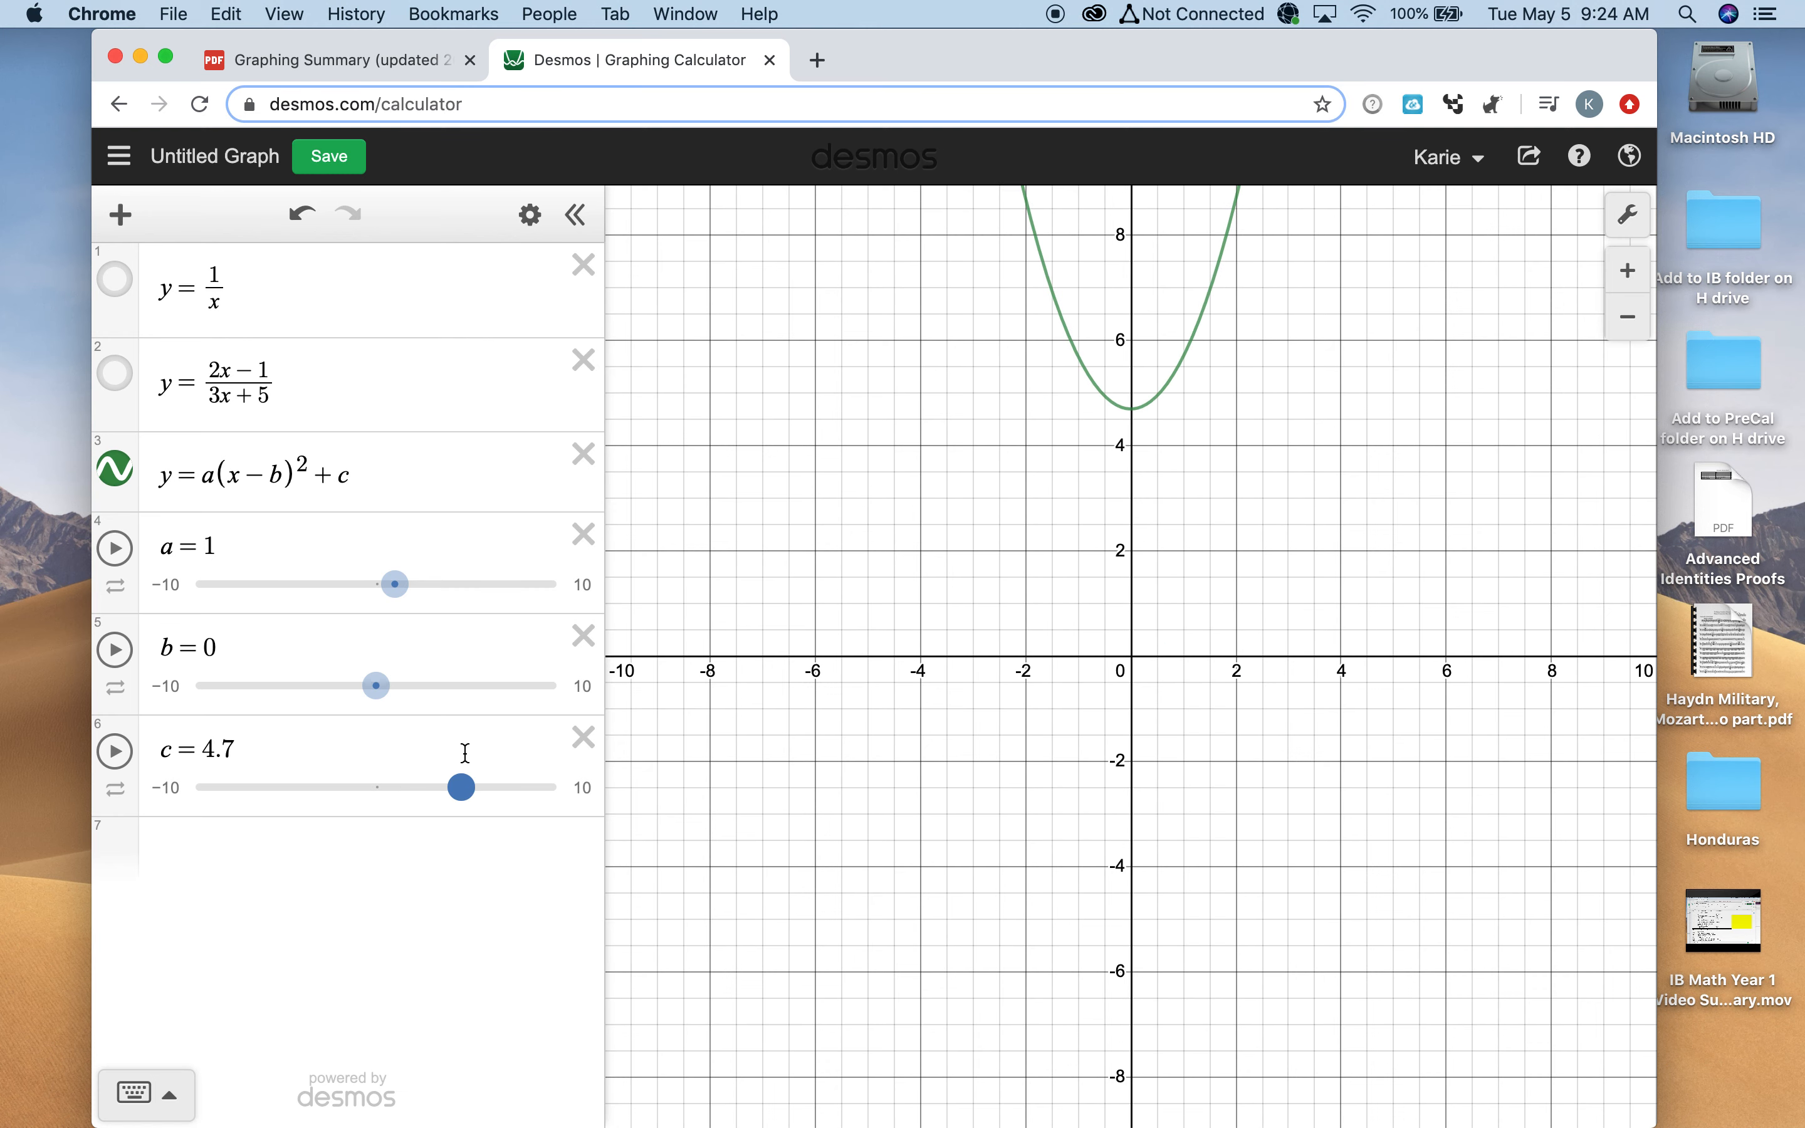
{"action": "left_click_drag", "start_coordinate": [461, 787], "coordinate": [297, 787]}
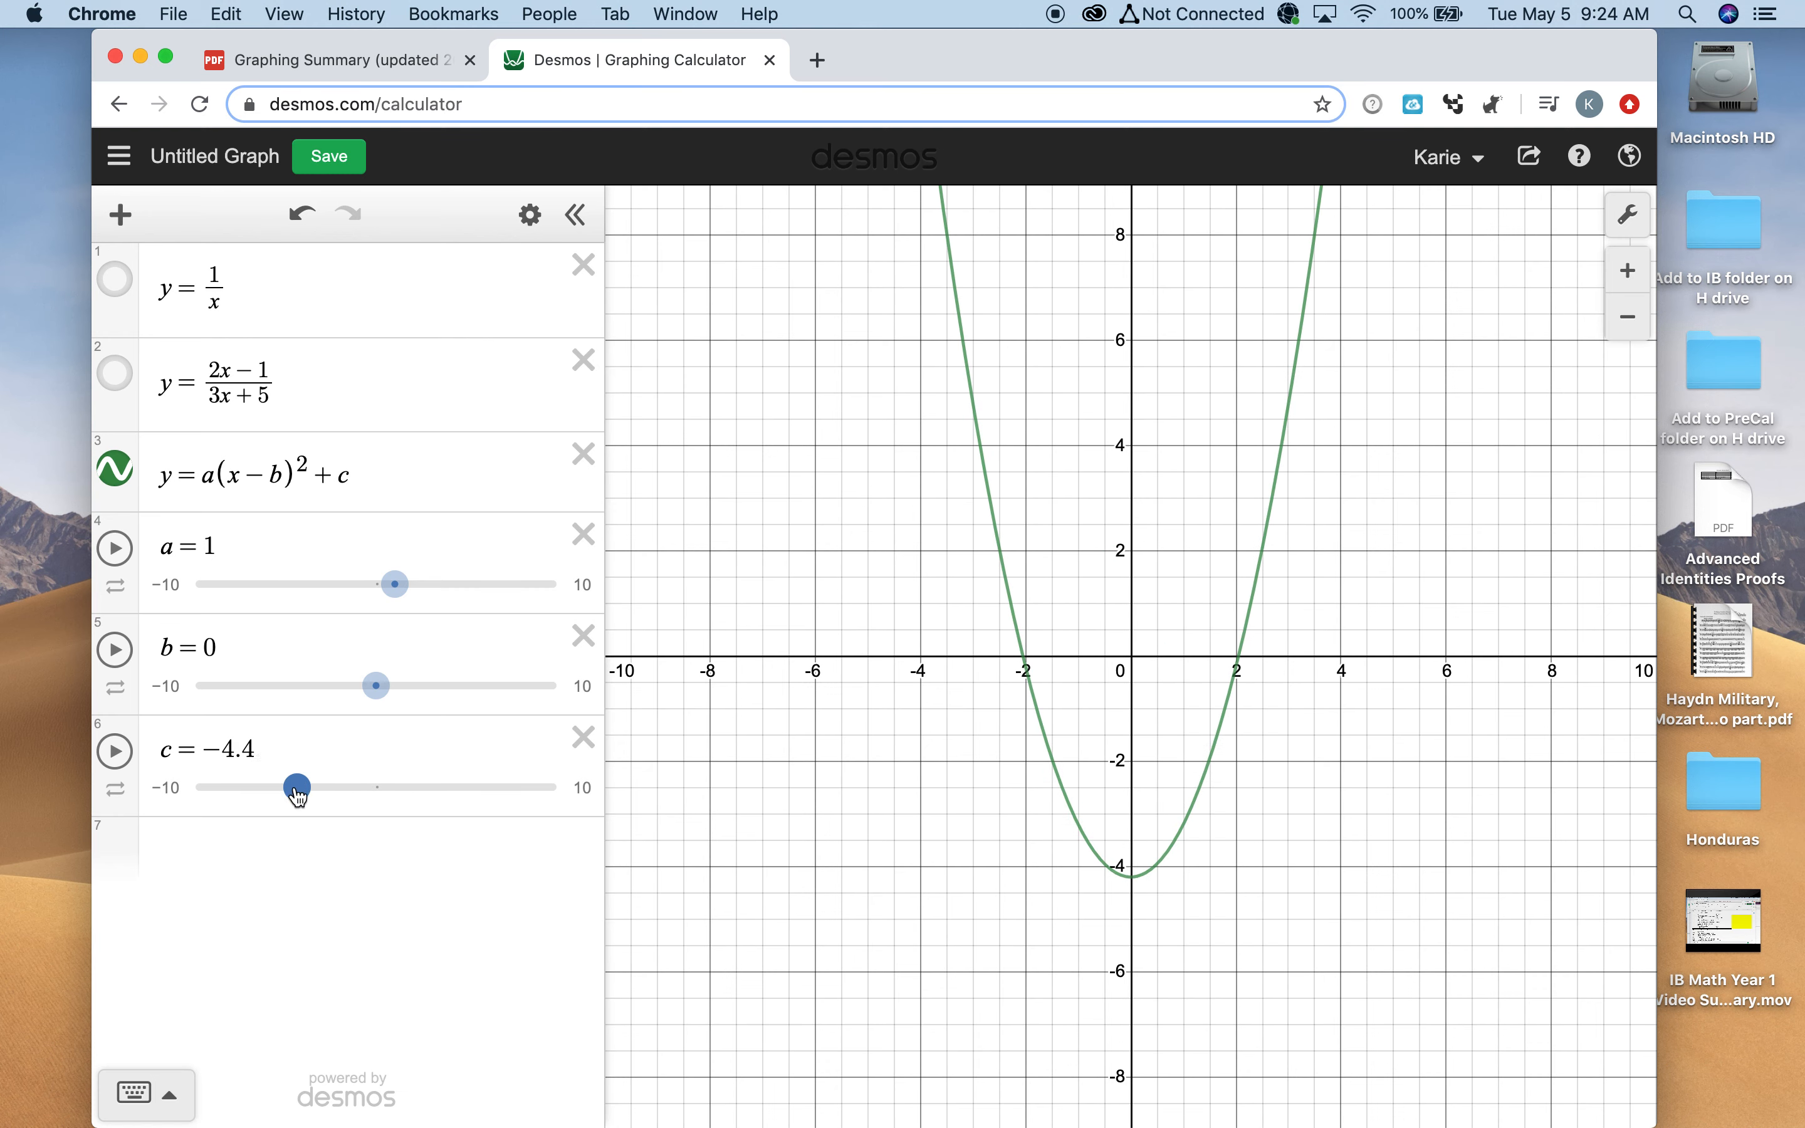
{"action": "left_click_drag", "start_coordinate": [295, 787], "coordinate": [275, 787]}
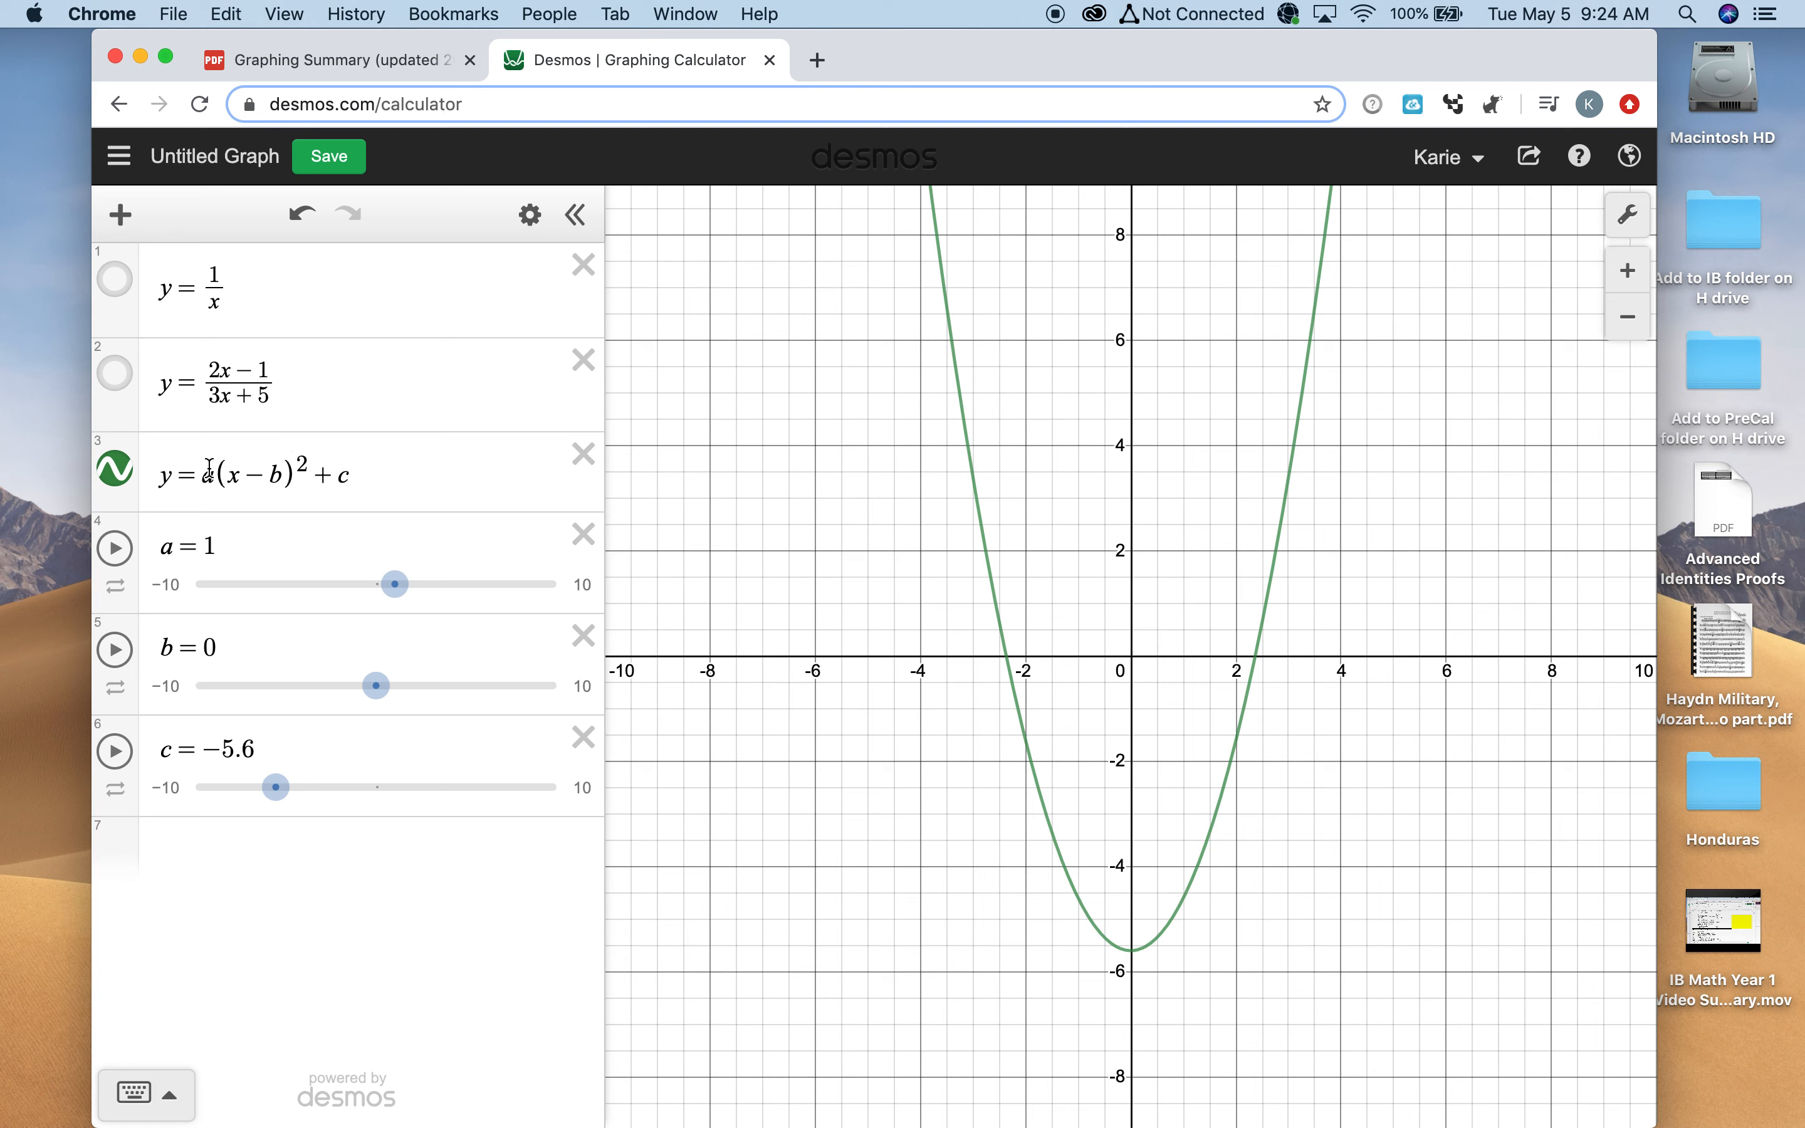
{"action": "left_click", "coordinate": [346, 851]}
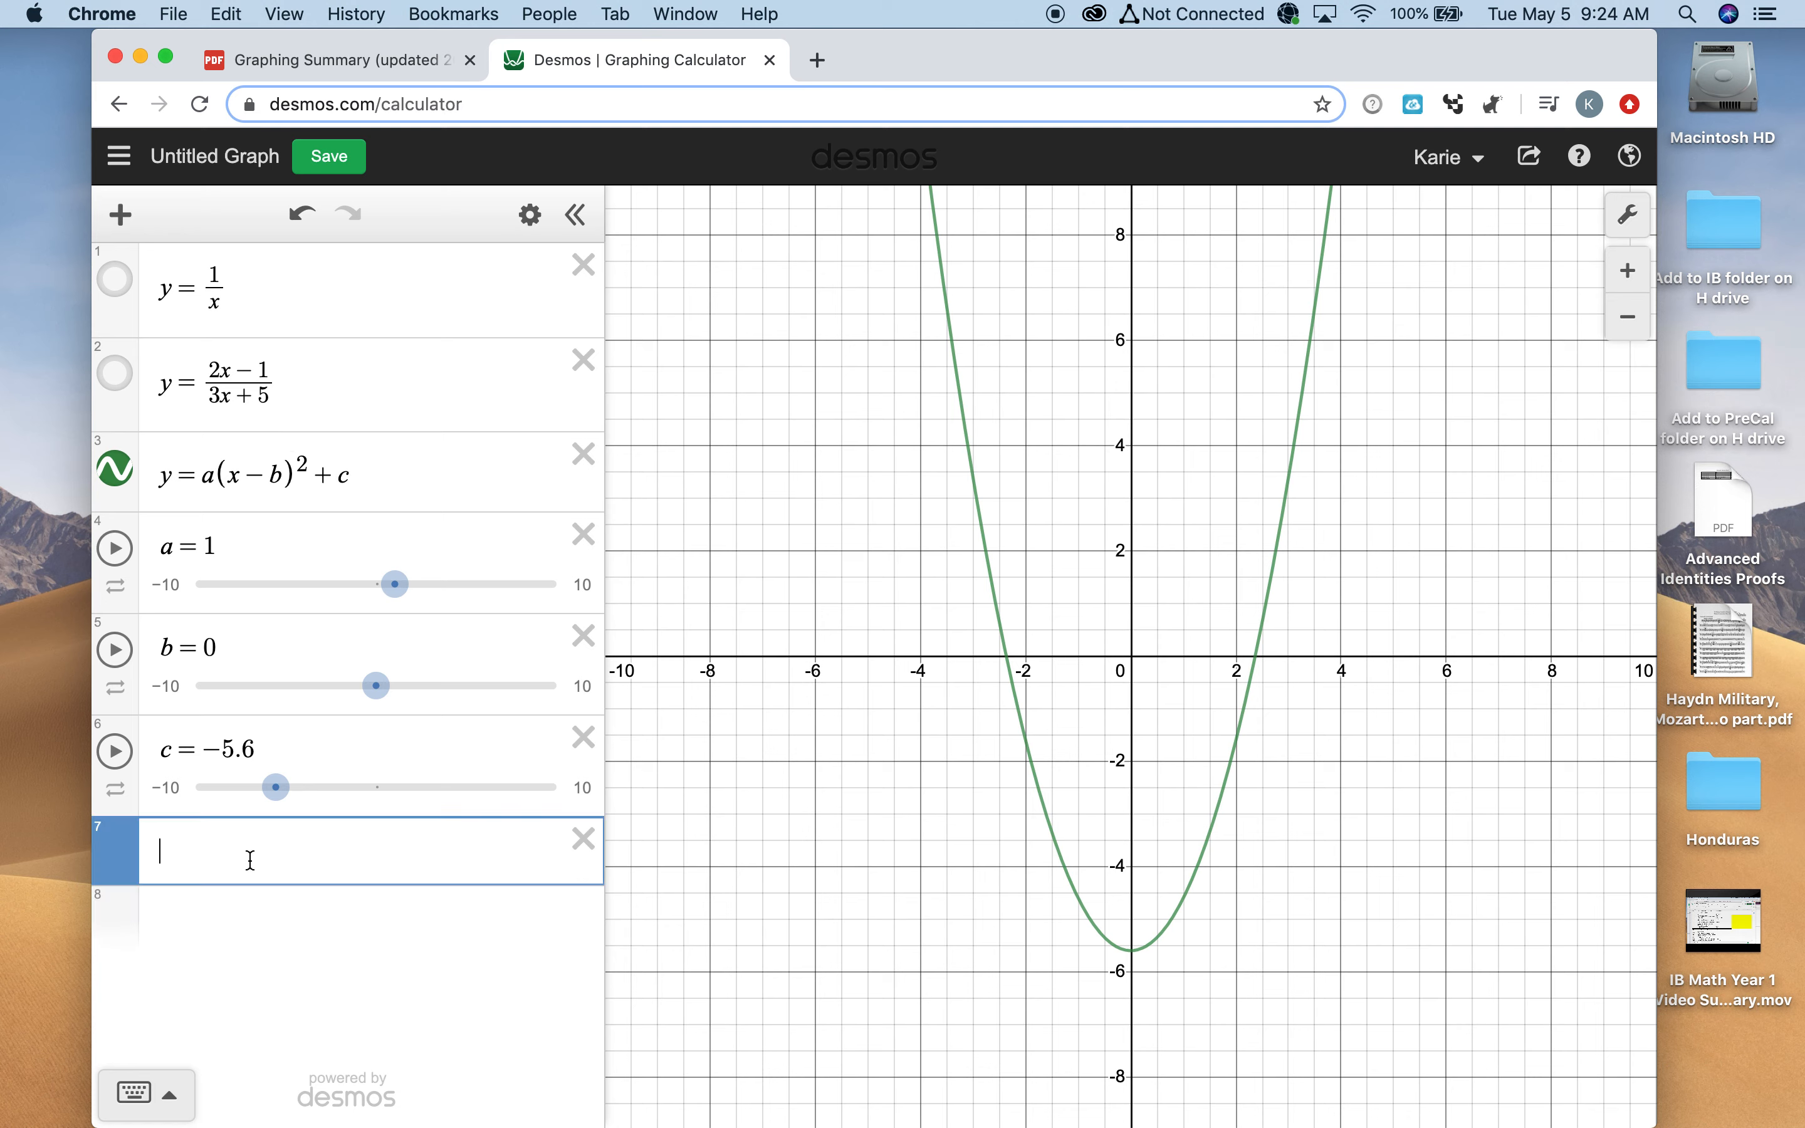
{"action": "type", "text": "y="}
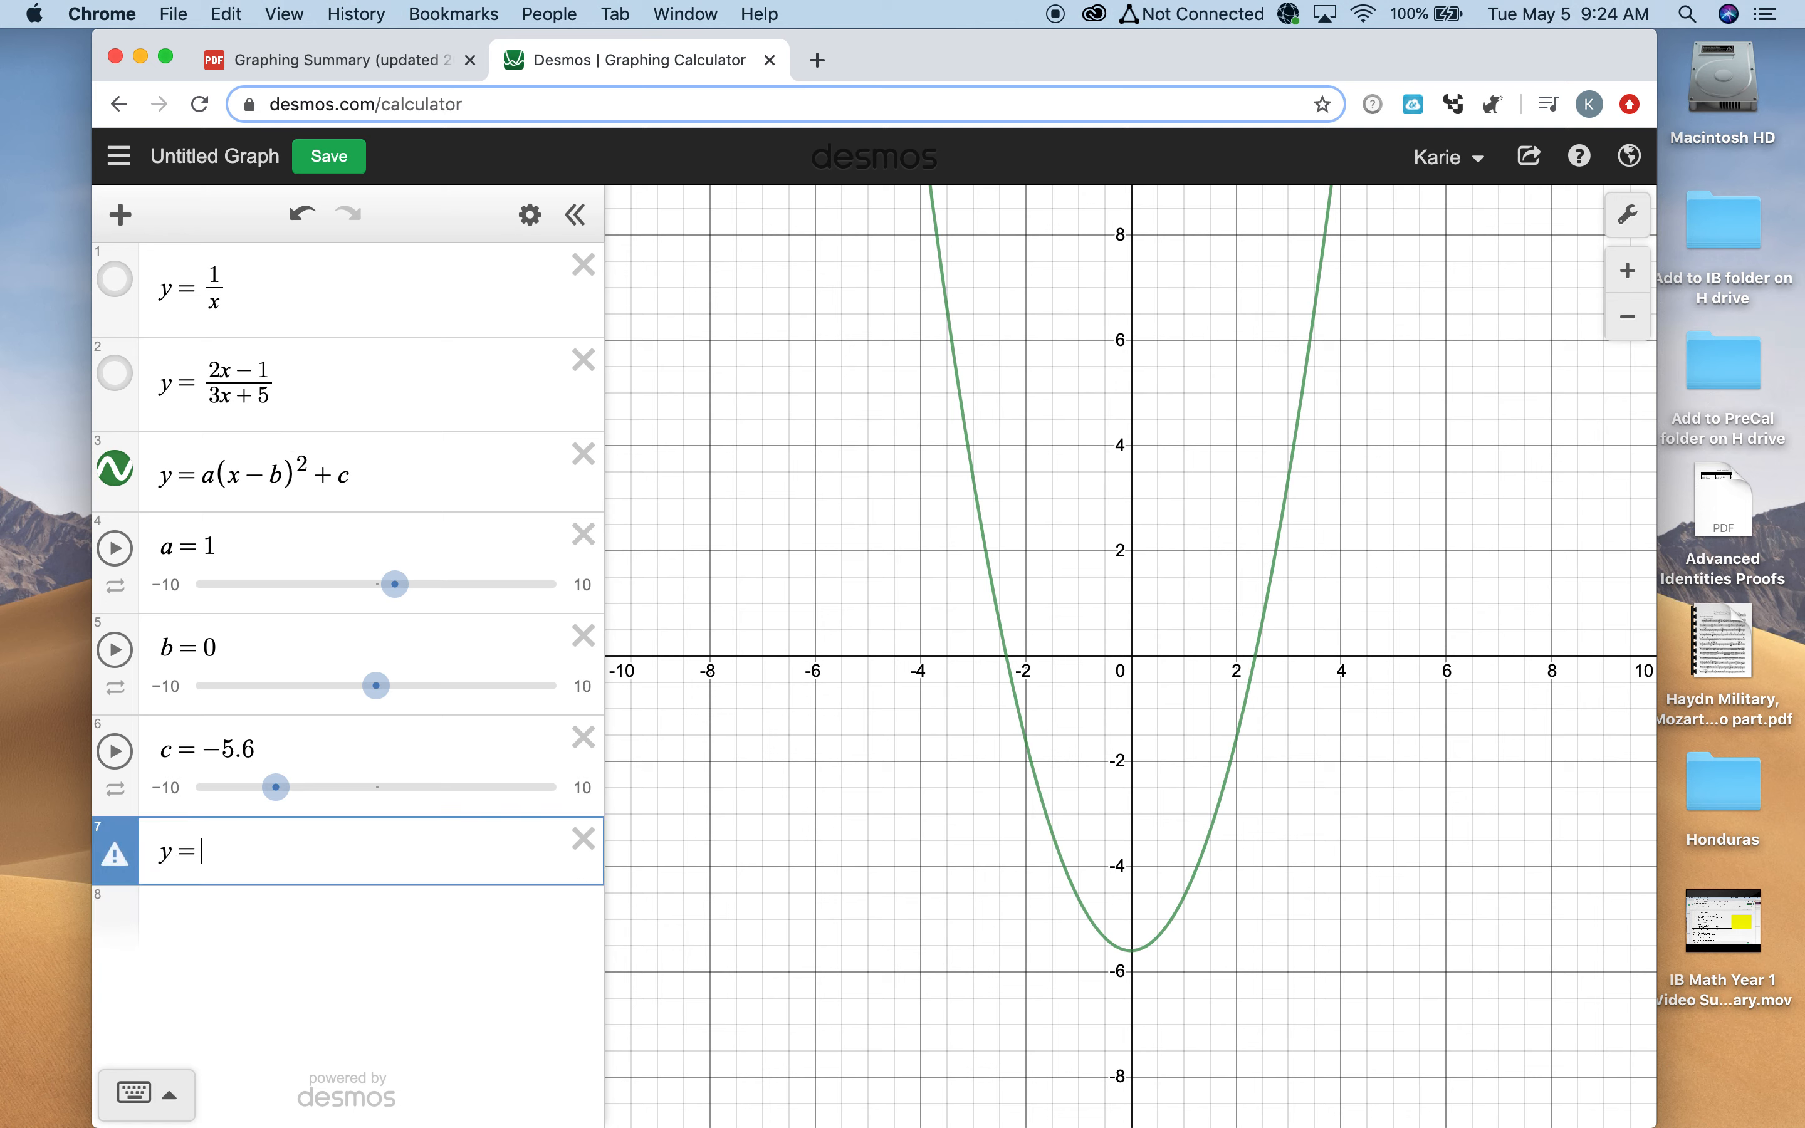
{"action": "type", "text": "ax"}
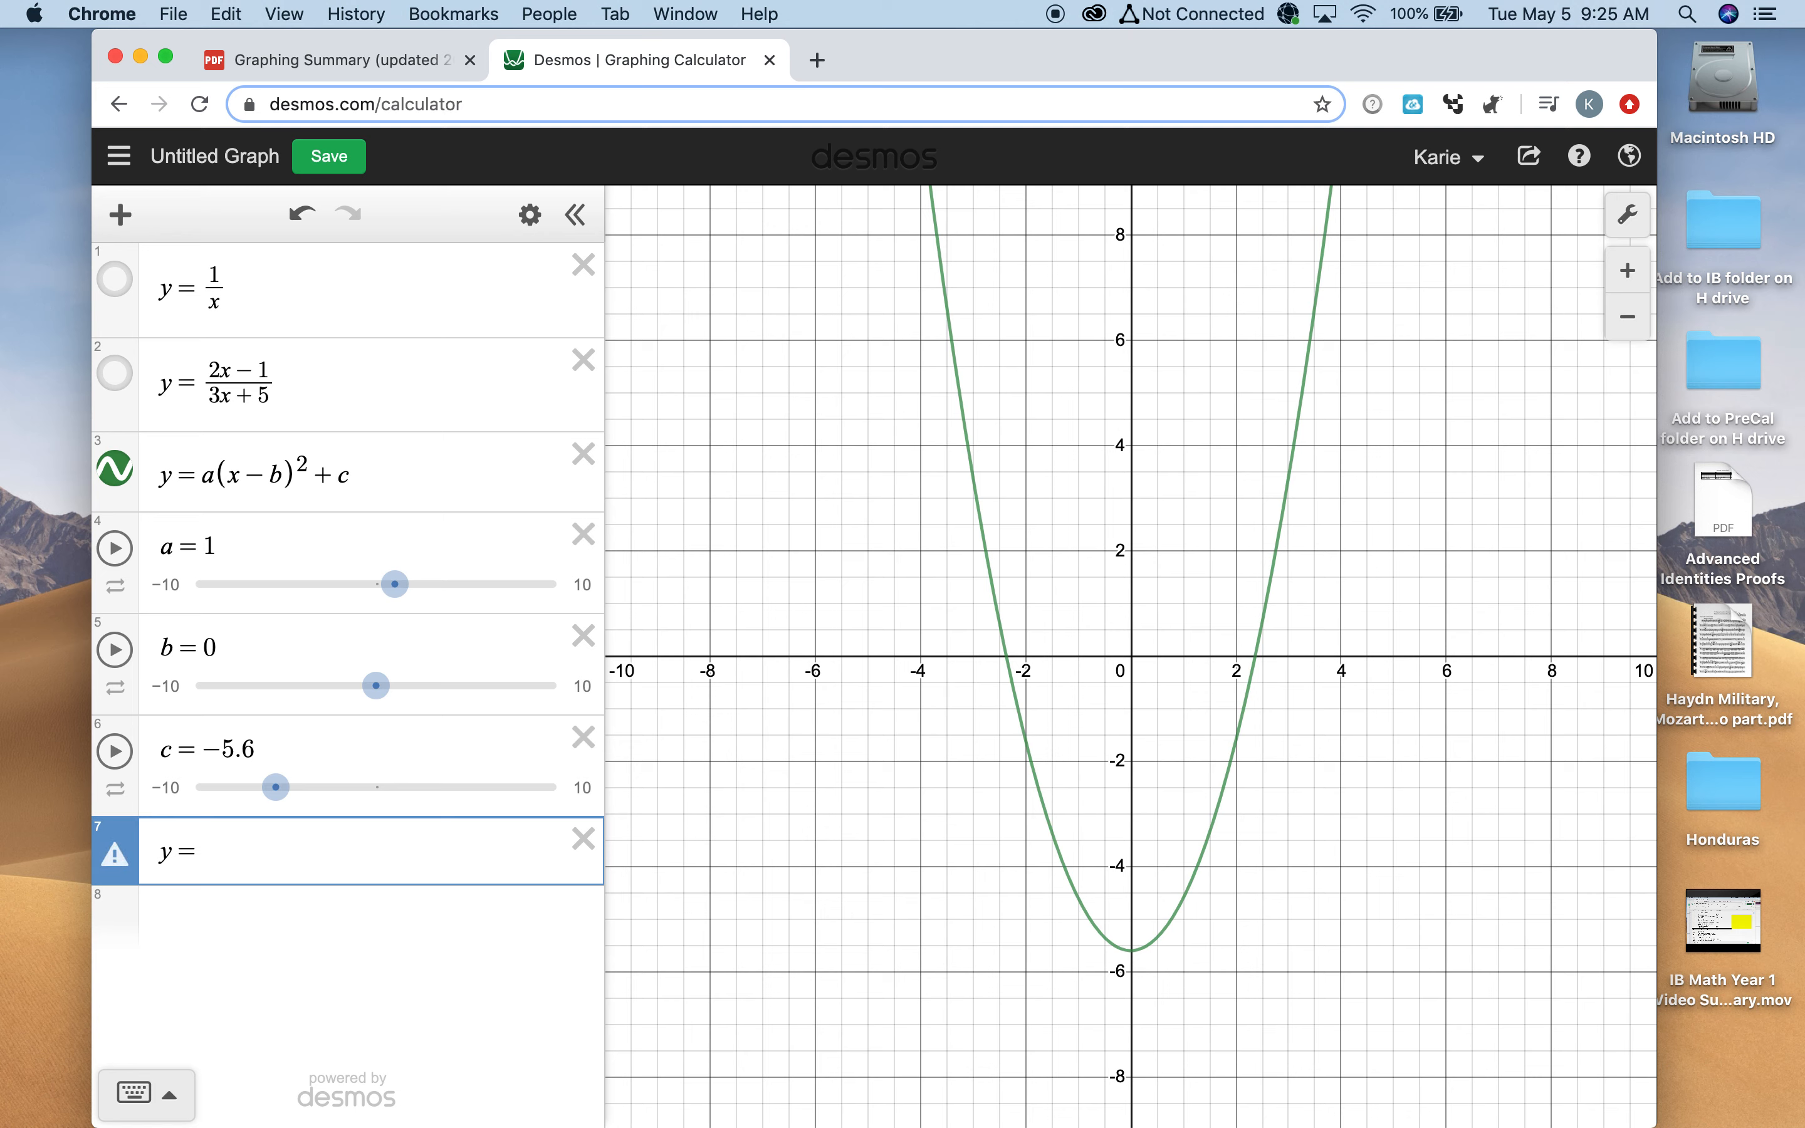
{"action": "type", "text": "dx"}
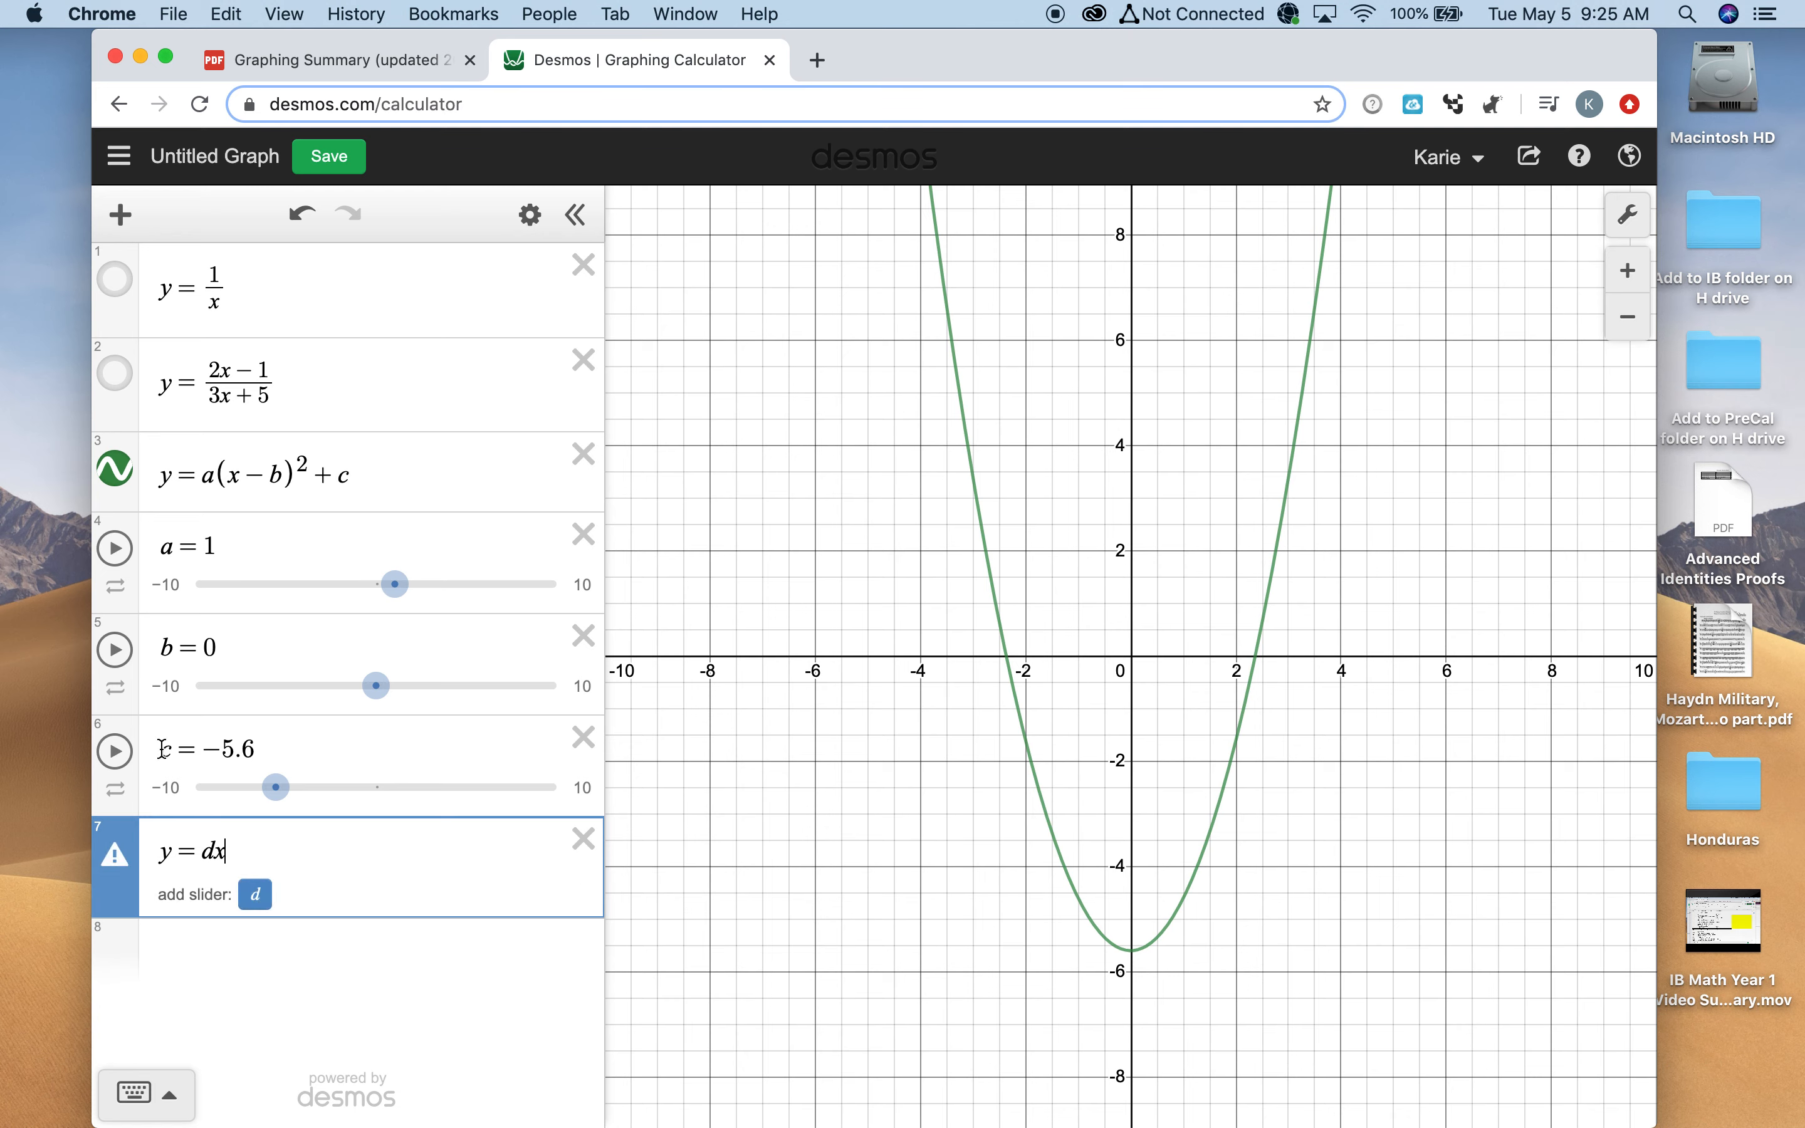
{"action": "left_click", "coordinate": [256, 894]}
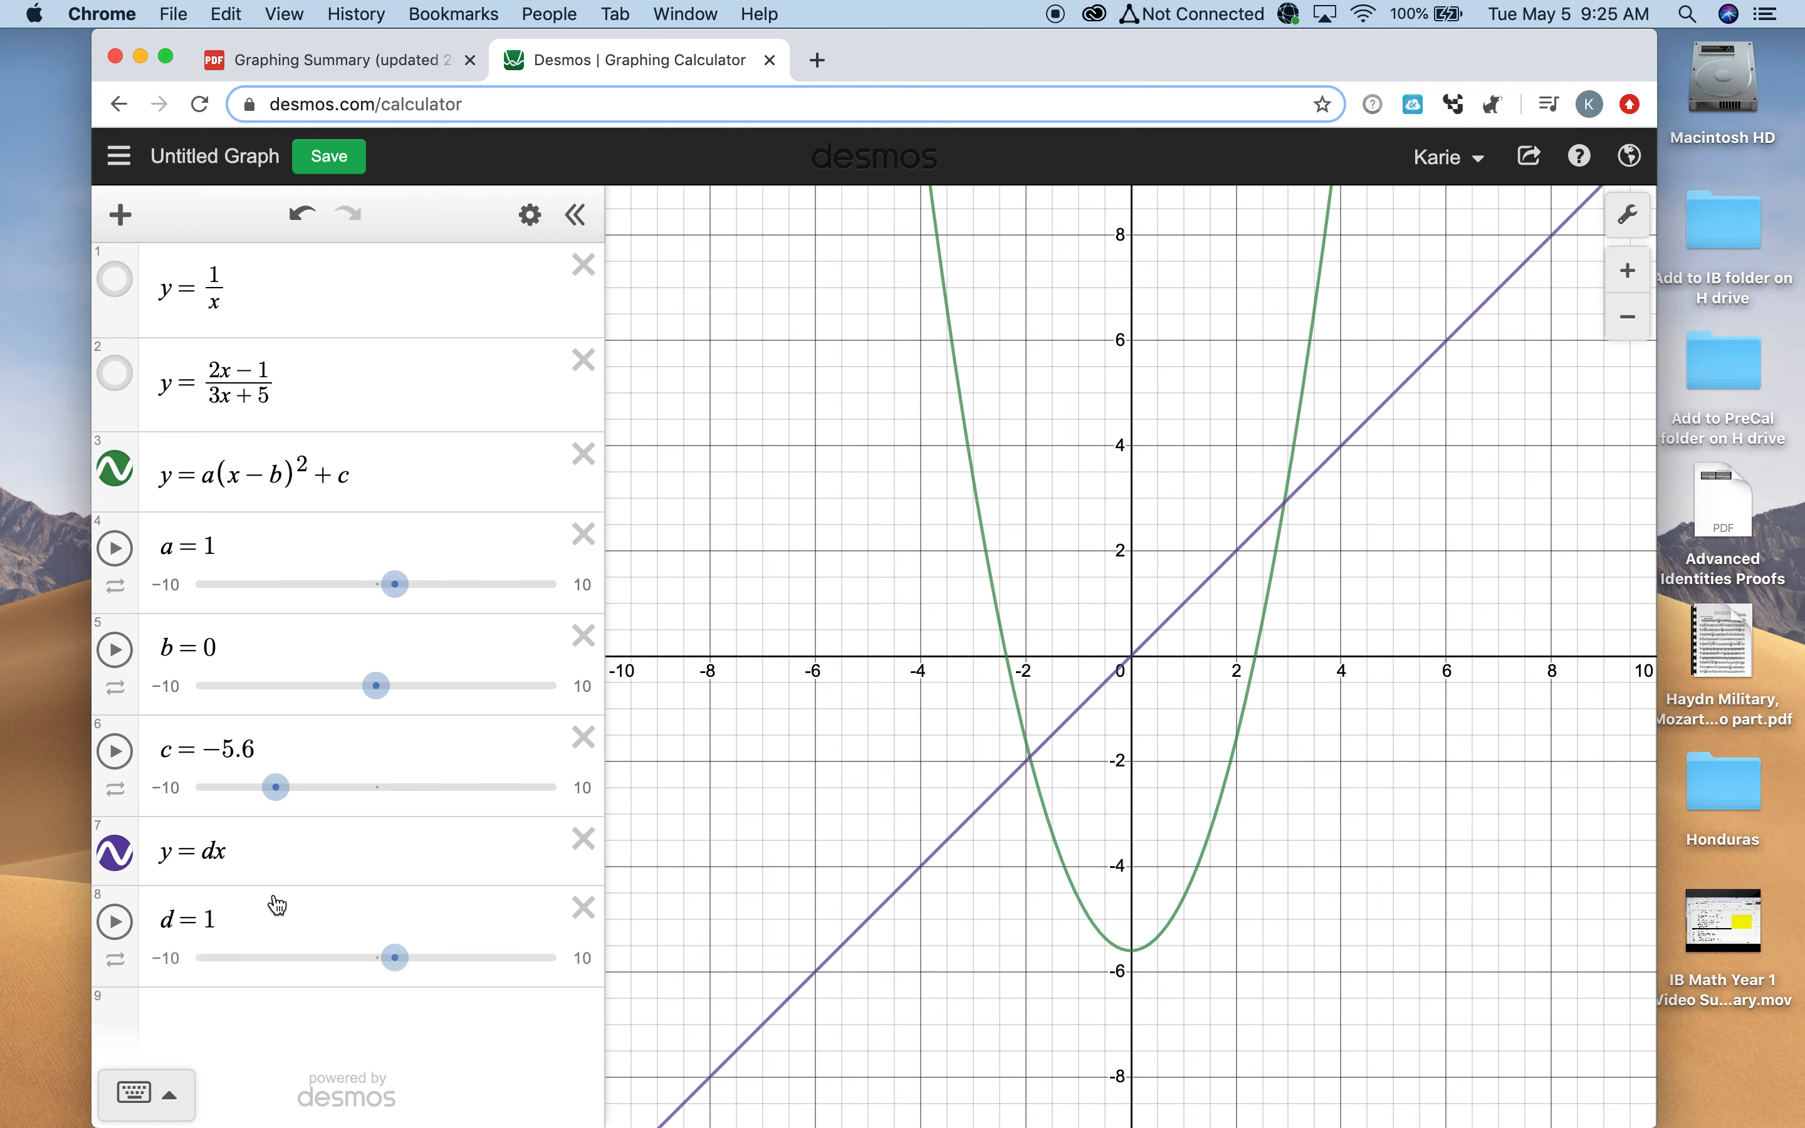
{"action": "left_click_drag", "start_coordinate": [393, 956], "coordinate": [482, 956]}
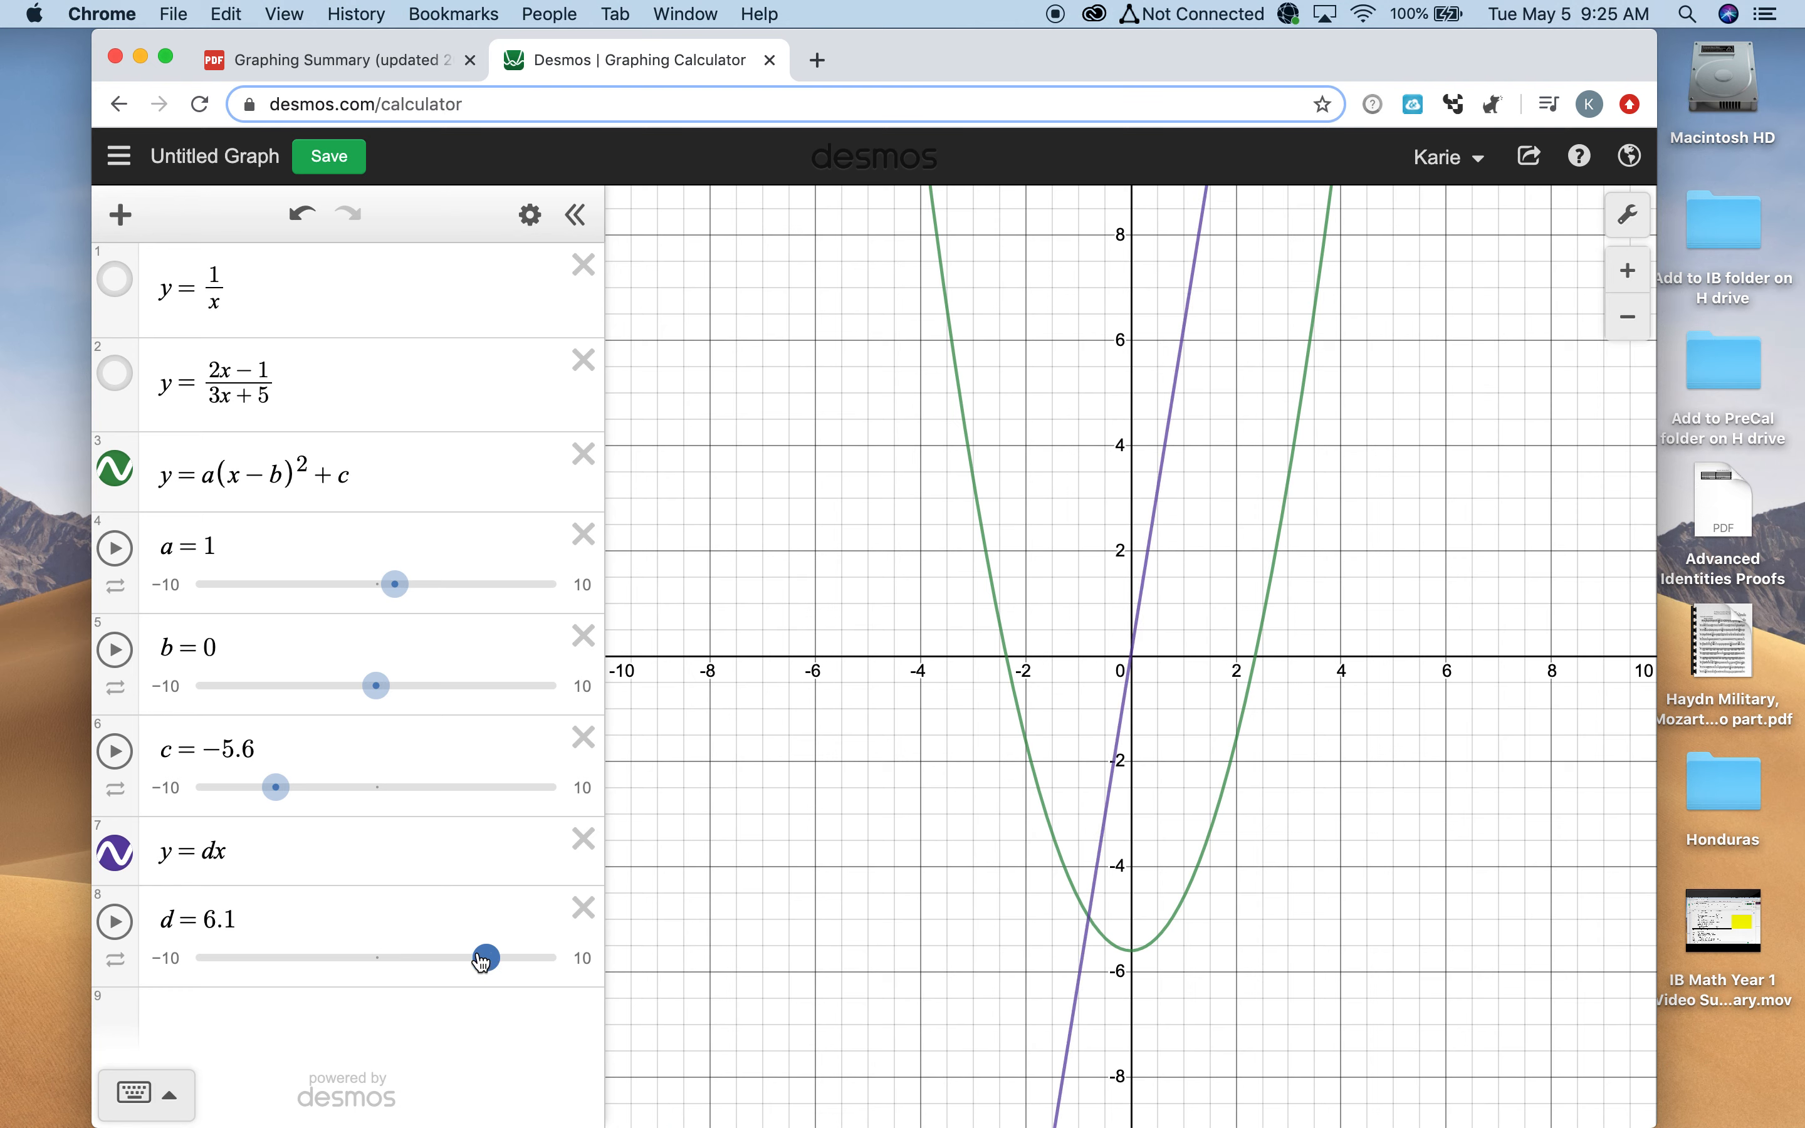
{"action": "left_click_drag", "start_coordinate": [483, 956], "coordinate": [326, 956]}
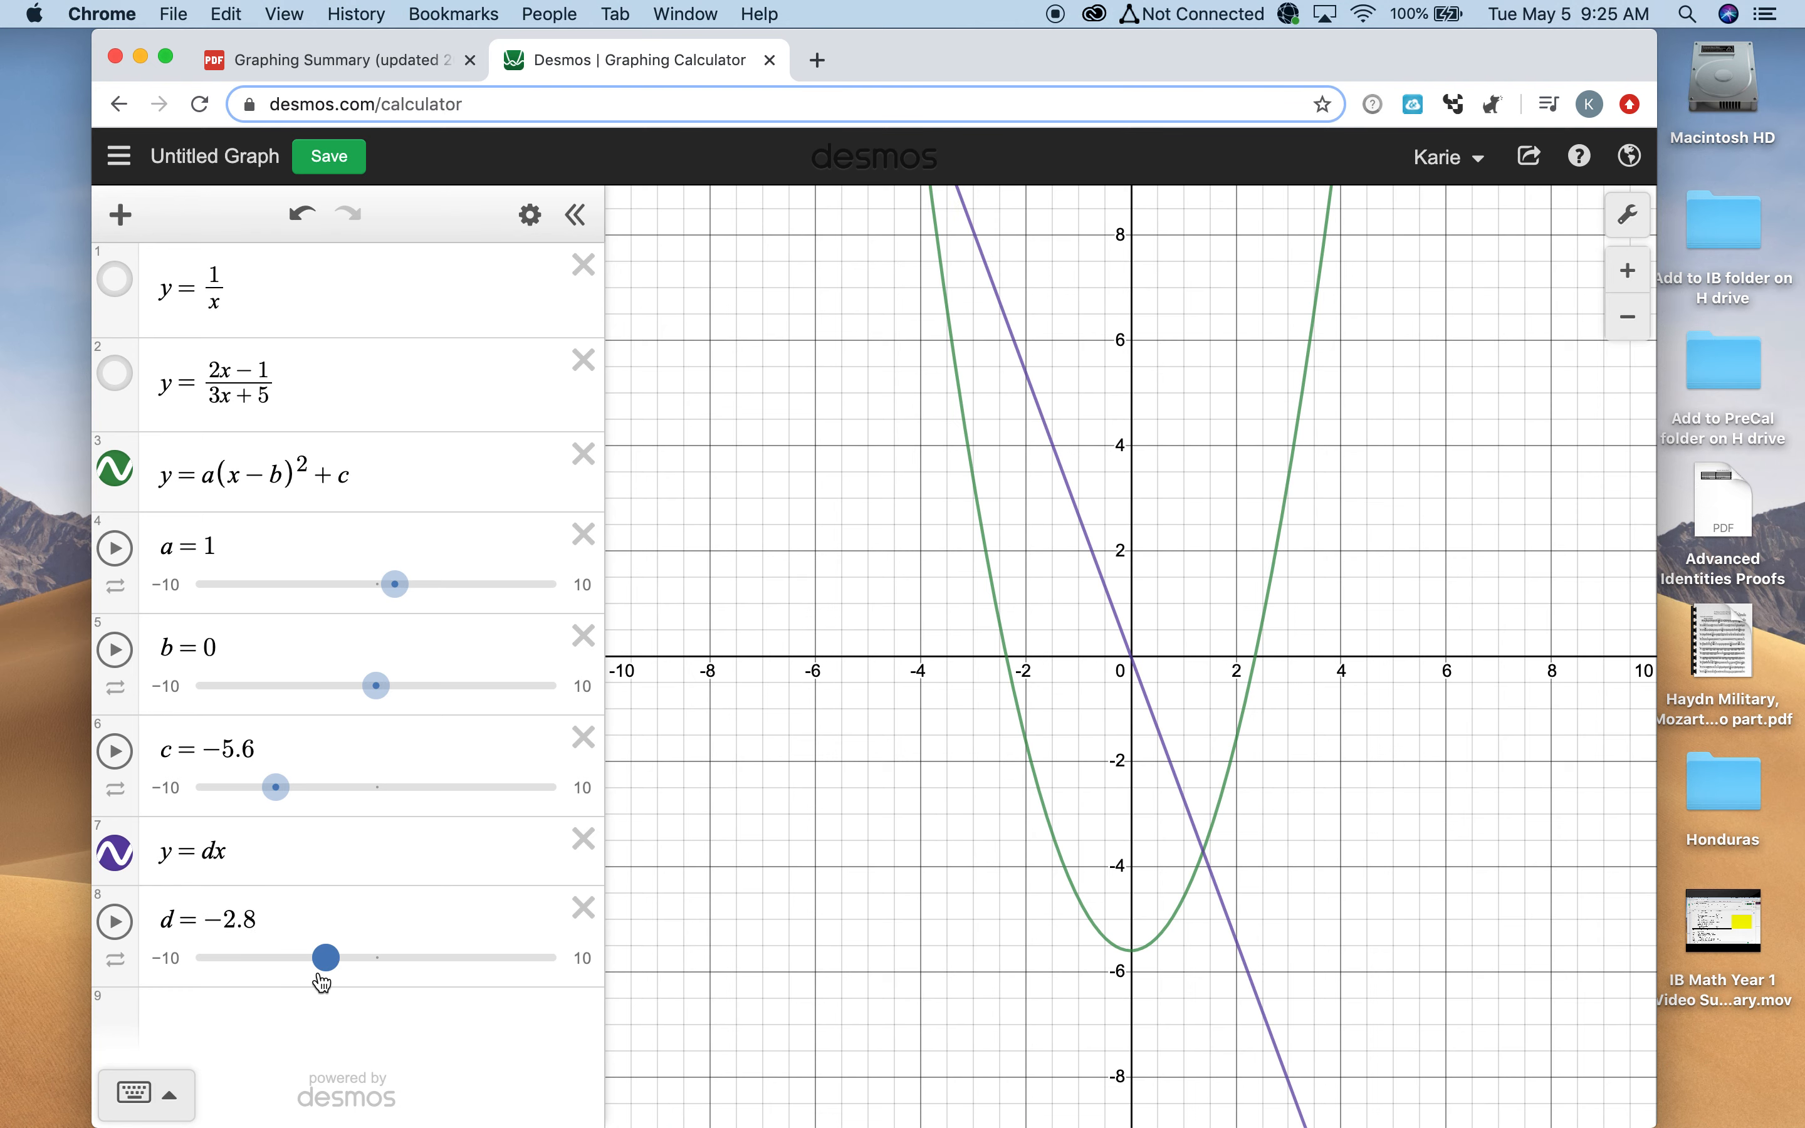
{"action": "left_click_drag", "start_coordinate": [326, 956], "coordinate": [267, 956]}
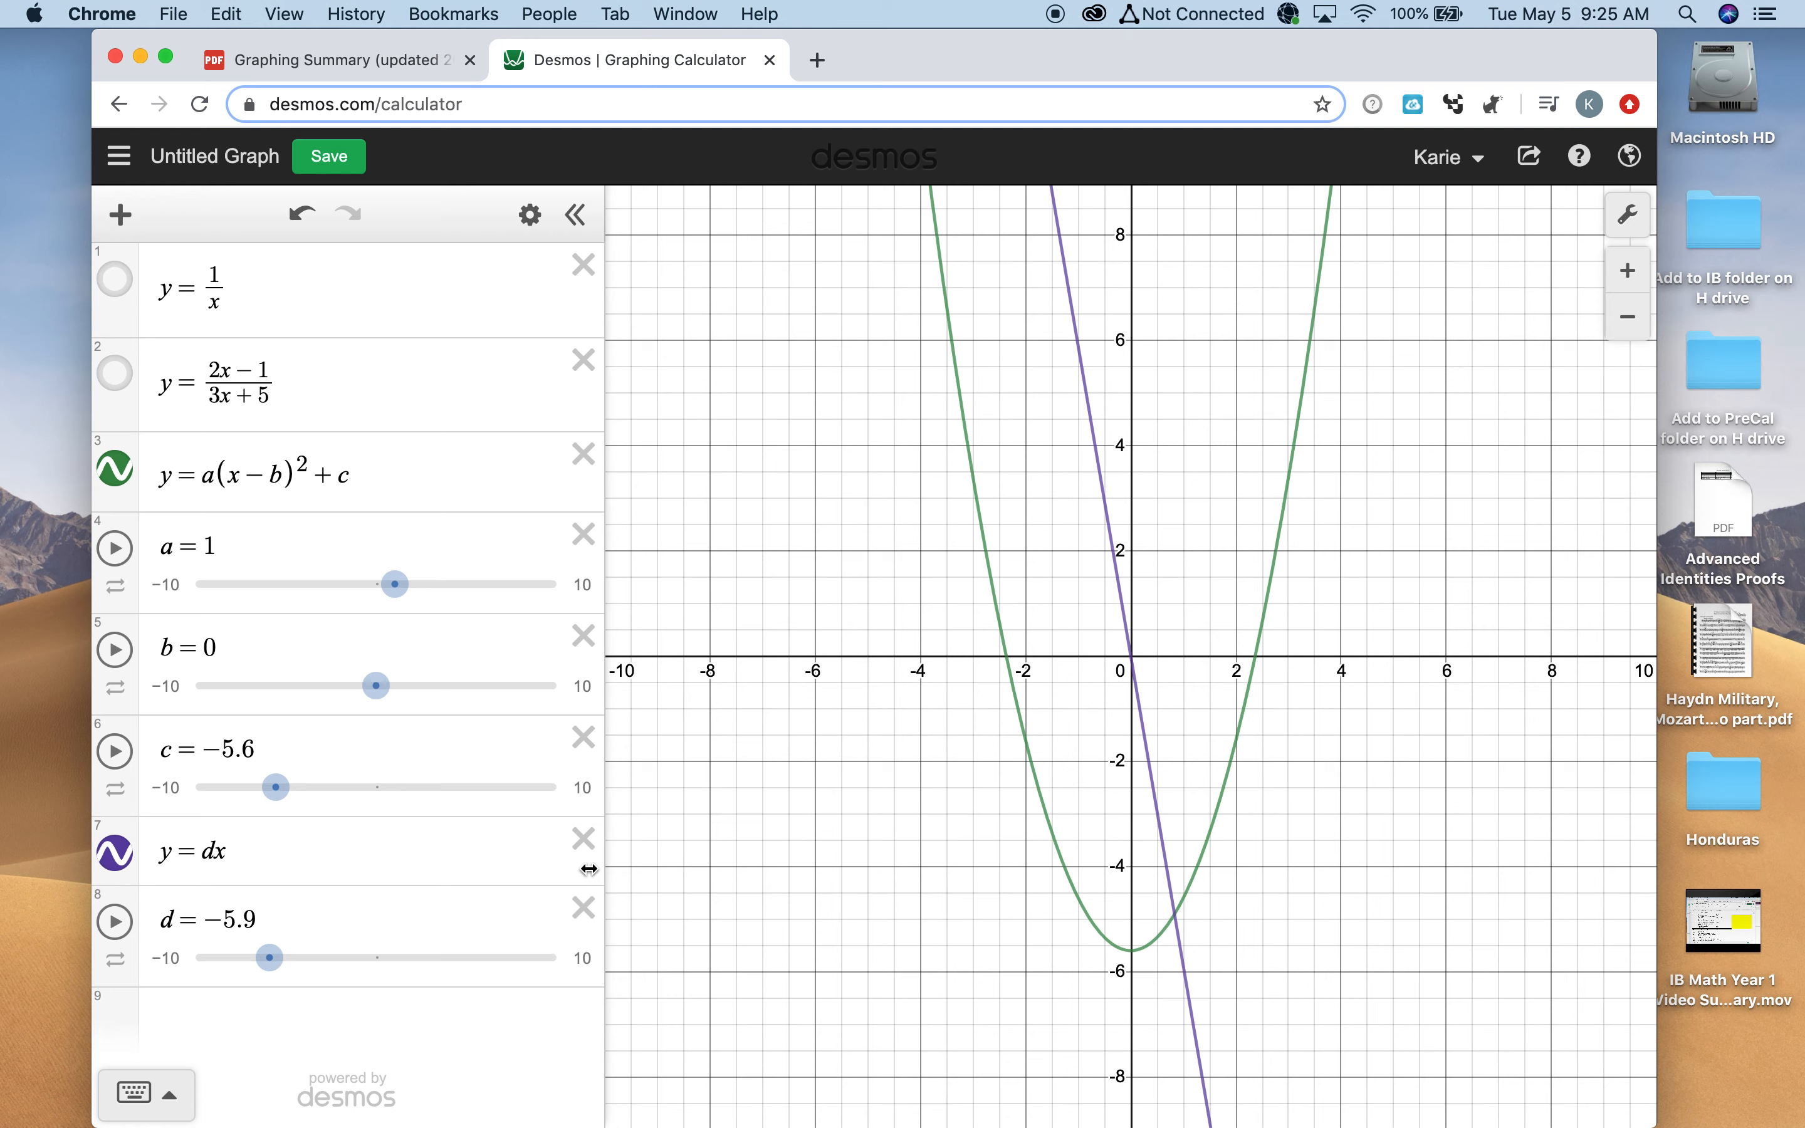
{"action": "left_click", "coordinate": [584, 837]}
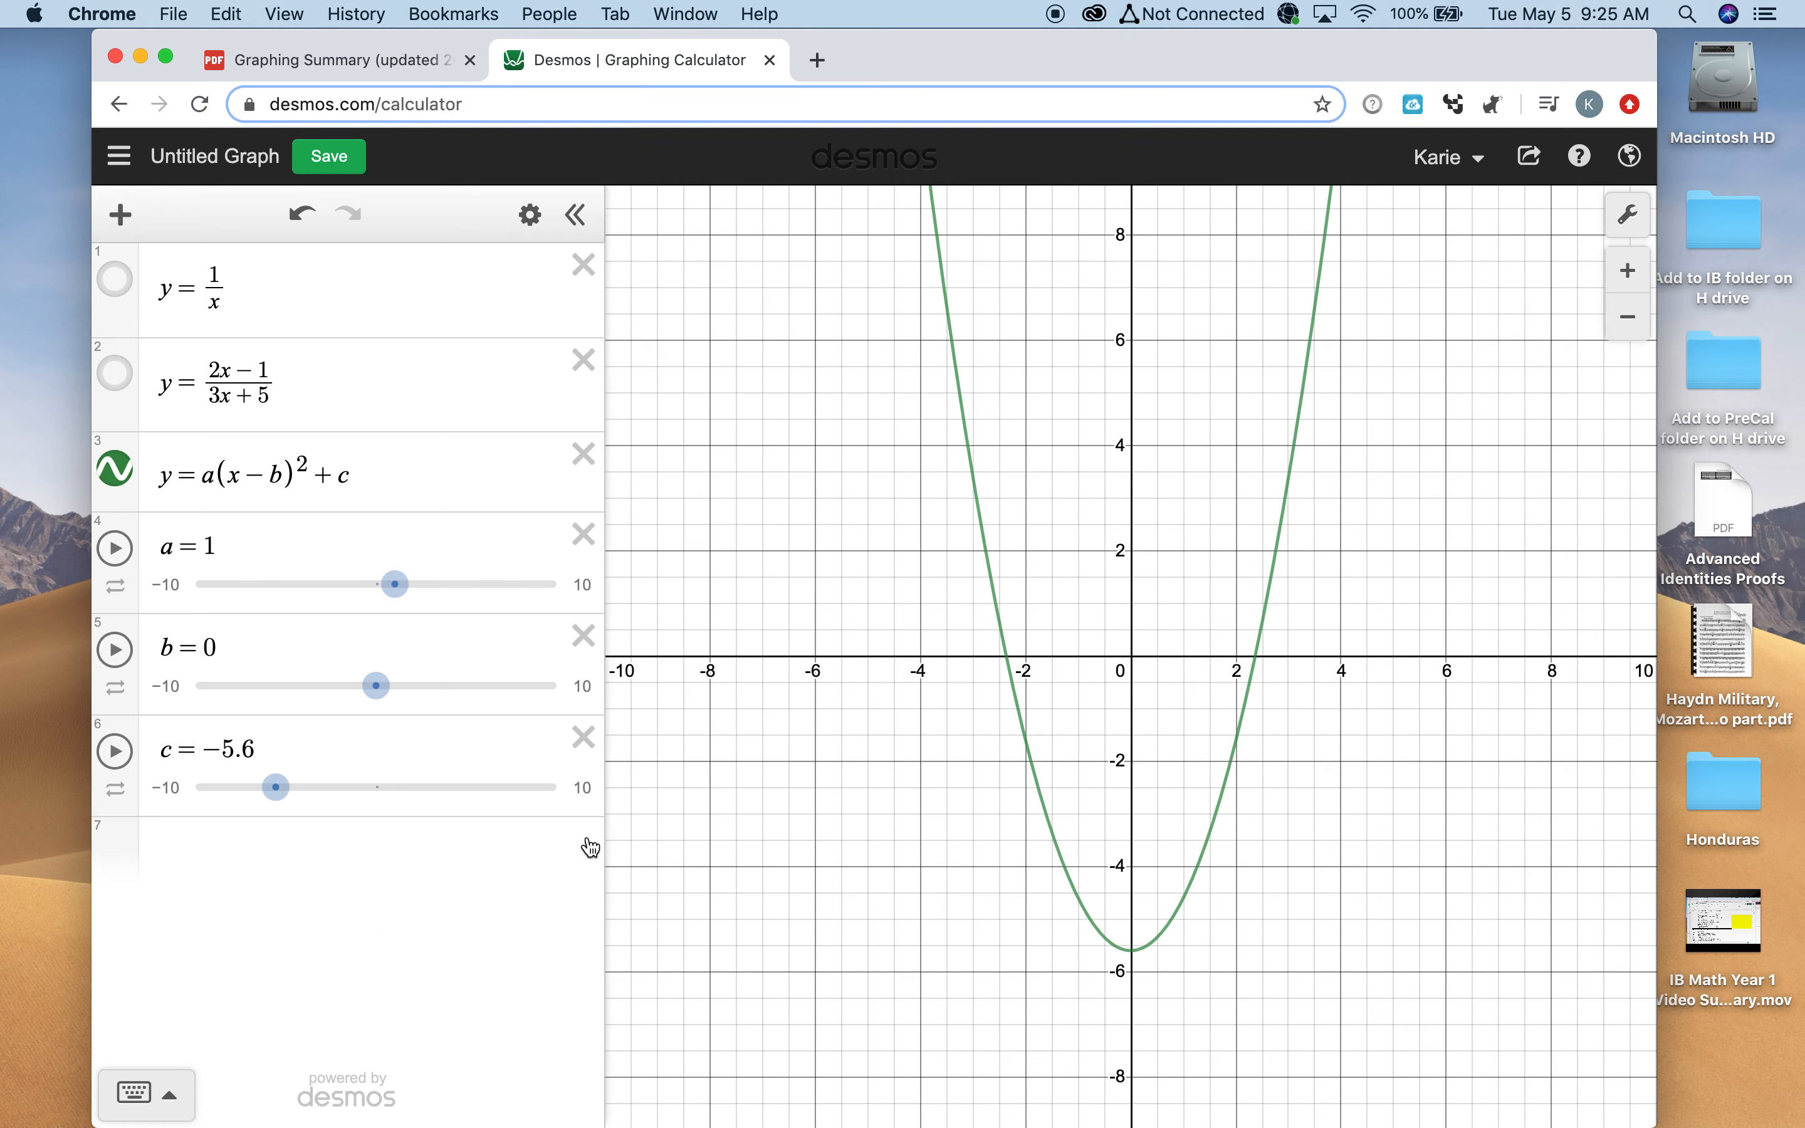
Review the worksheet's parent-function rows, then show only y = 1/x in Desmos
{"action": "left_click", "coordinate": [334, 59]}
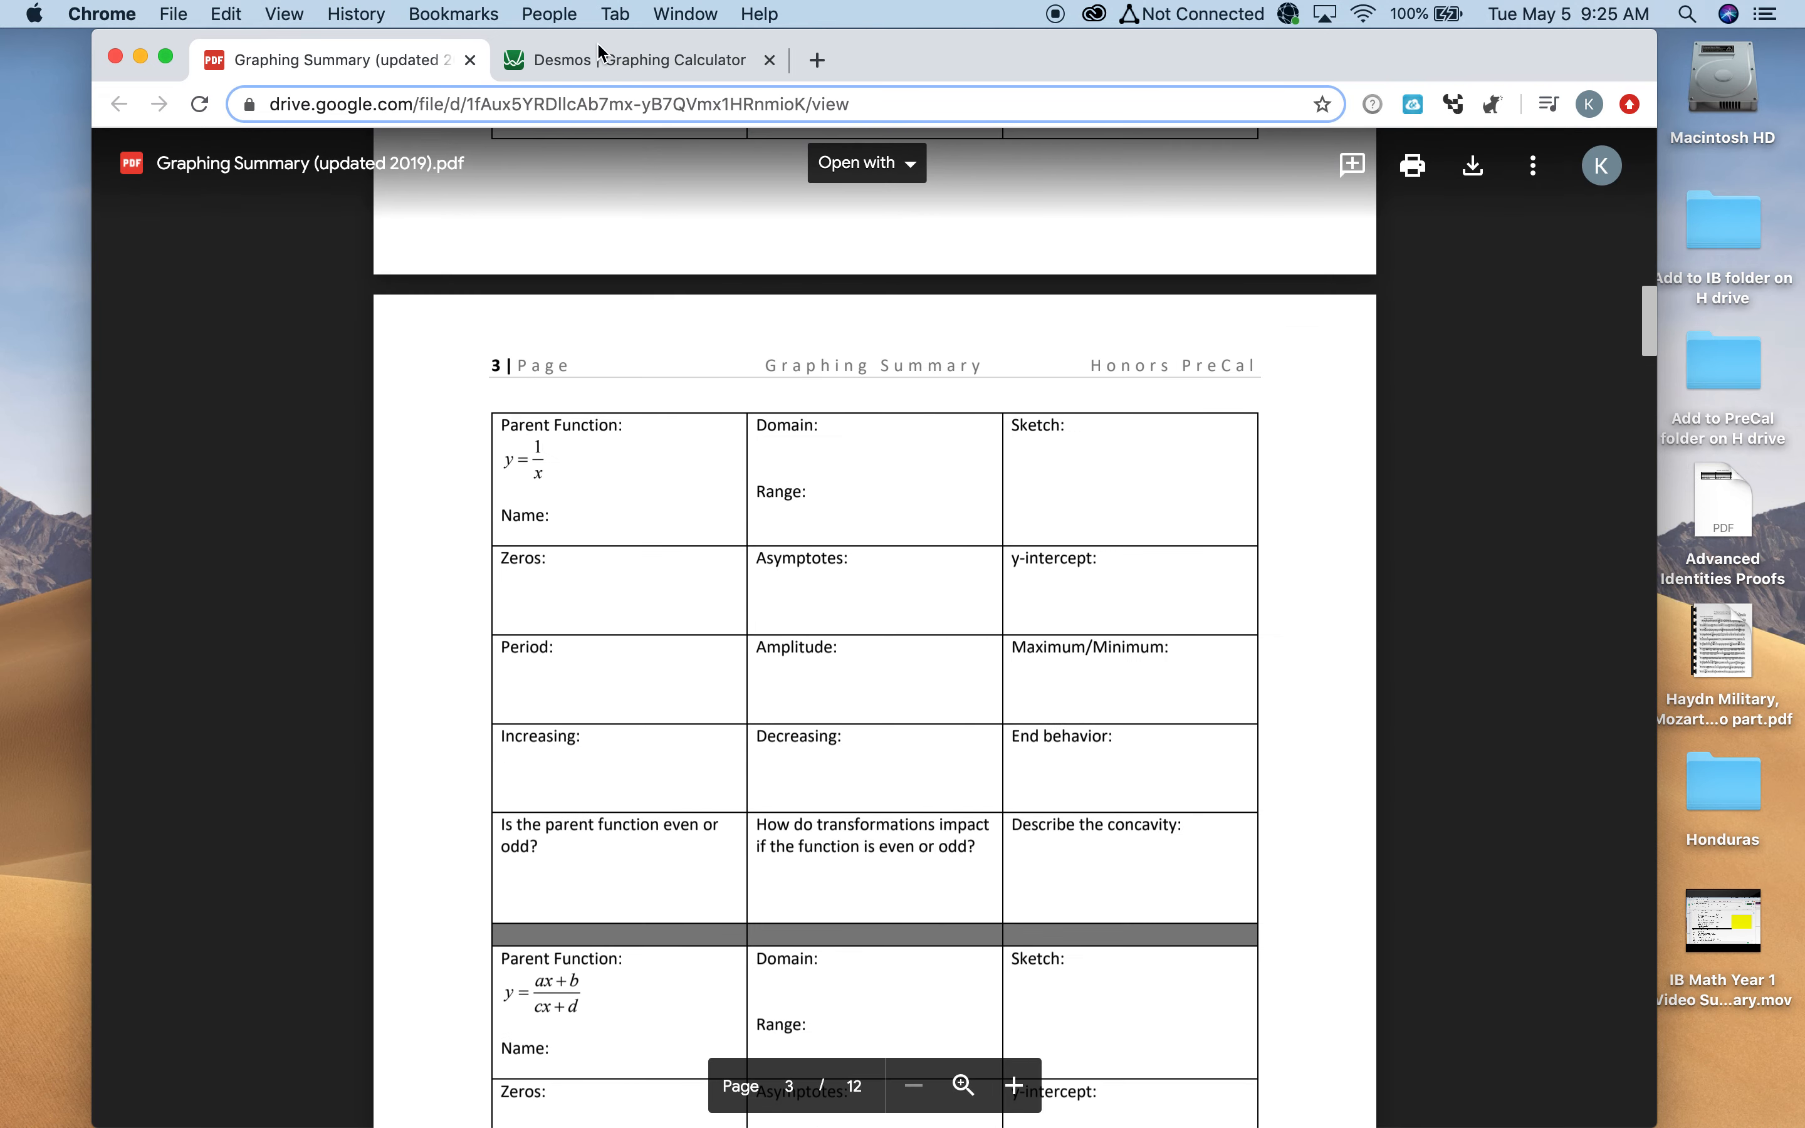
{"action": "left_click", "coordinate": [639, 59]}
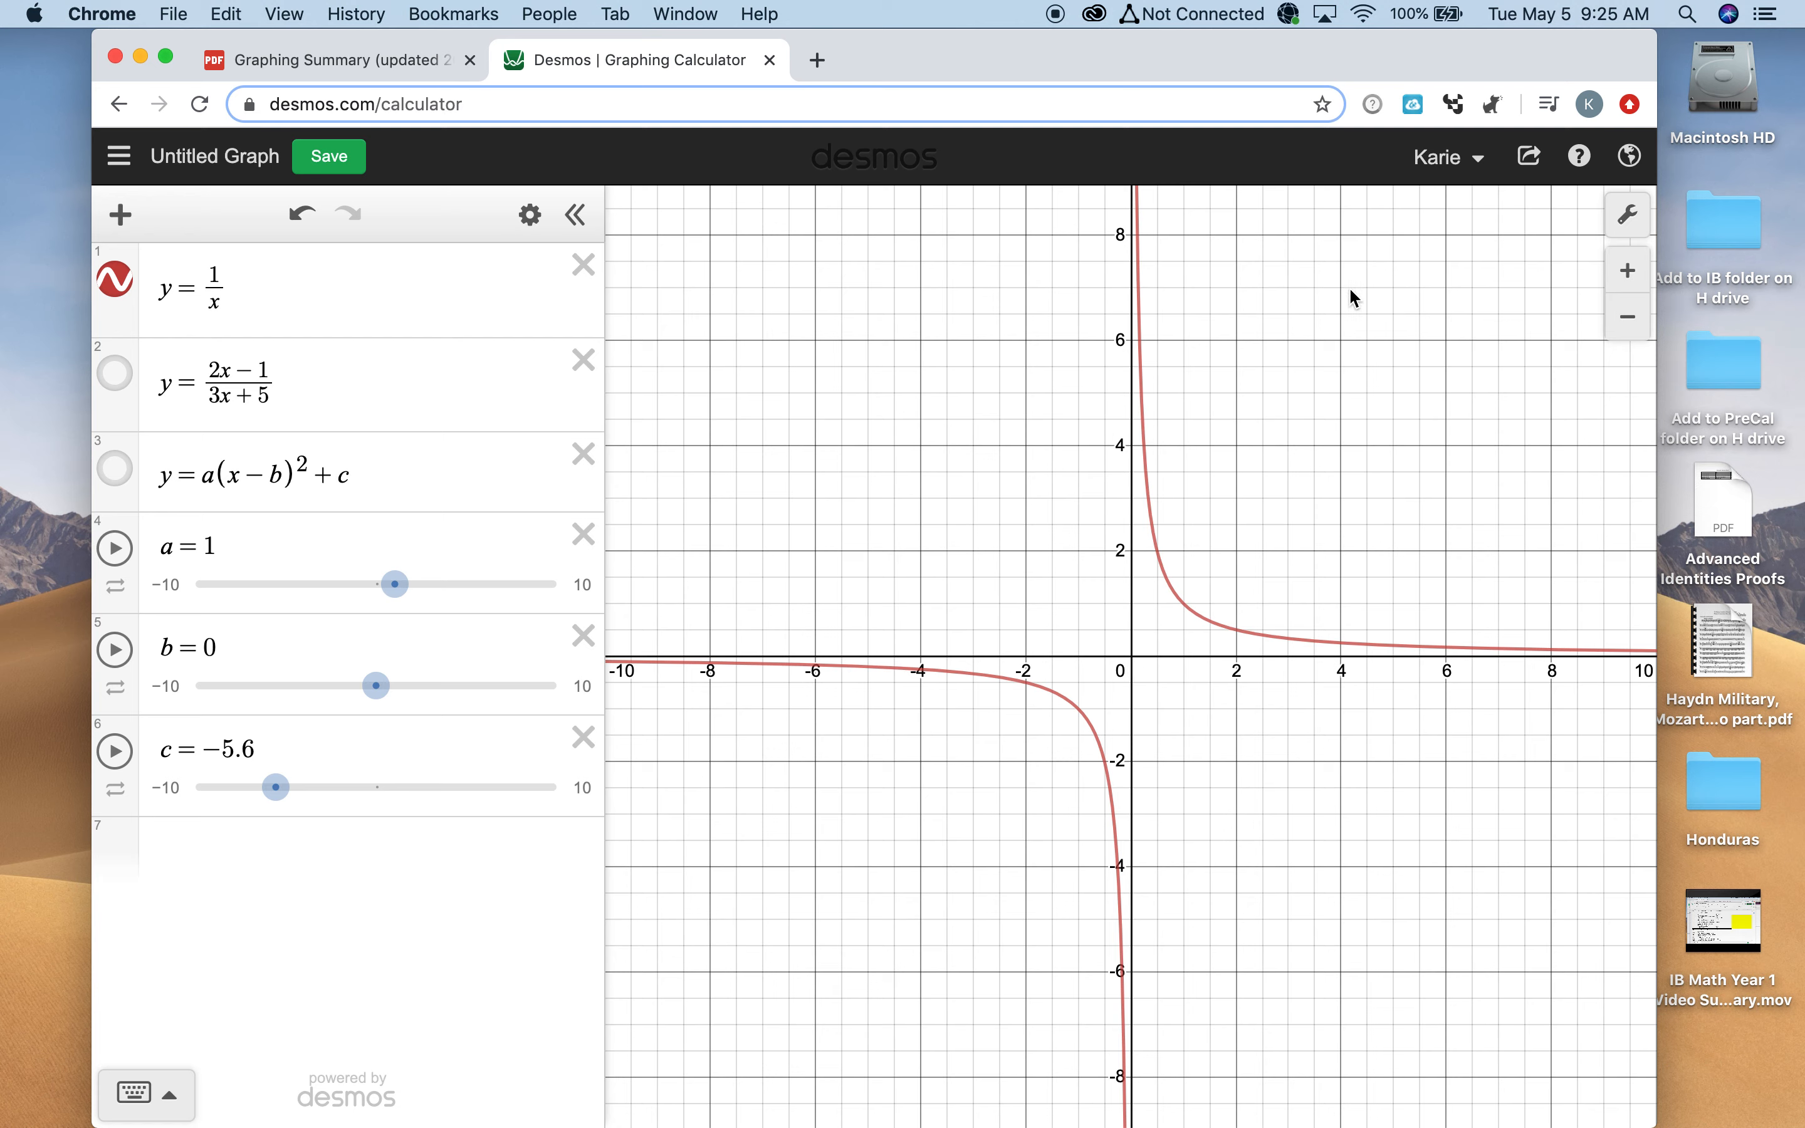
{"action": "mouse_move", "coordinate": [1135, 760]}
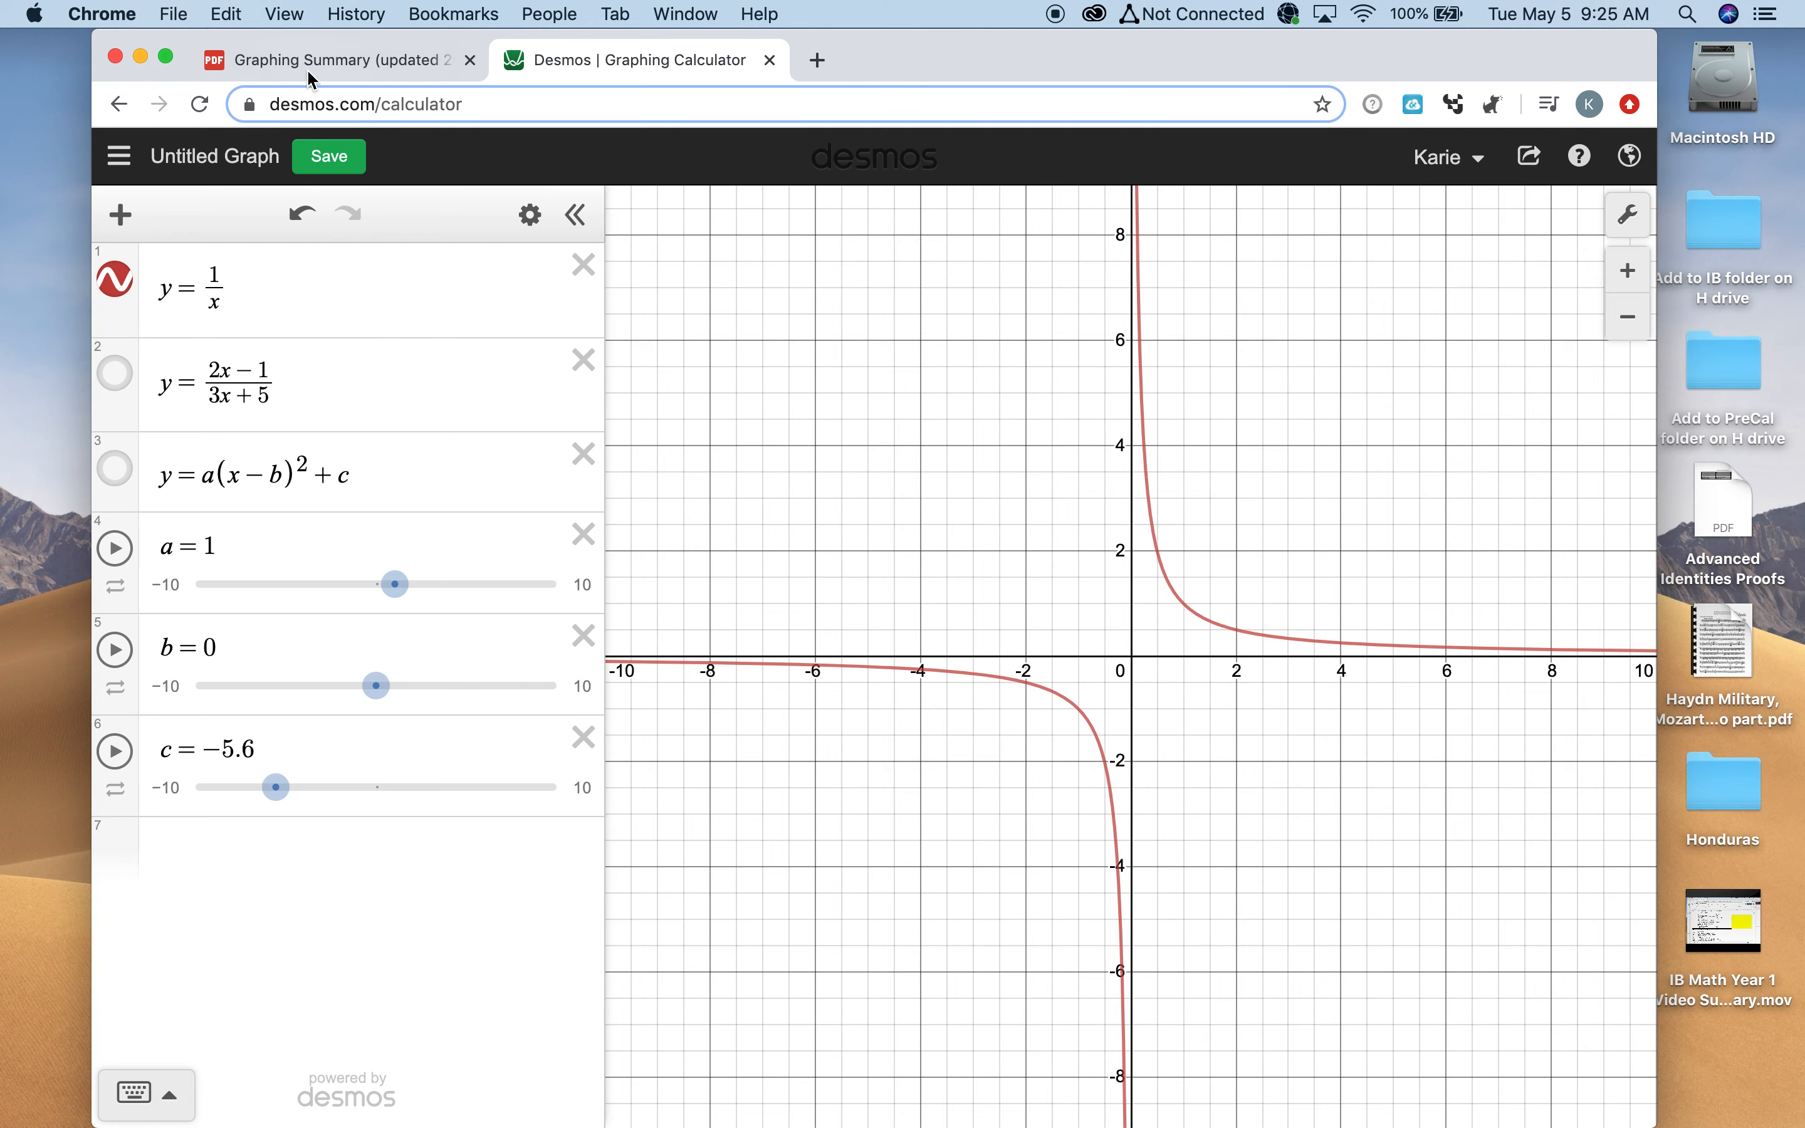
{"action": "left_click", "coordinate": [333, 59]}
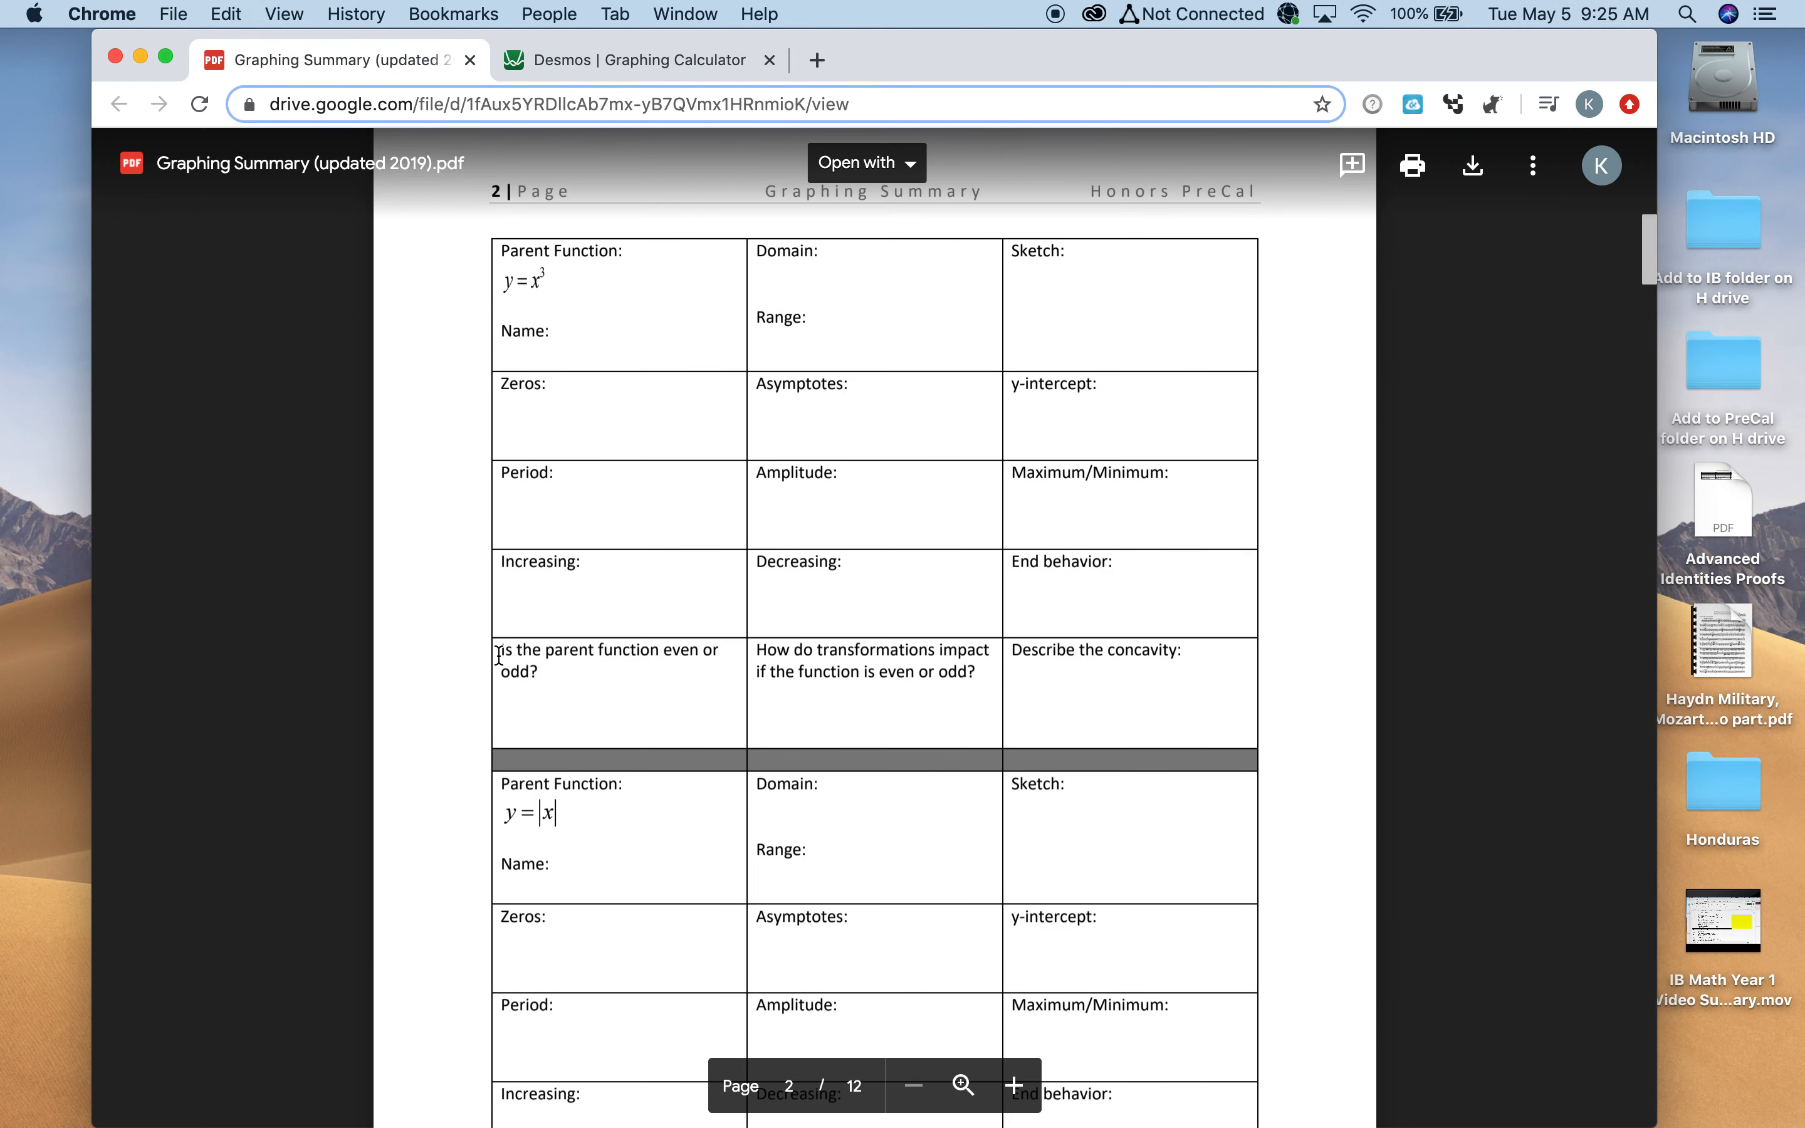
{"action": "scroll", "scroll_direction": "down", "scroll_amount": 3}
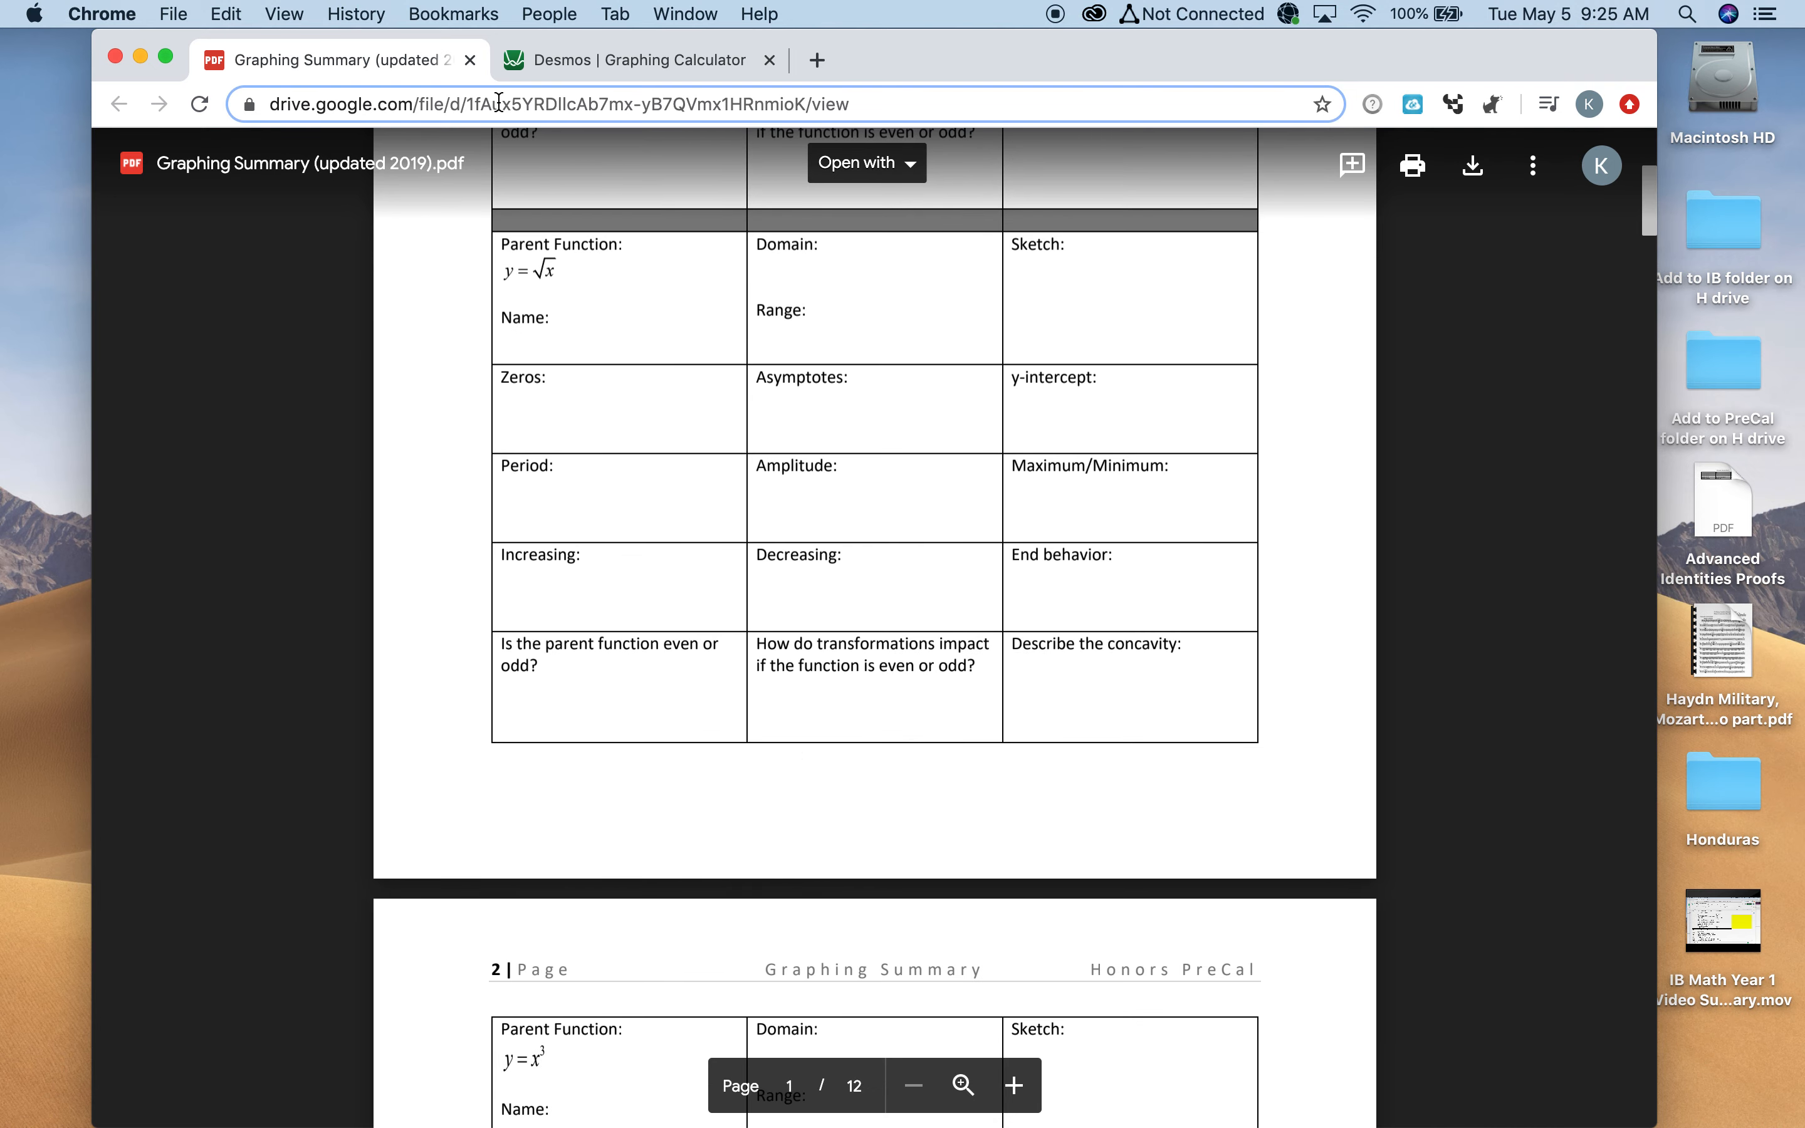
{"action": "left_click", "coordinate": [641, 59]}
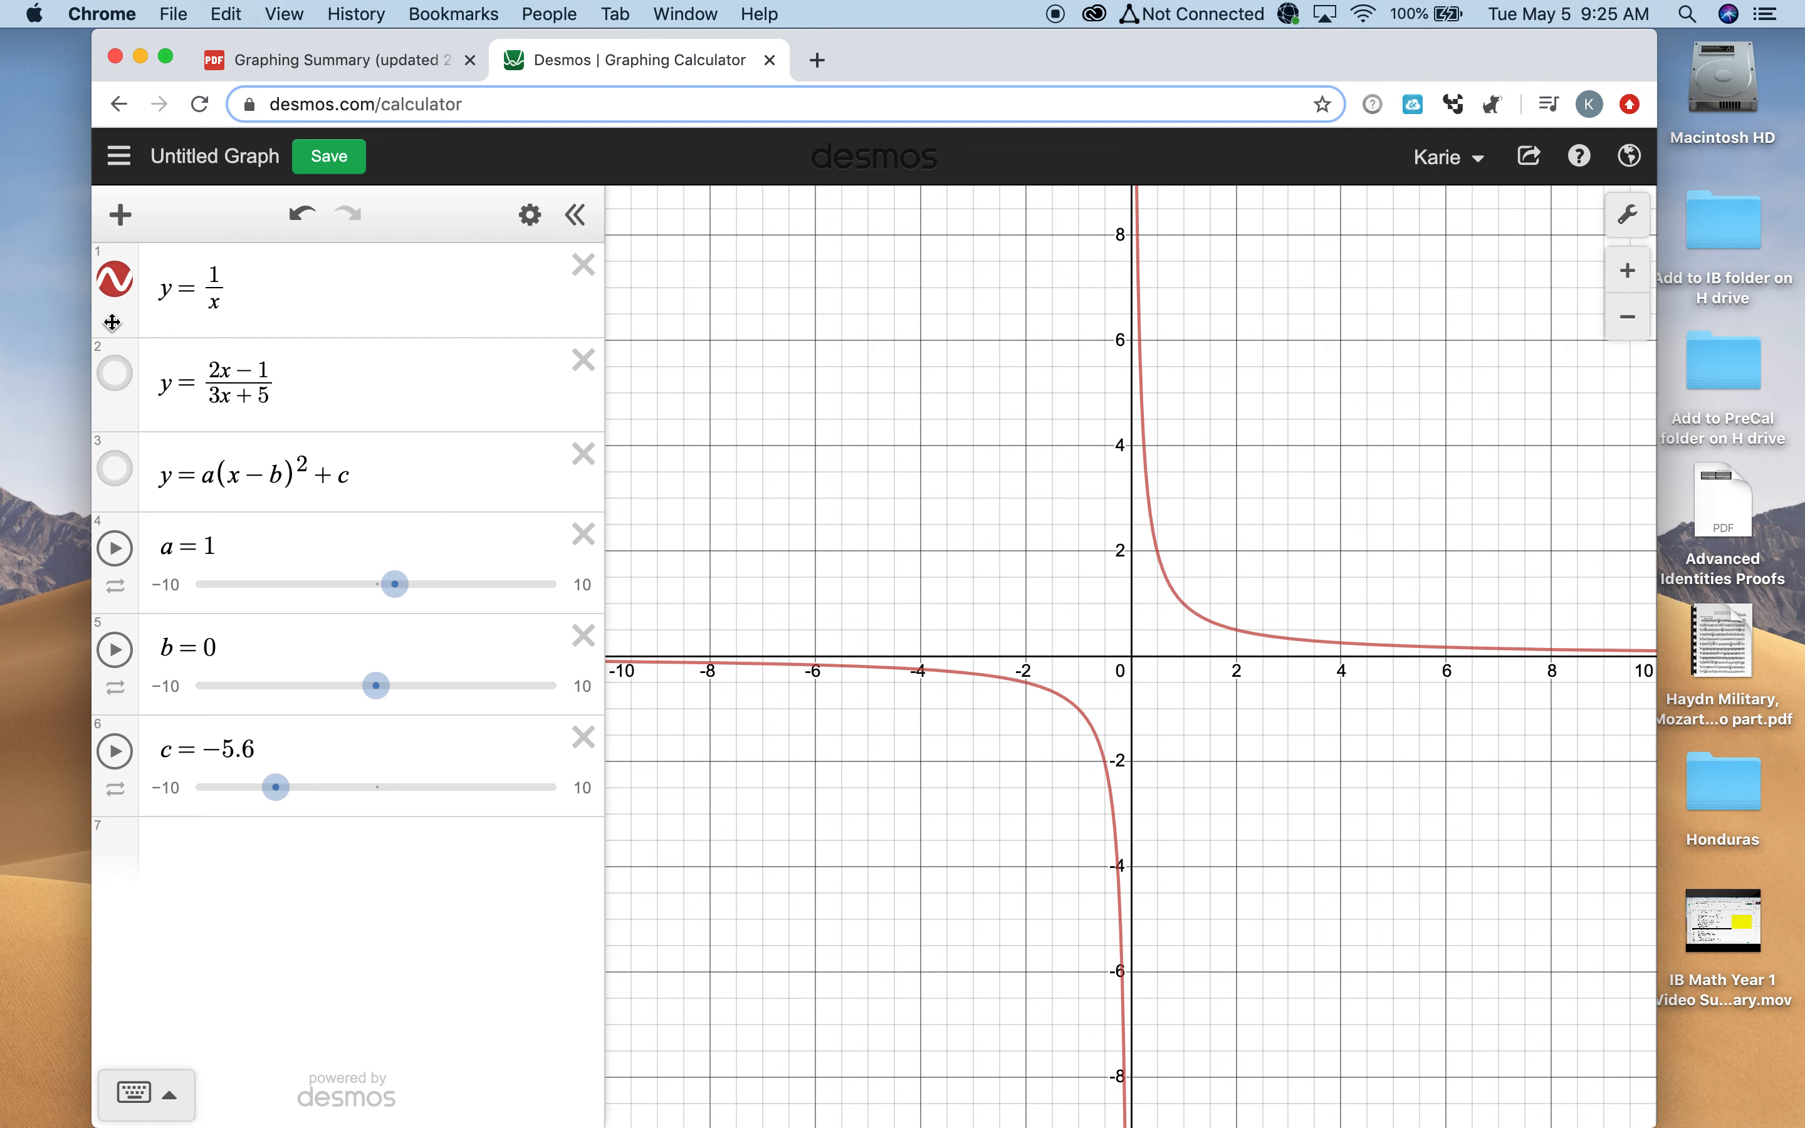
Graph y = √x, delete it so nothing is plotted, and return to the worksheet's √x table
{"action": "left_click", "coordinate": [114, 281]}
{"action": "type", "text": "y=√x"}
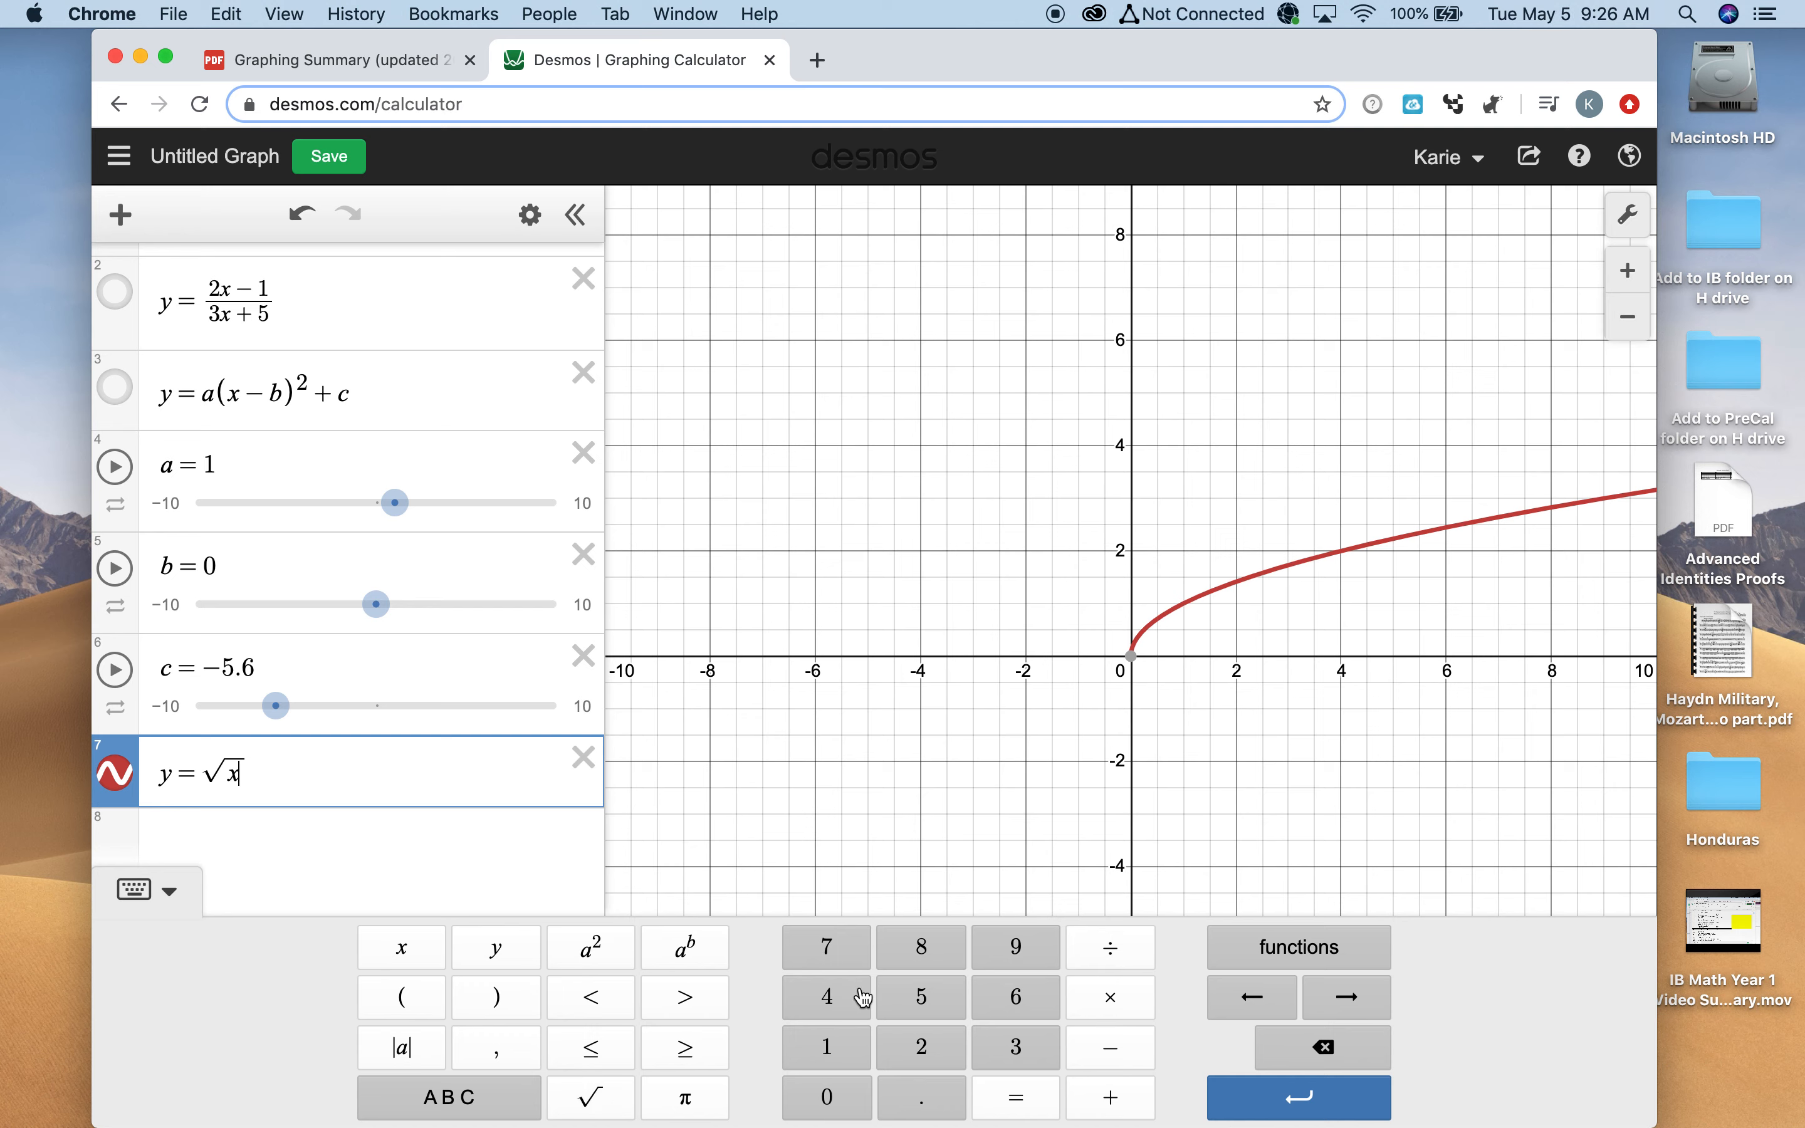
{"action": "mouse_move", "coordinate": [584, 764]}
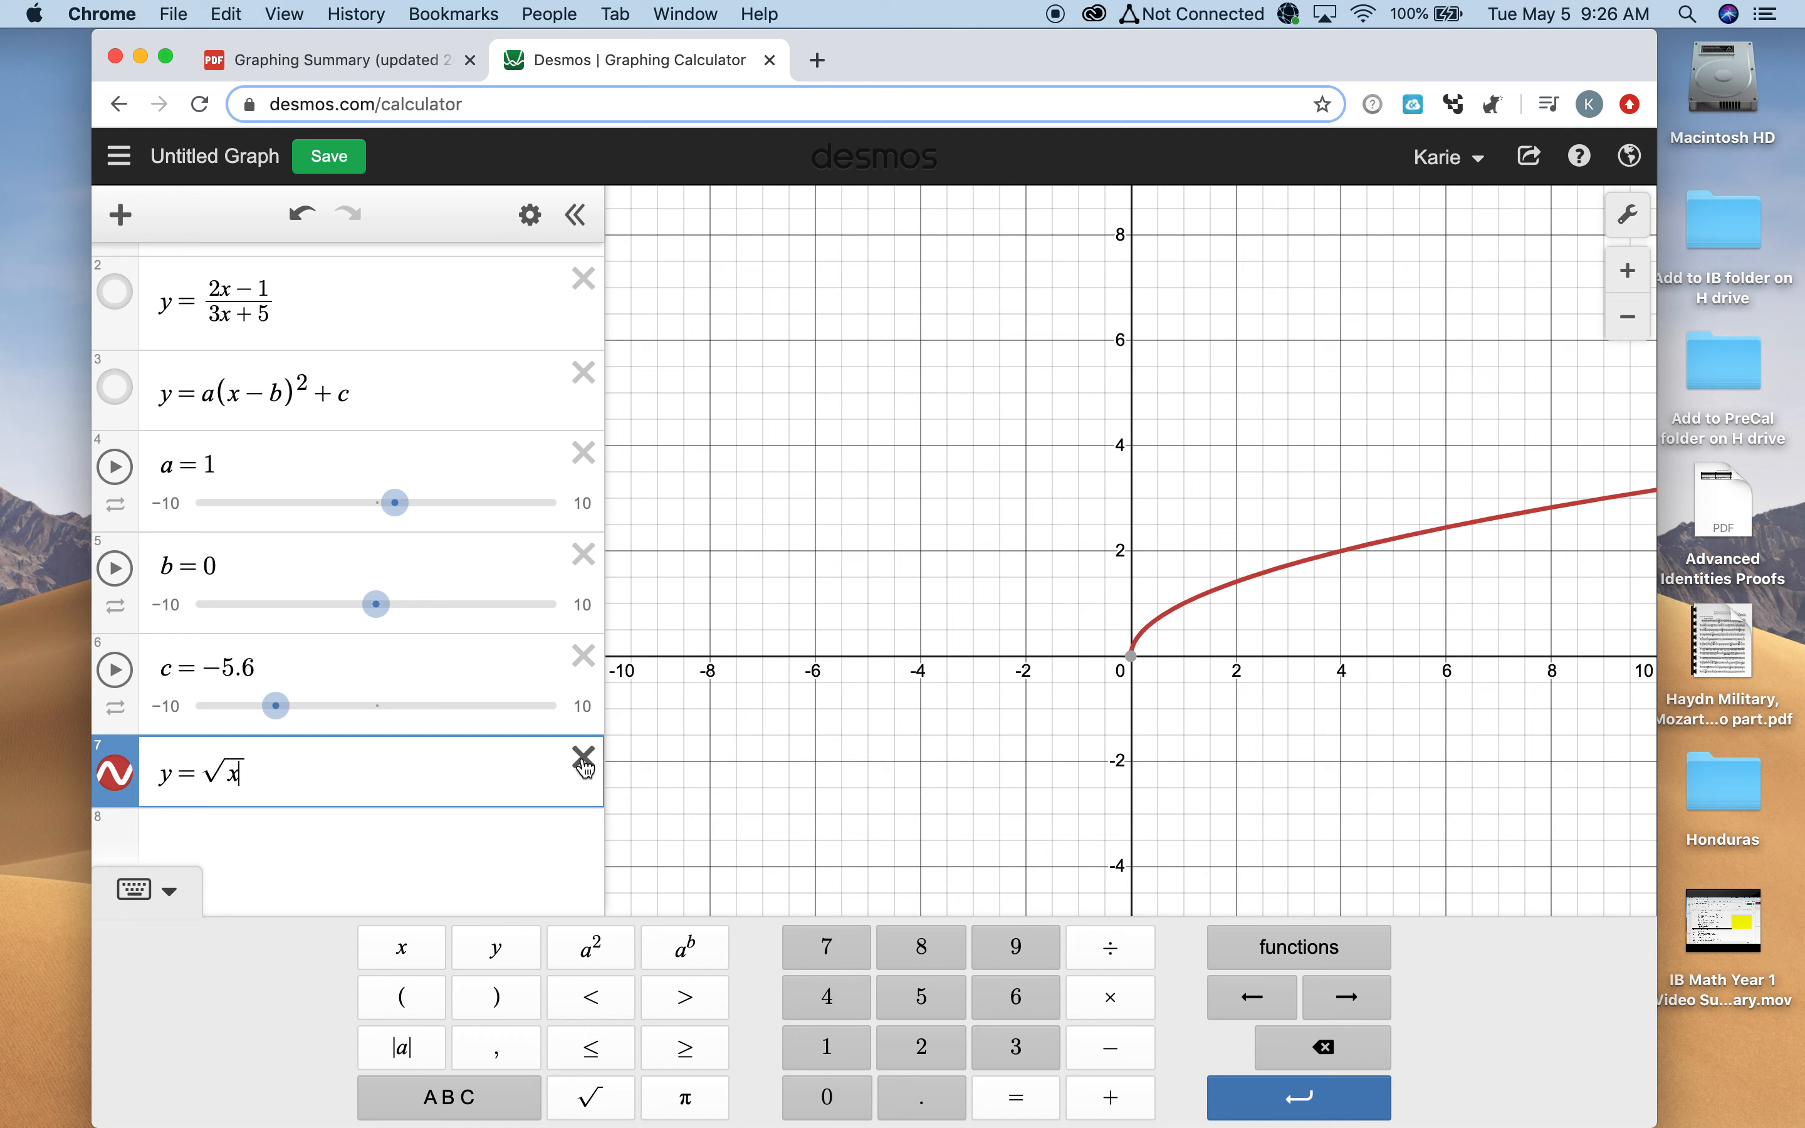
{"action": "left_click", "coordinate": [584, 762]}
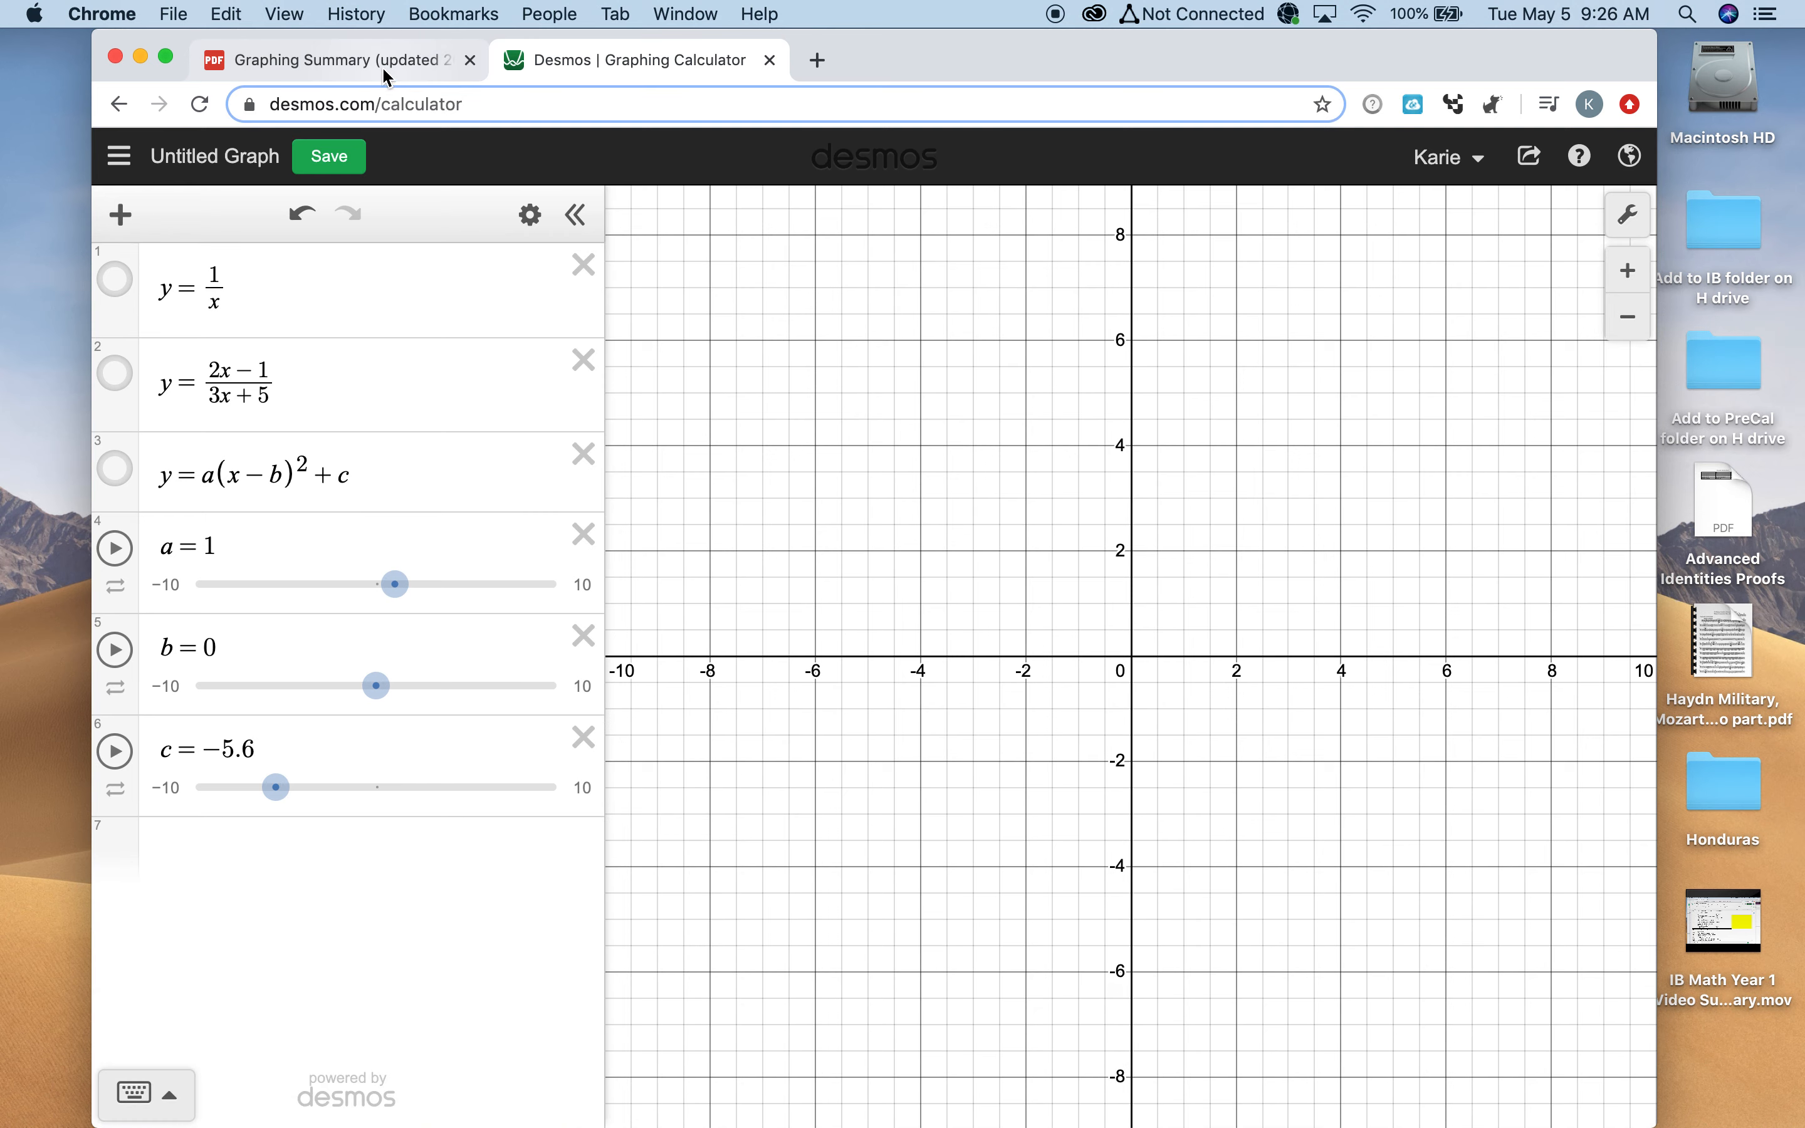
{"action": "left_click", "coordinate": [333, 59]}
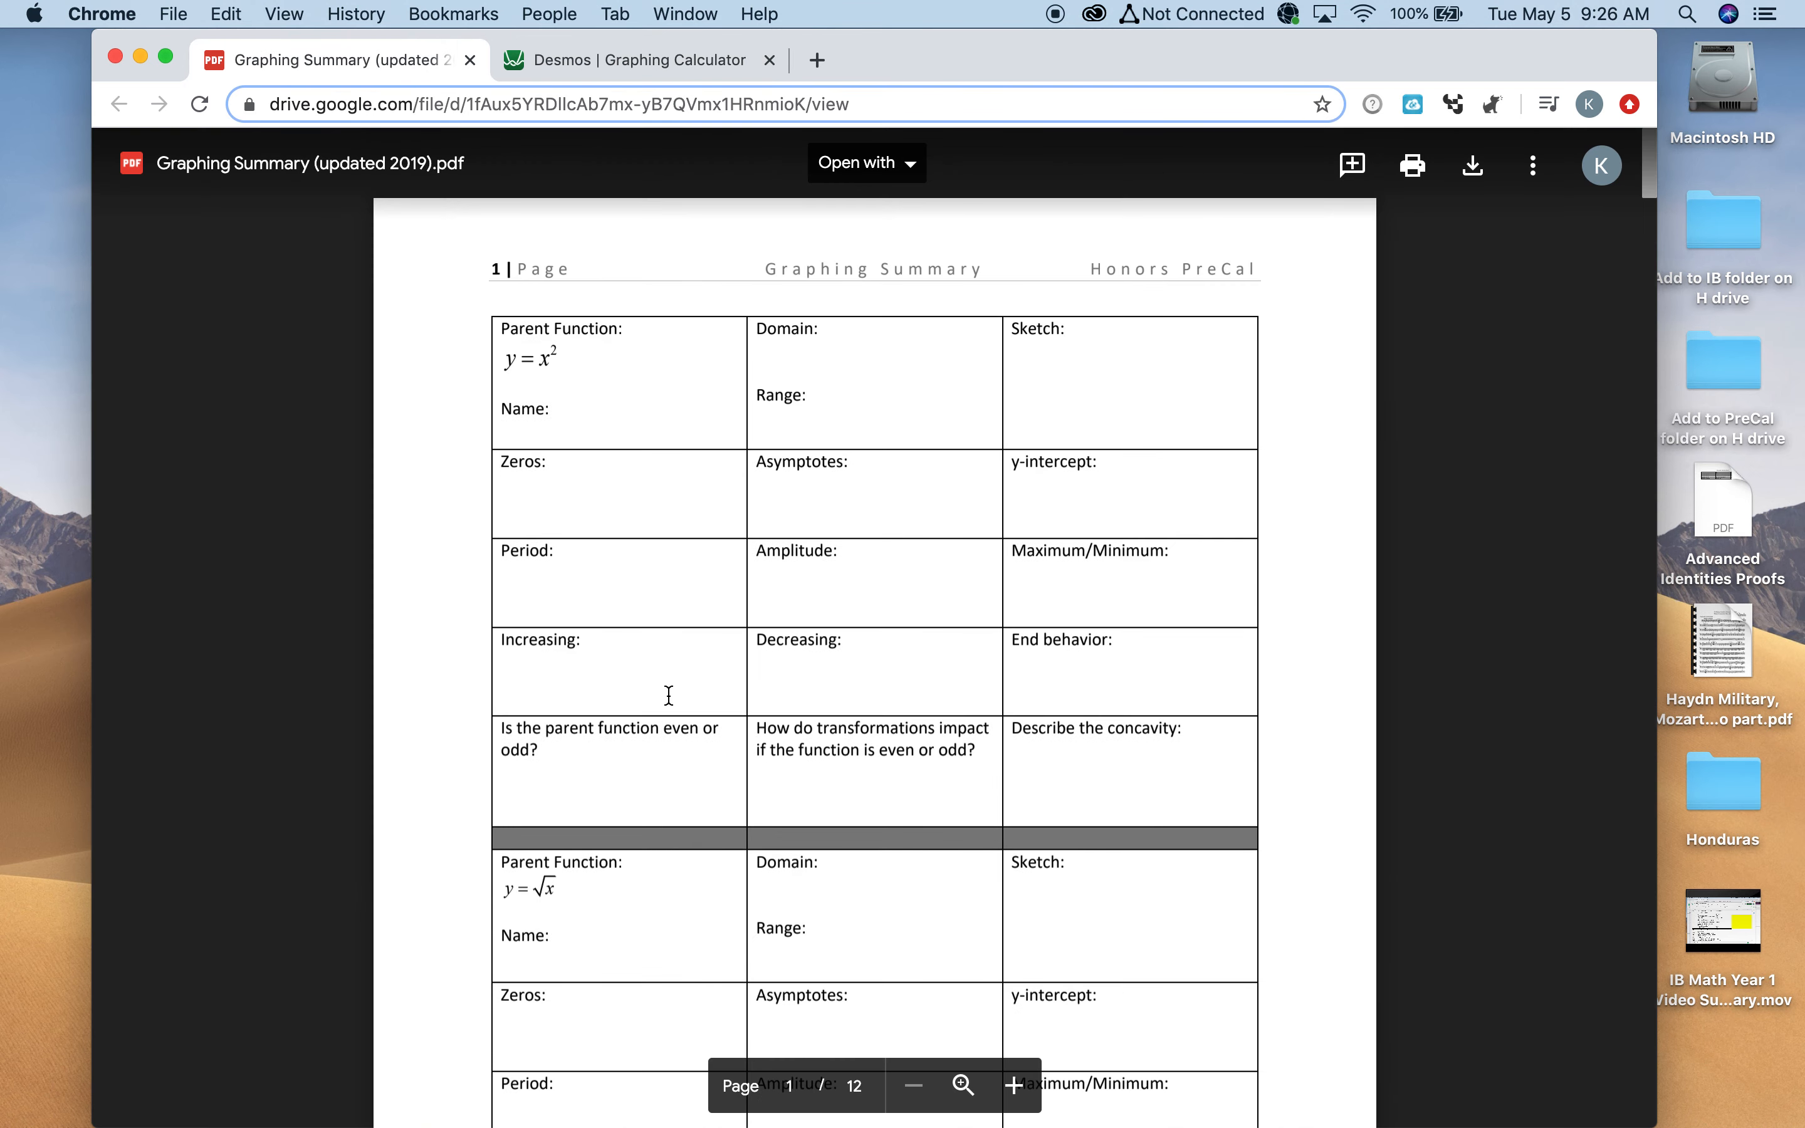